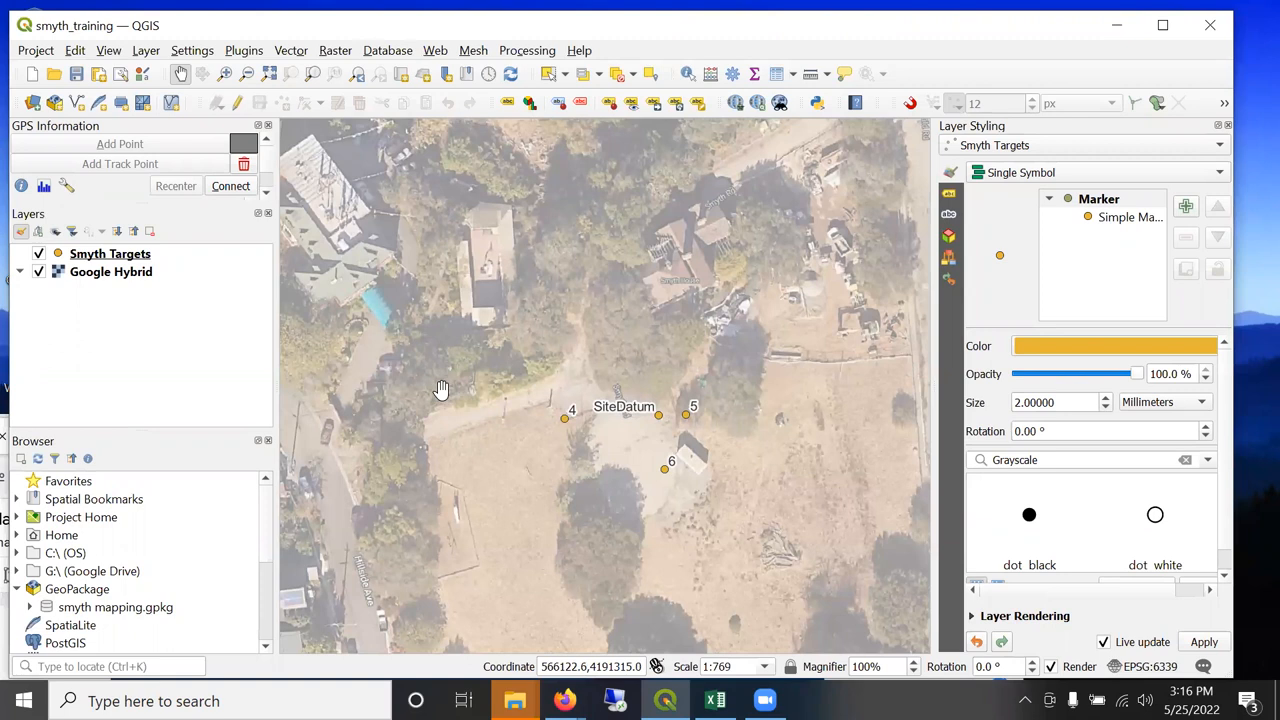
mouse_move(653, 453)
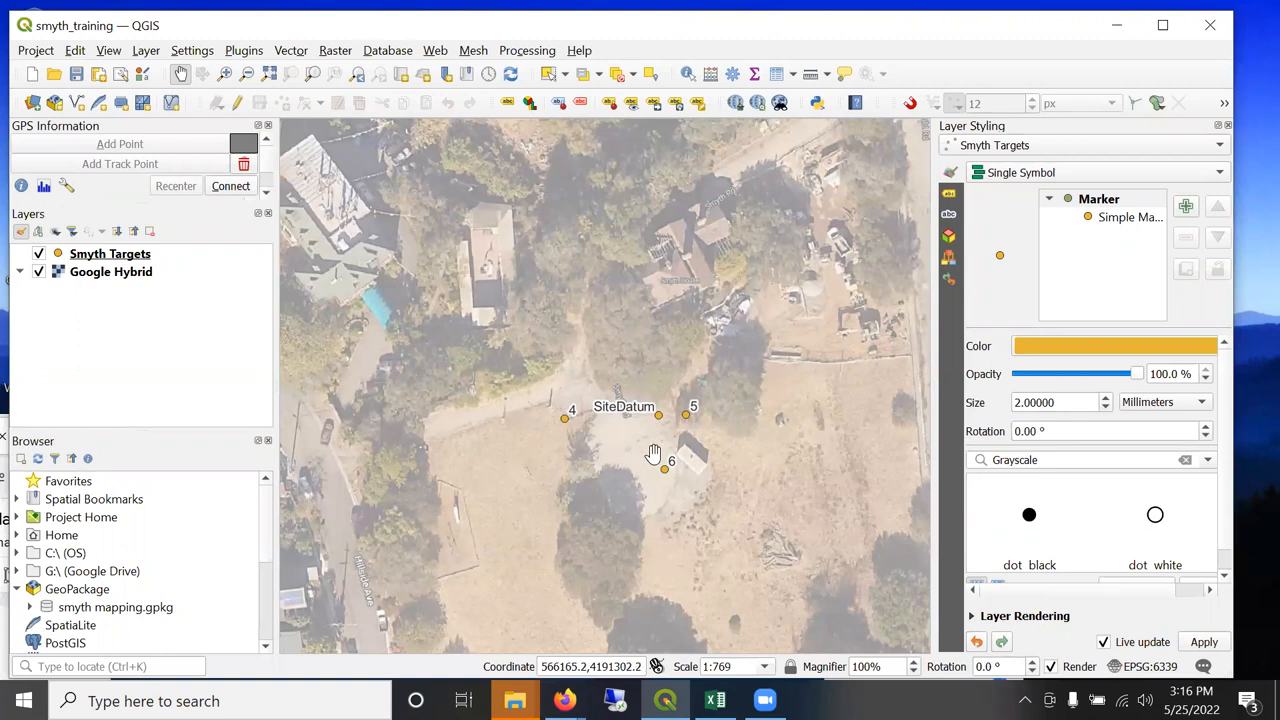
mouse_move(202, 321)
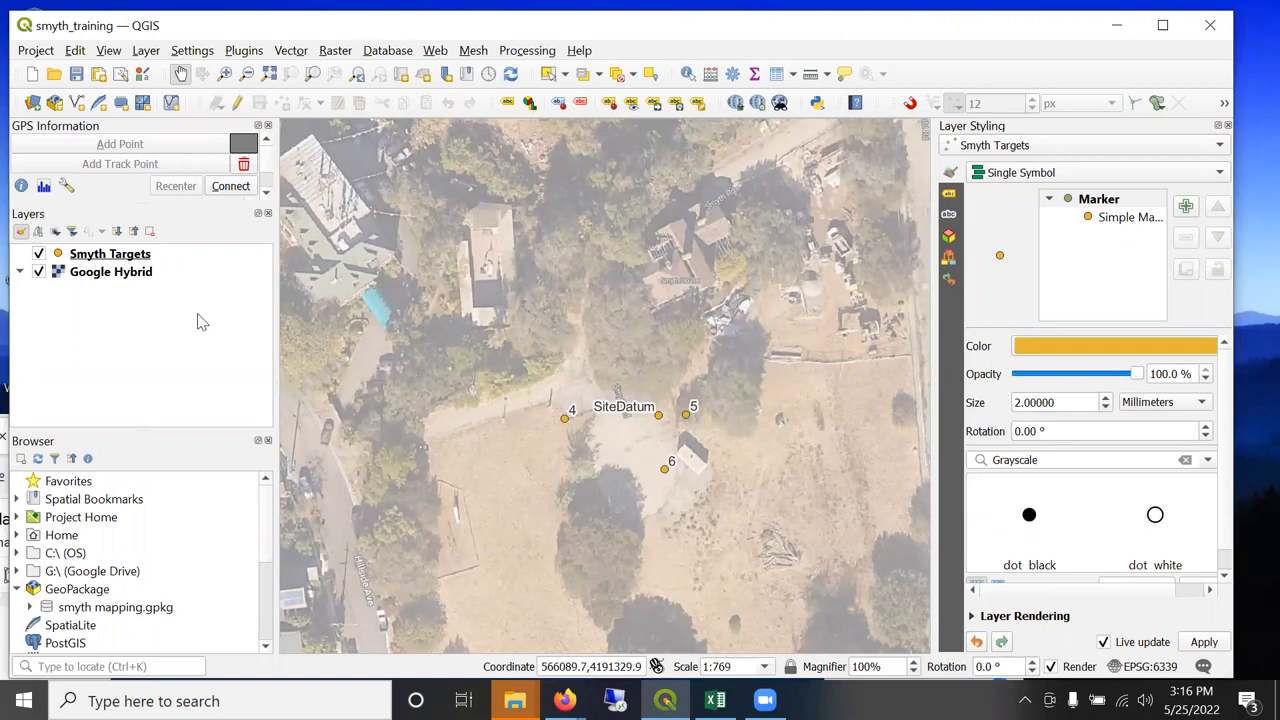
Select the Smyth Targets layer and bring back its Layer Styling label options.
click(110, 253)
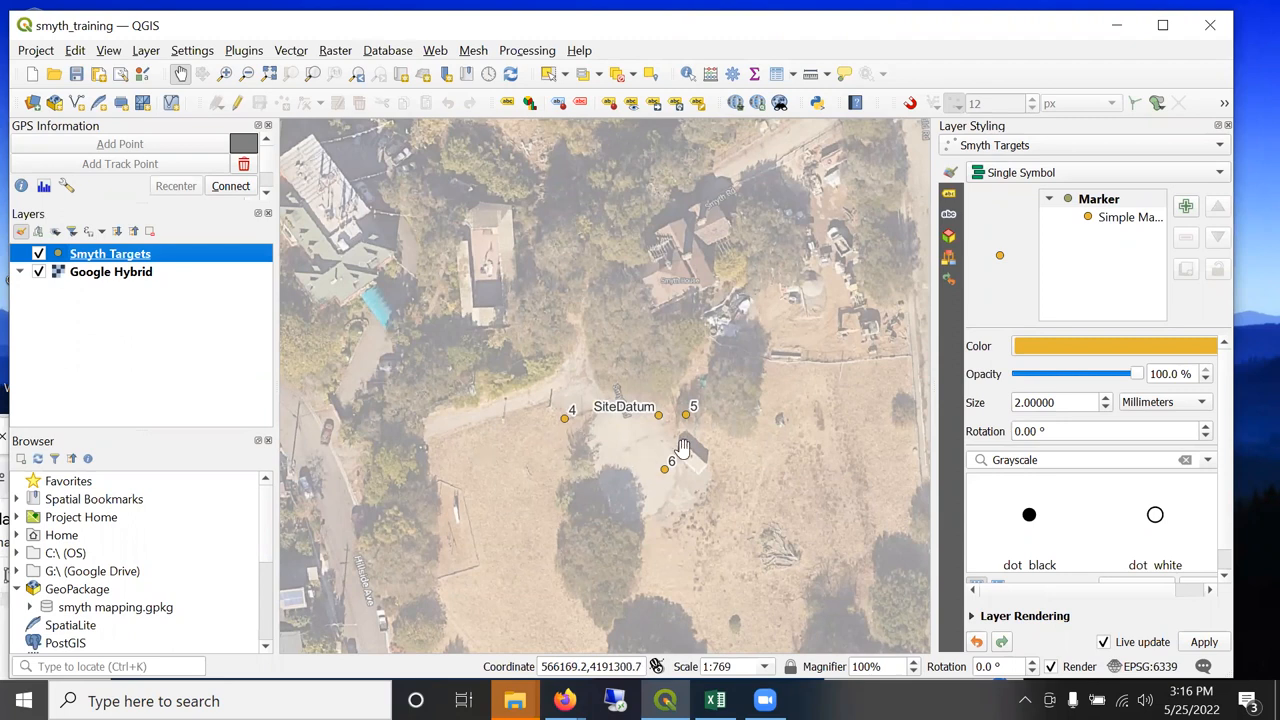
mouse_move(920, 247)
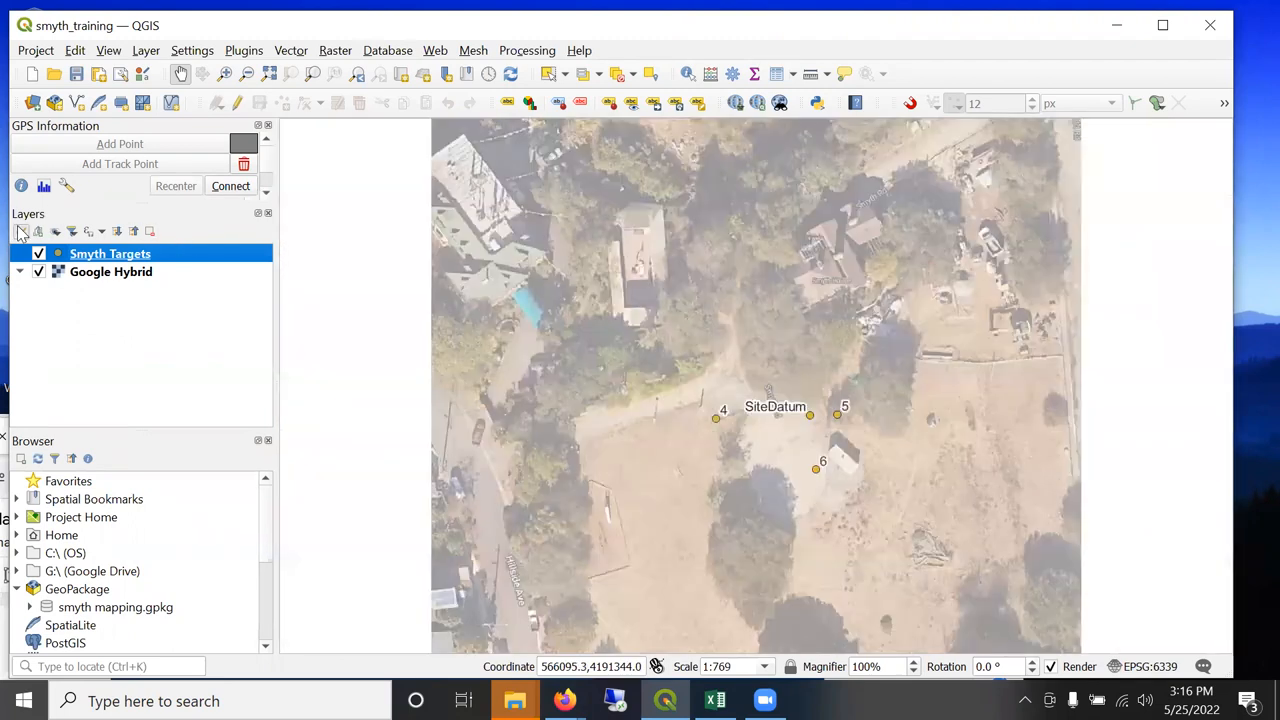
click(20, 231)
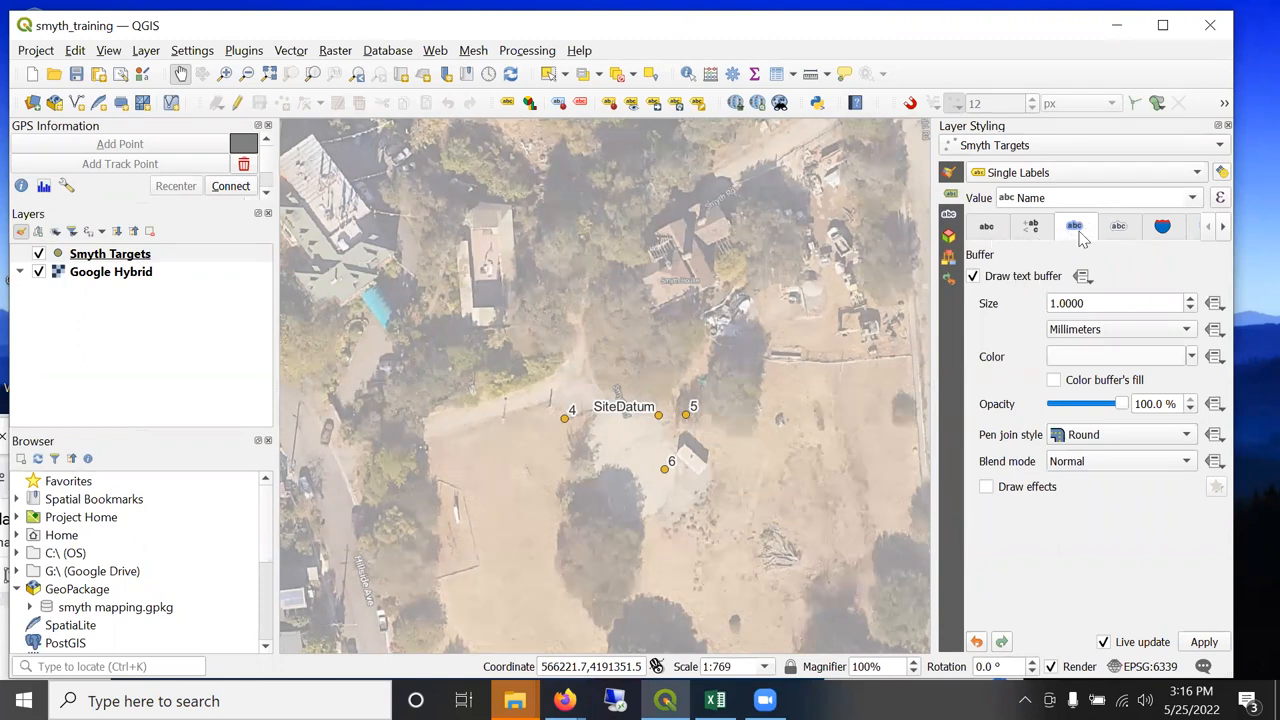
mouse_move(1100, 223)
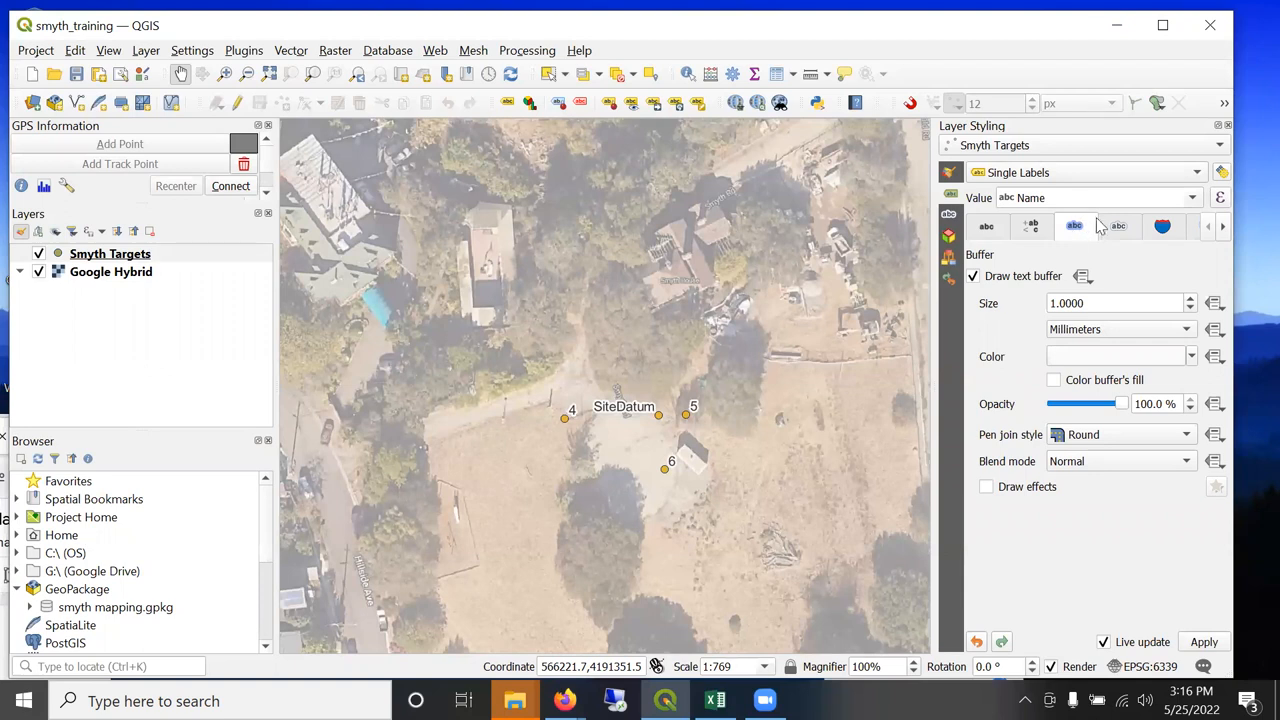
mouse_move(728, 382)
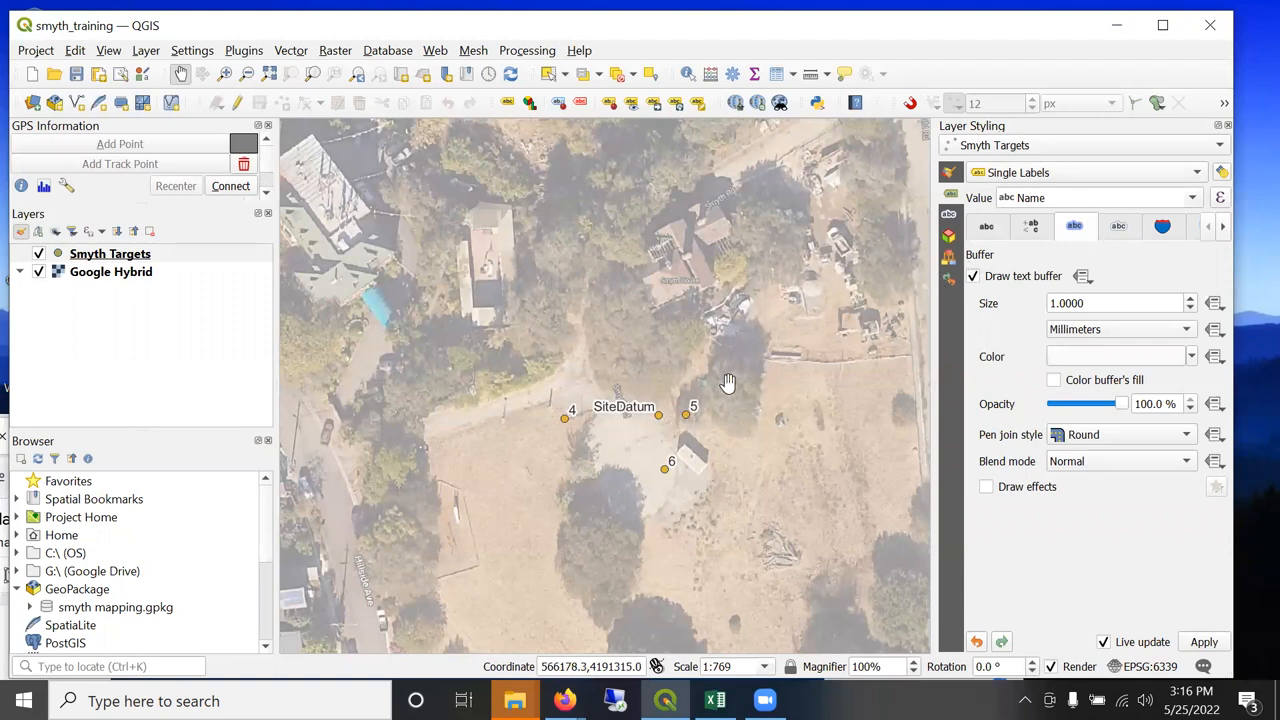
mouse_move(440, 238)
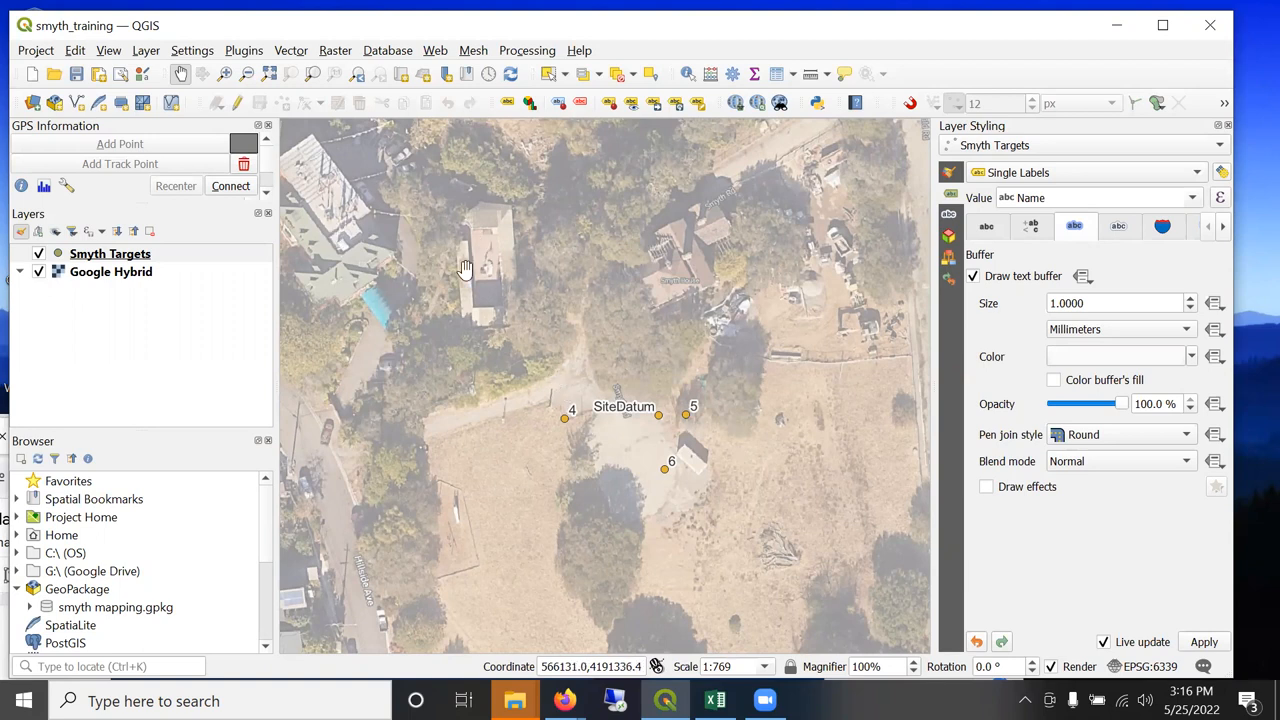
mouse_move(155, 57)
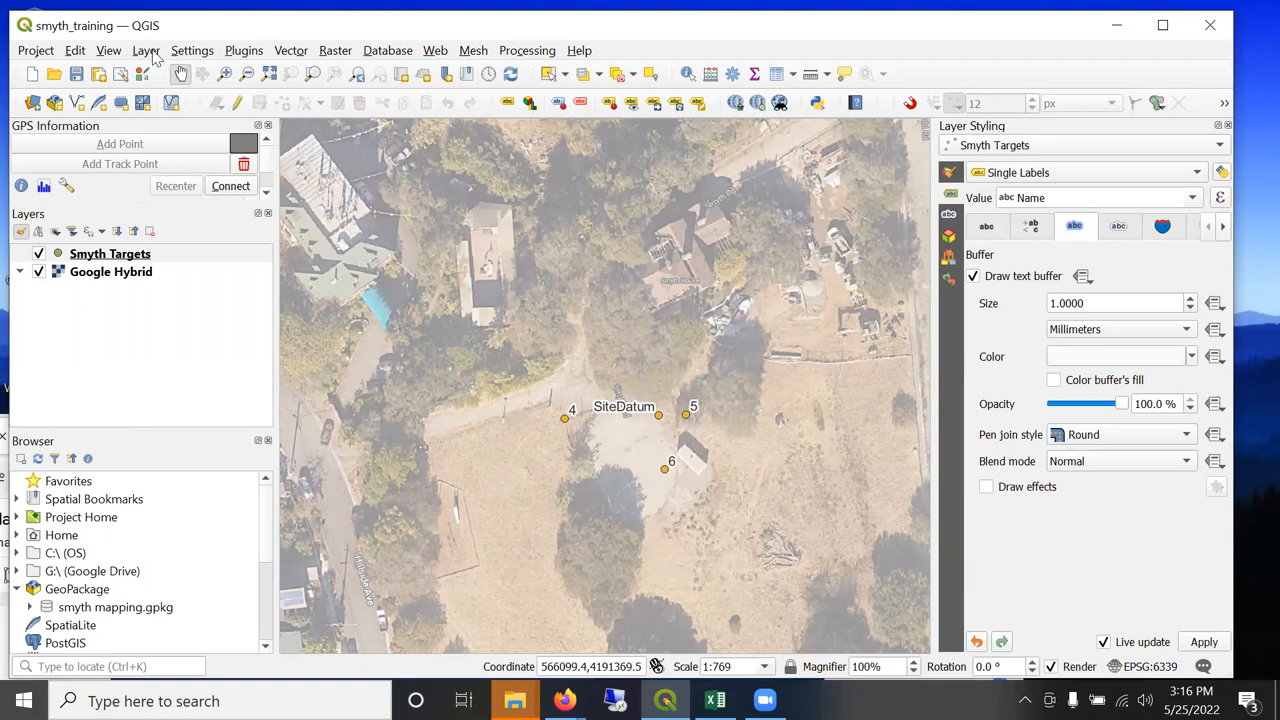
Start a new GeoPackage layer stored in the existing smyth.gpkg database.
click(145, 50)
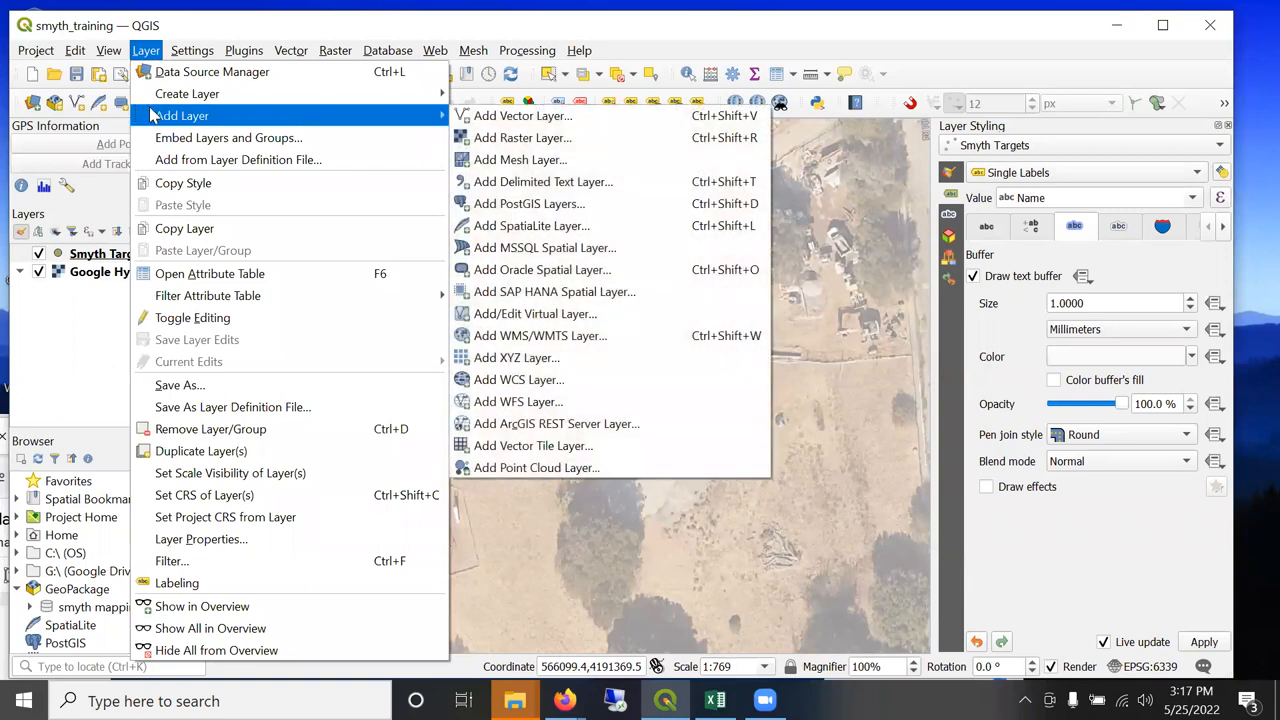
mouse_move(187, 93)
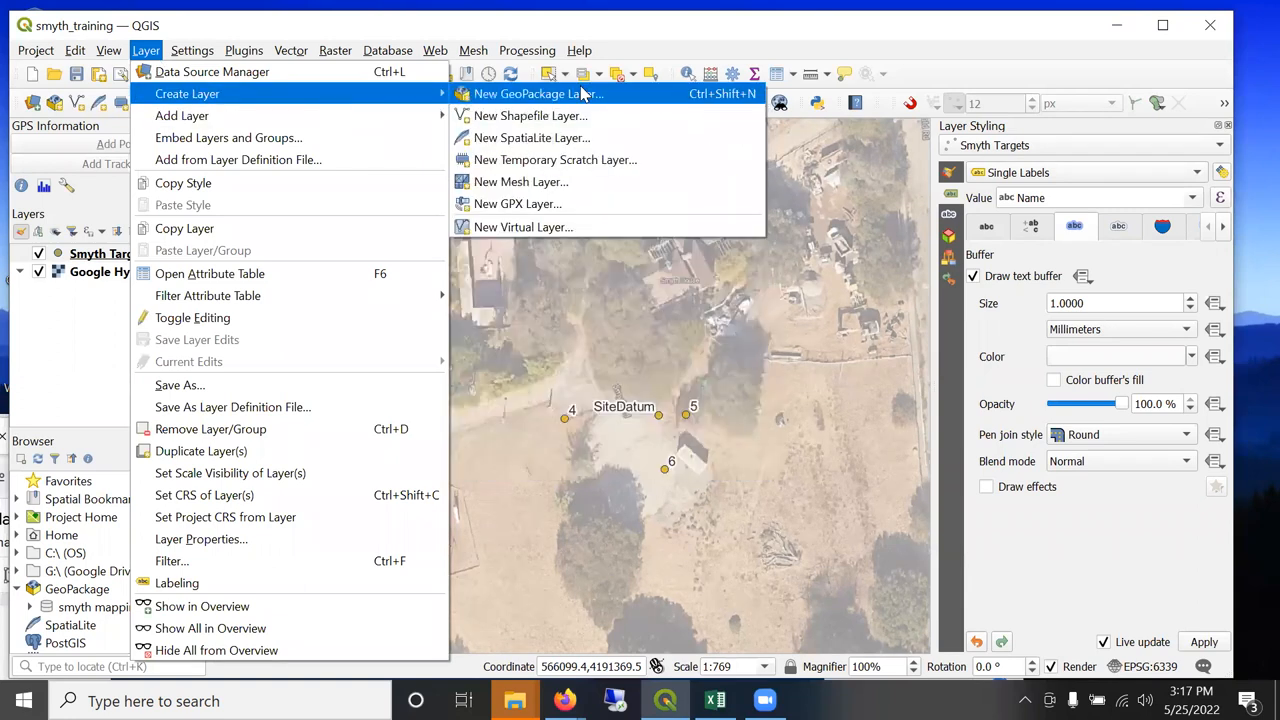
click(538, 93)
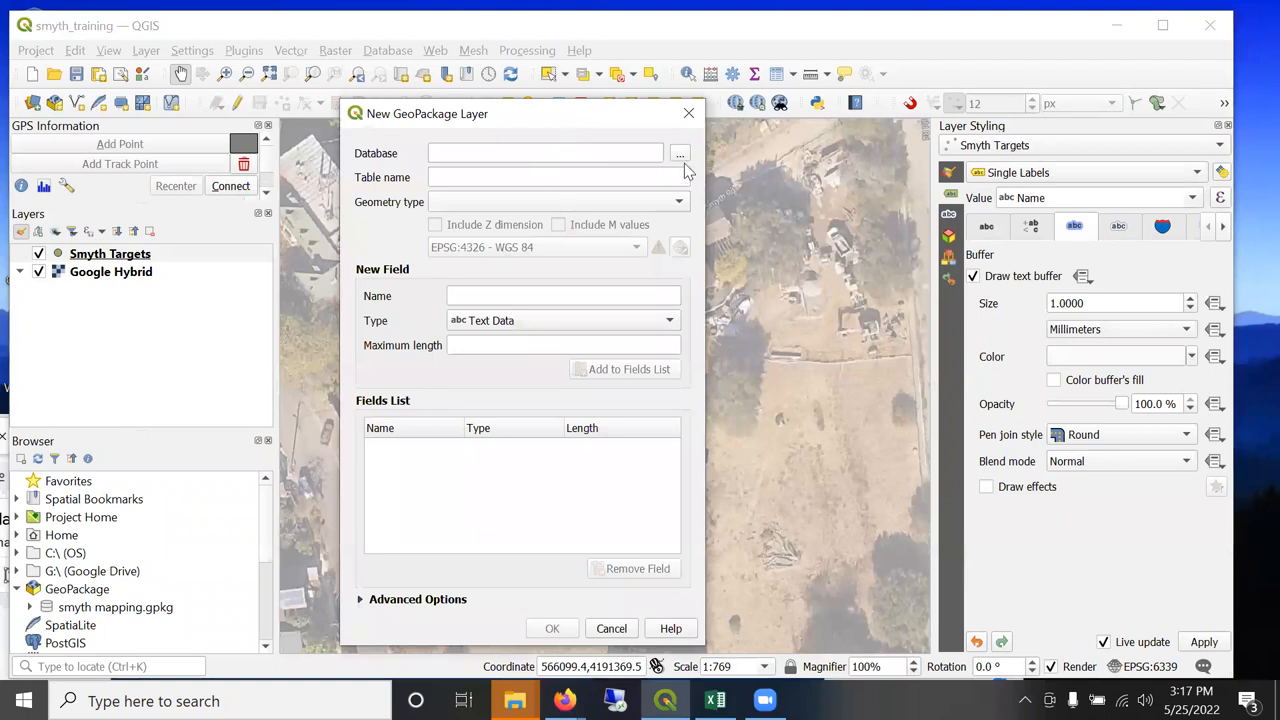
click(680, 153)
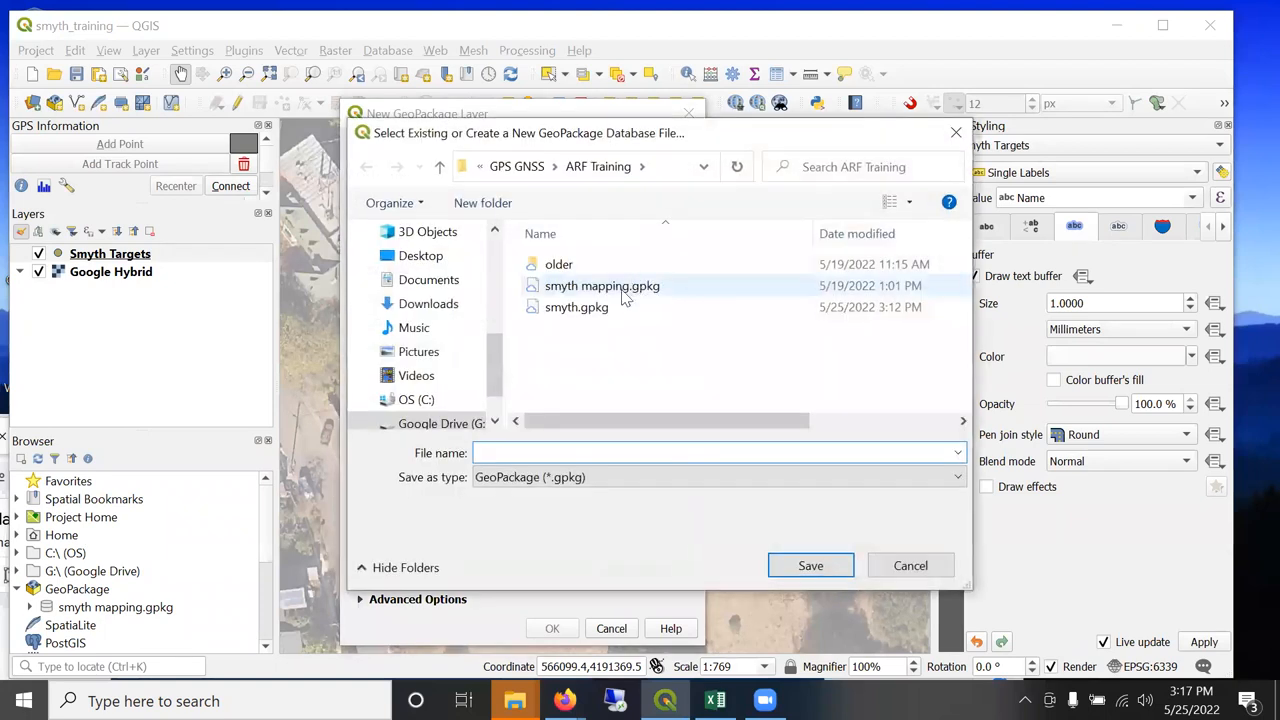
click(576, 307)
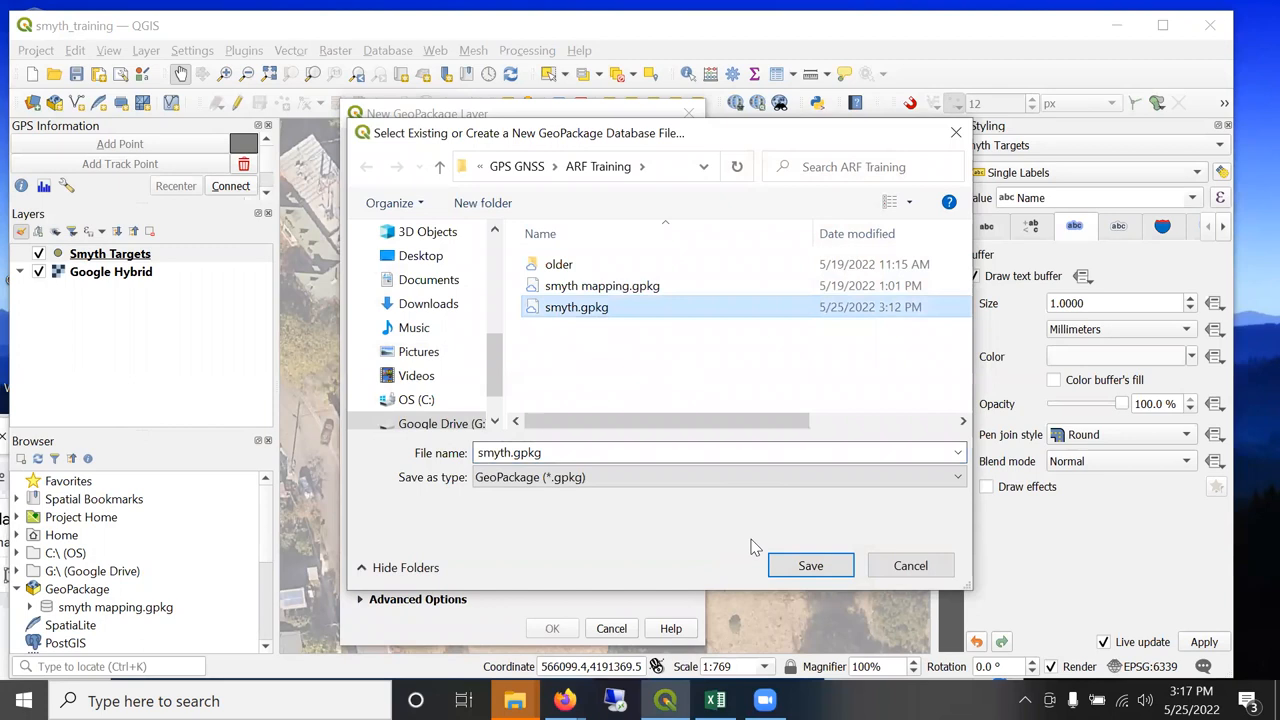
click(810, 565)
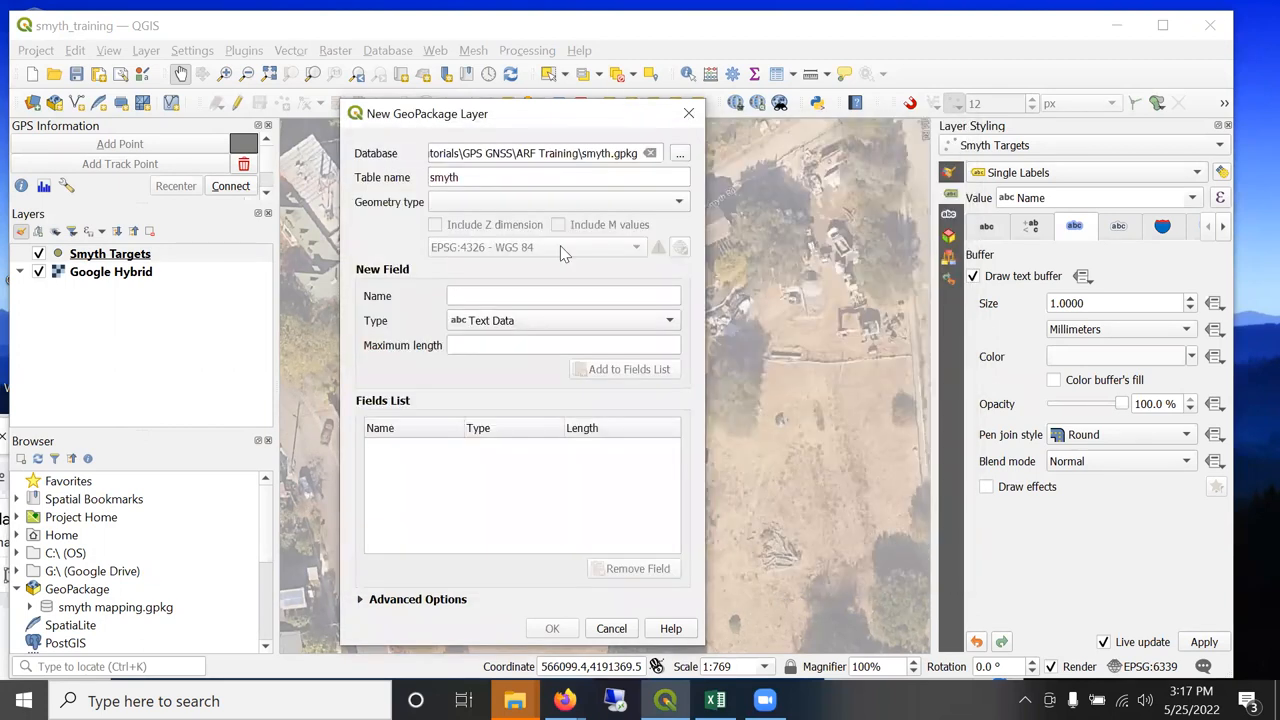
Name the new layer's table 'smyth a'.
click(496, 177)
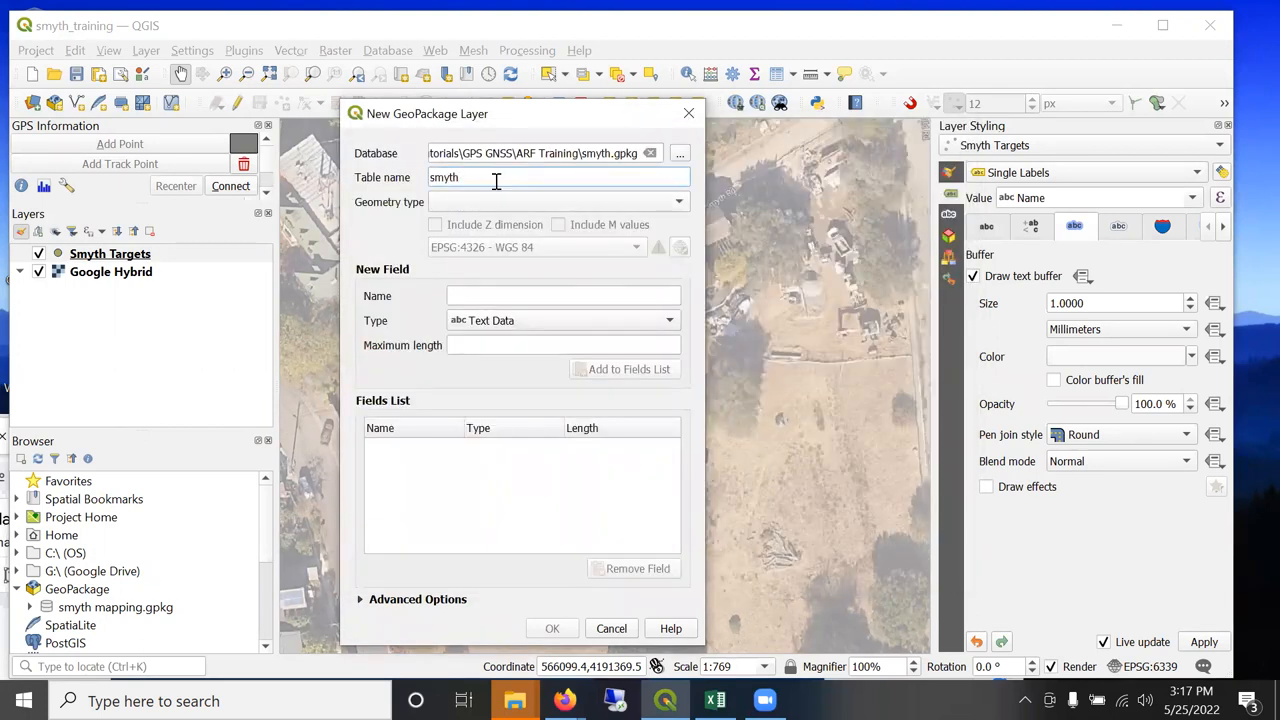
mouse_move(495, 178)
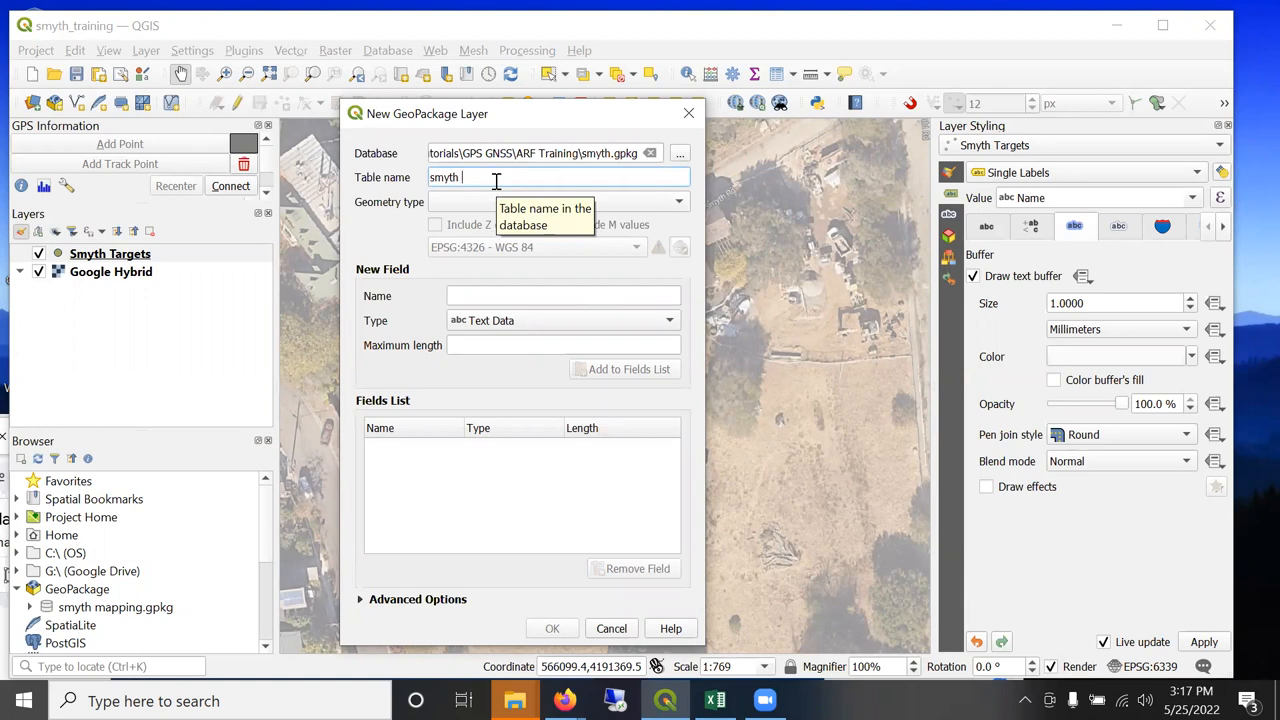
text(a)
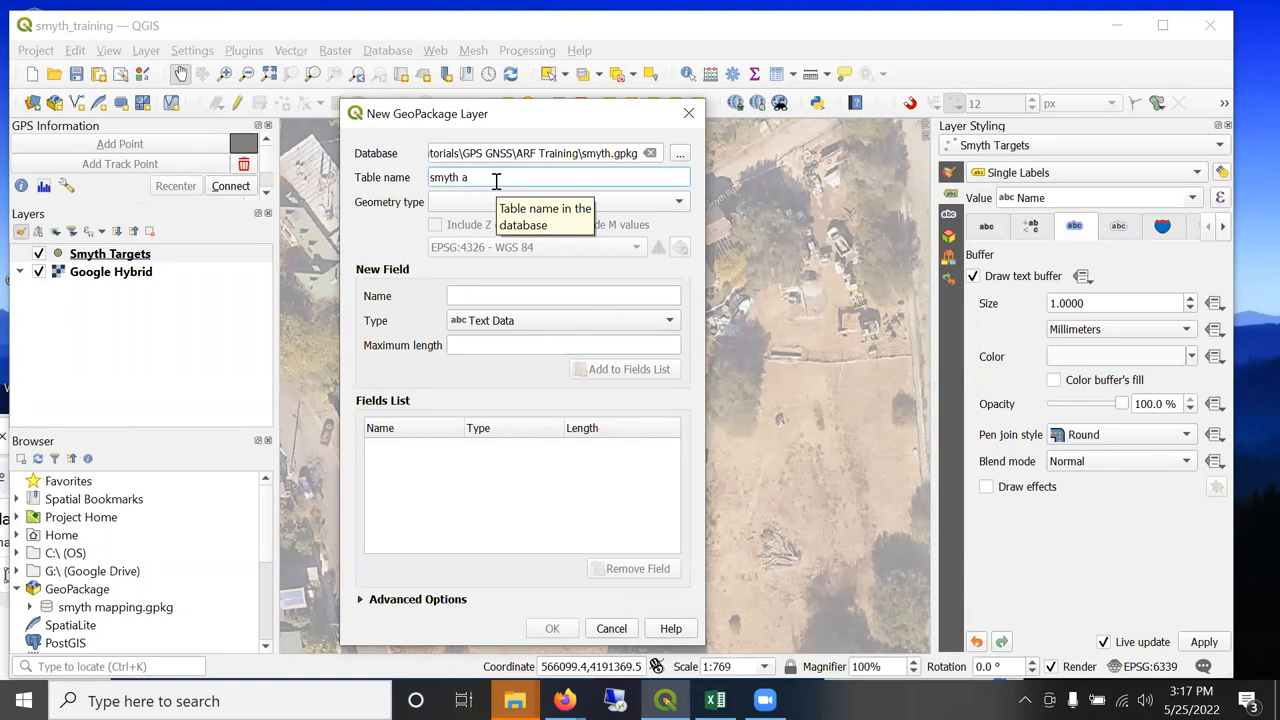
click(679, 201)
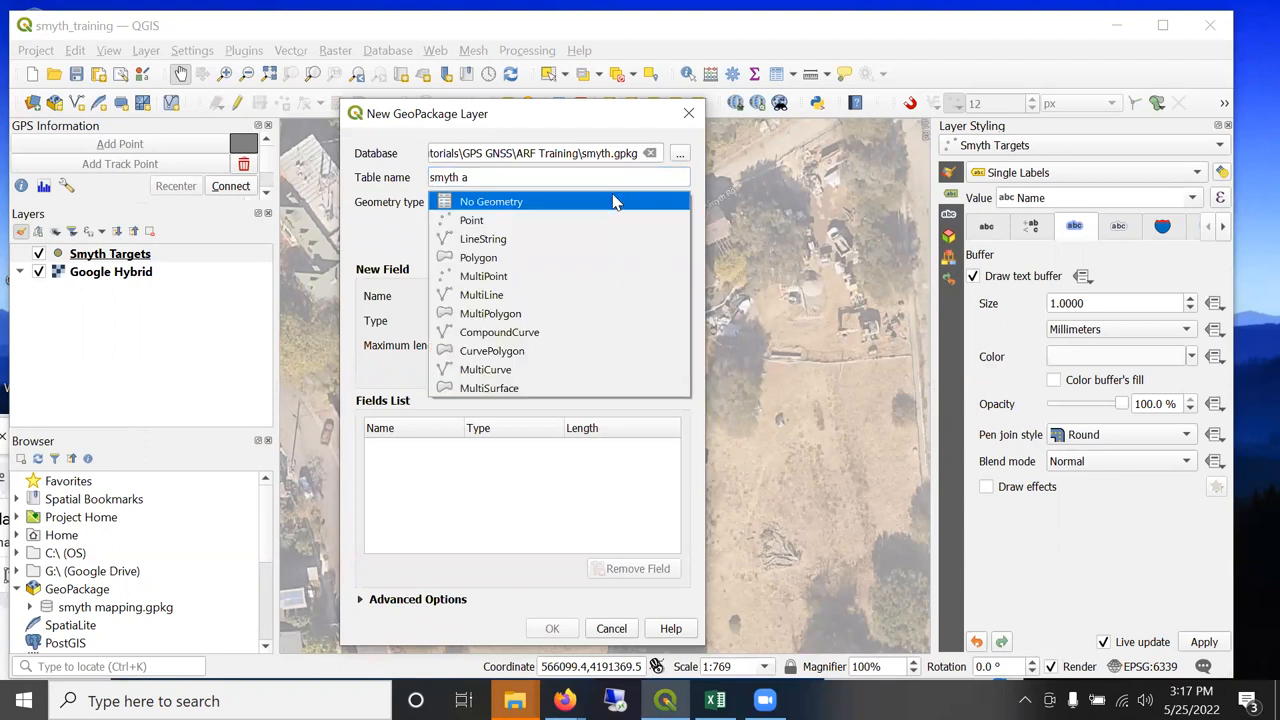
Choose Polygon geometry and project CRS EPSG:6339, then begin entering the Name field.
click(478, 257)
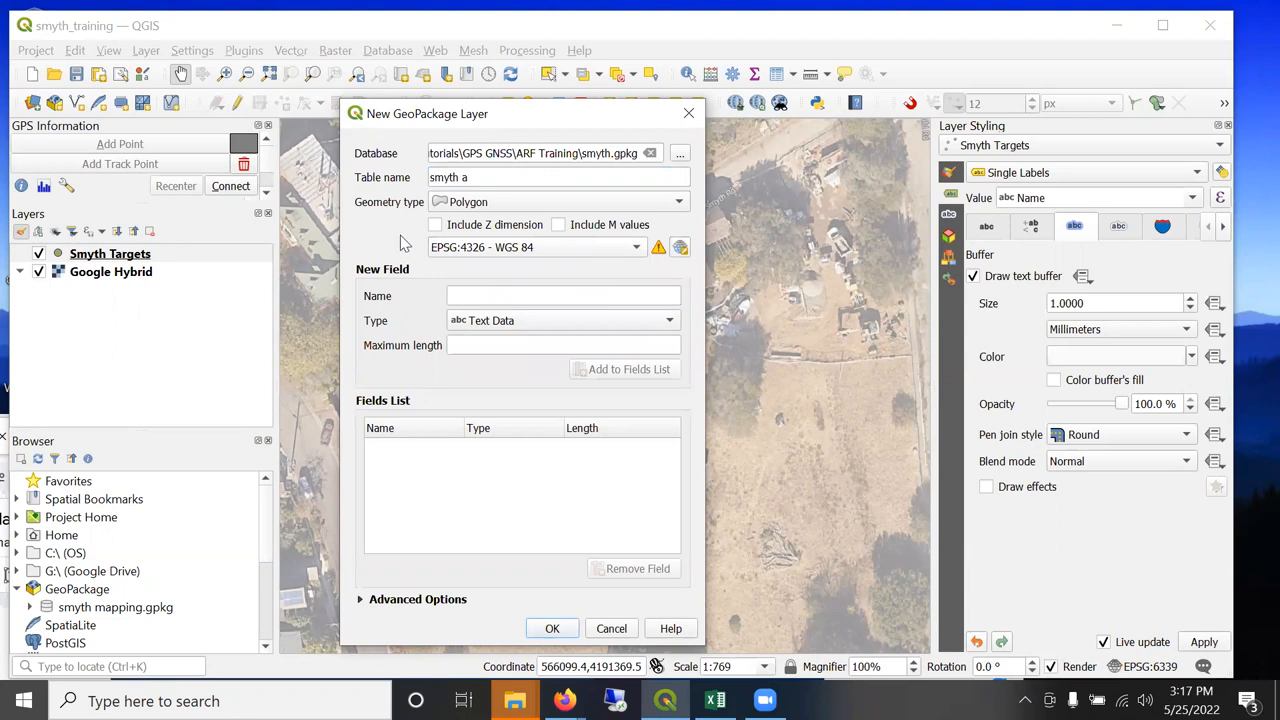
mouse_move(592, 258)
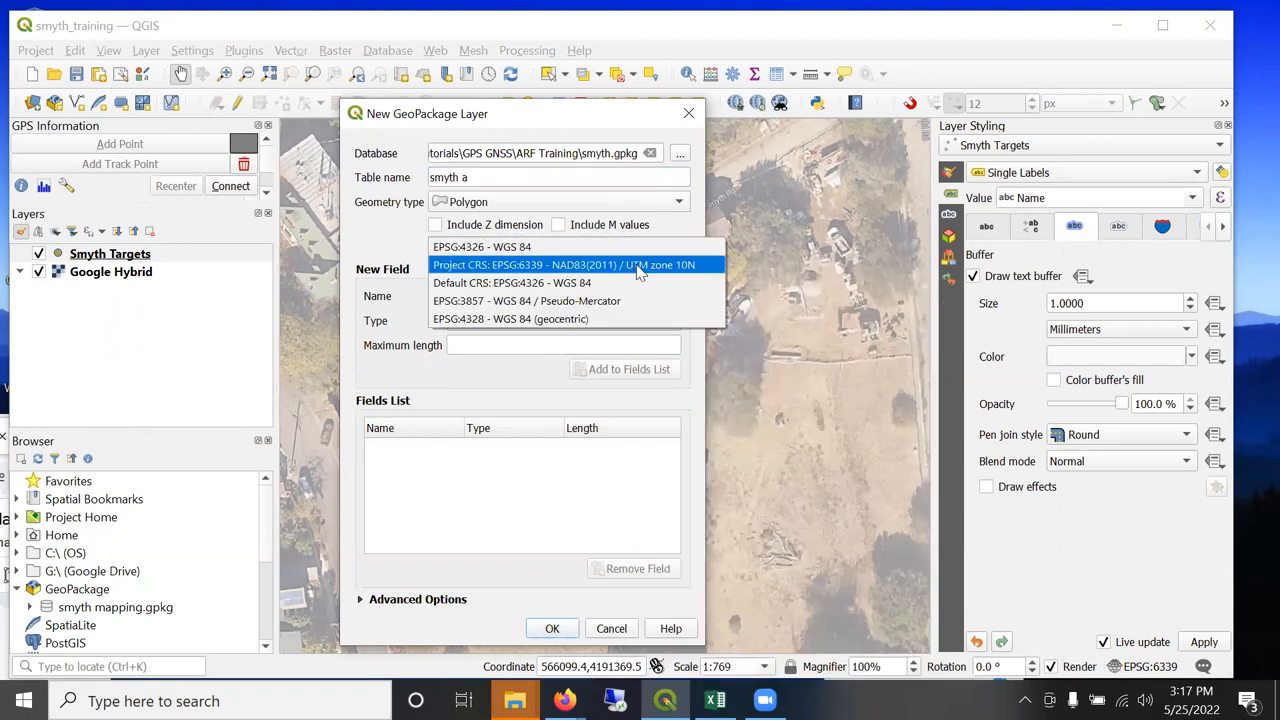
click(565, 264)
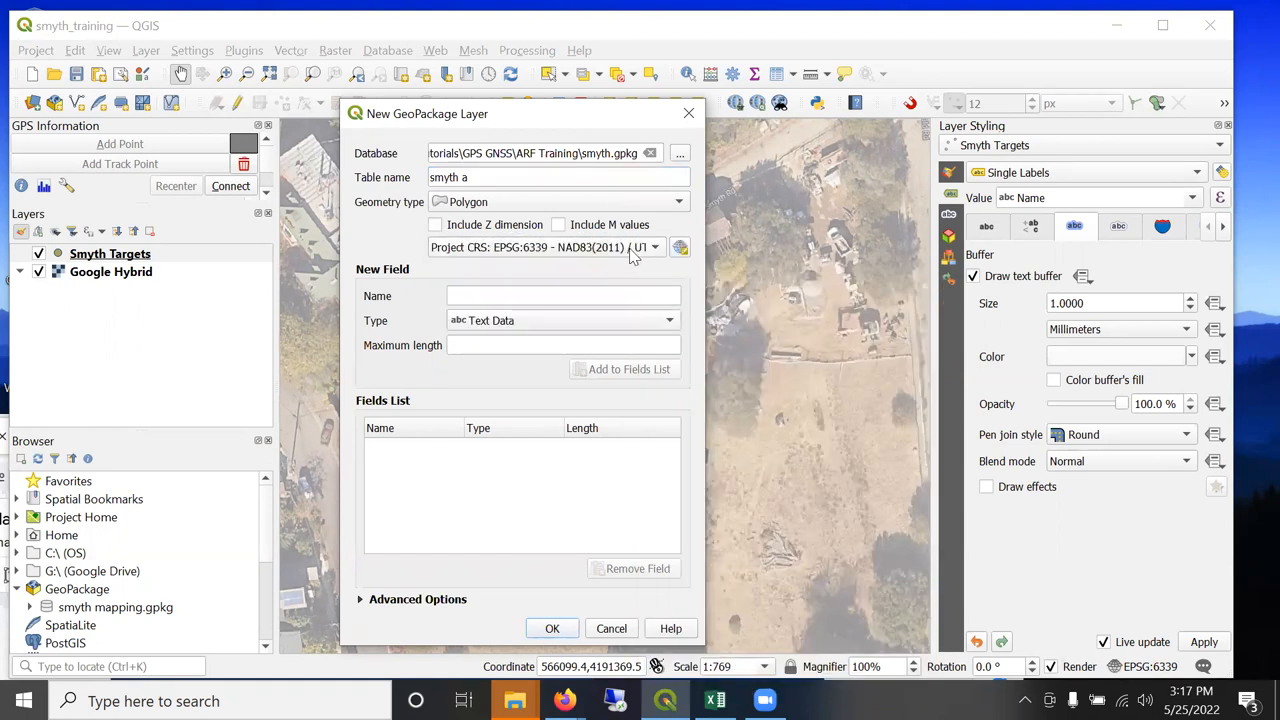
click(563, 295)
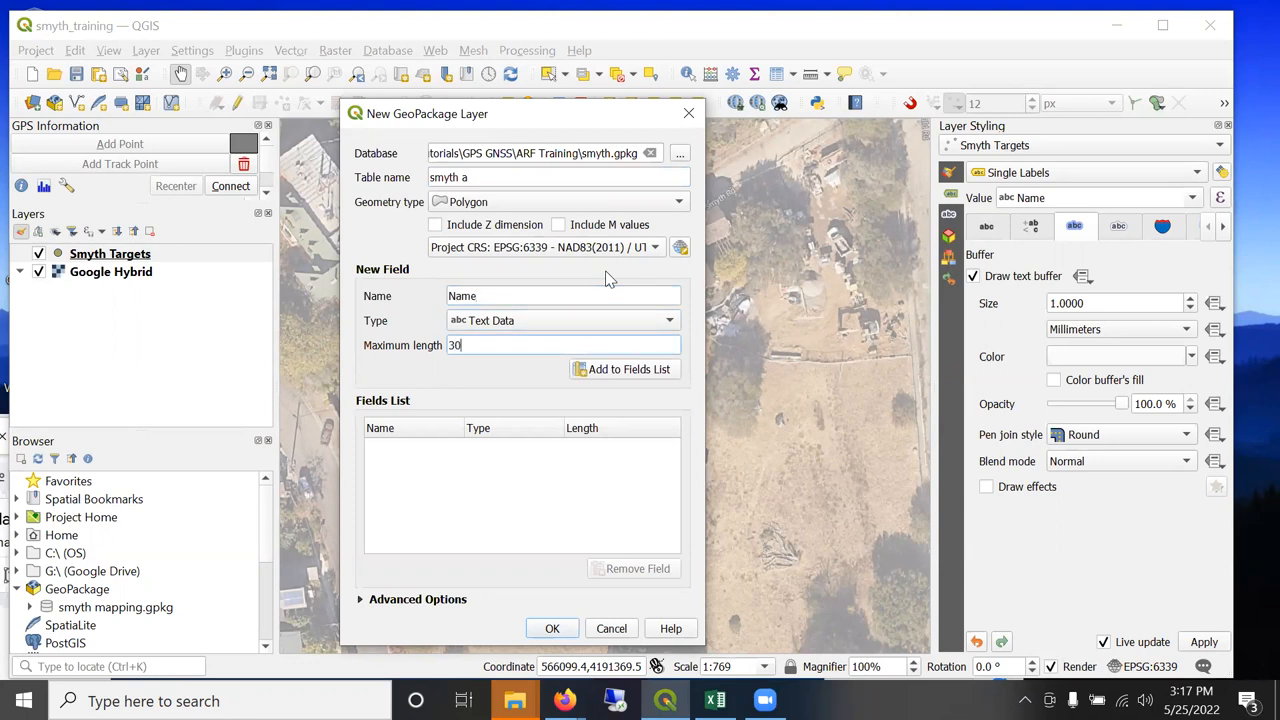
Add the Name field and a 'Category' text field to the fields list.
click(552, 628)
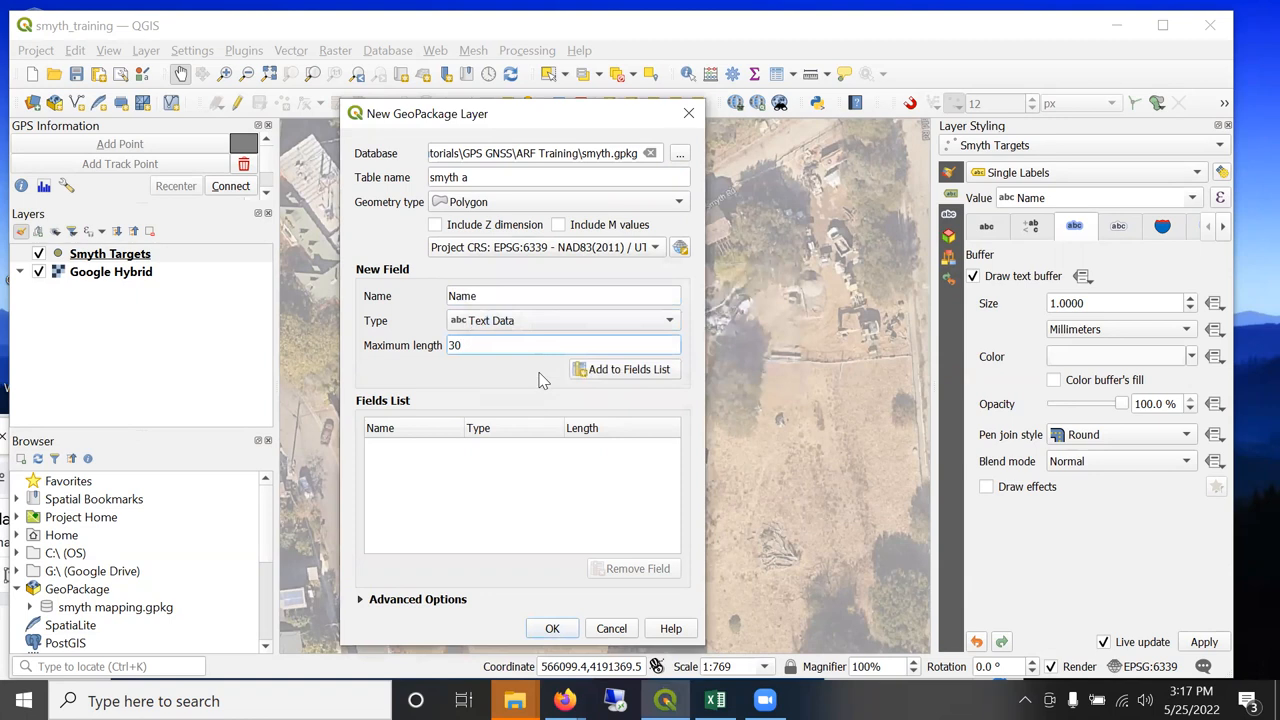
click(624, 369)
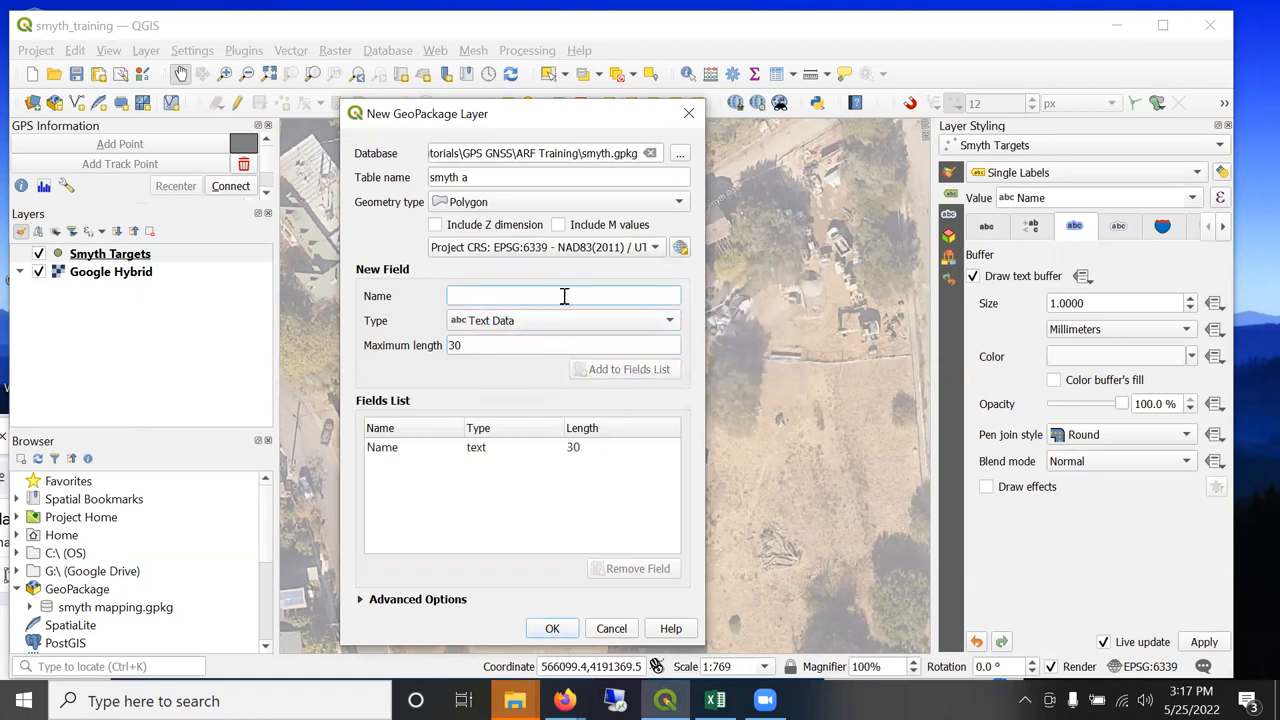
text(Category)
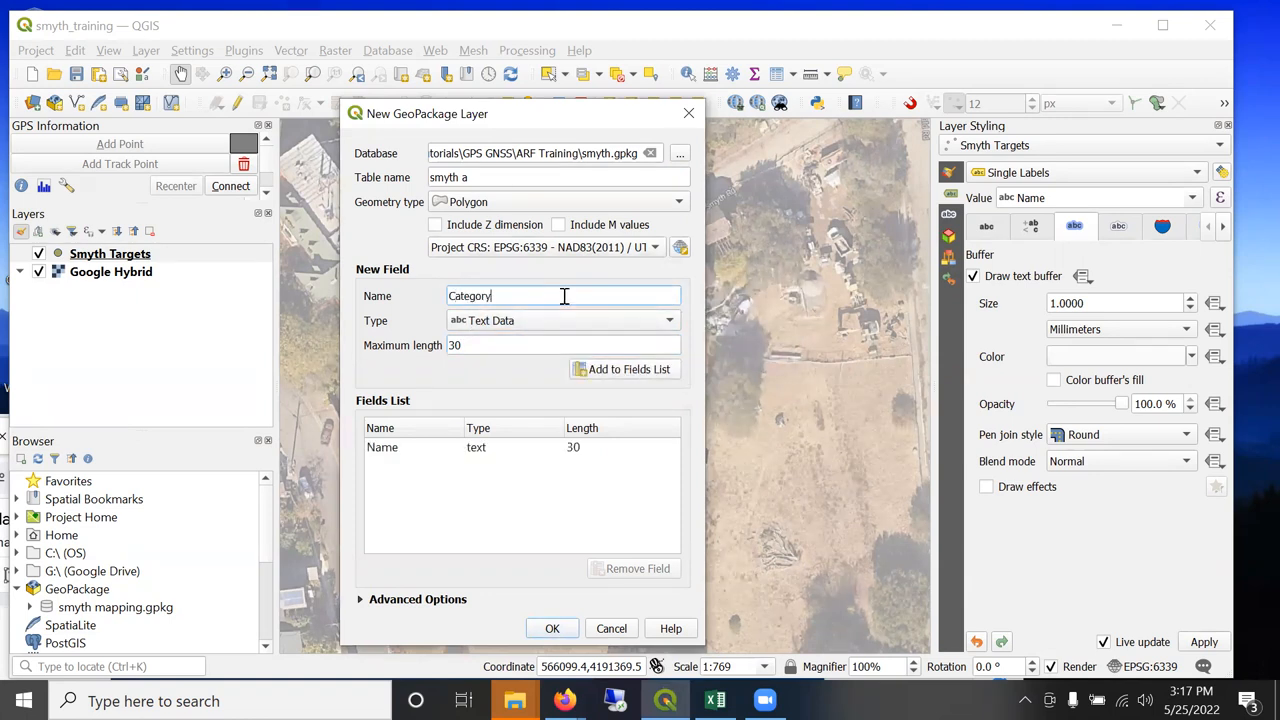
click(621, 369)
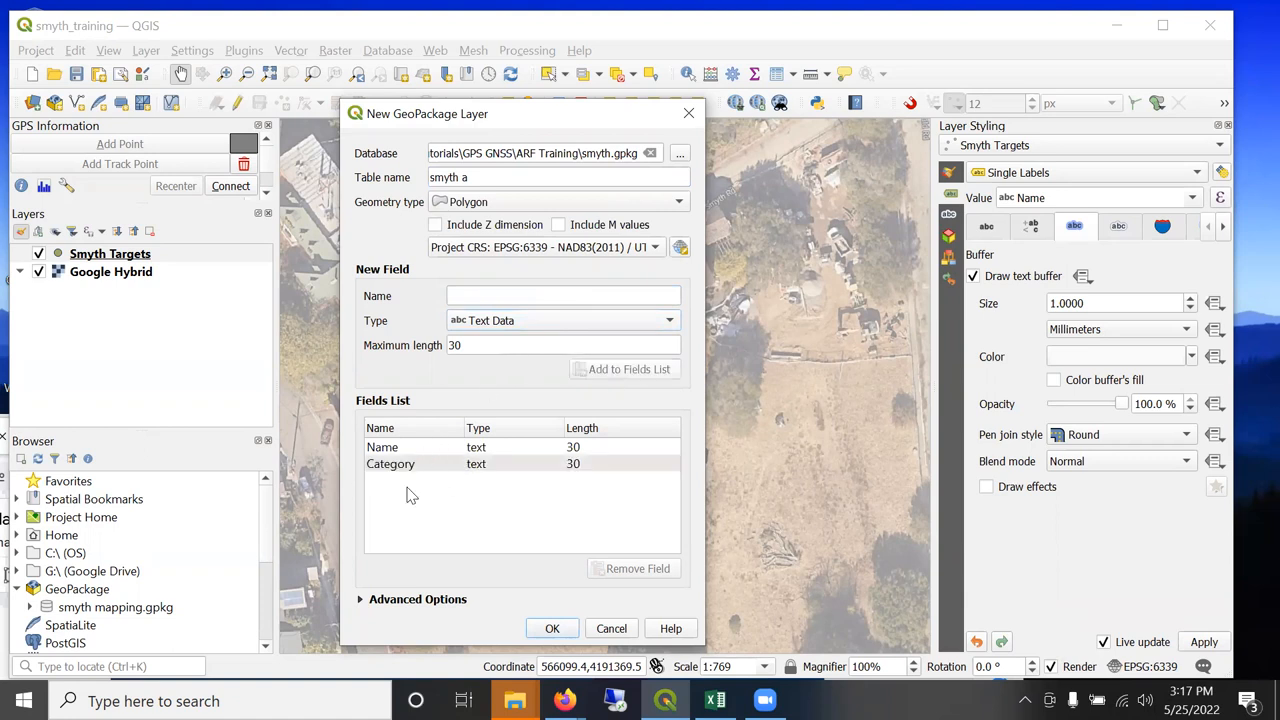
Add a 'Description' text field with maximum length 254.
click(563, 295)
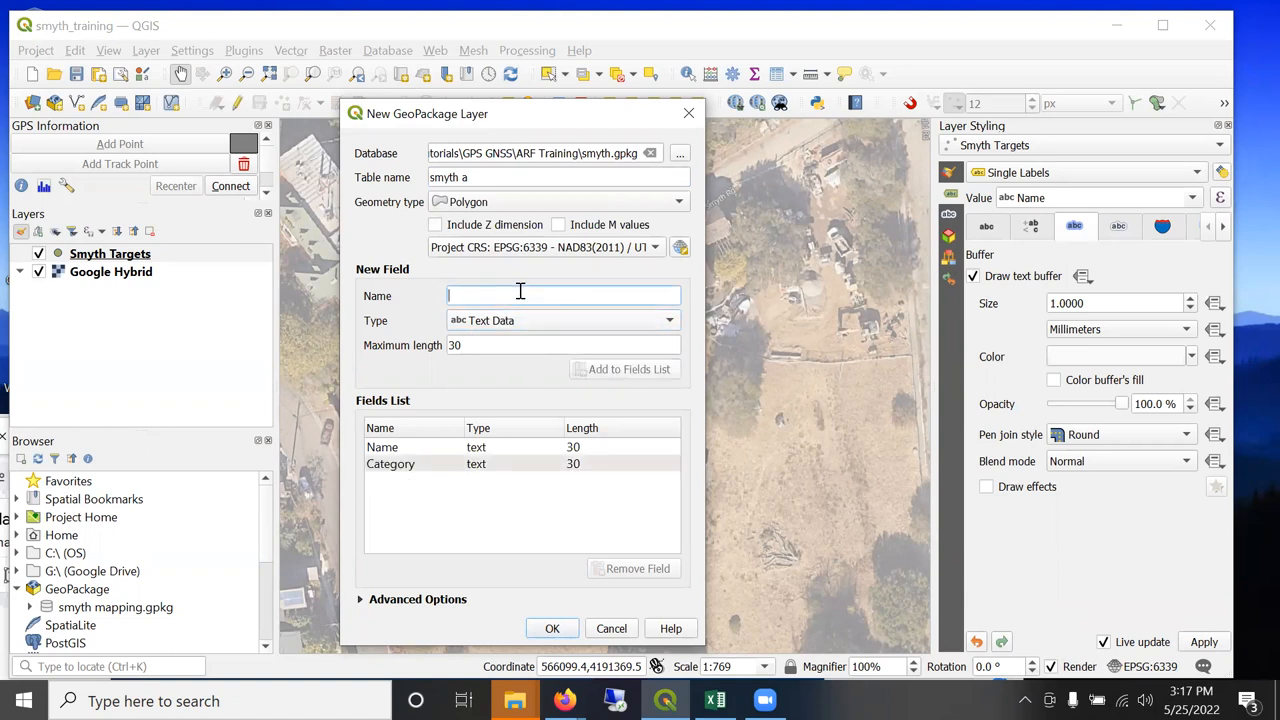
text(Description)
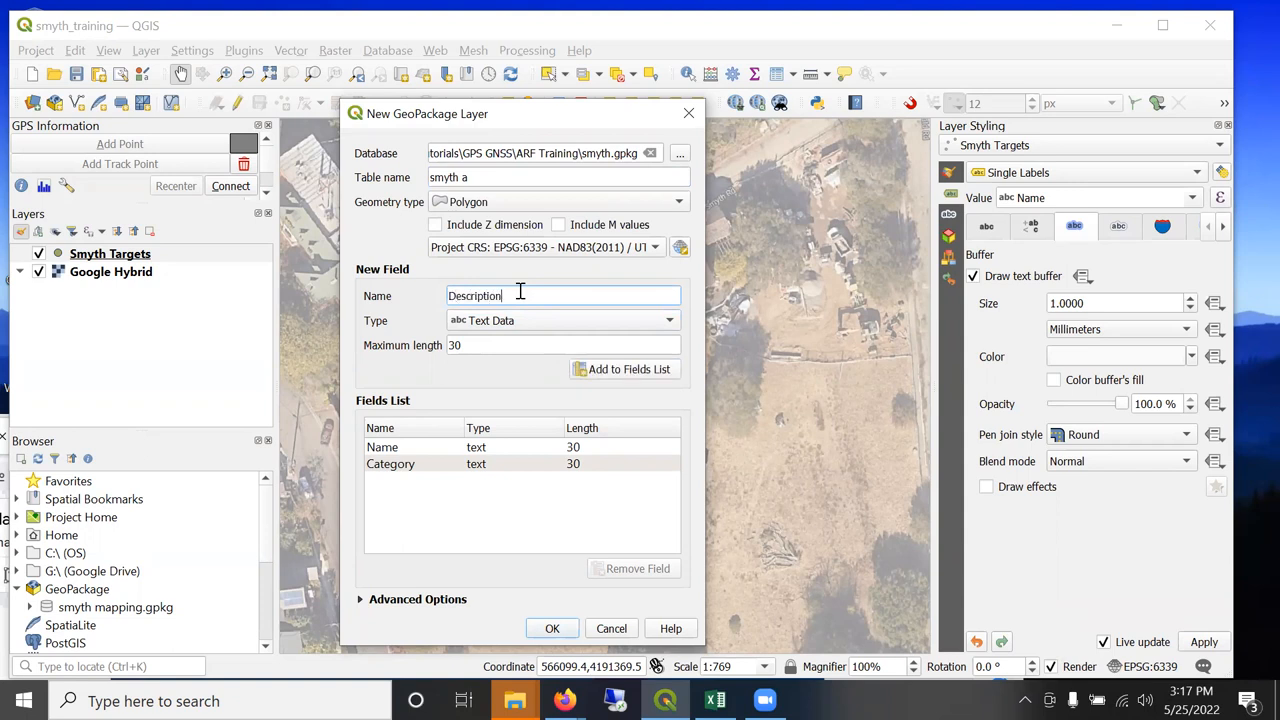
triple_click(560, 345)
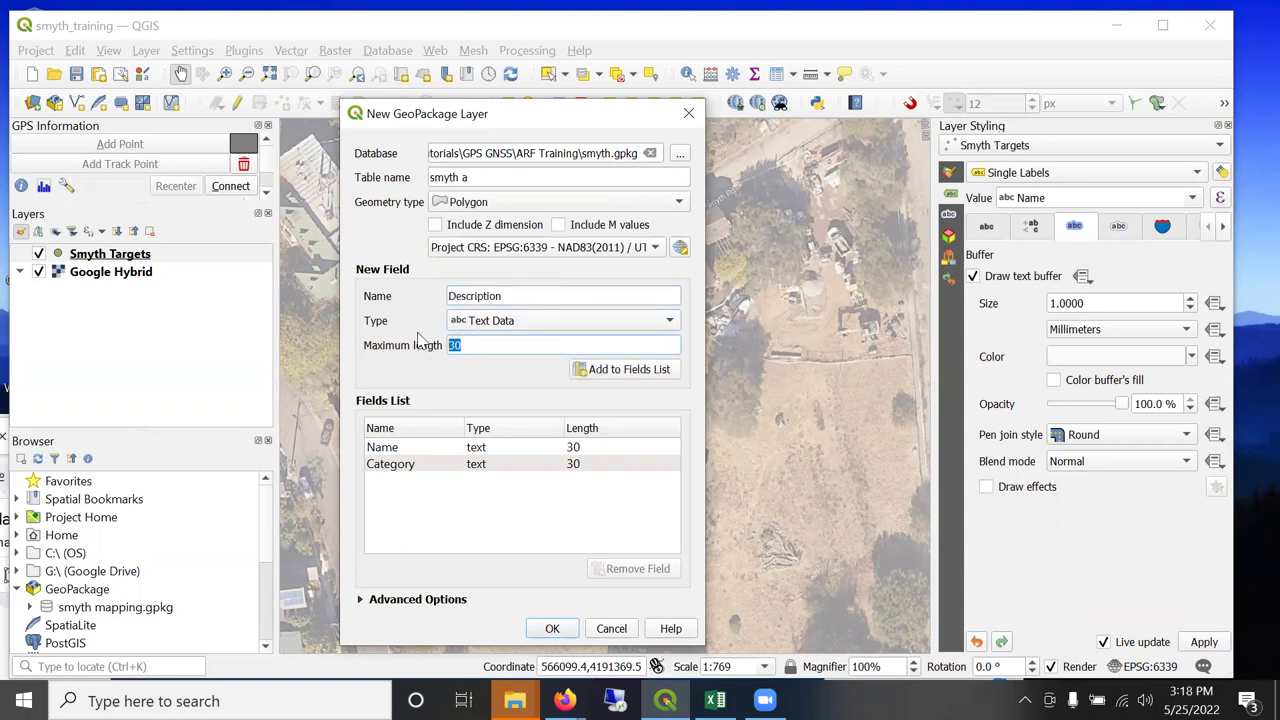
text(254)
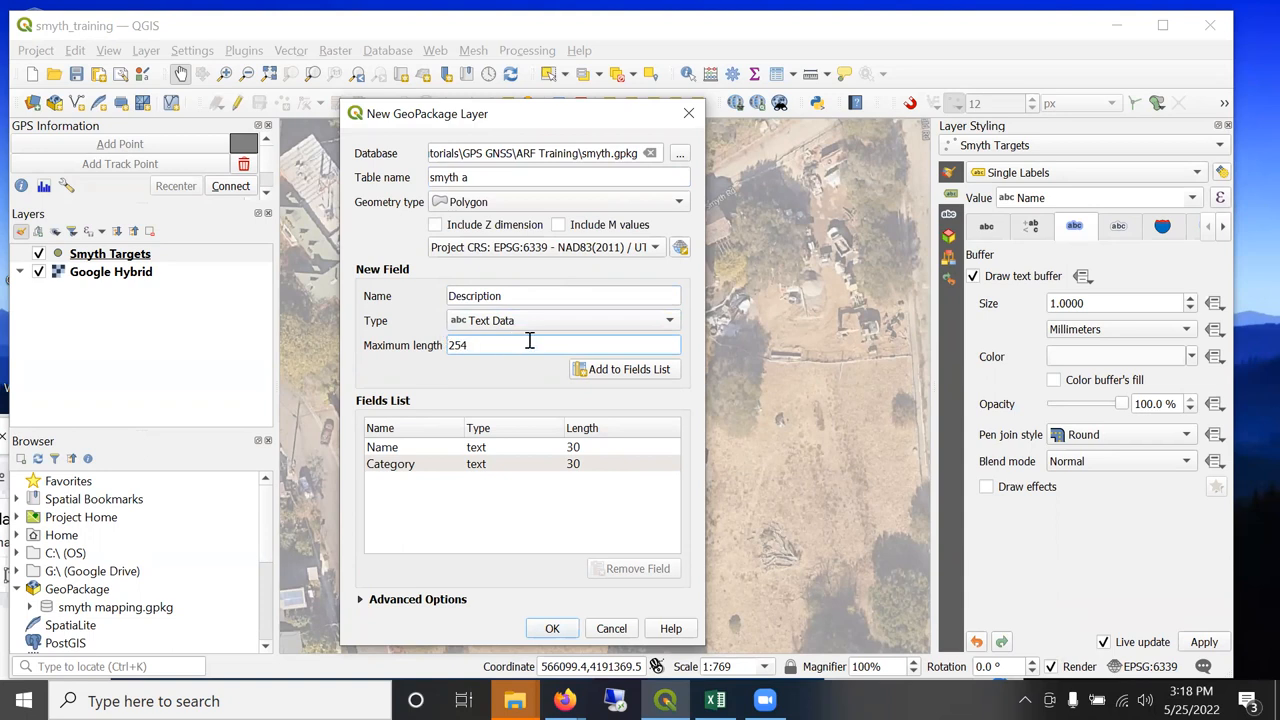
click(628, 369)
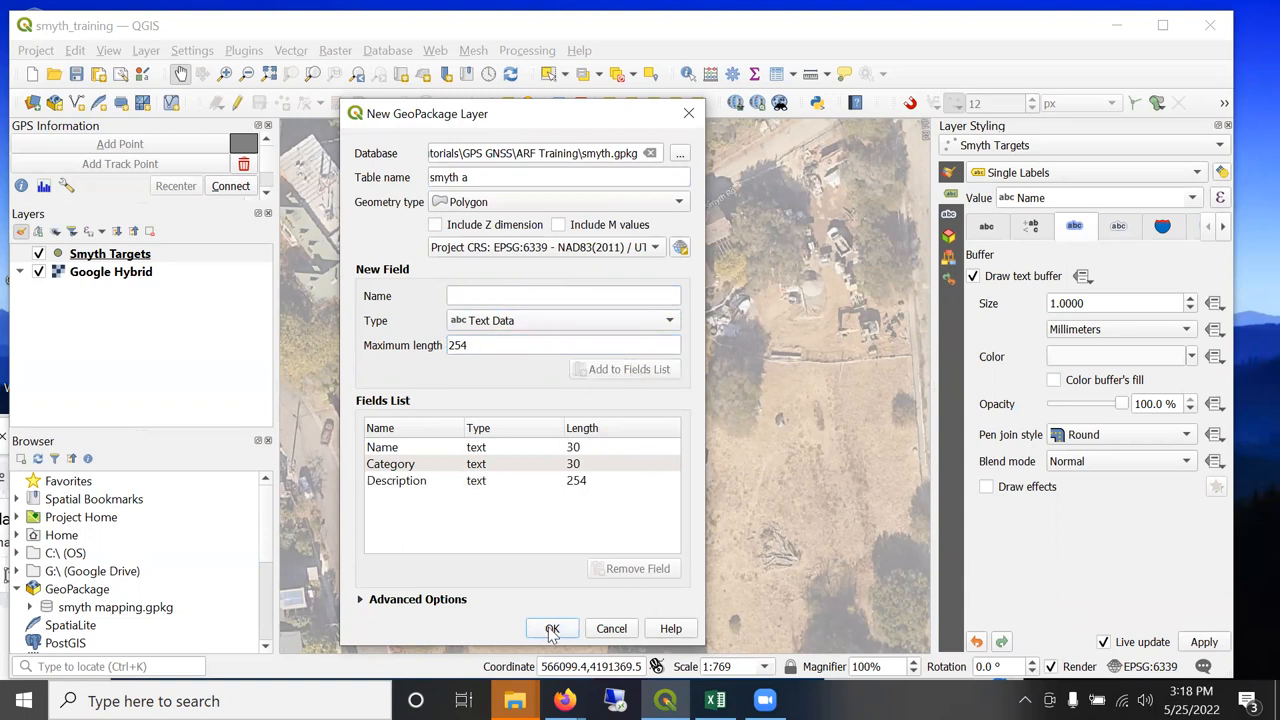
Confirm the dialog and add smyth a as a new layer in smyth.gpkg.
click(552, 628)
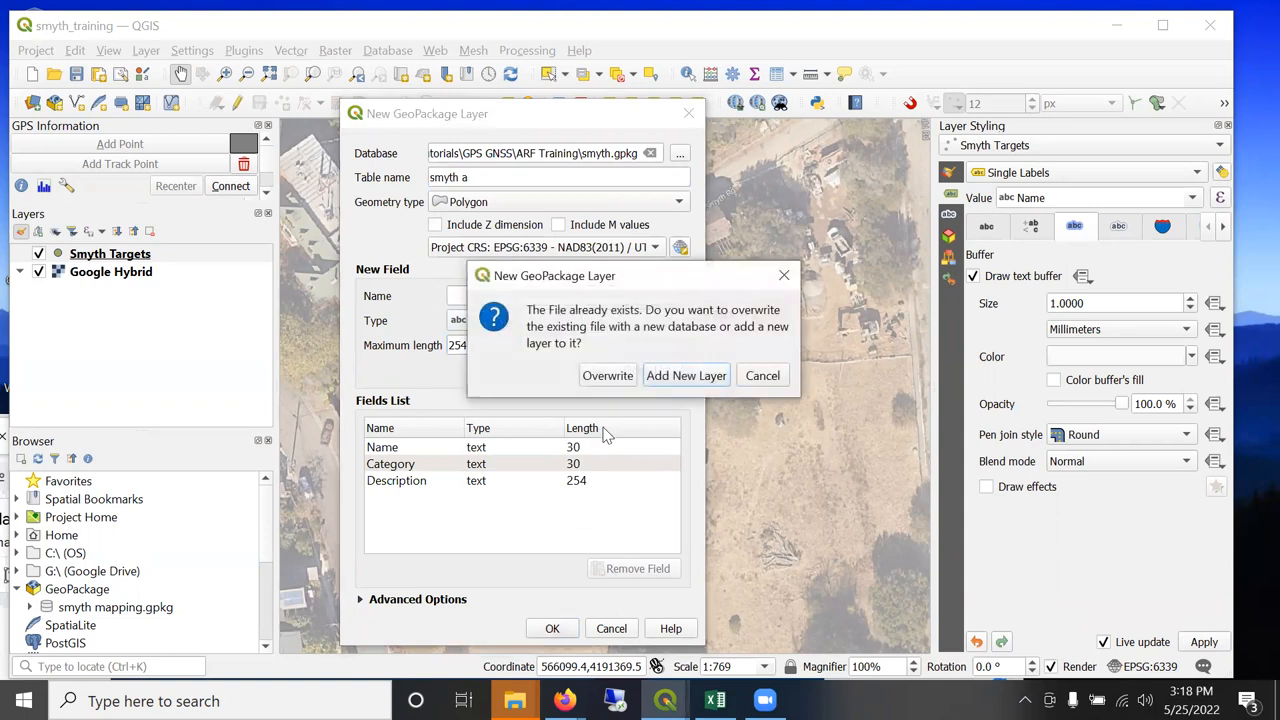
mouse_move(623, 400)
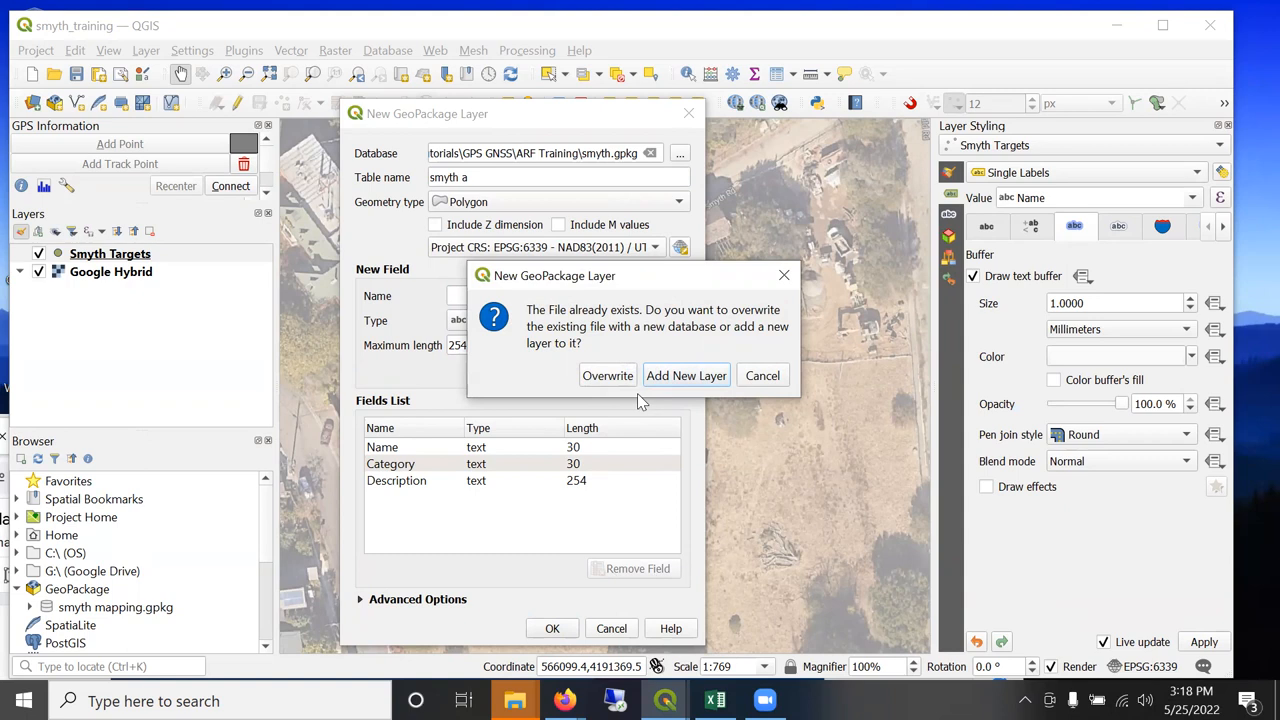
mouse_move(710, 400)
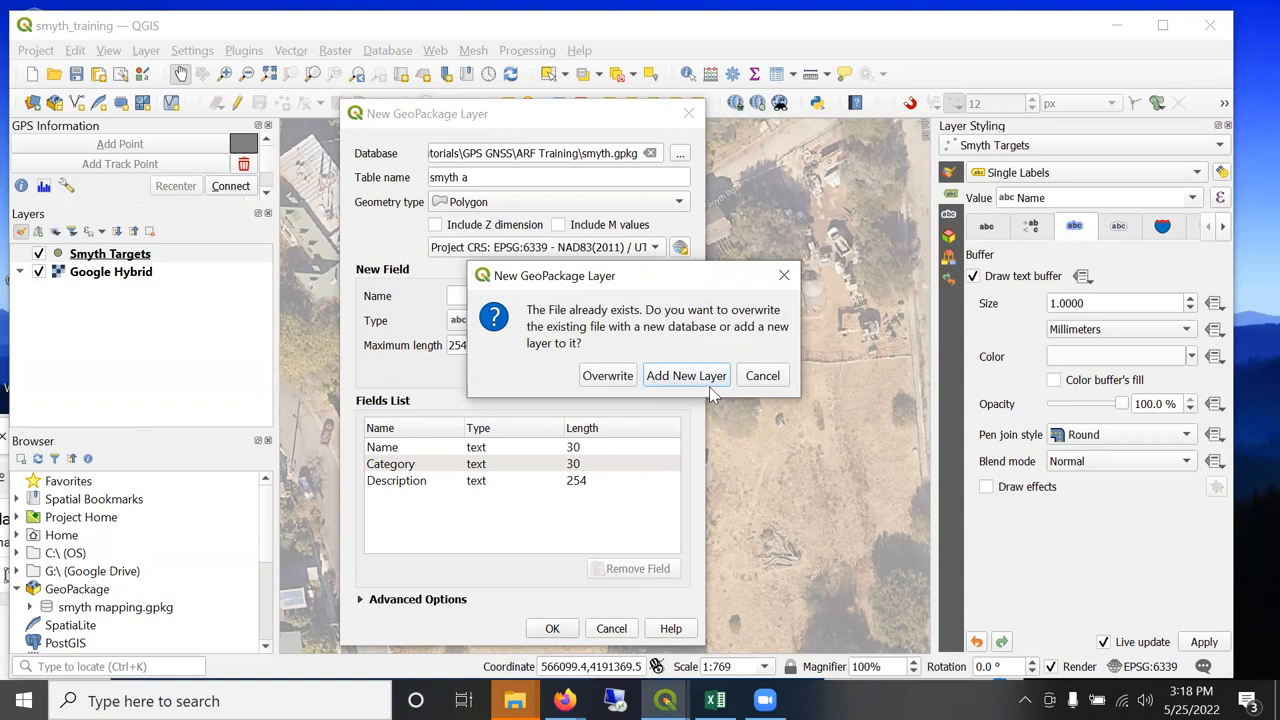
click(686, 375)
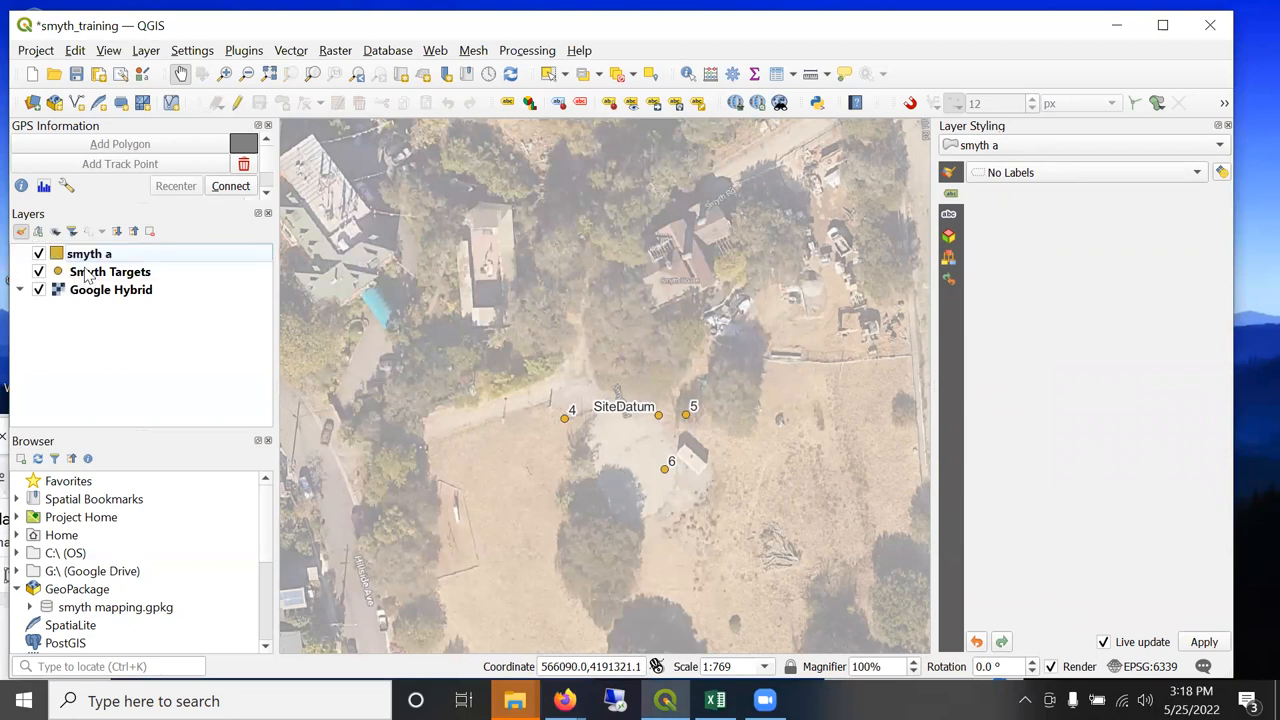
Keep Smyth Targets above smyth a and turn on editing for smyth a.
click(89, 253)
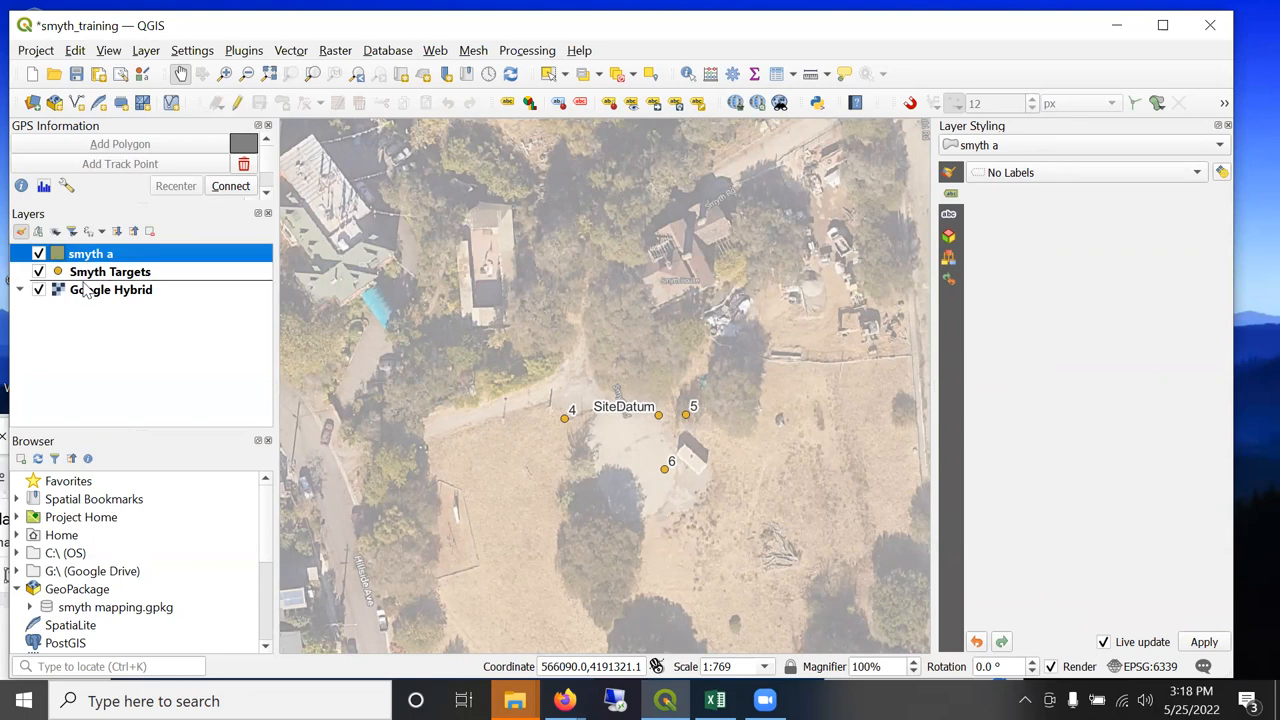
click(110, 271)
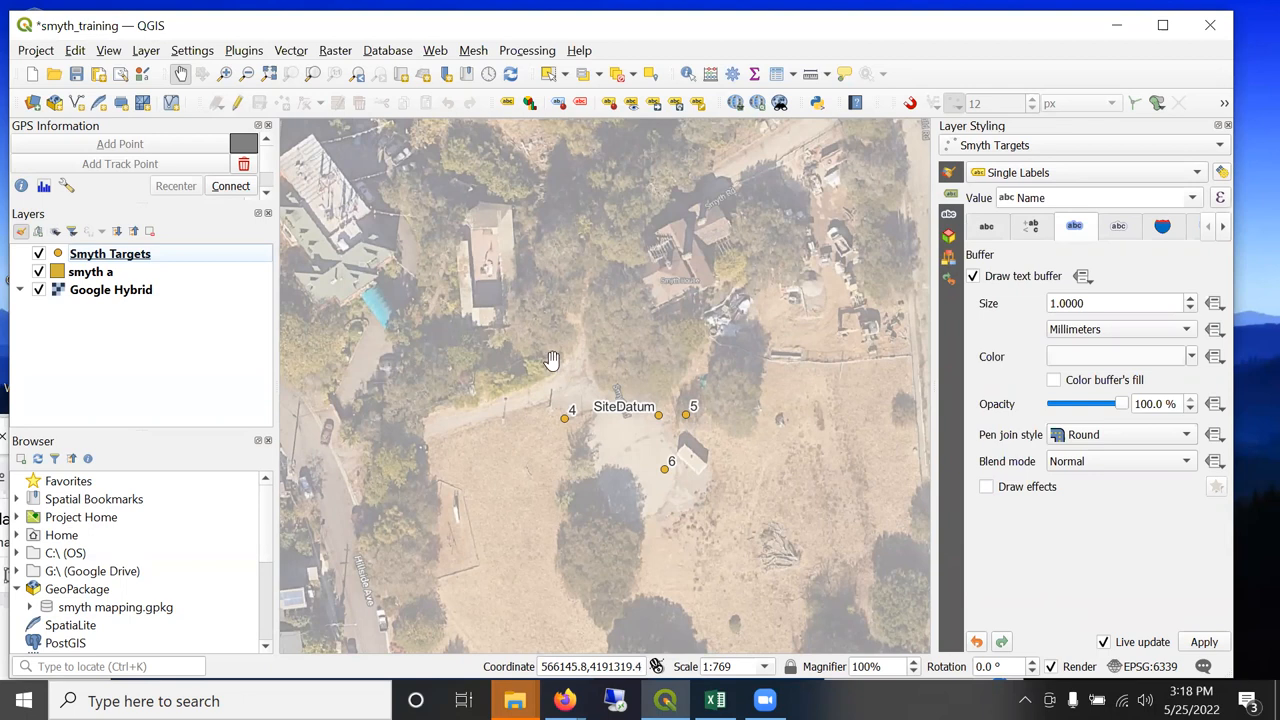
click(91, 271)
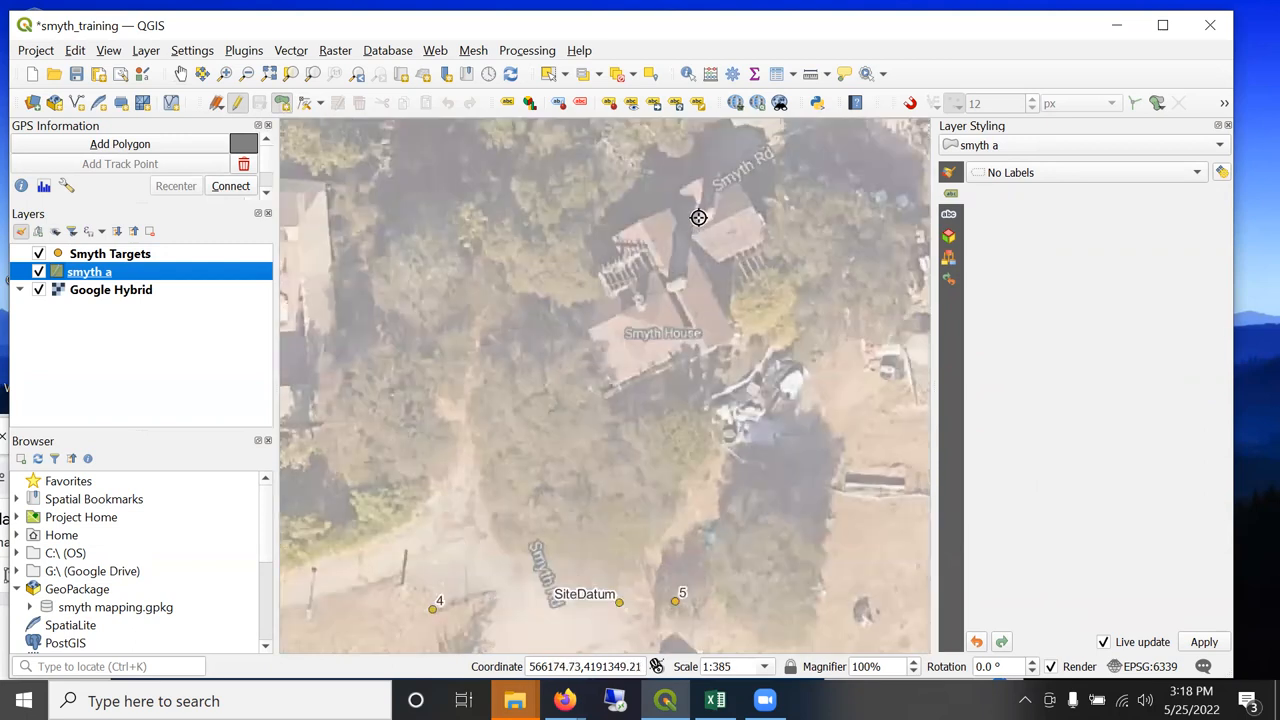
Trace the house footprint polygon and save it with Name 'Smyth House'.
scroll(up, 3)
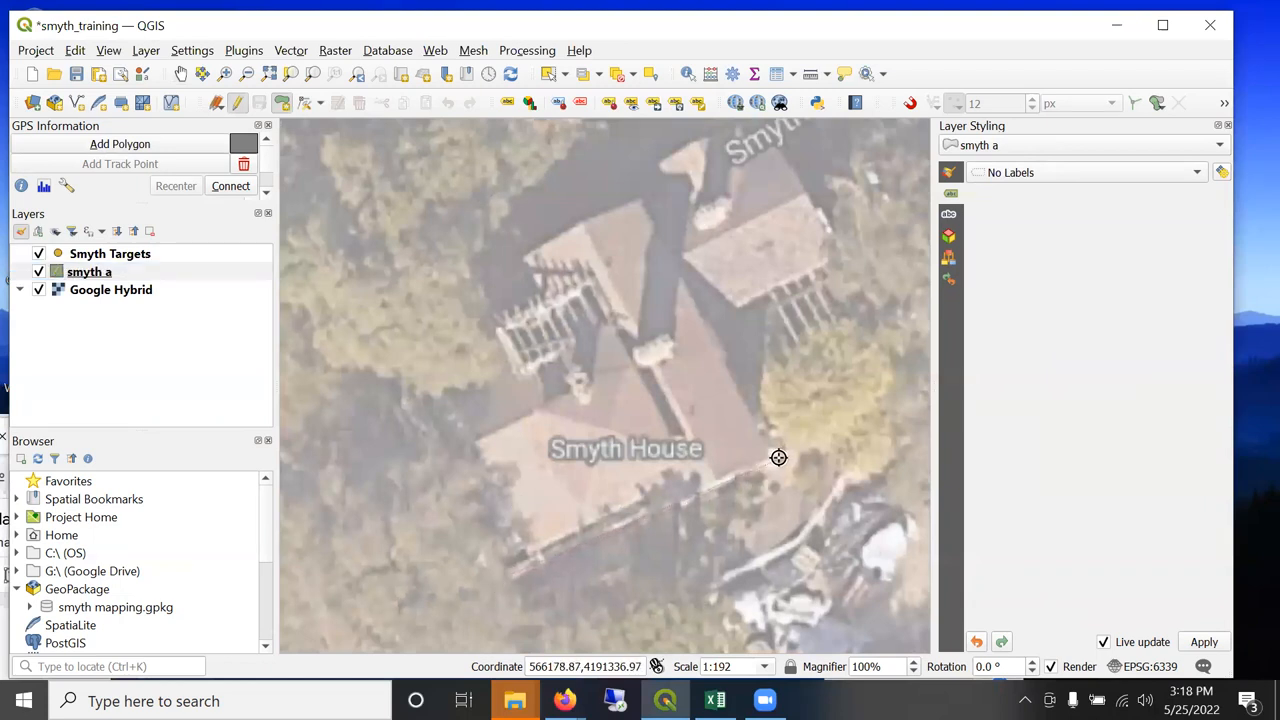
click(710, 319)
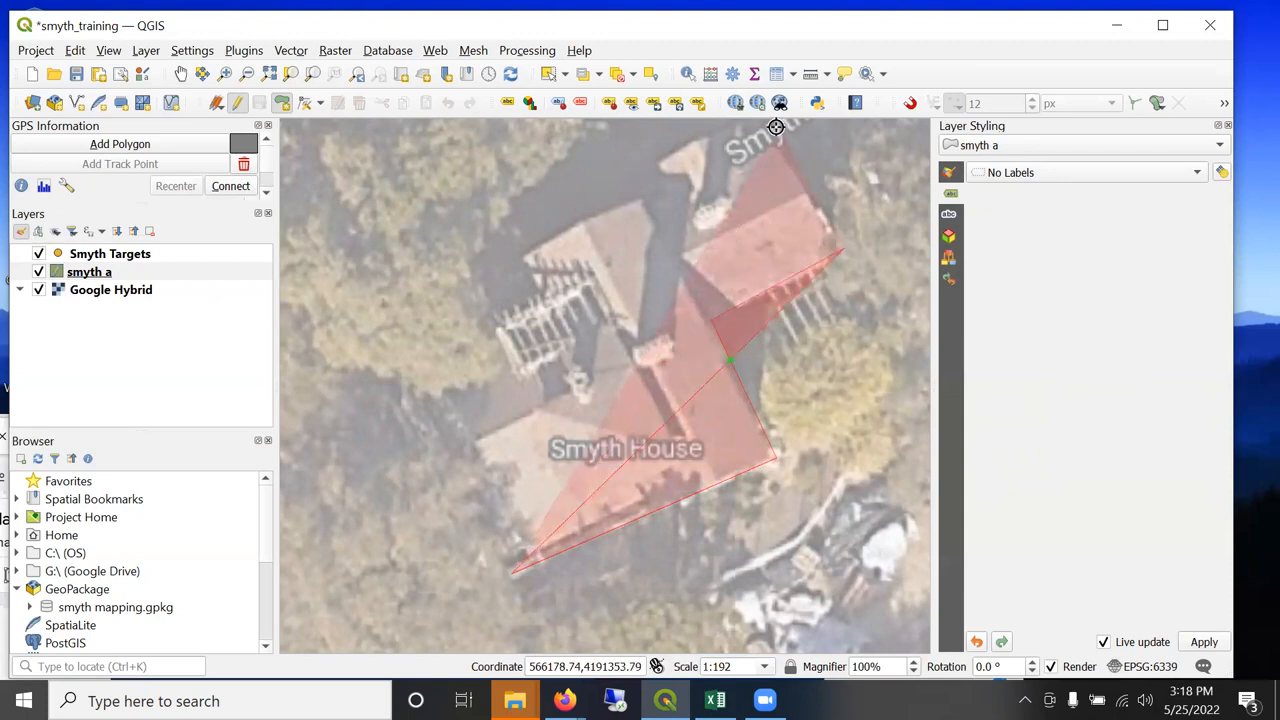
scroll(down, 3)
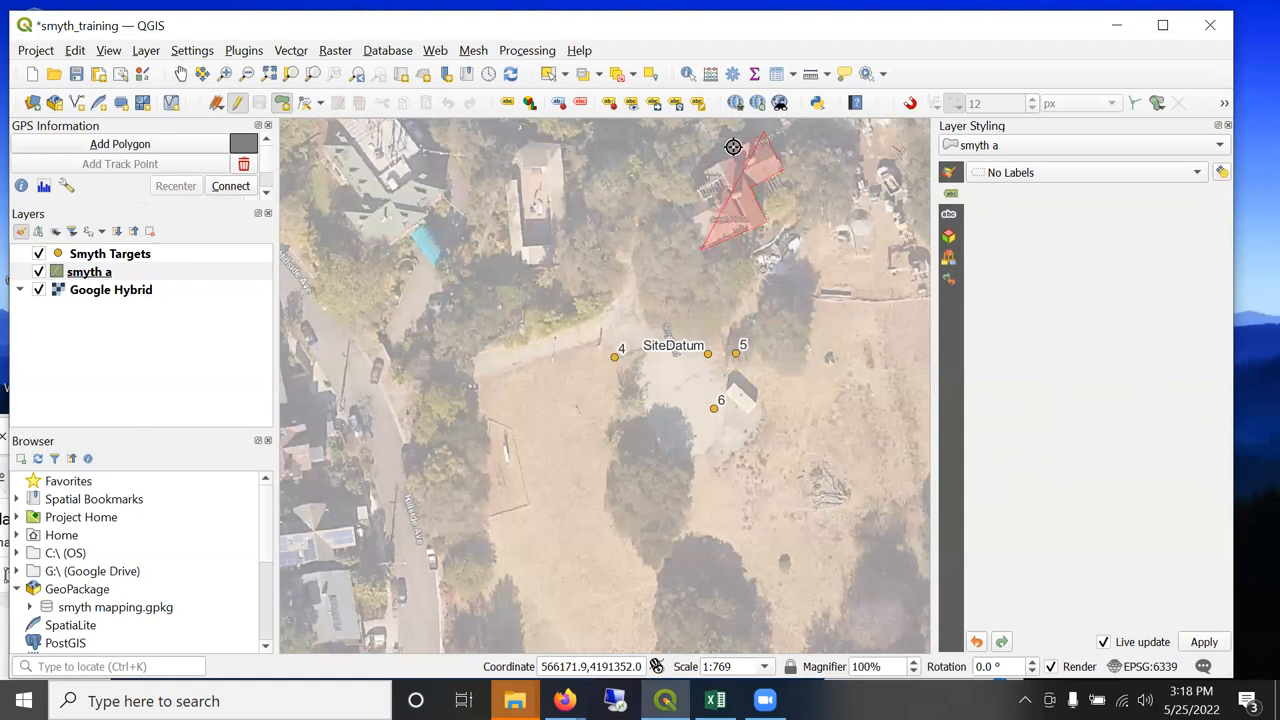
scroll(up, 3)
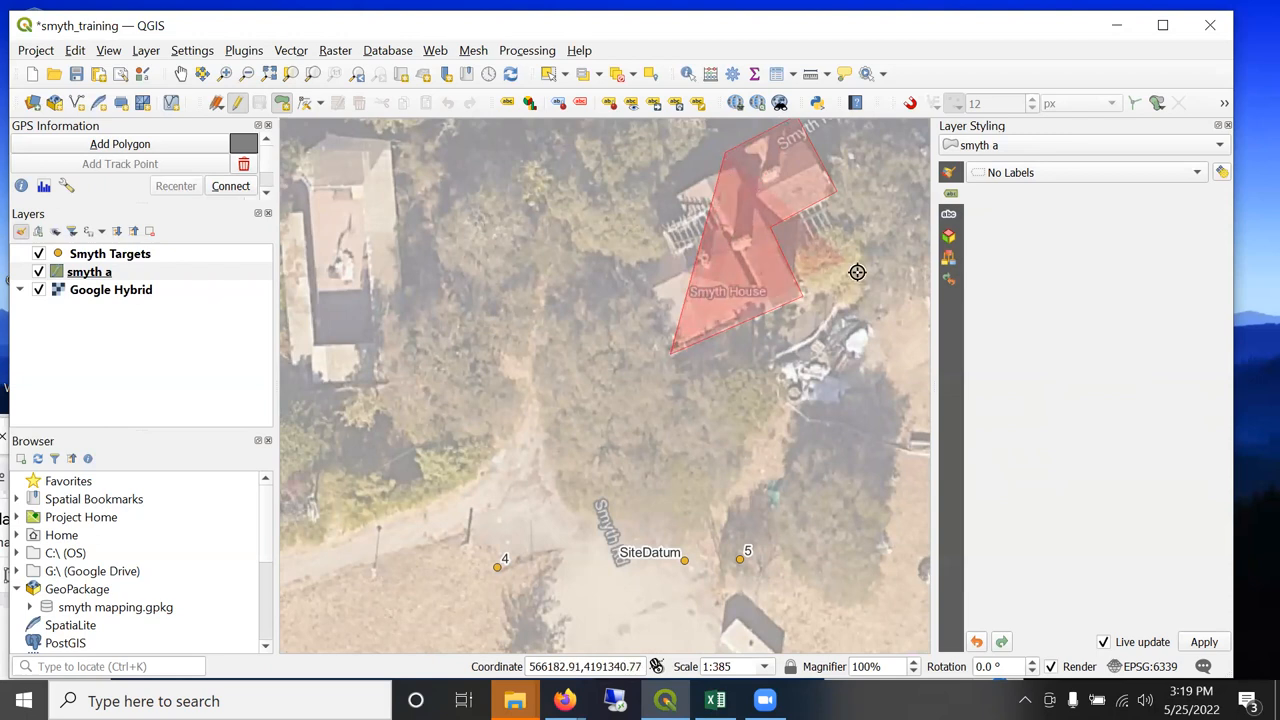
mouse_move(893, 321)
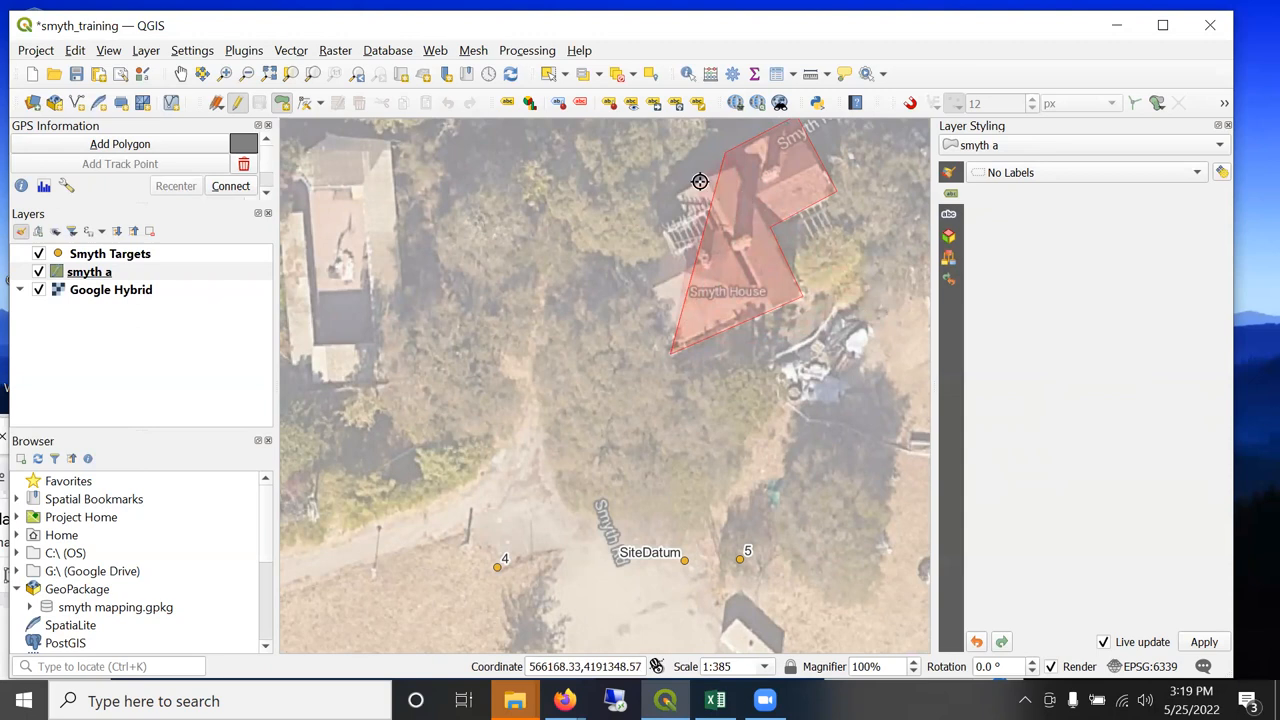
mouse_move(729, 167)
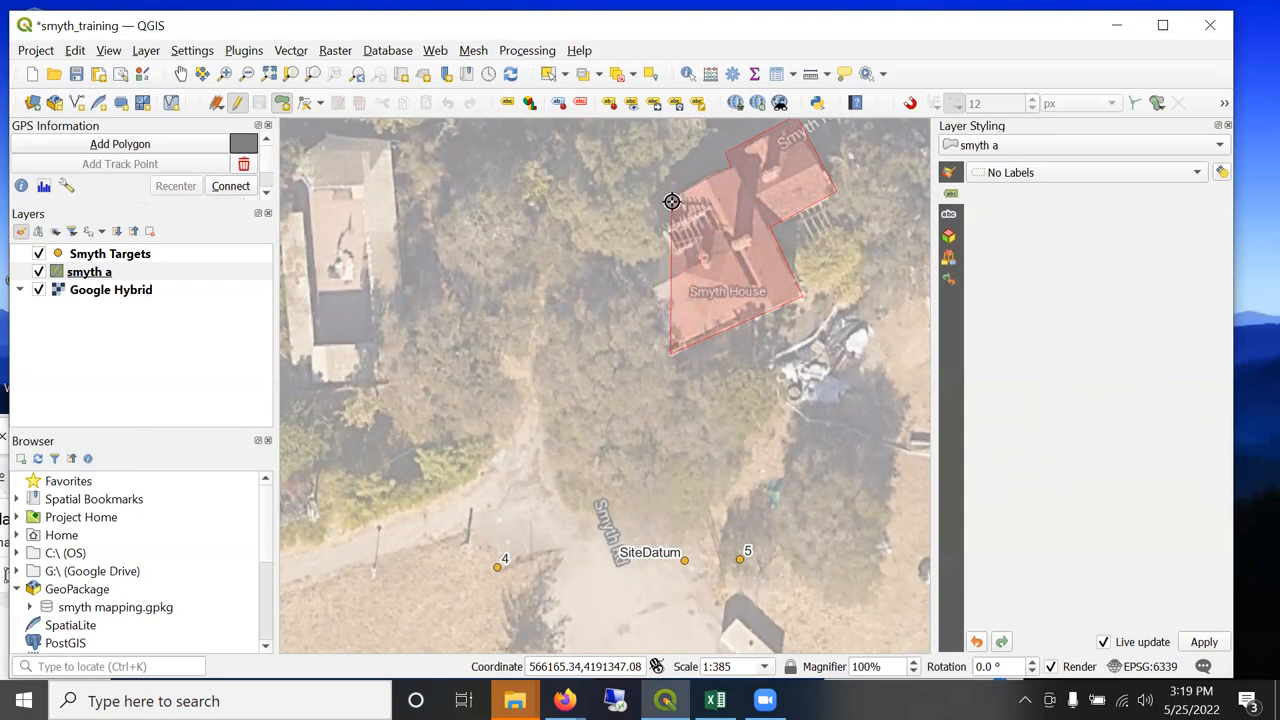
mouse_move(690, 235)
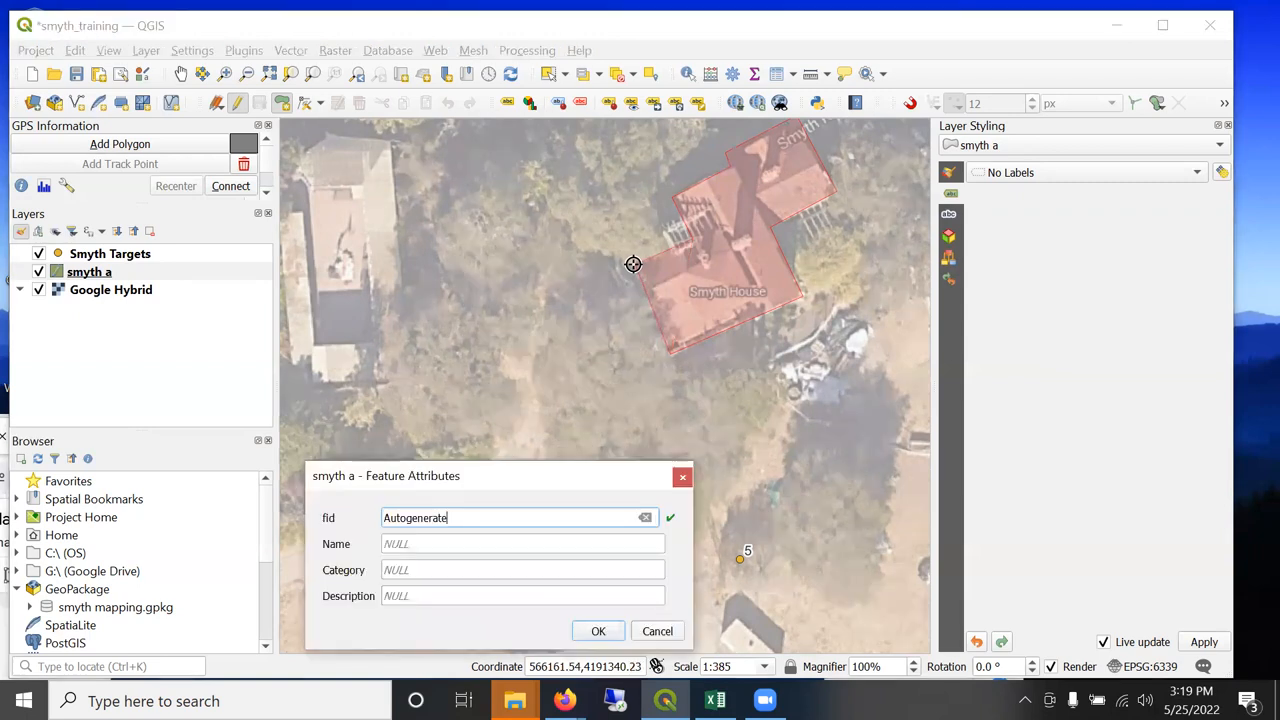
mouse_move(618, 374)
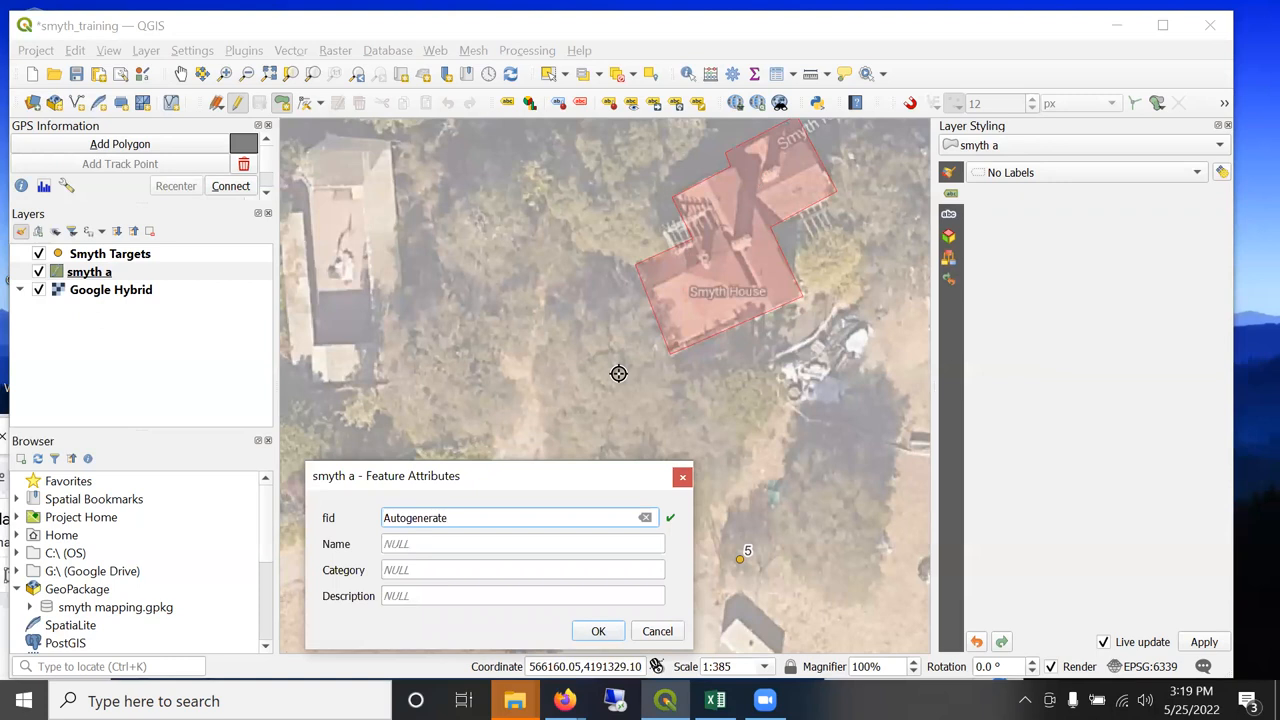
text(Sm)
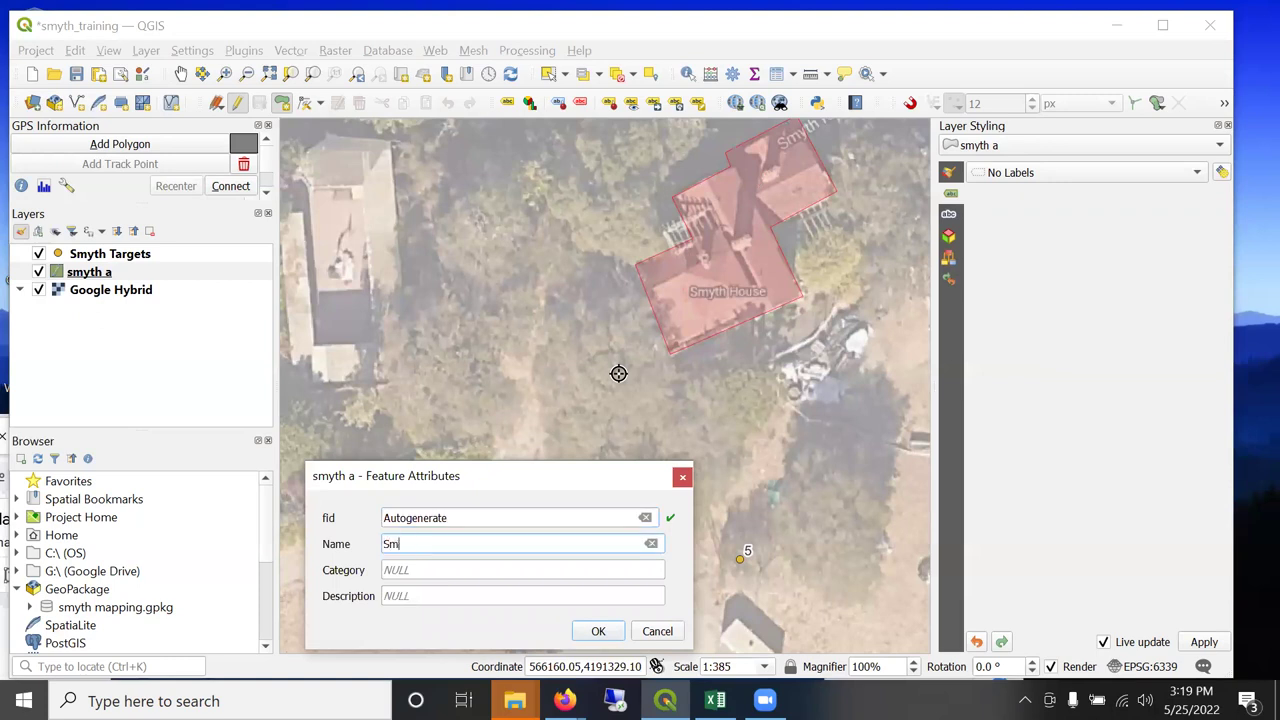
text(yth House)
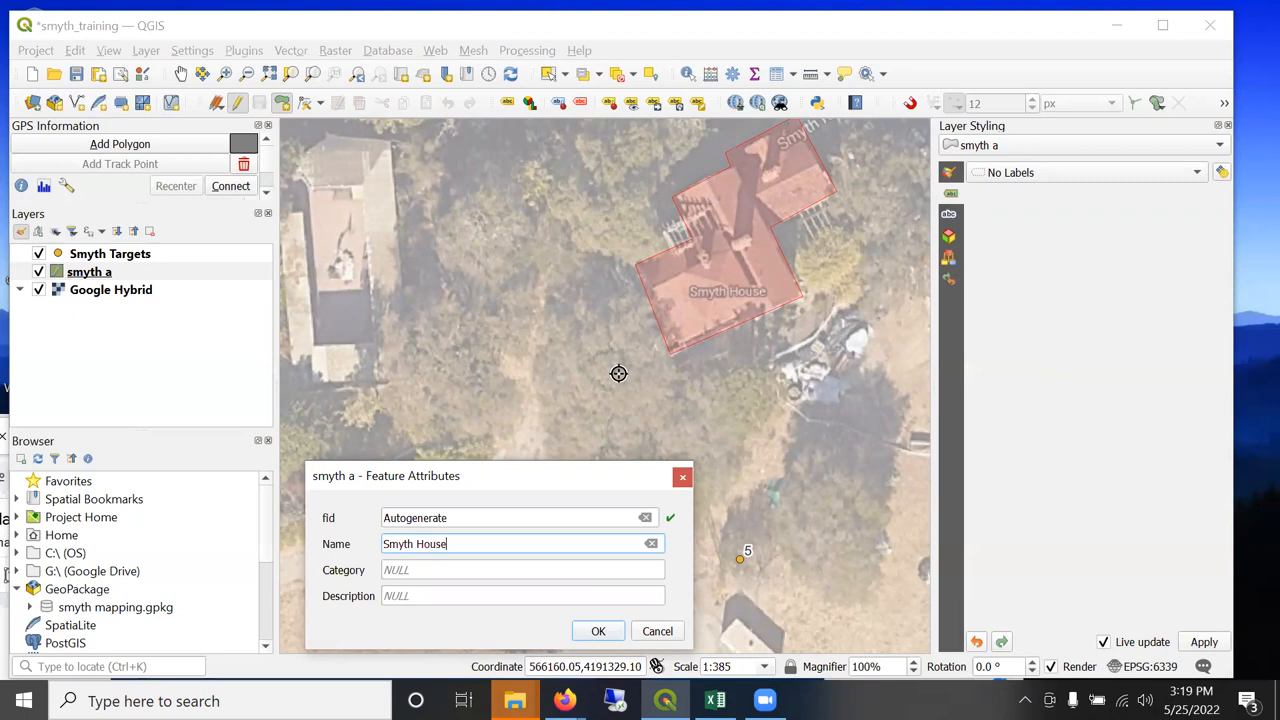
click(598, 631)
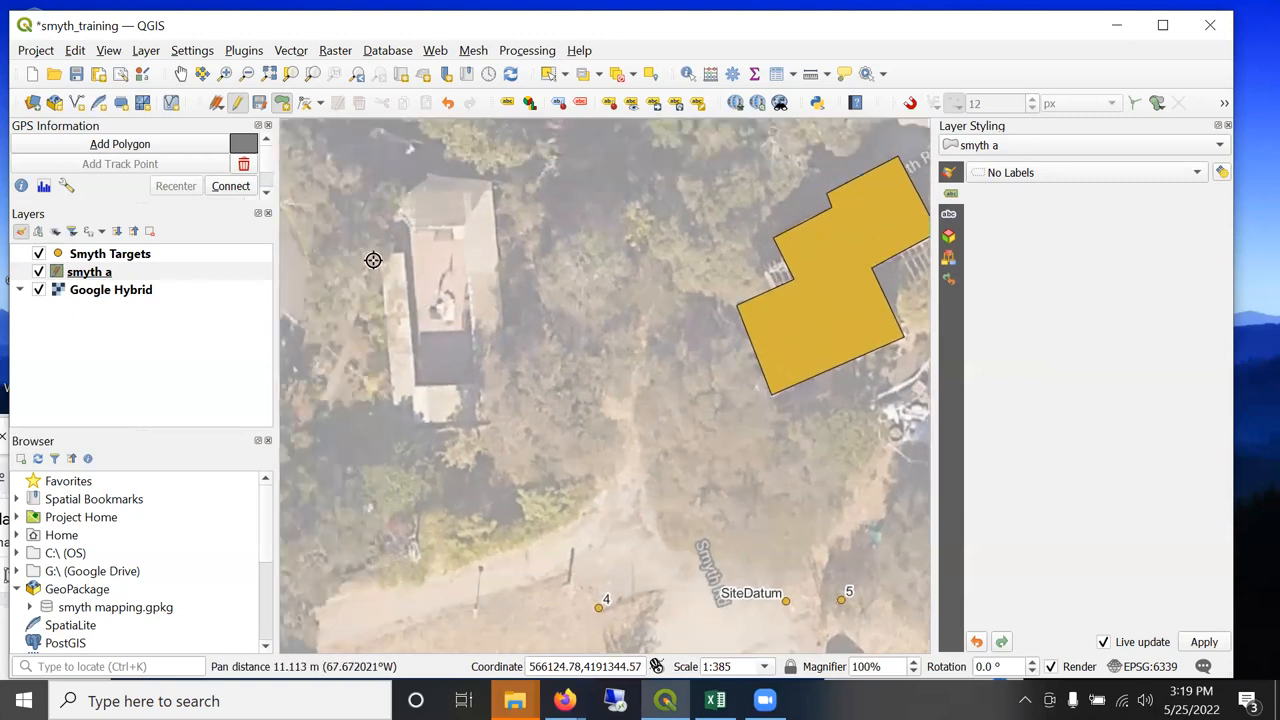
mouse_move(392, 195)
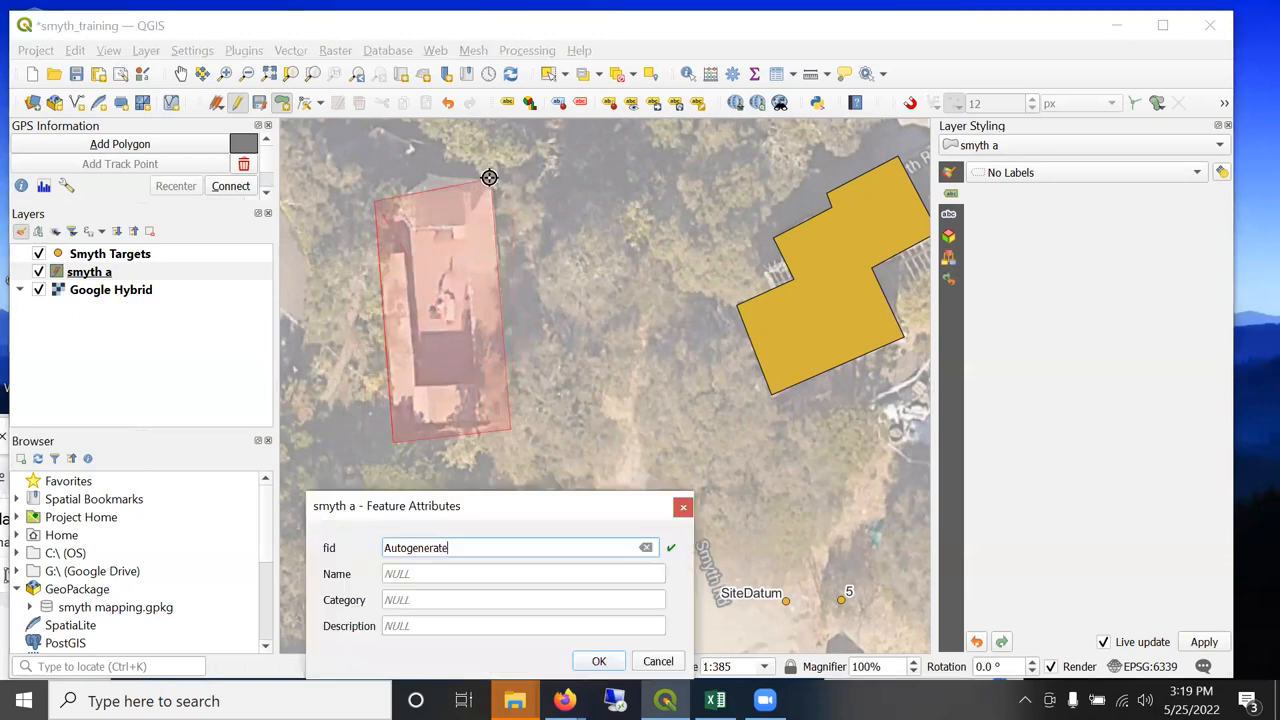
Save the western house polygon as 'Other H' and the small polygon as 'Container'.
text(Other H)
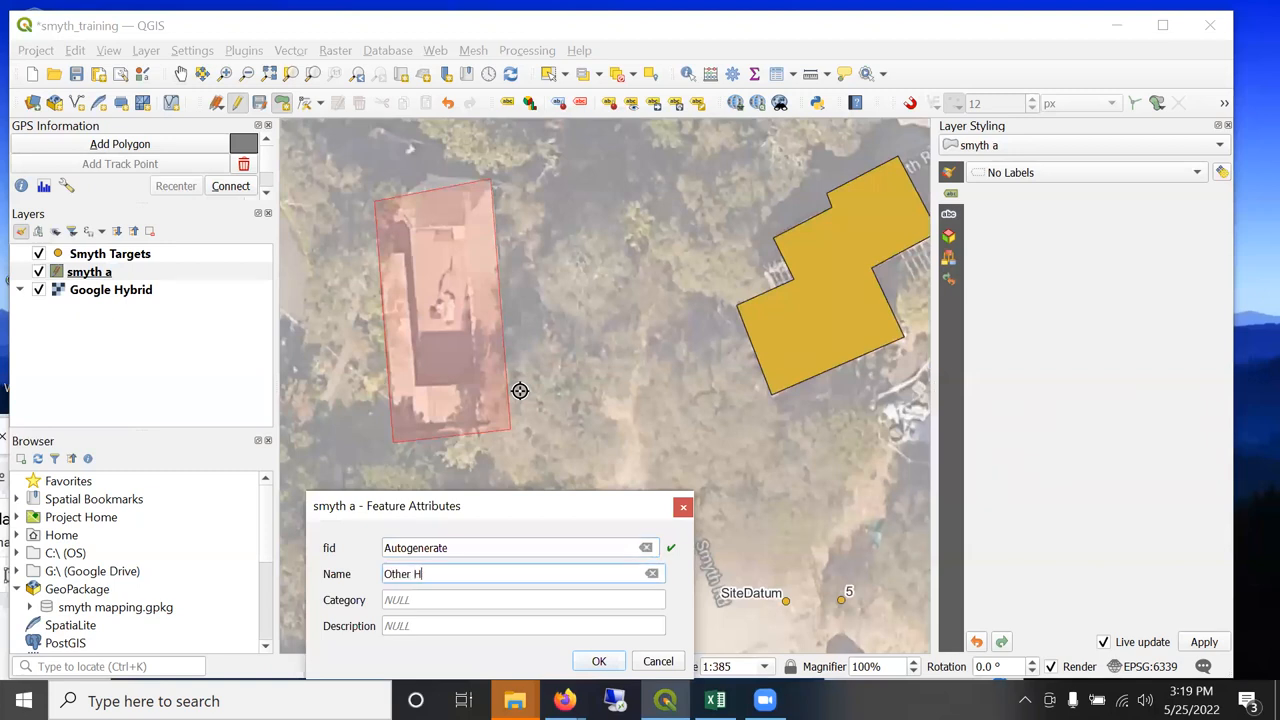
click(598, 661)
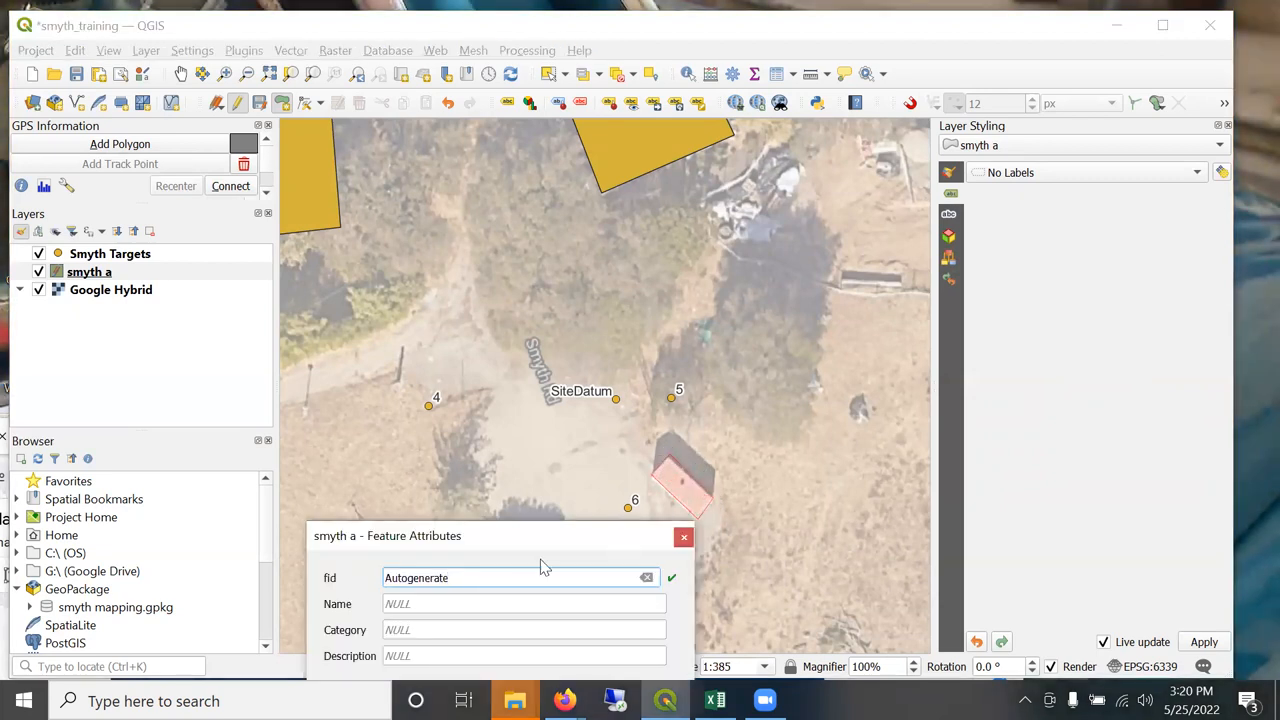
text(Container)
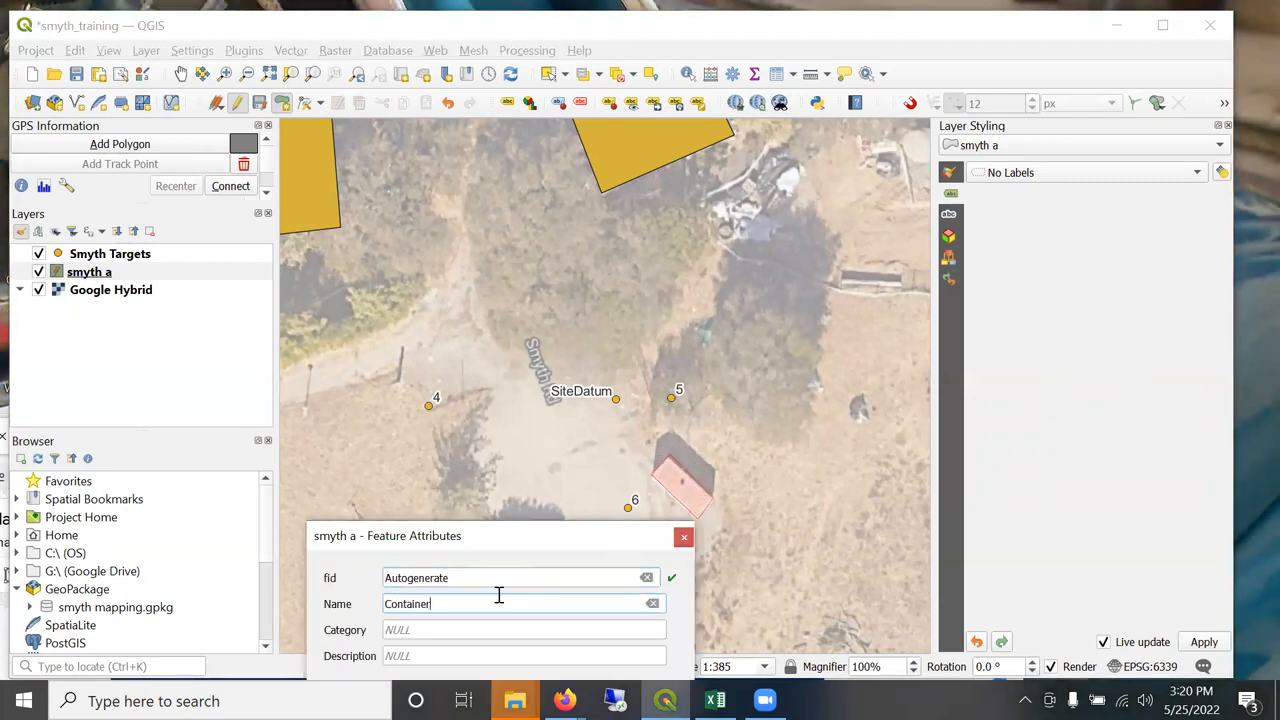
click(524, 629)
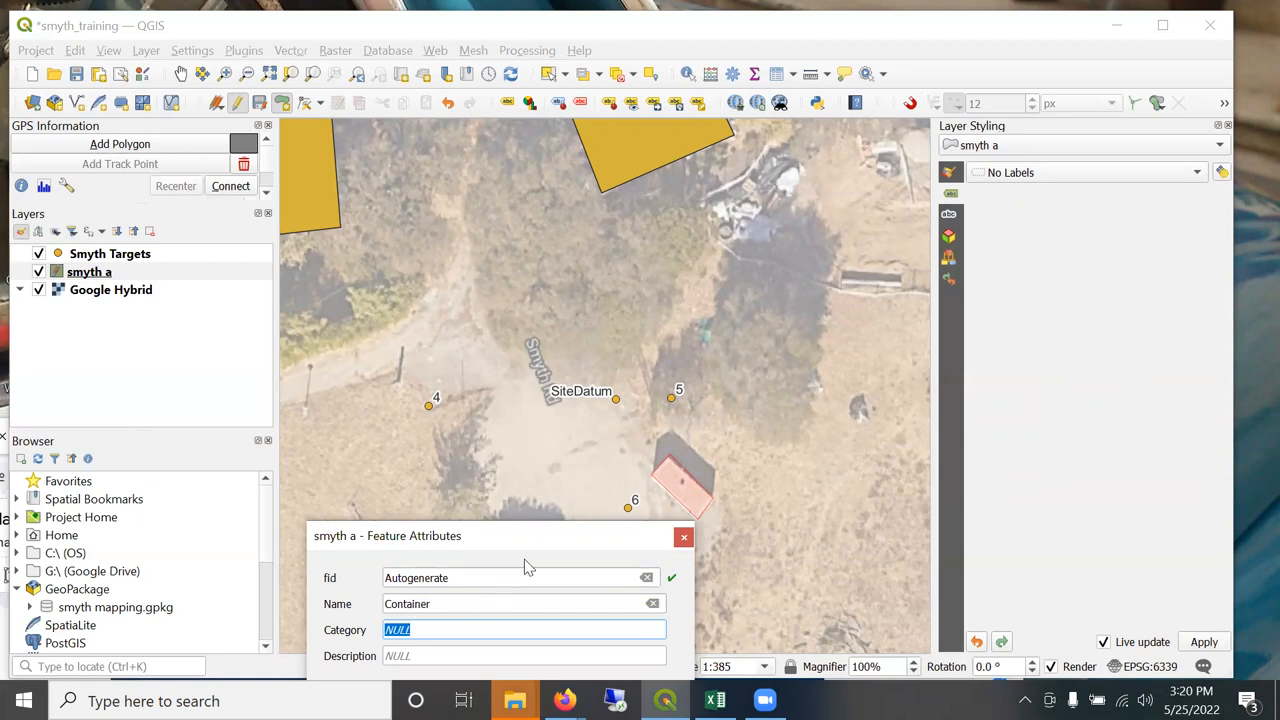
drag(500, 535, 850, 223)
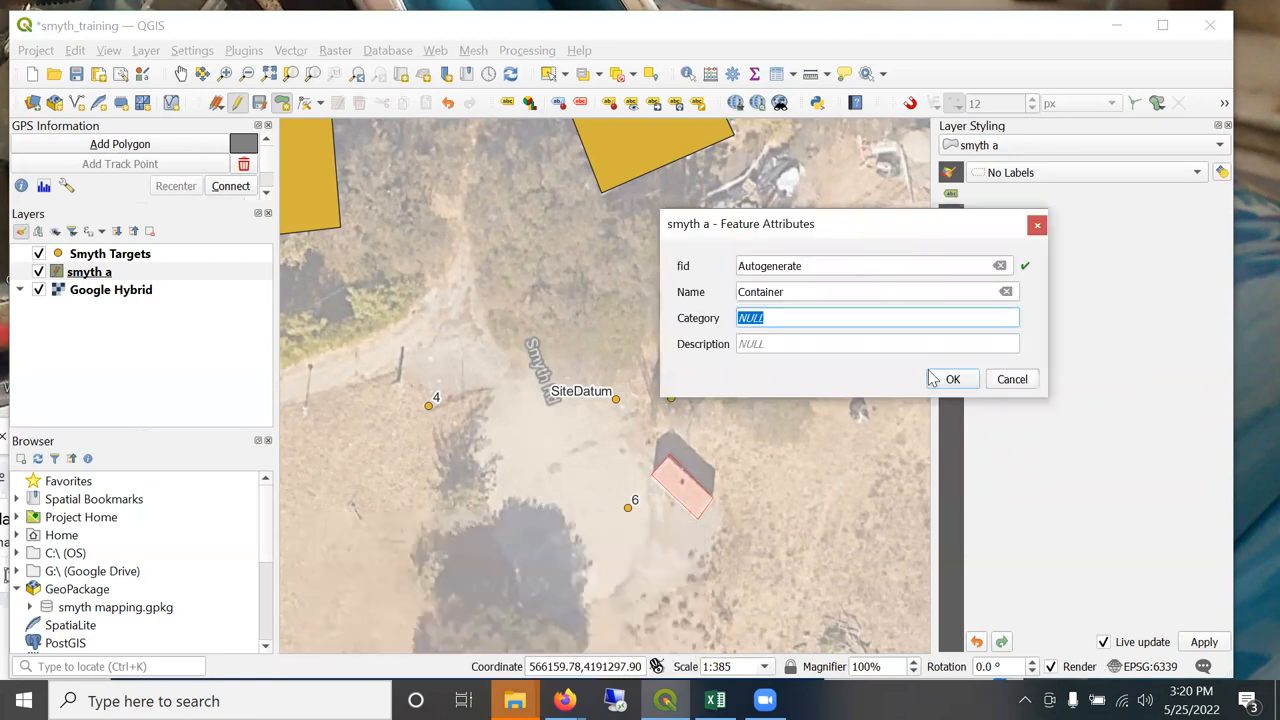
click(952, 378)
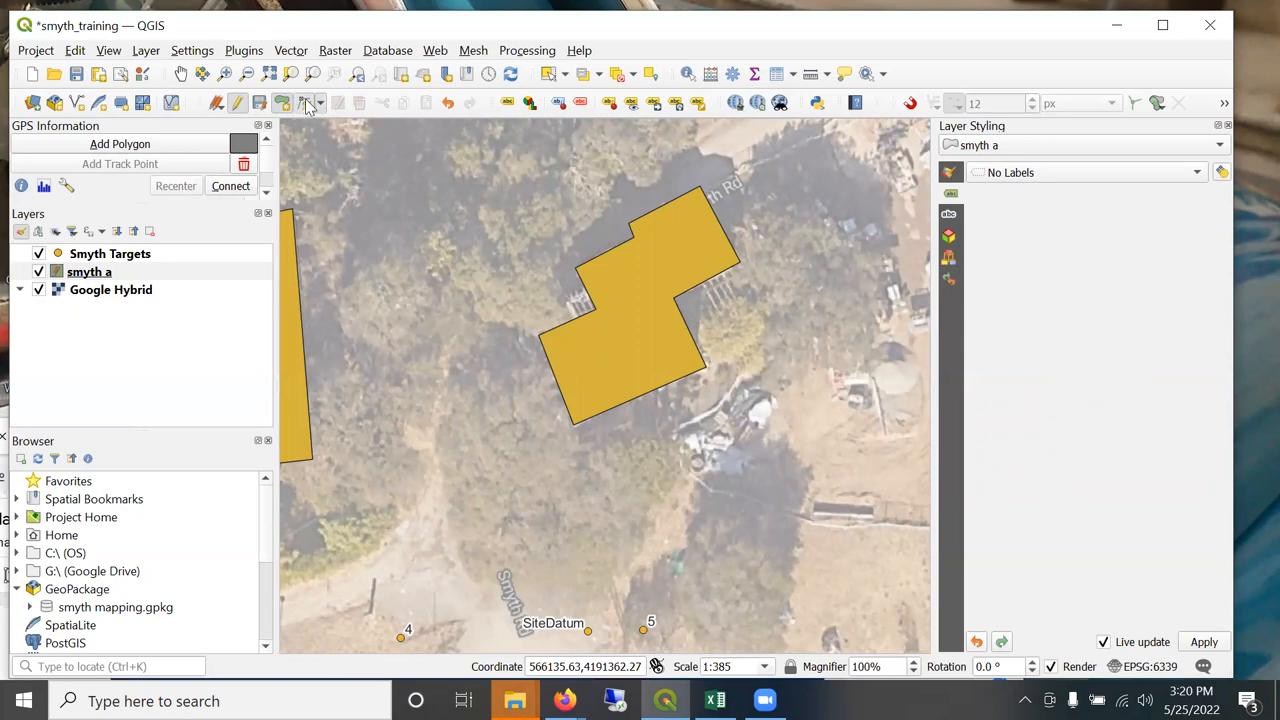
Activate the Vertex Tool to adjust the Smyth House polygon's corners.
click(282, 103)
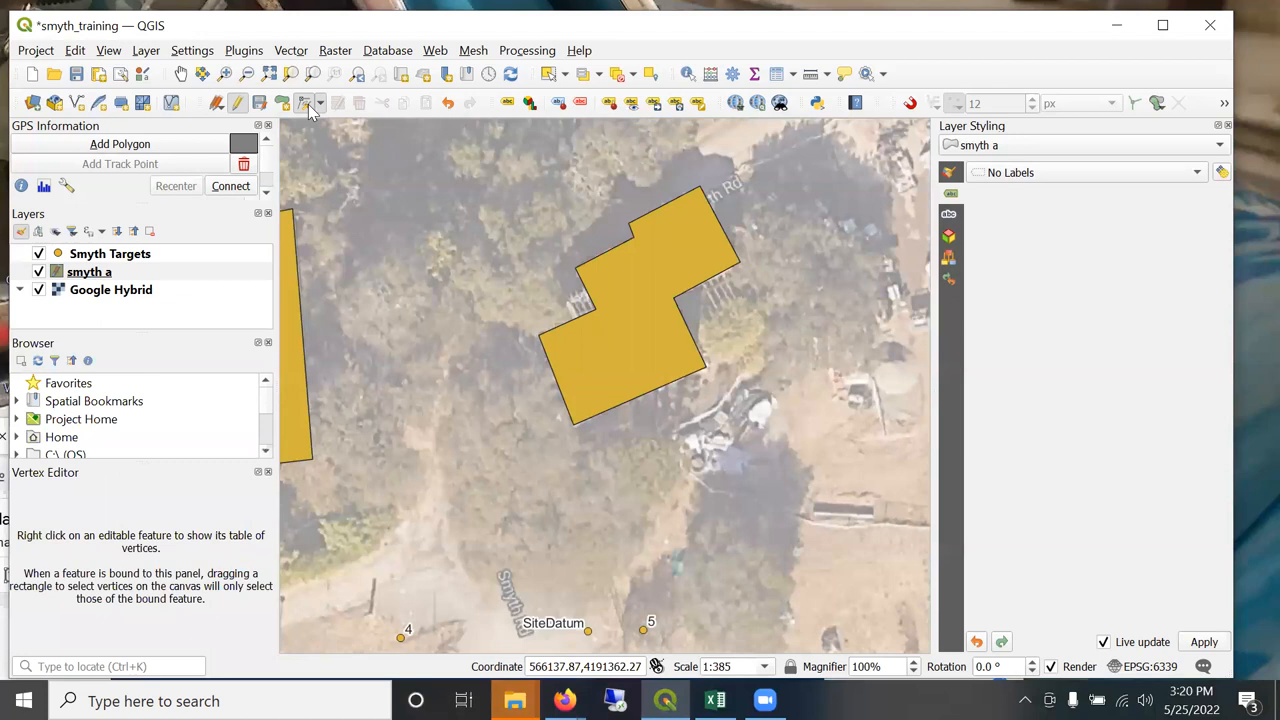
mouse_move(305, 103)
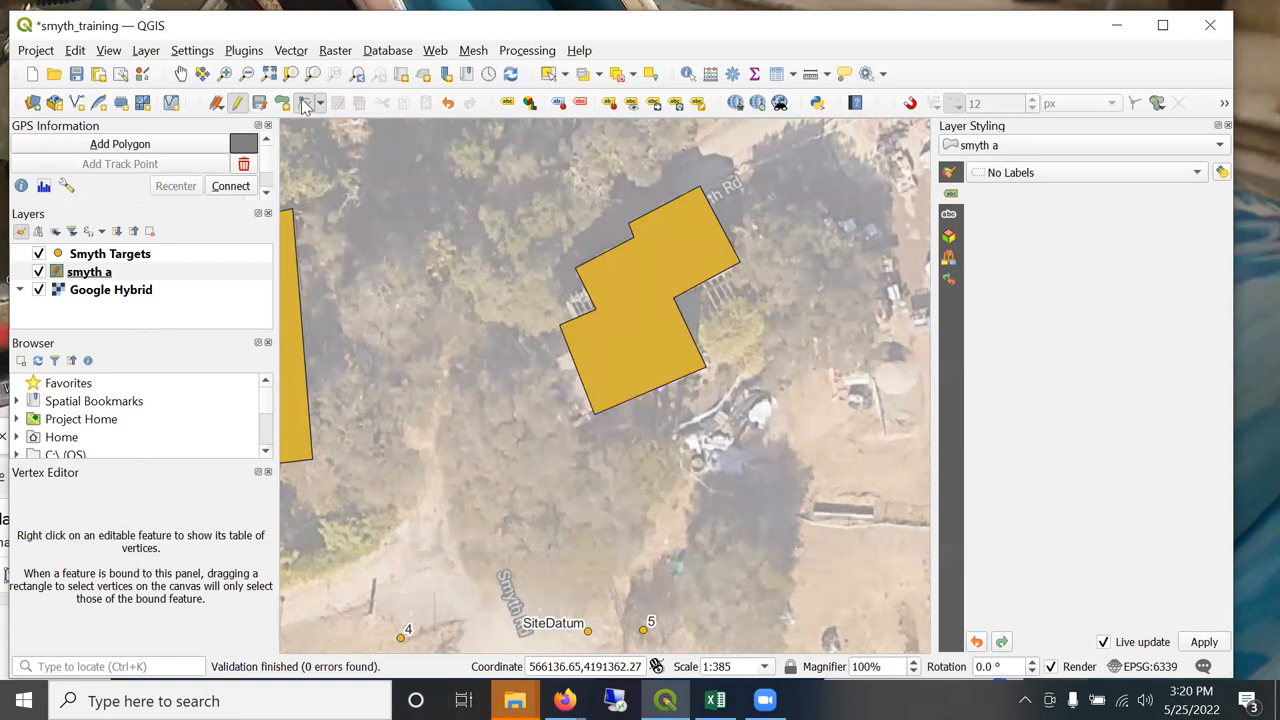
mouse_move(267, 40)
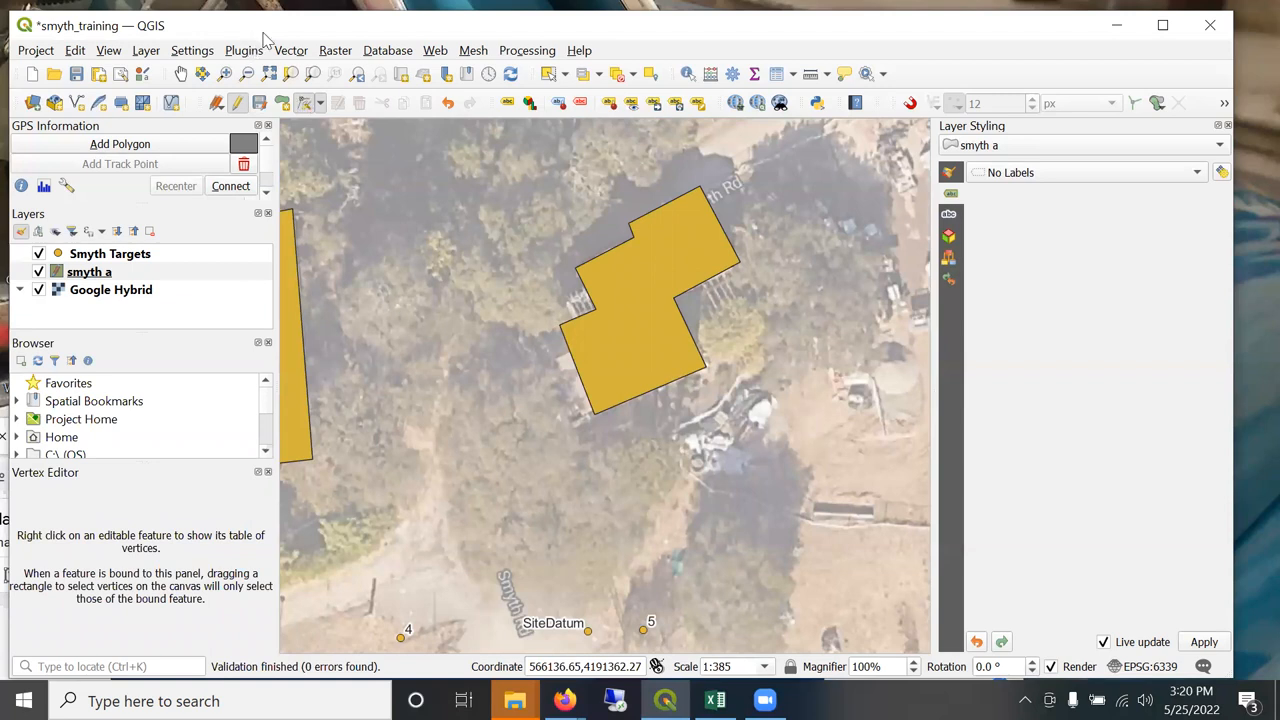
mouse_move(379, 92)
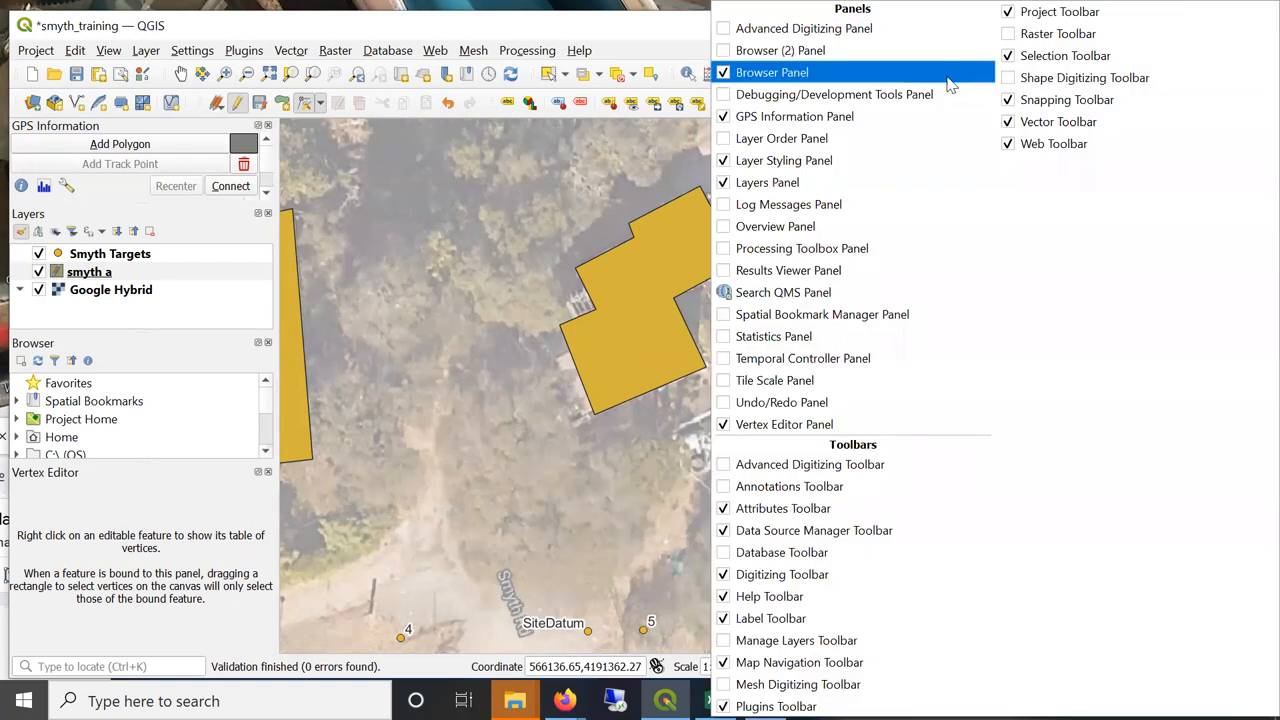
mouse_move(804, 28)
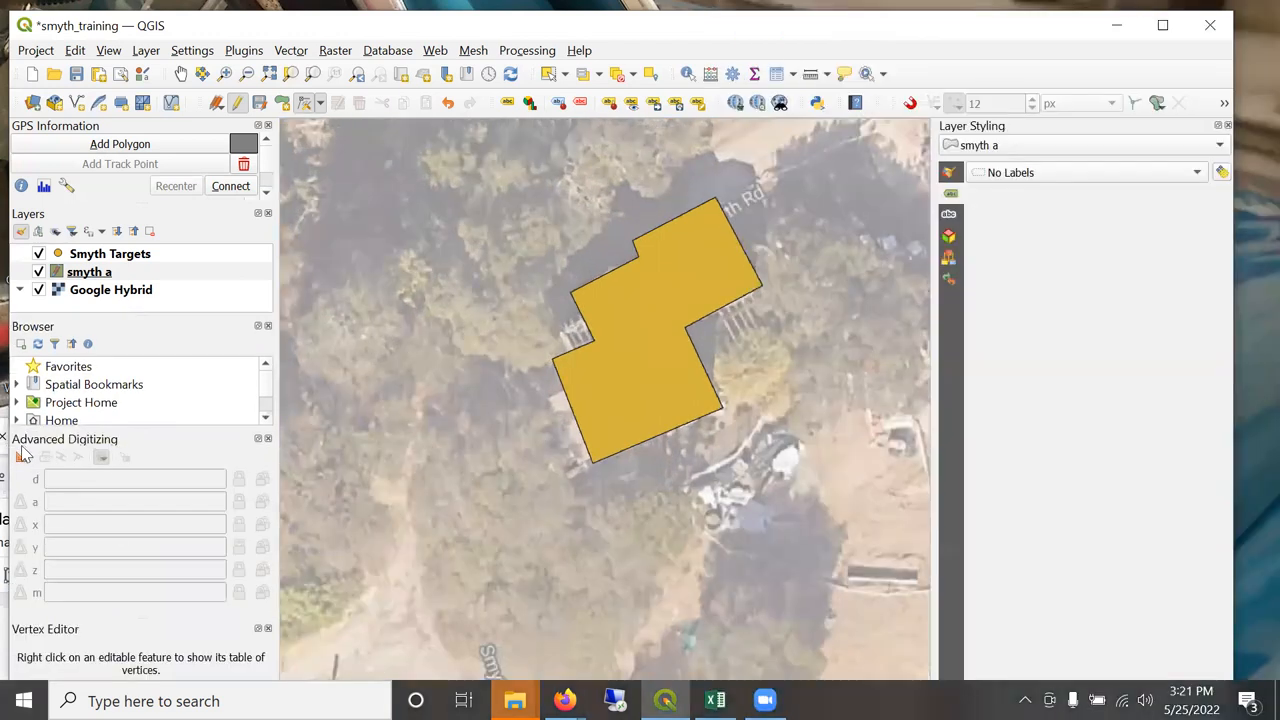
mouse_move(65, 500)
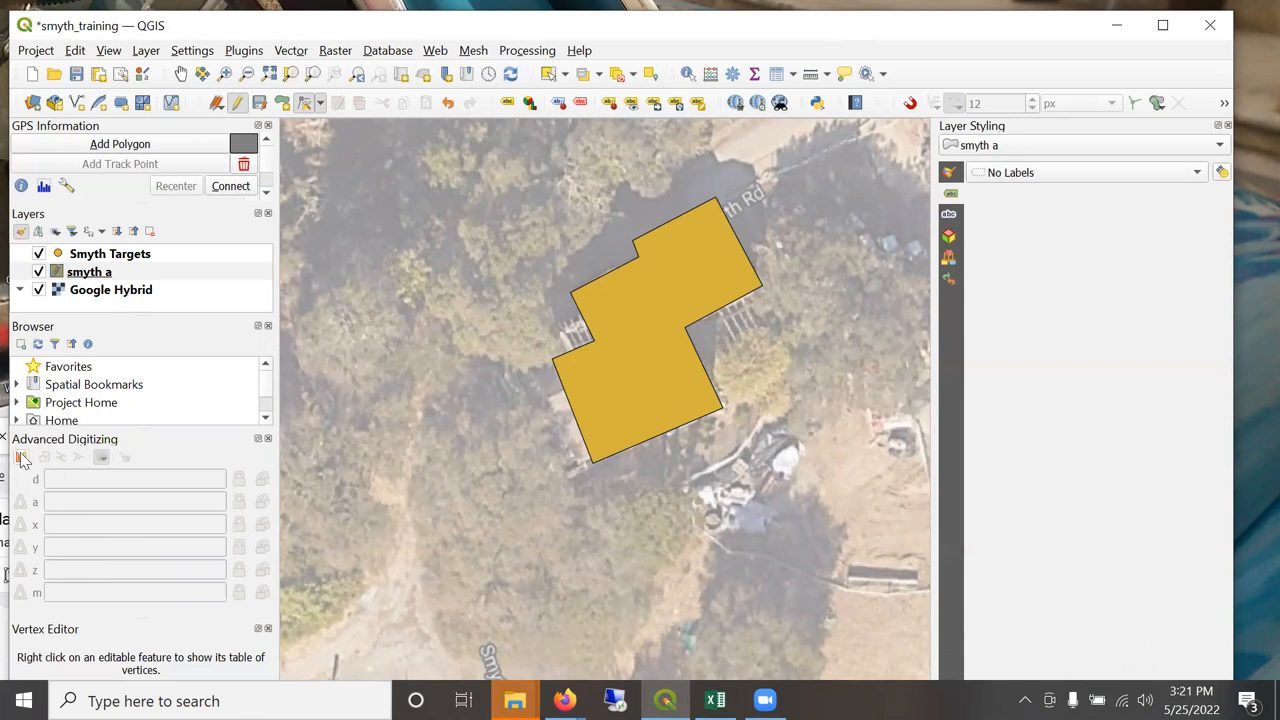
mouse_move(30, 456)
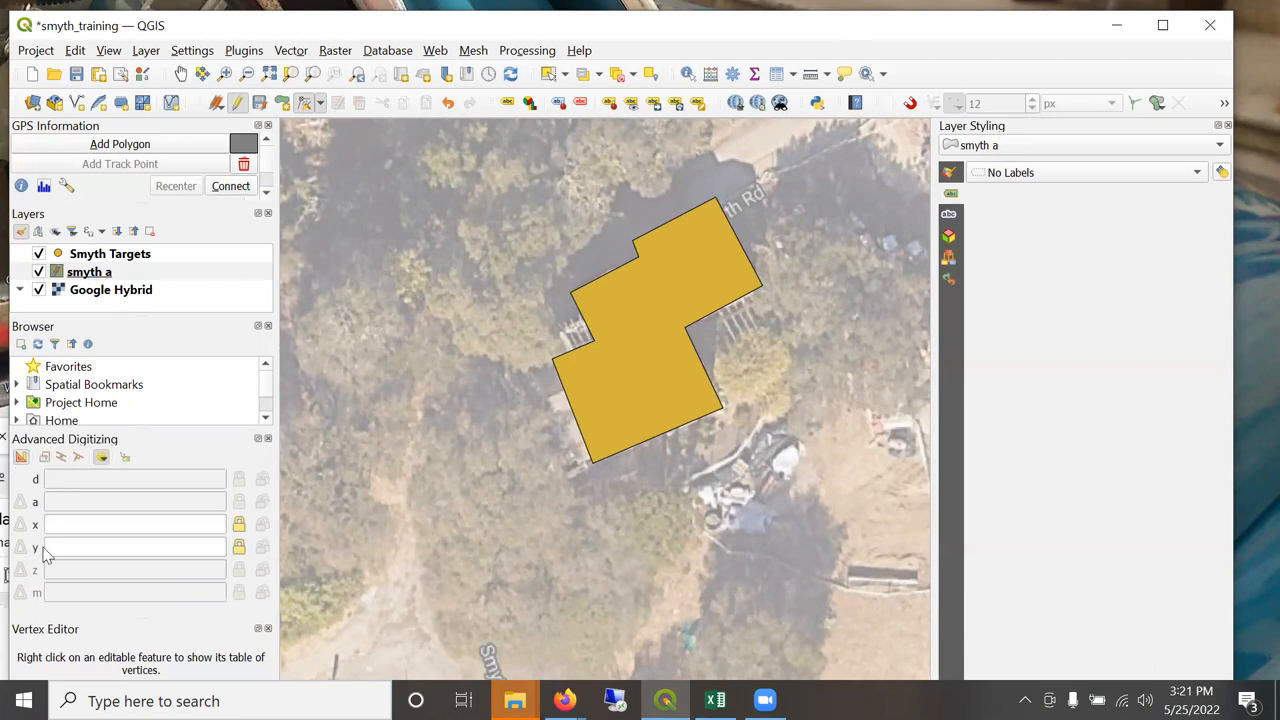
mouse_move(260, 405)
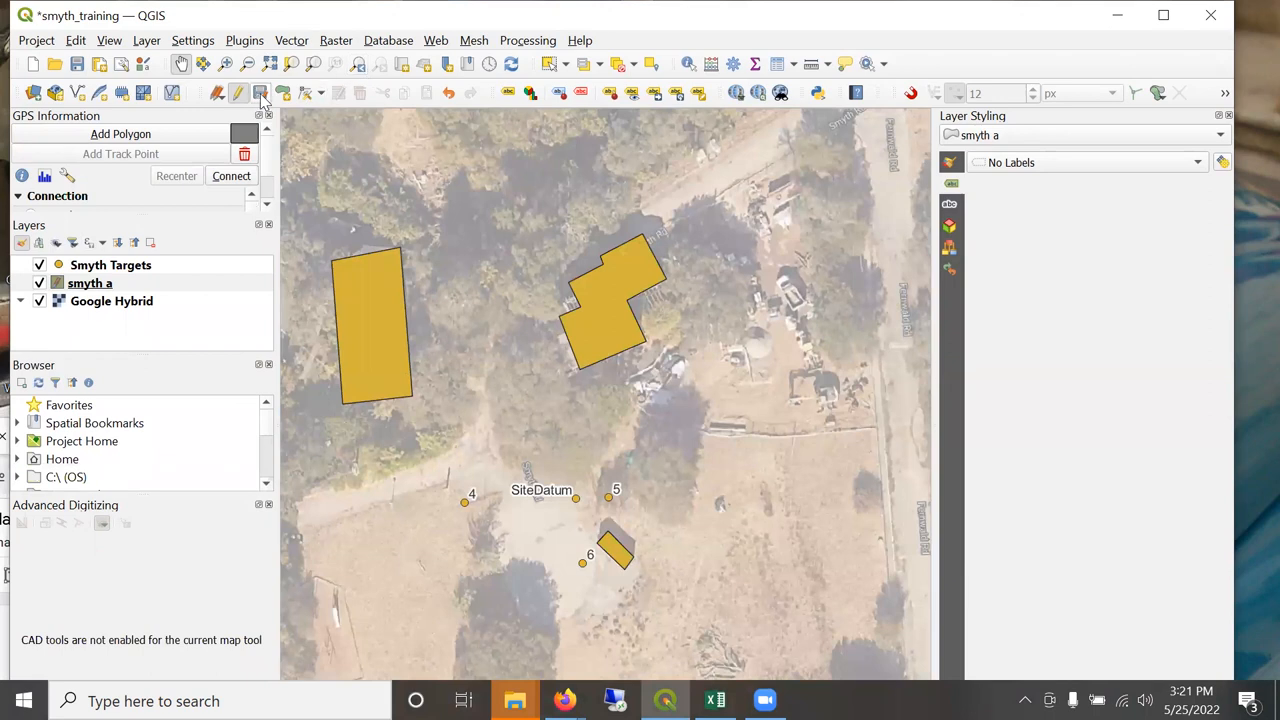
mouse_move(261, 92)
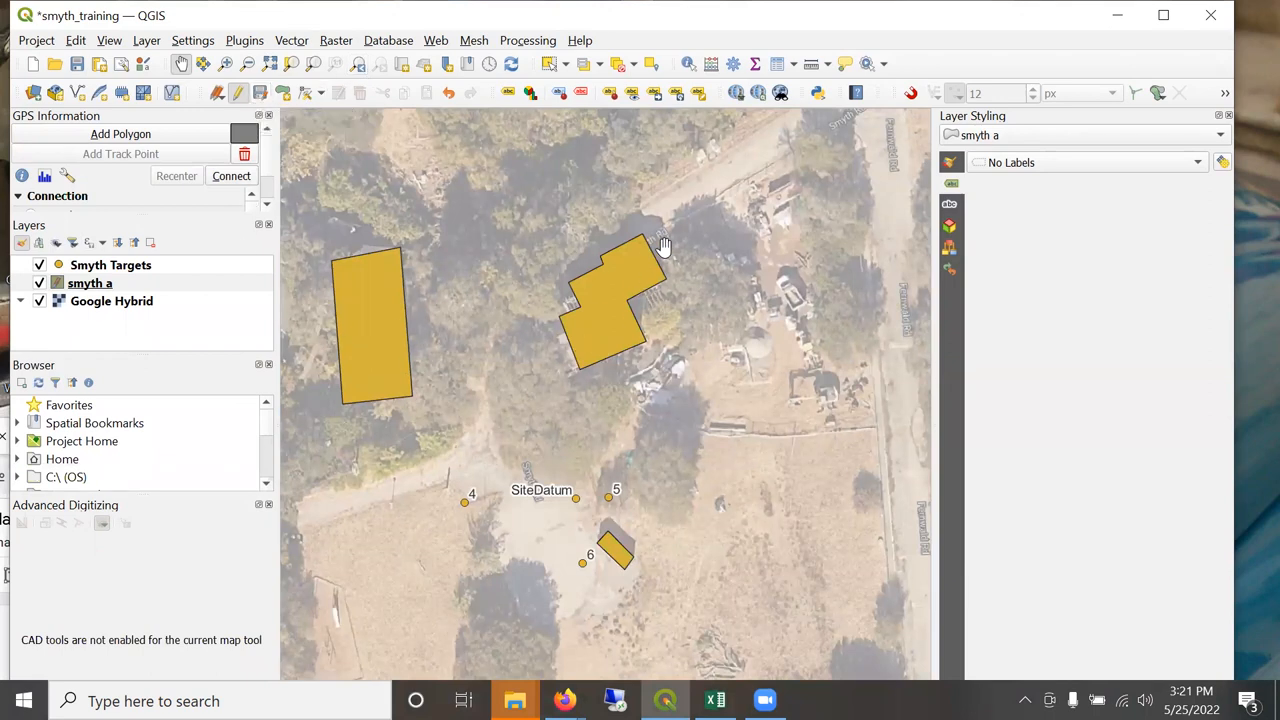
mouse_move(348, 313)
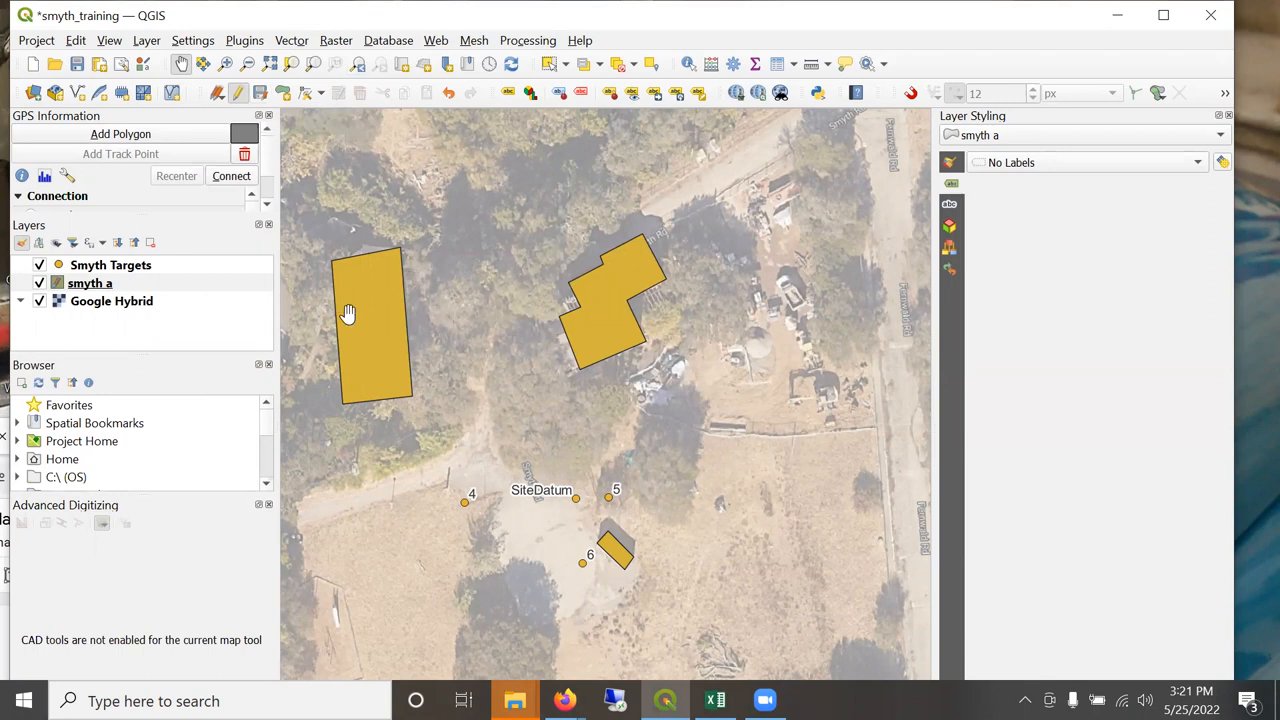
mouse_move(360, 128)
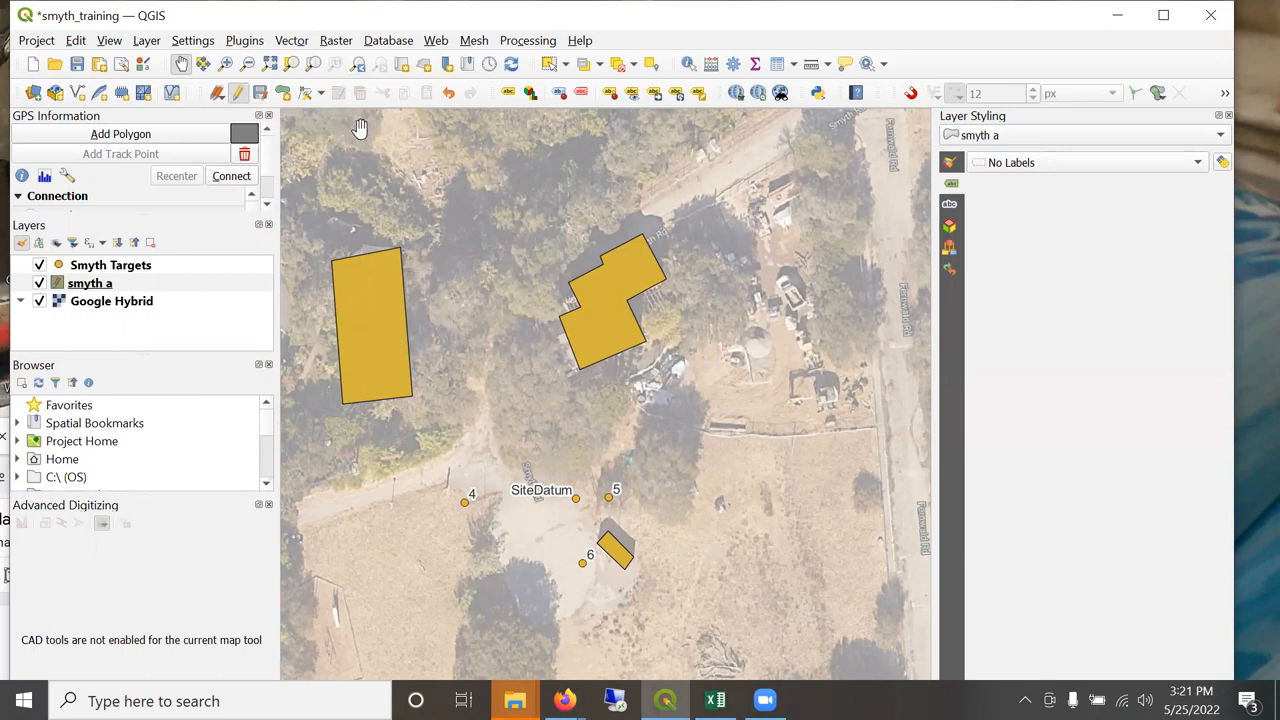
Turn off editing on smyth a and discard the unsaved edits.
click(217, 93)
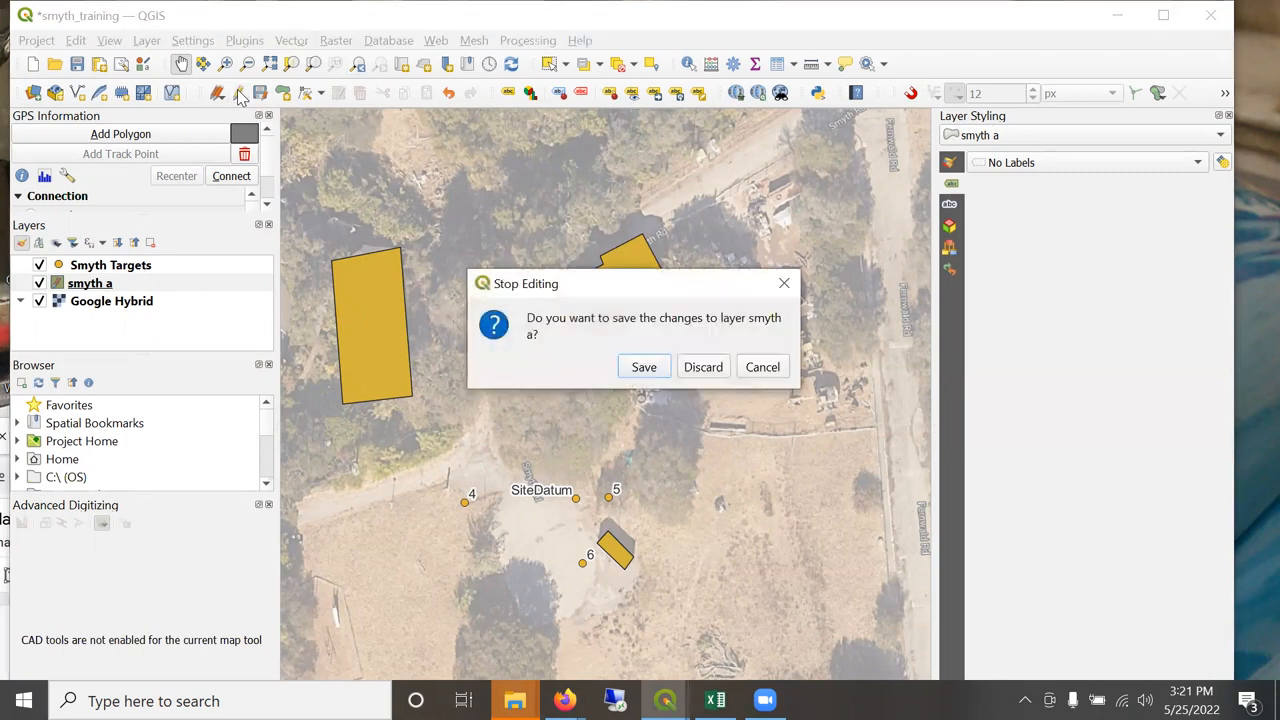
mouse_move(740, 375)
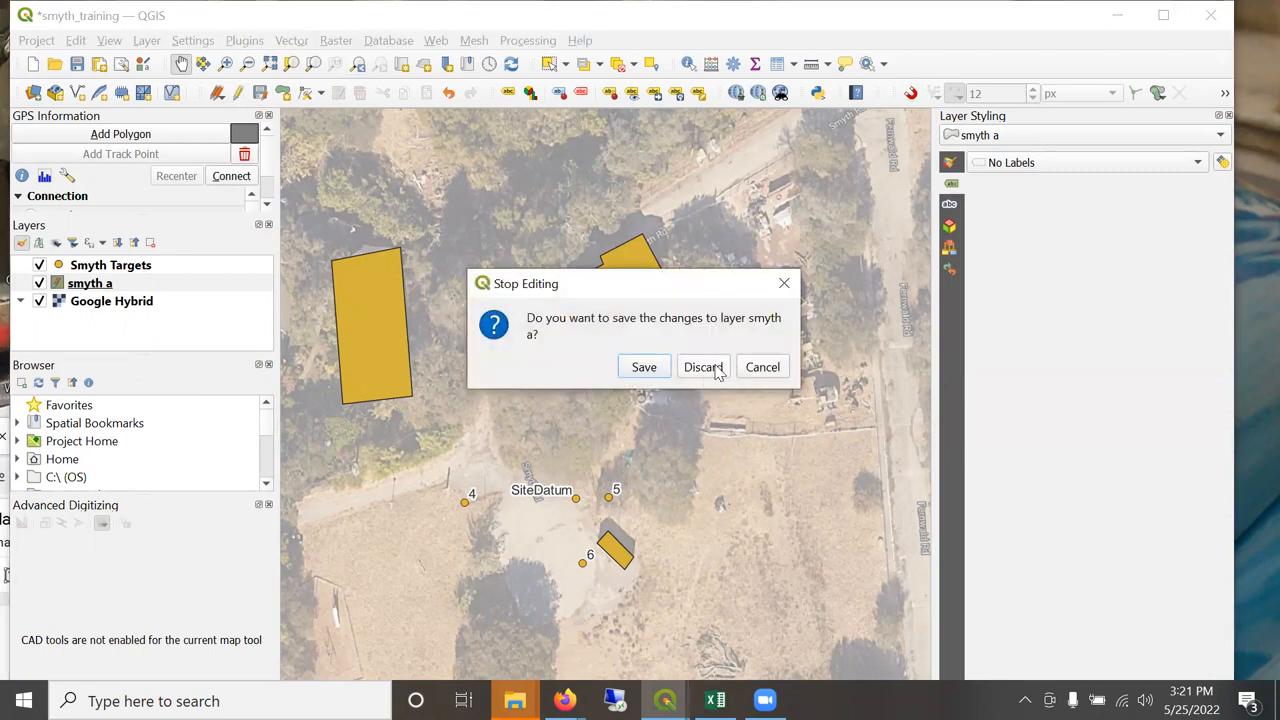
click(702, 366)
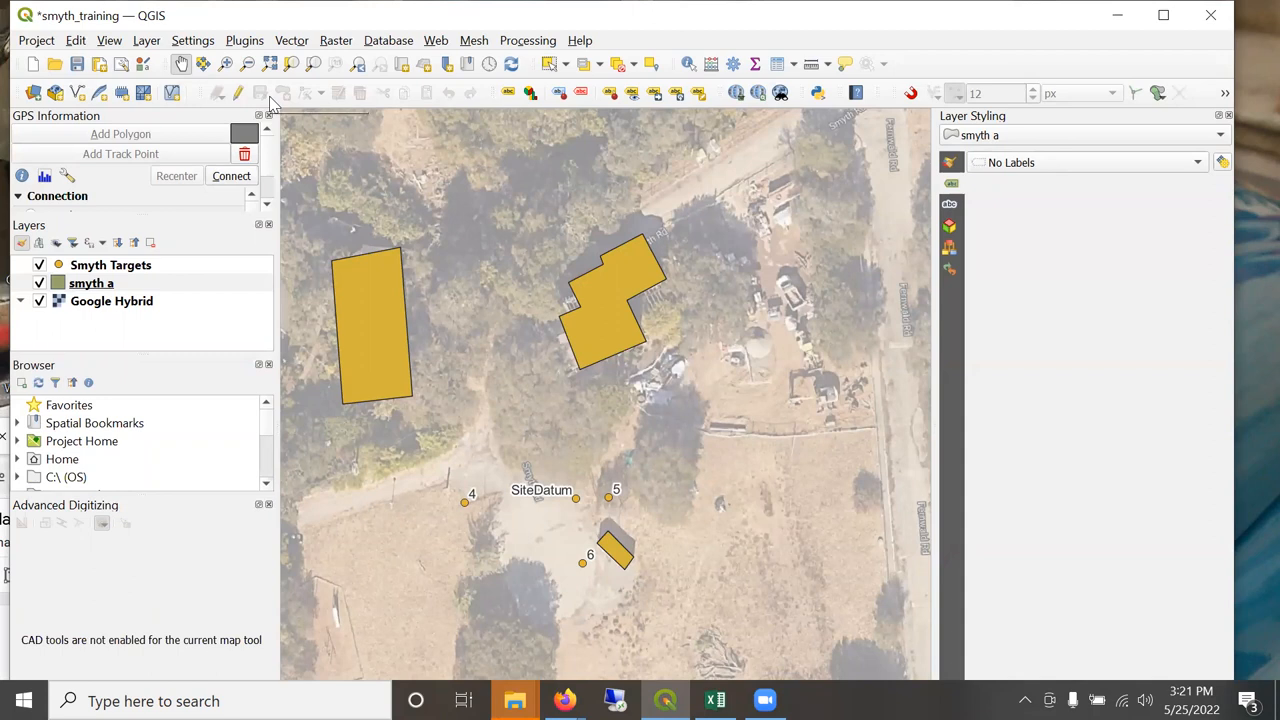
mouse_move(275, 92)
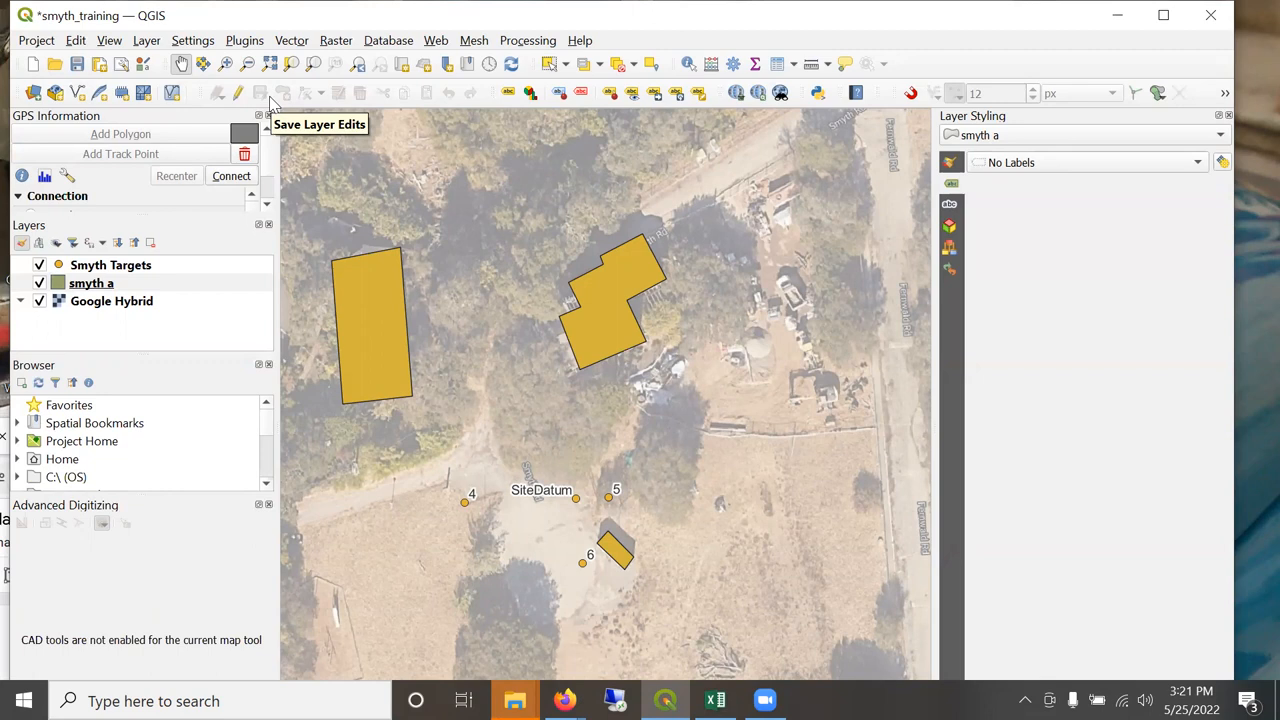
mouse_move(270, 100)
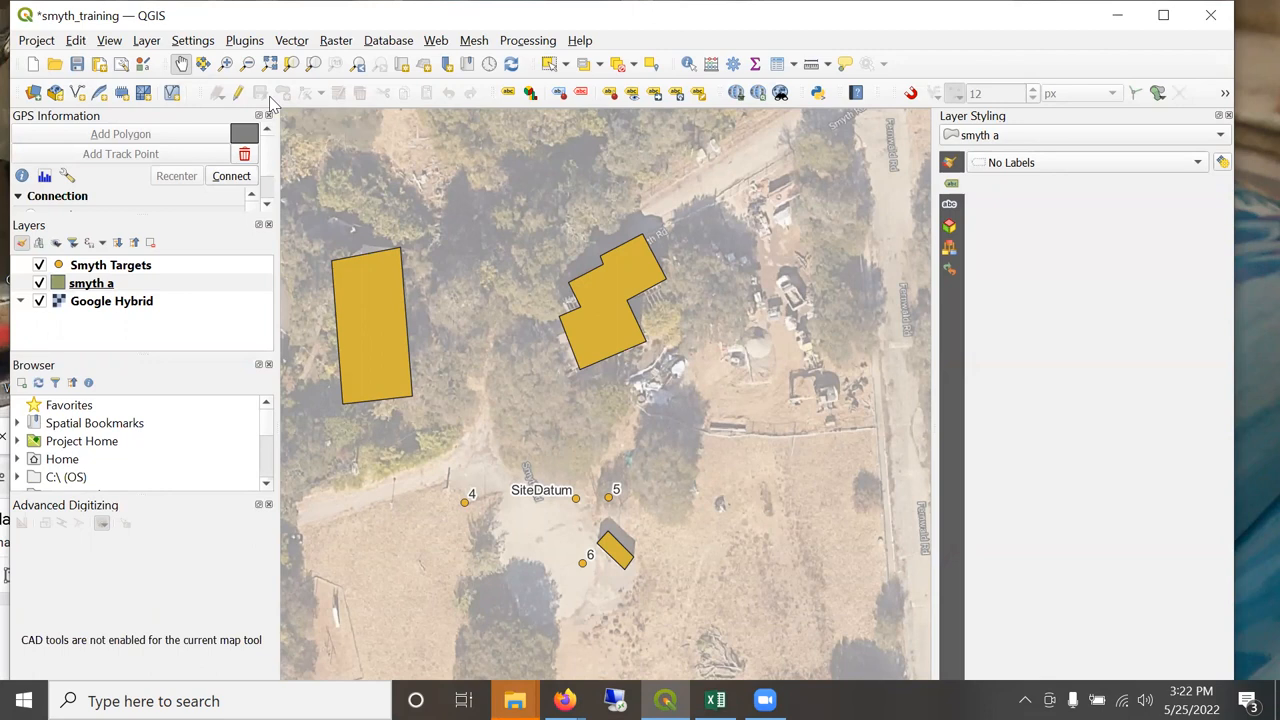
mouse_move(287, 138)
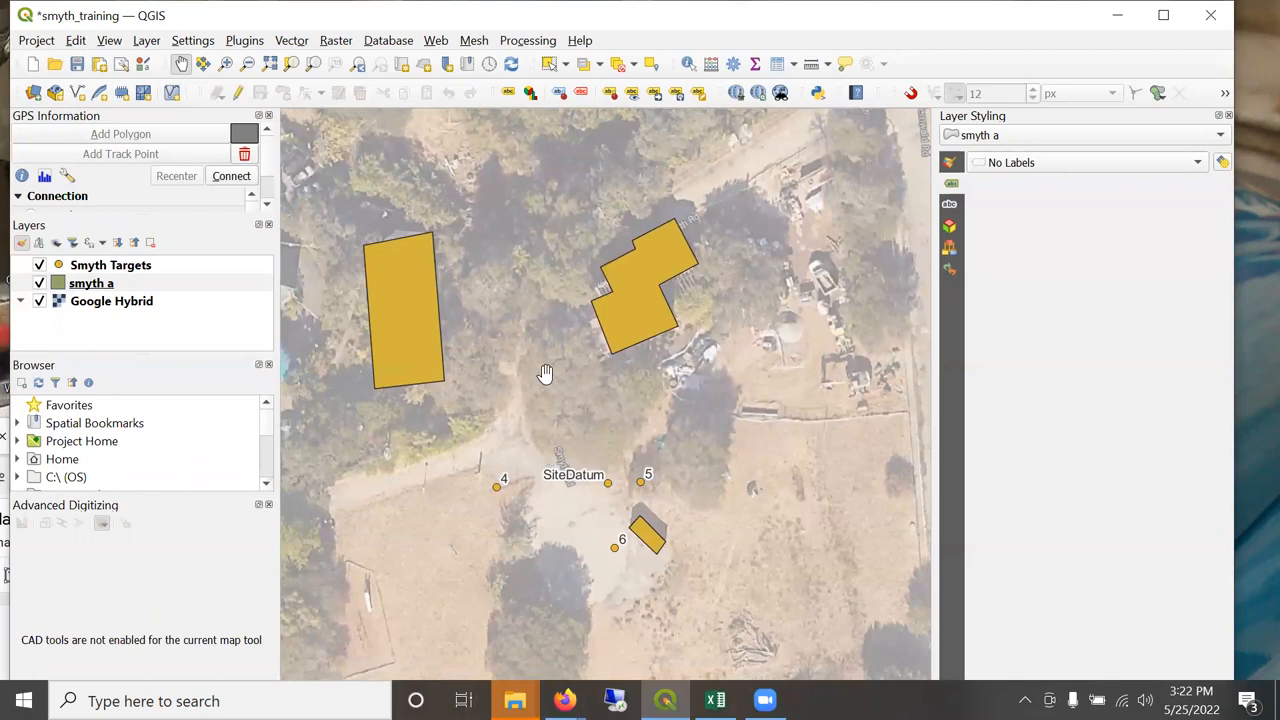
mouse_move(615, 370)
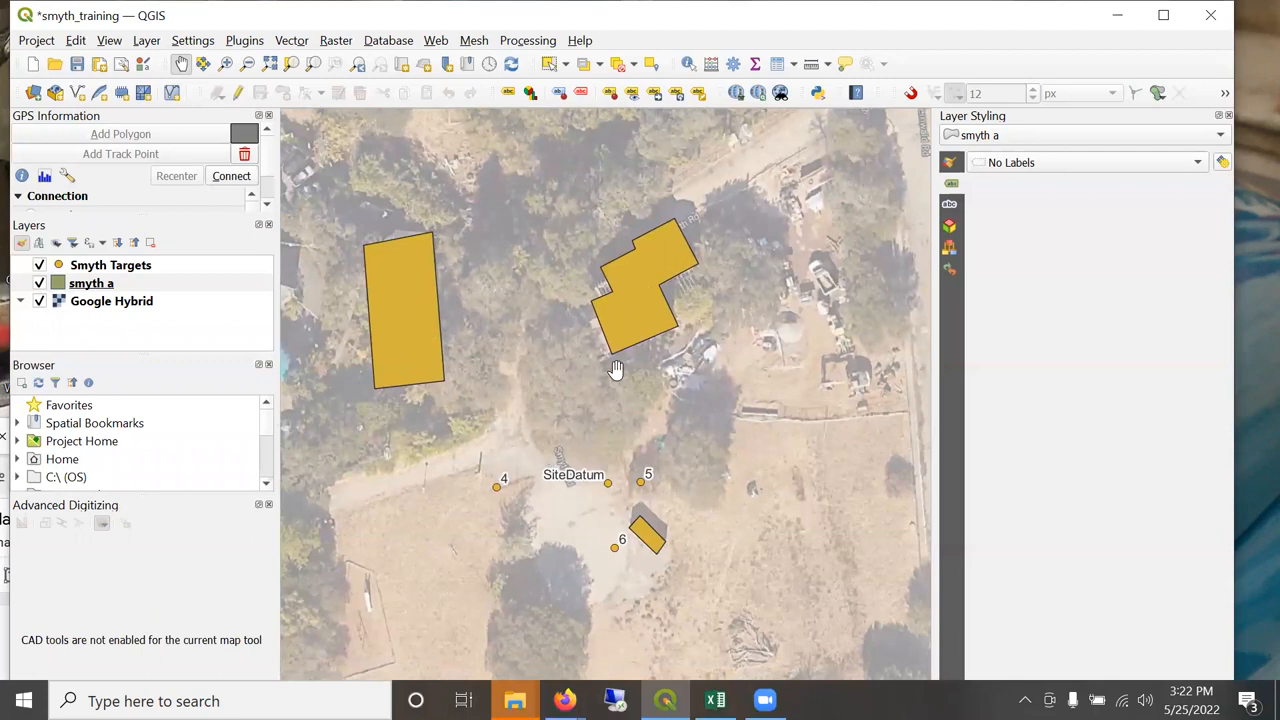
mouse_move(525, 278)
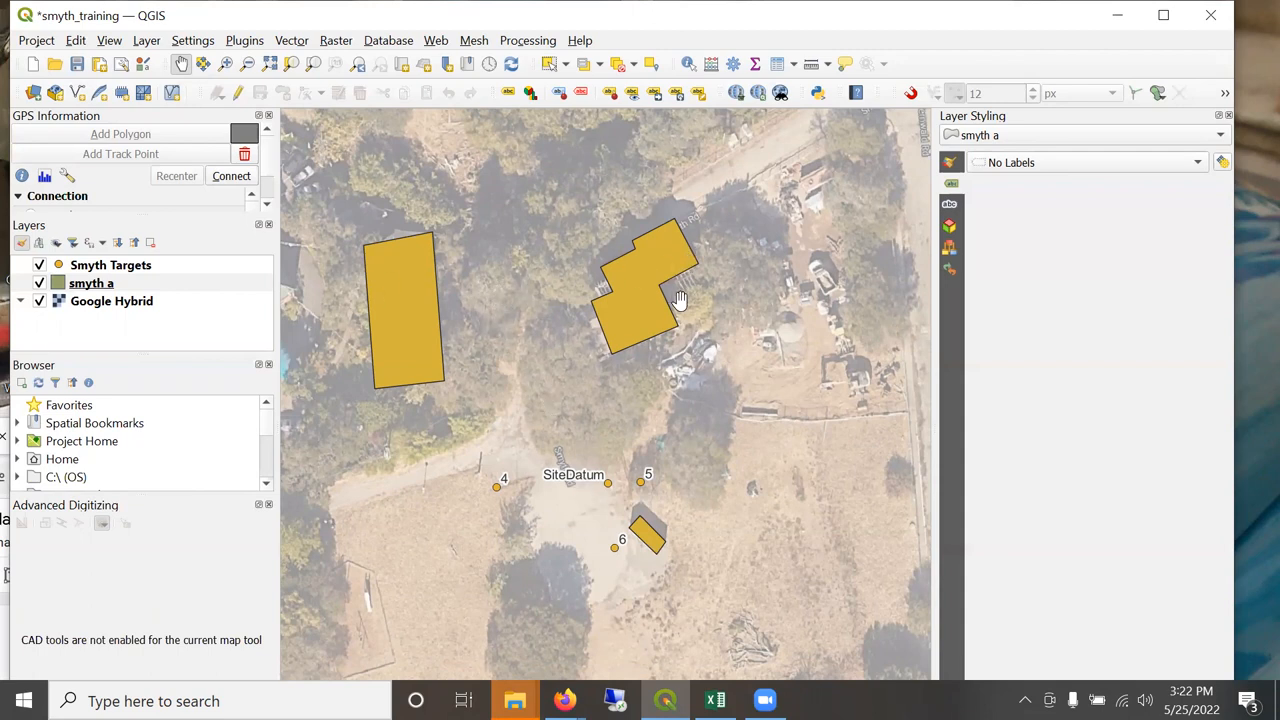
mouse_move(832, 188)
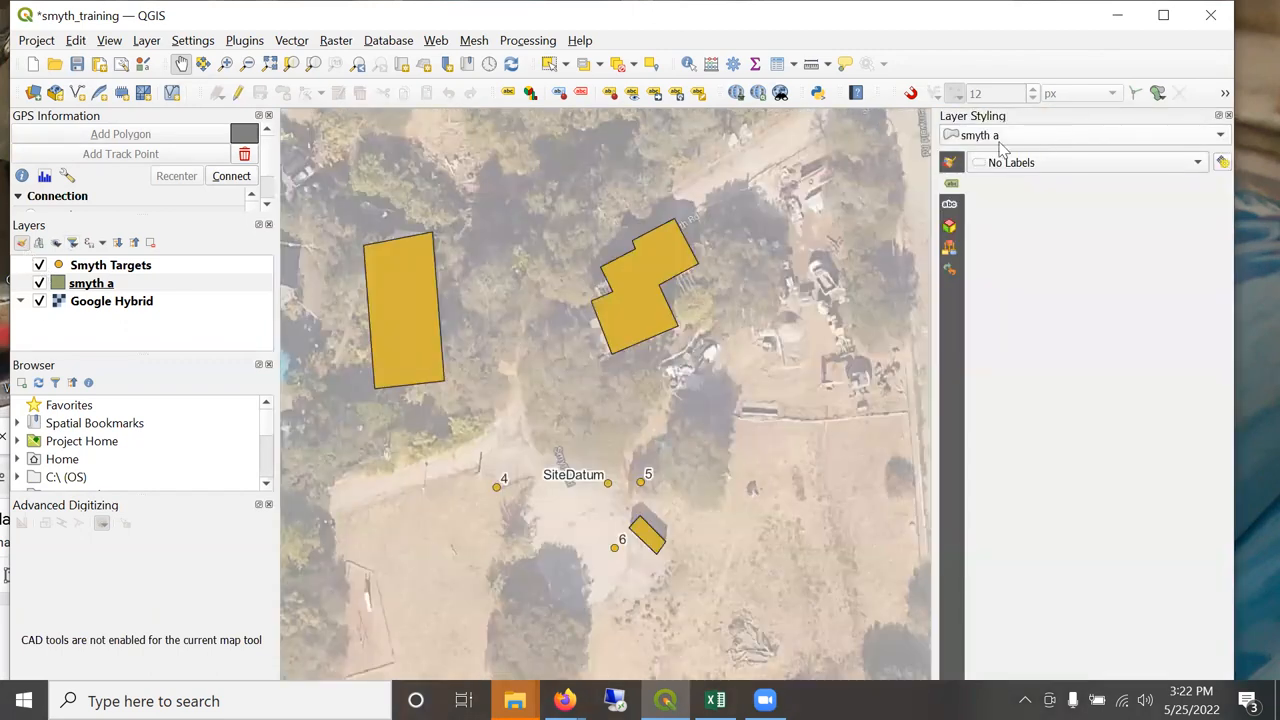
Categorize the smyth a polygons by the Category field and give the container a dark blue fill.
click(957, 162)
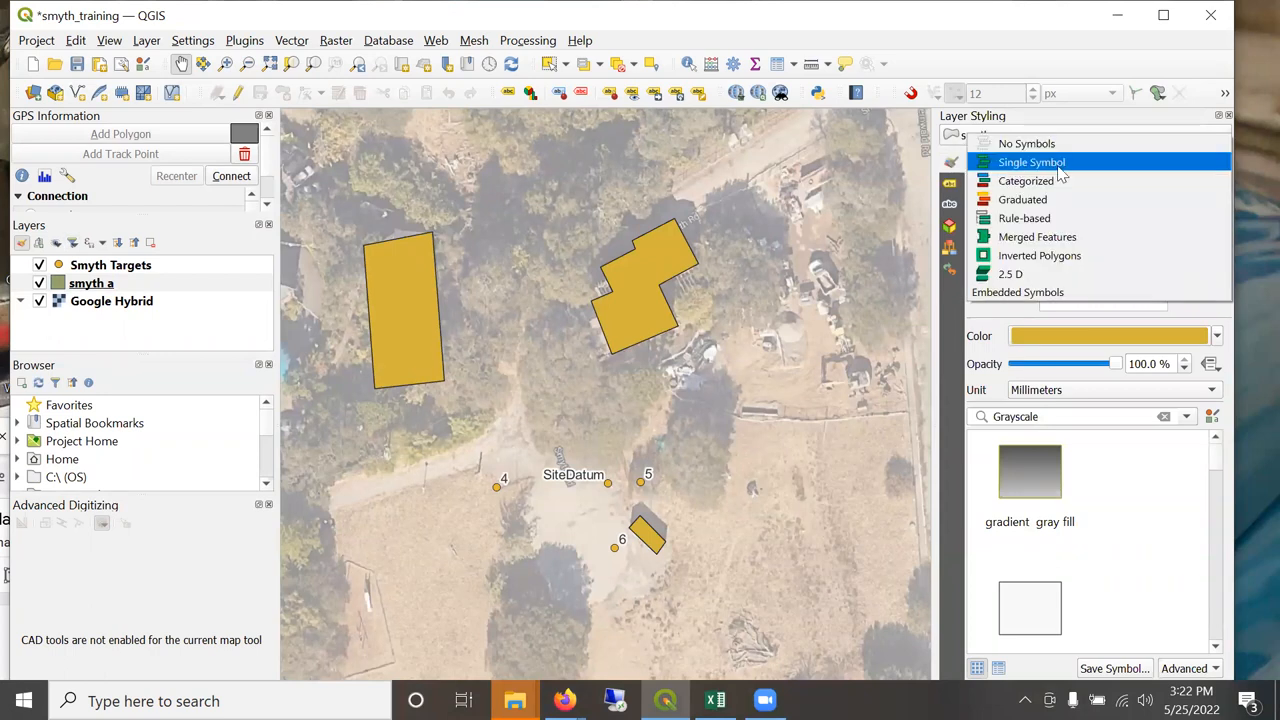
click(1026, 181)
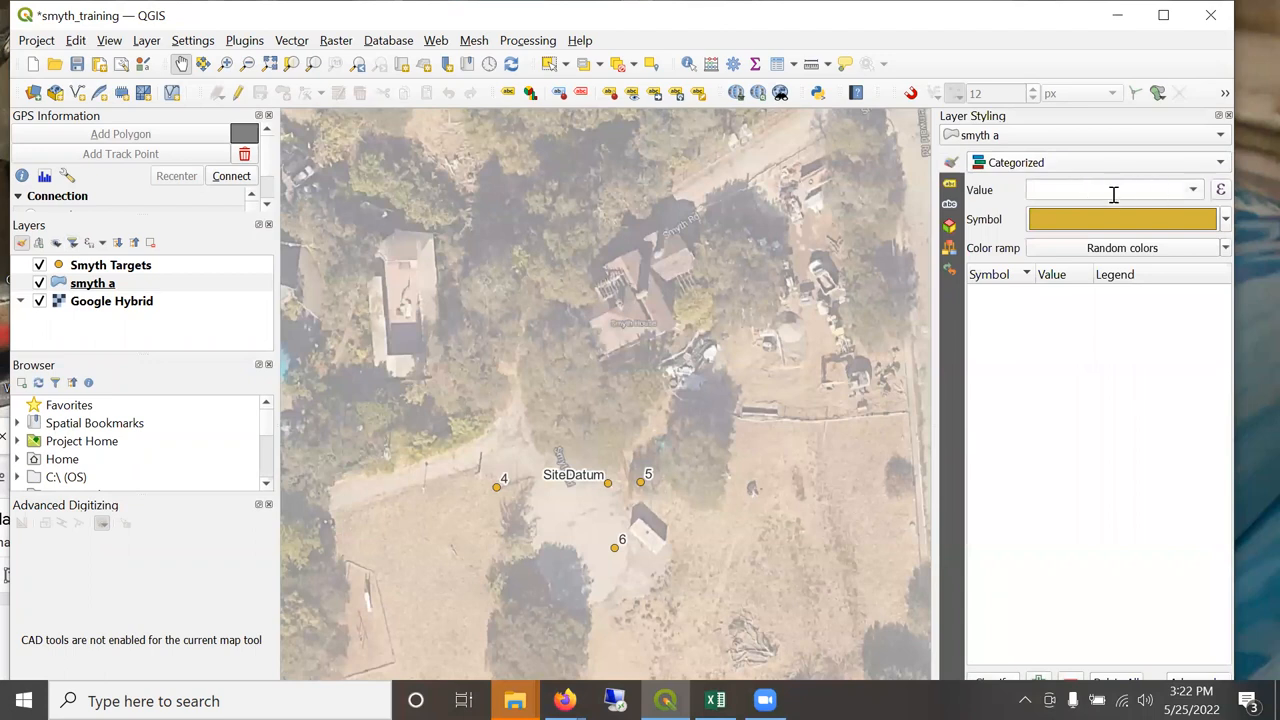
click(1191, 189)
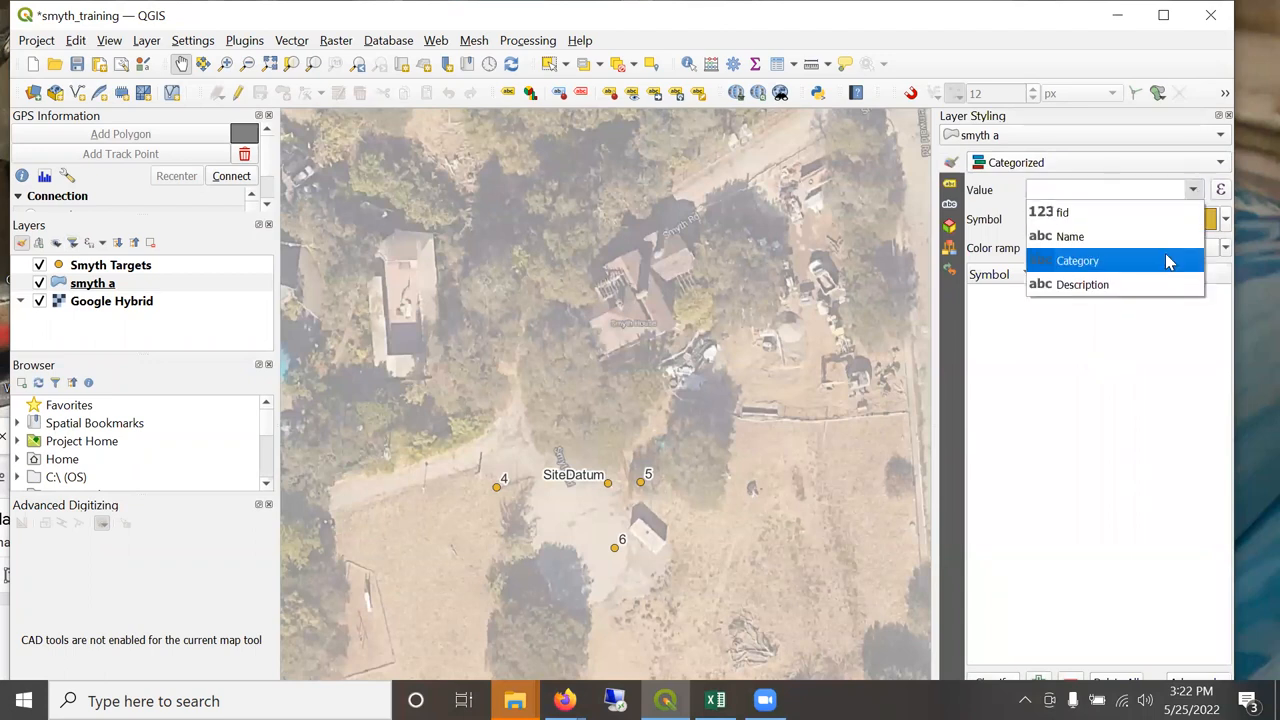
click(1077, 260)
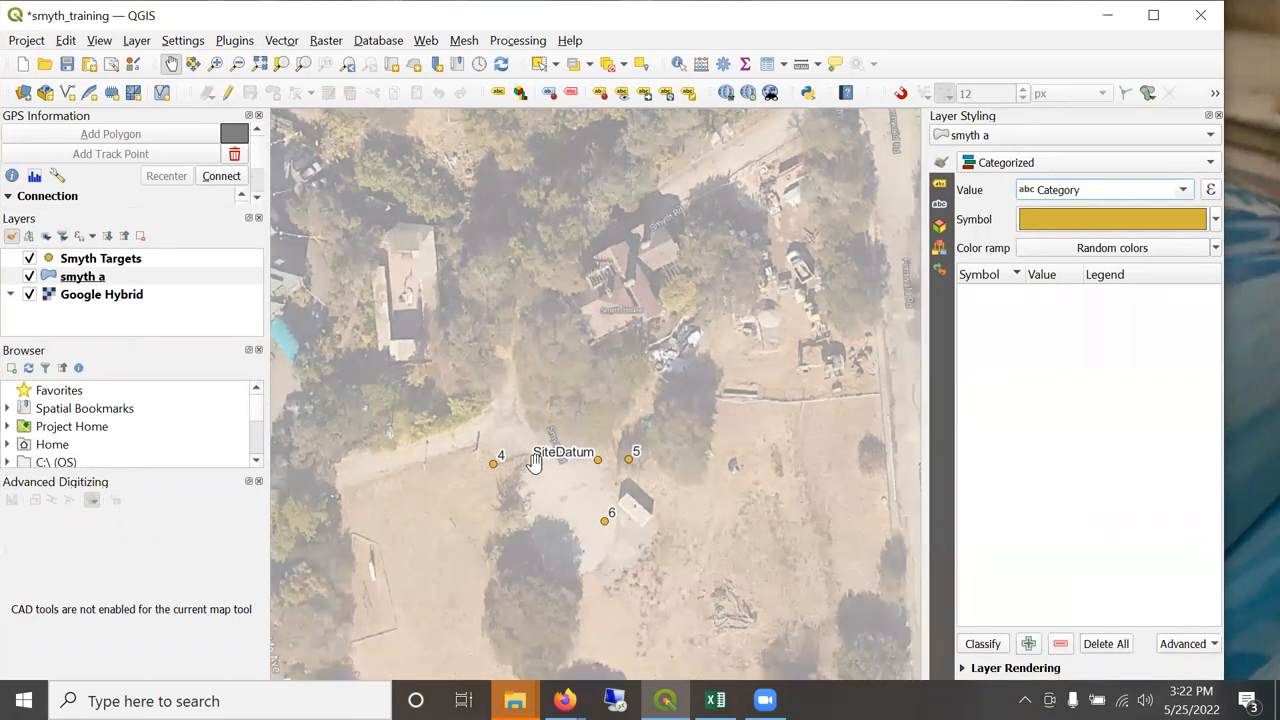
click(982, 643)
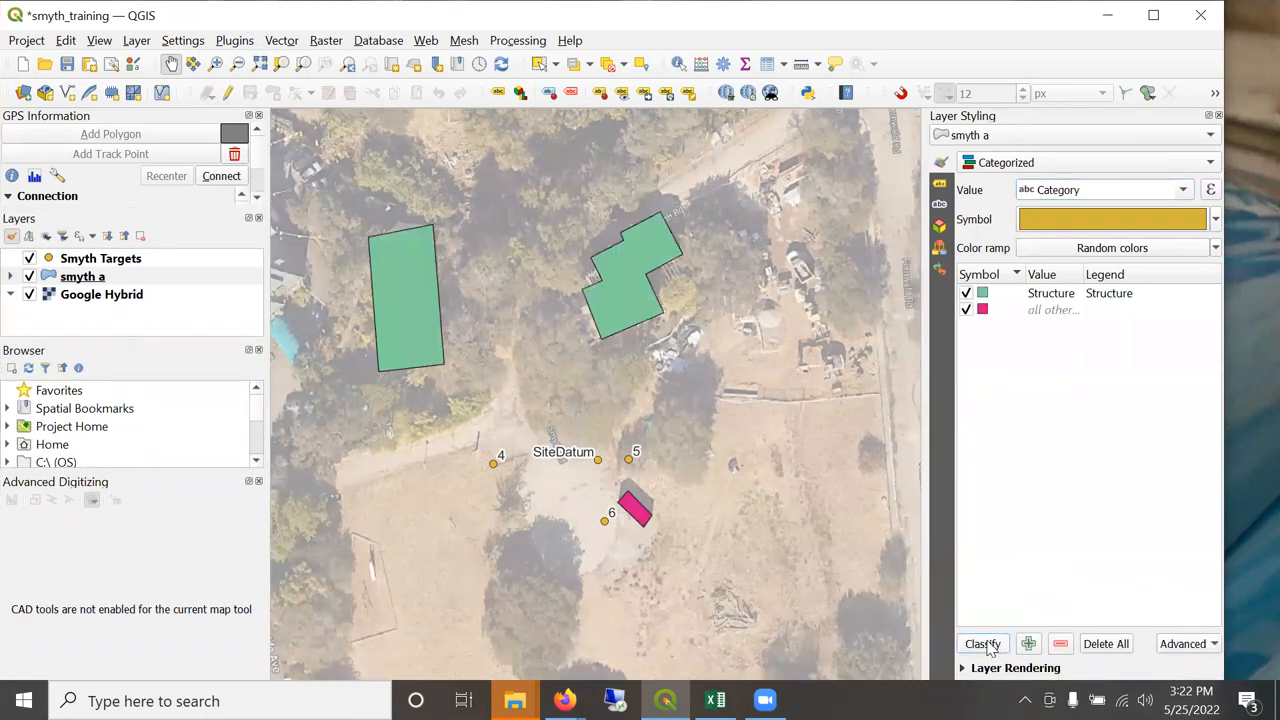
mouse_move(1045, 337)
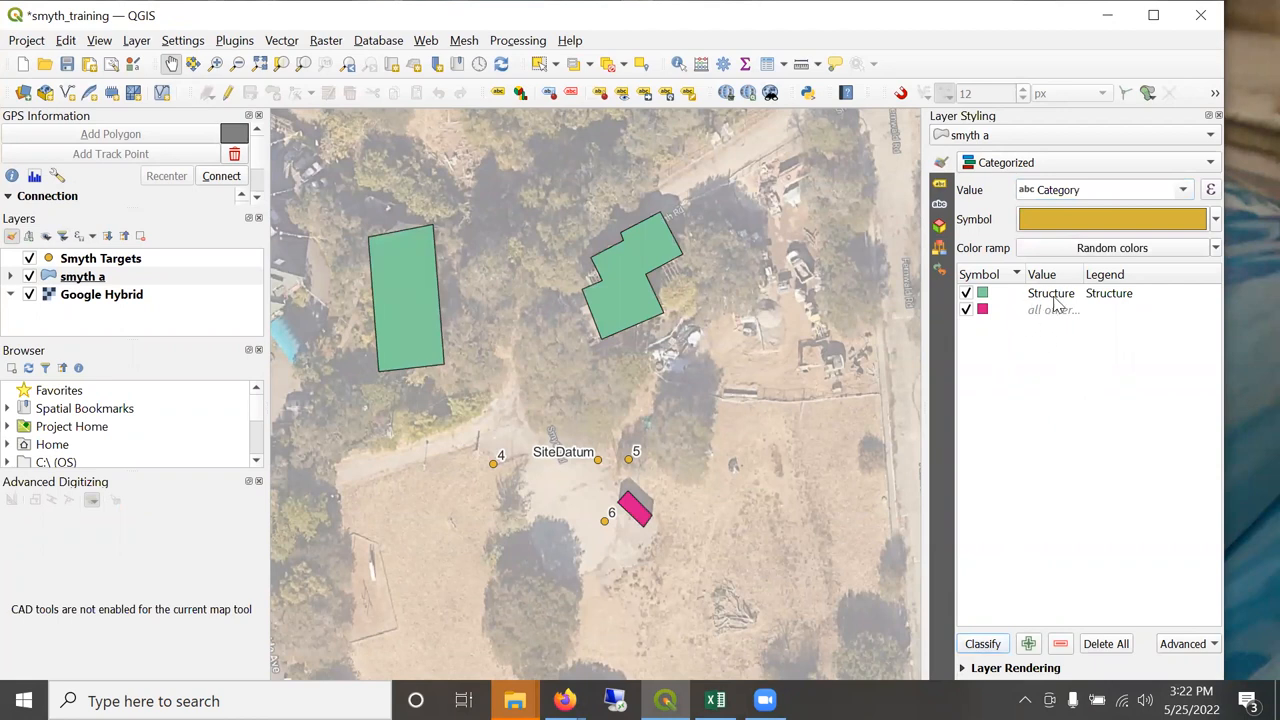
mouse_move(1052, 309)
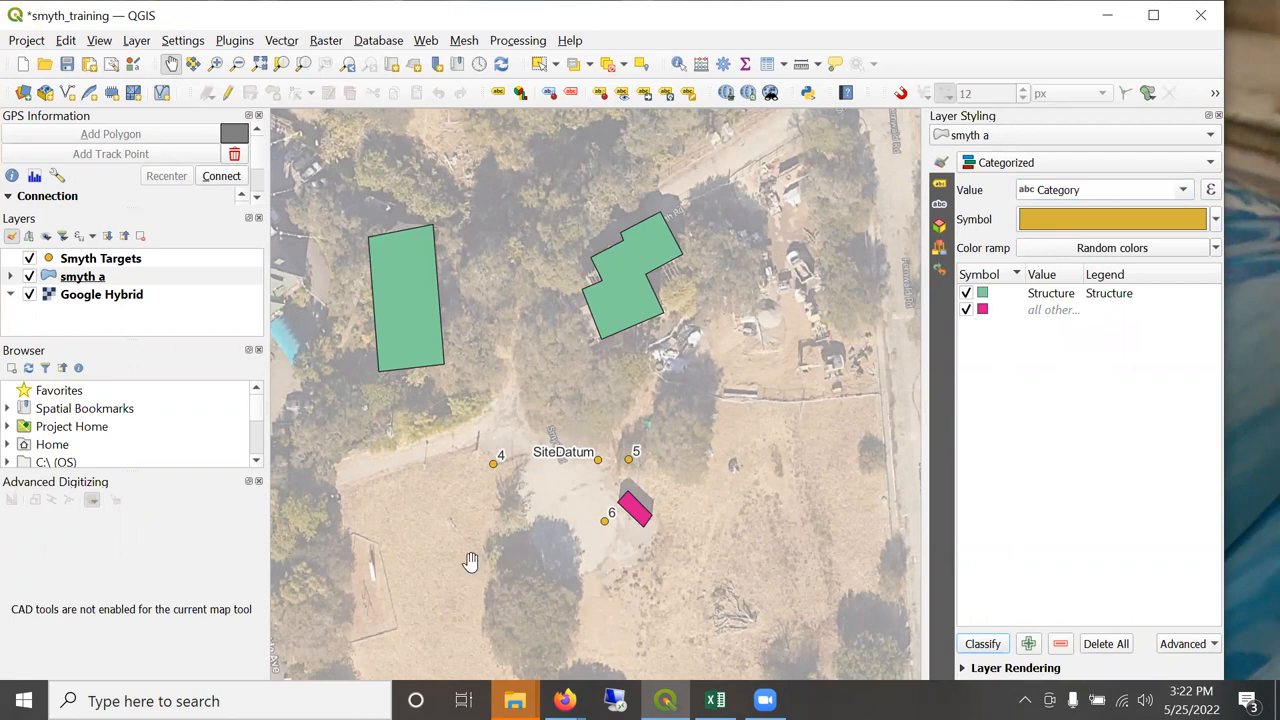
mouse_move(1082, 375)
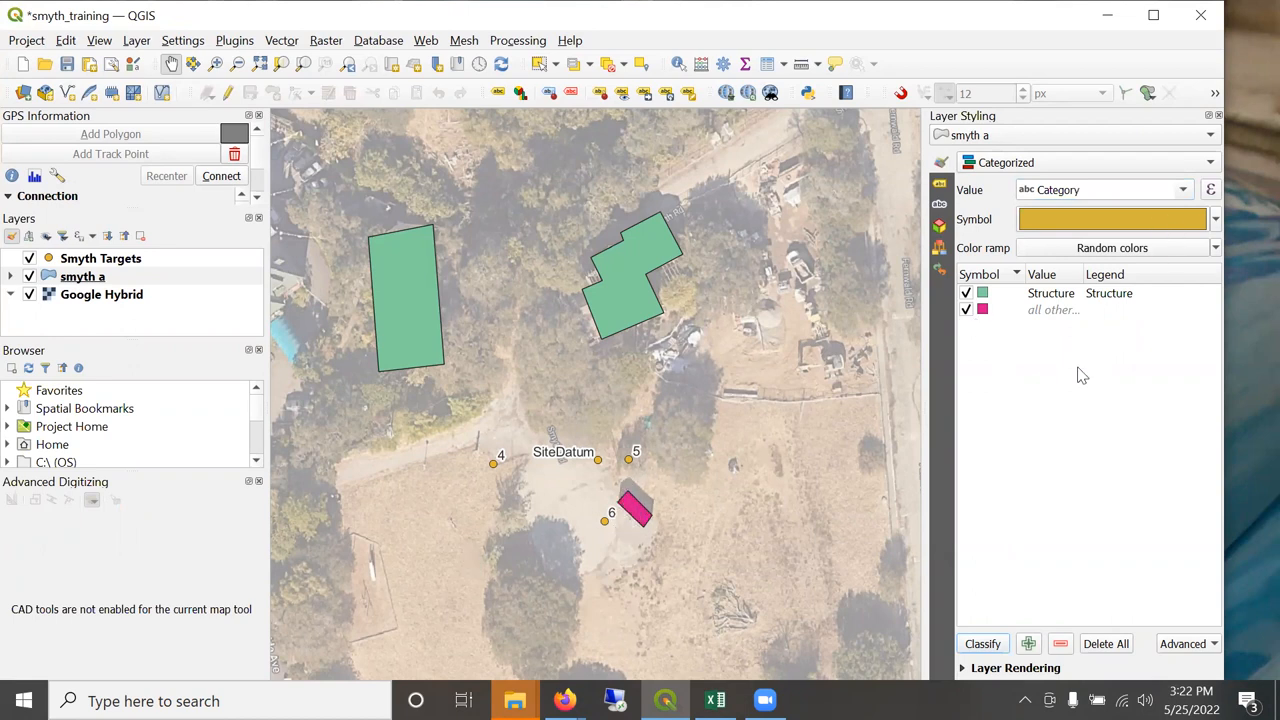
mouse_move(1013, 548)
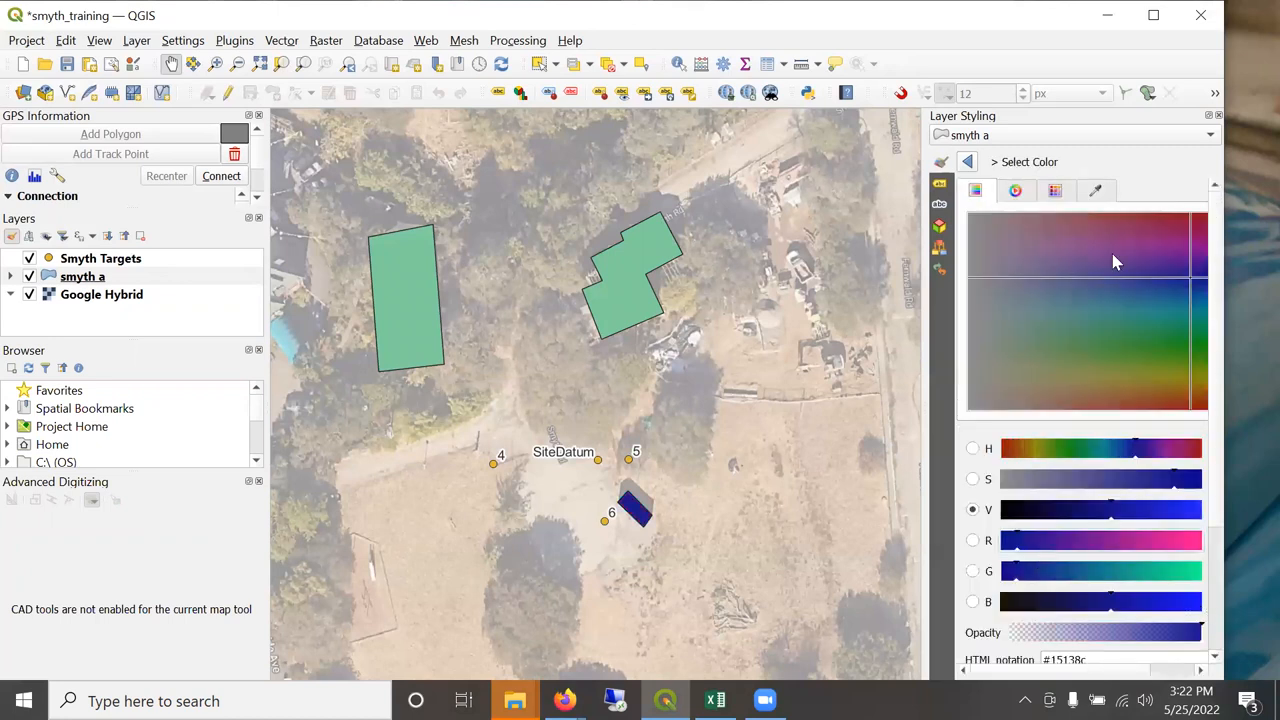
click(966, 161)
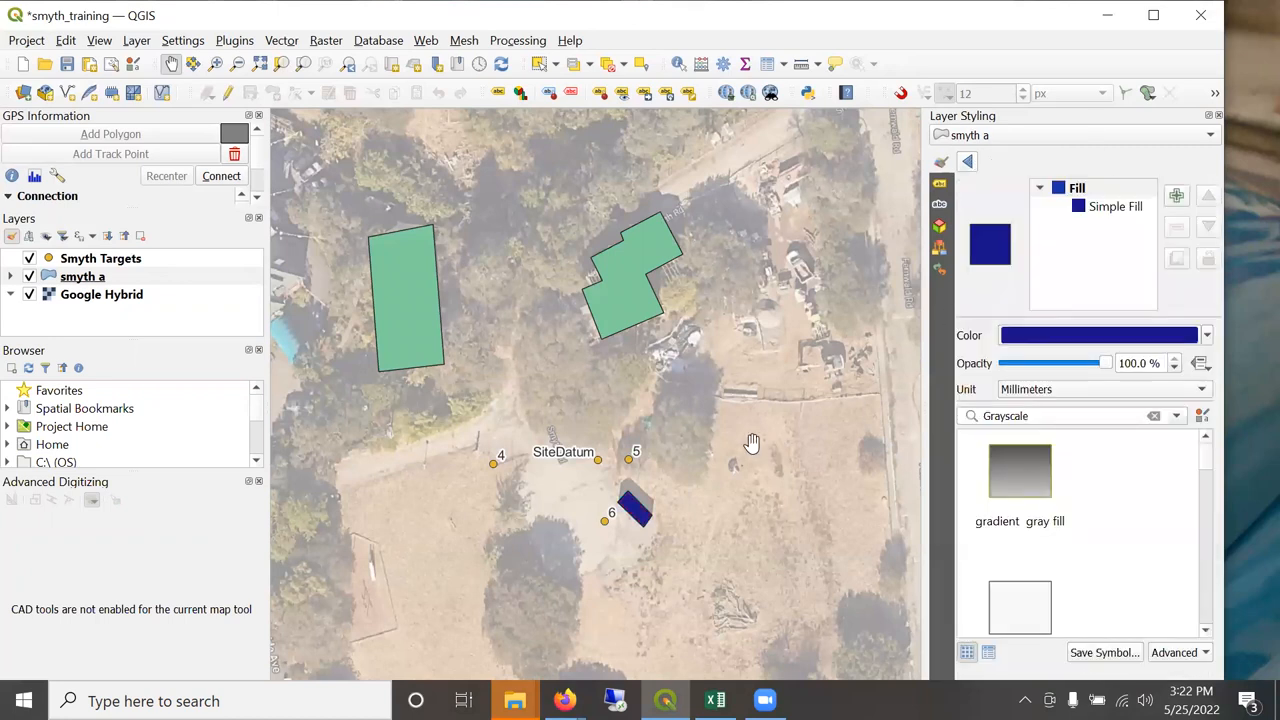
click(940, 181)
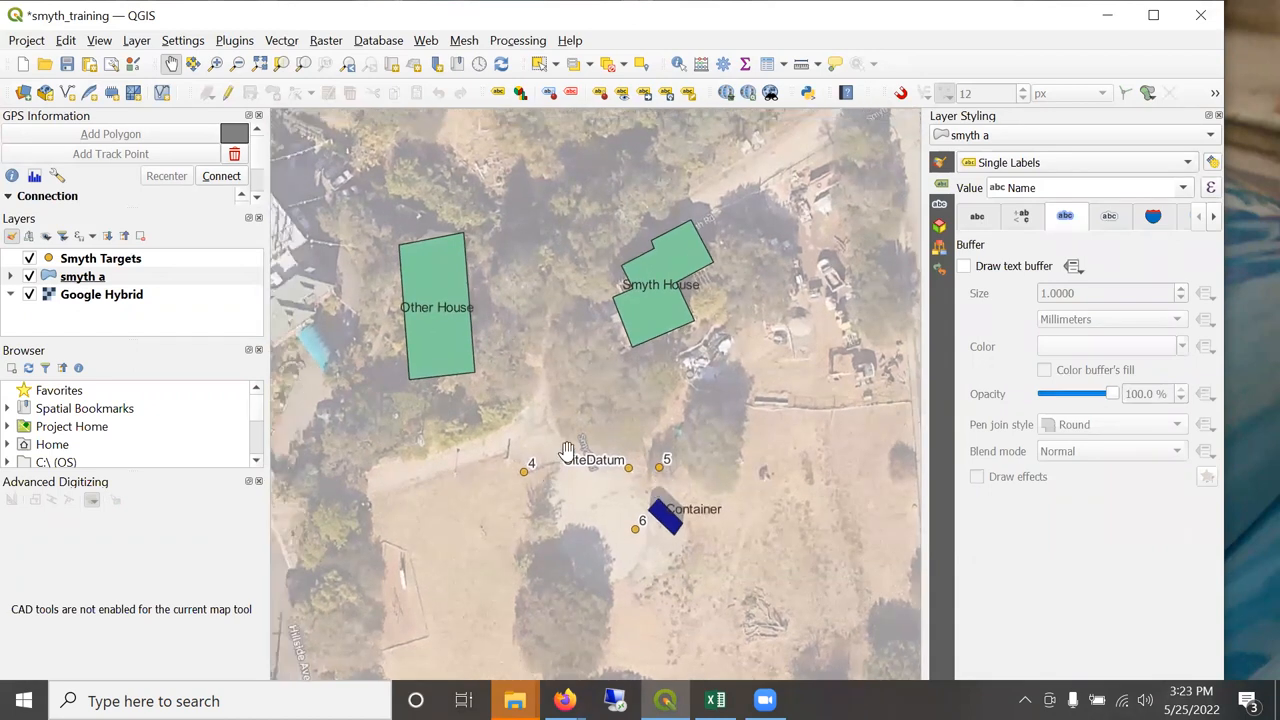
mouse_move(118, 303)
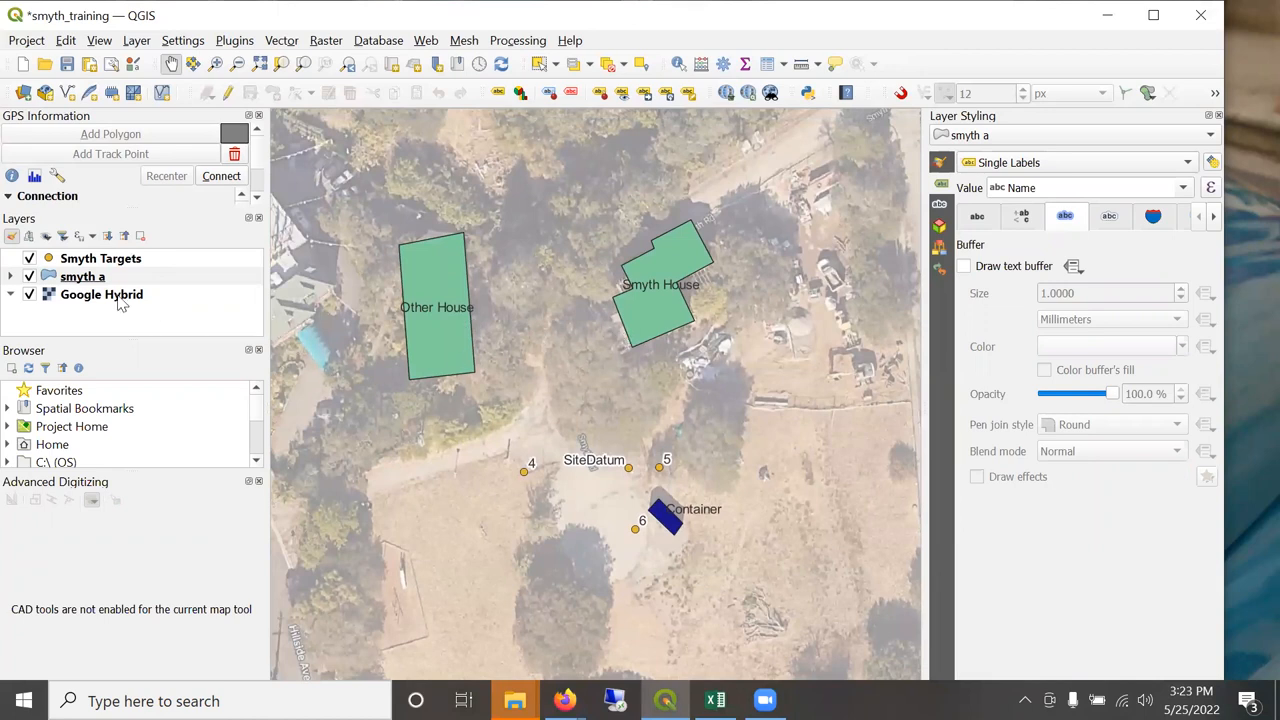
Add the OSM Standard basemap through QuickMapServices and hide it.
click(101, 294)
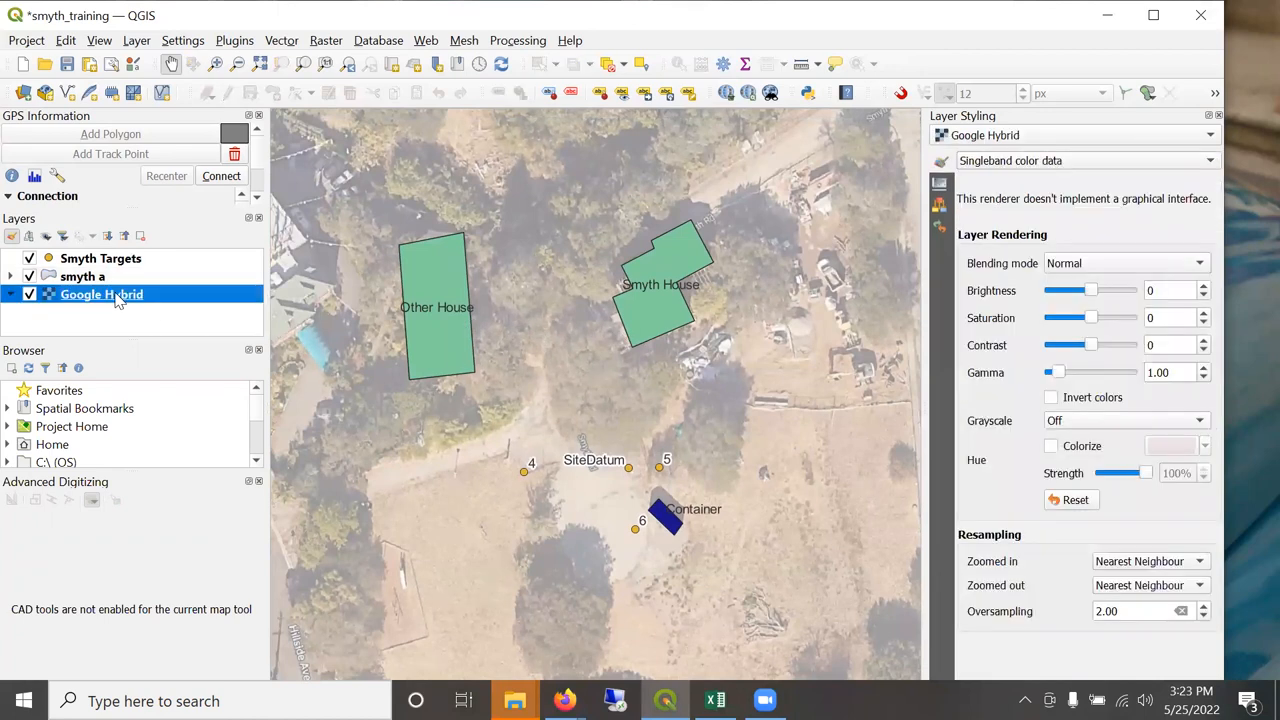
mouse_move(101, 294)
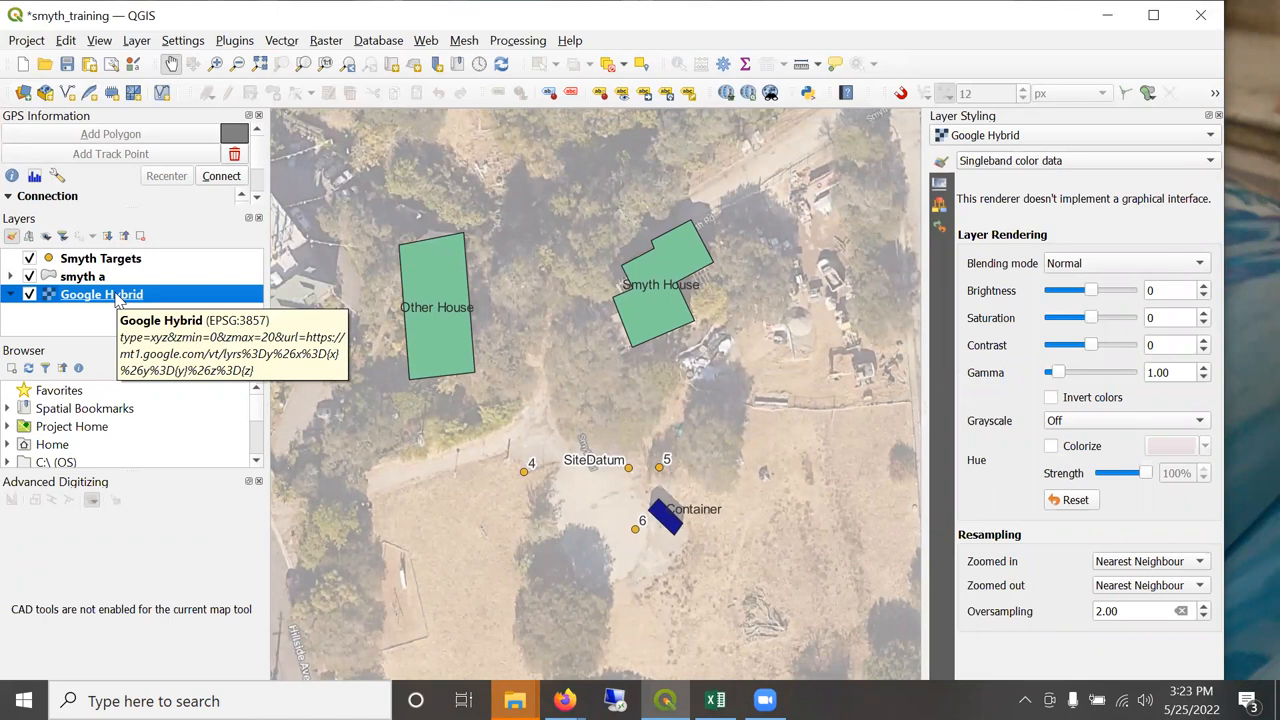
click(235, 40)
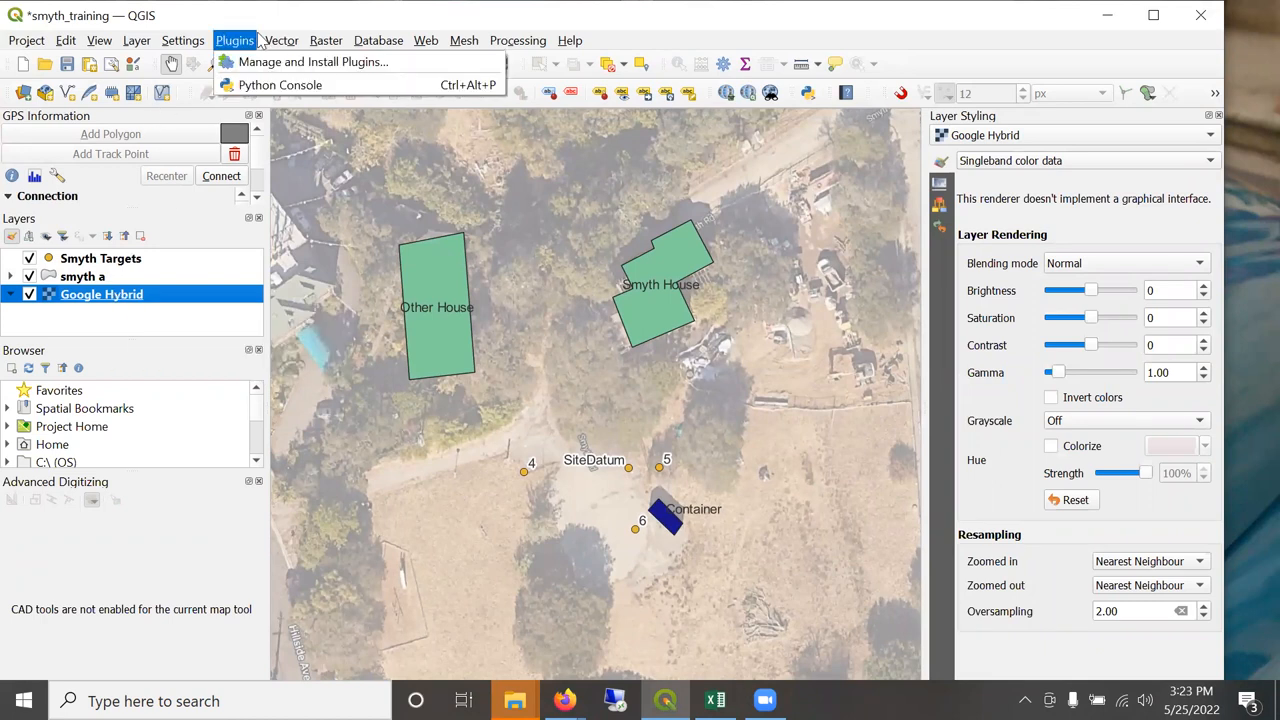
click(281, 40)
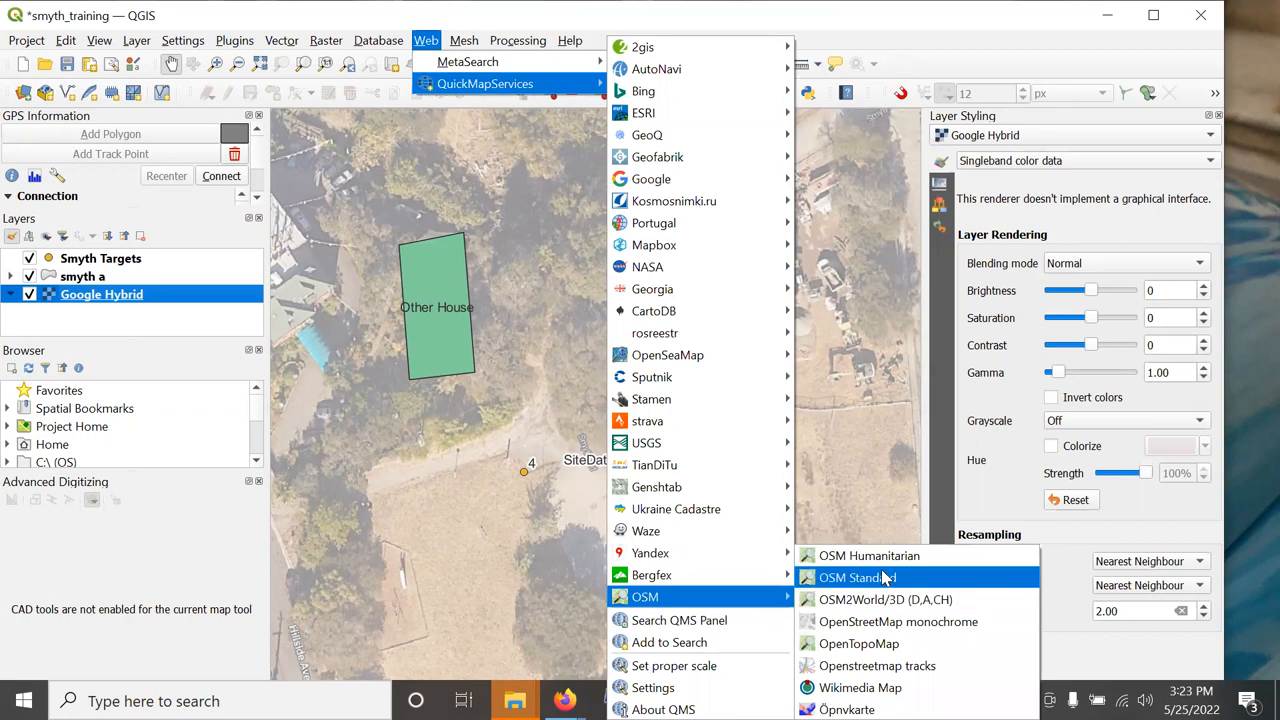
click(857, 577)
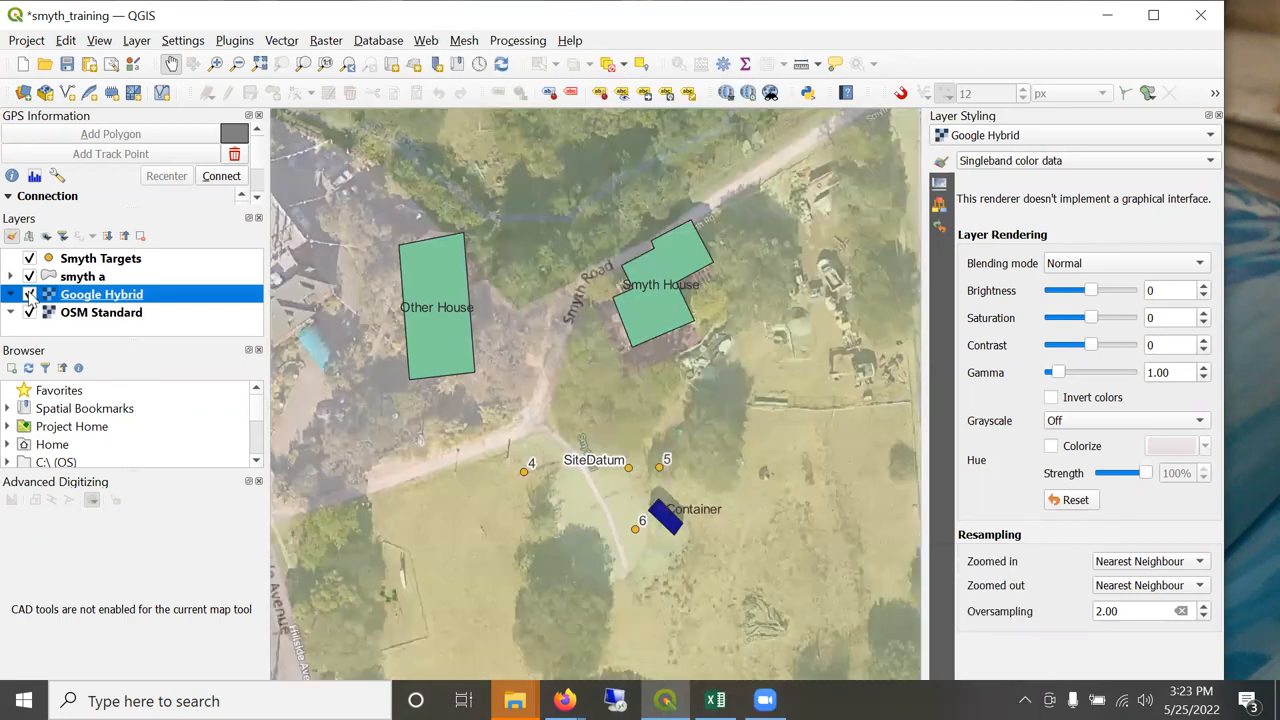
click(101, 312)
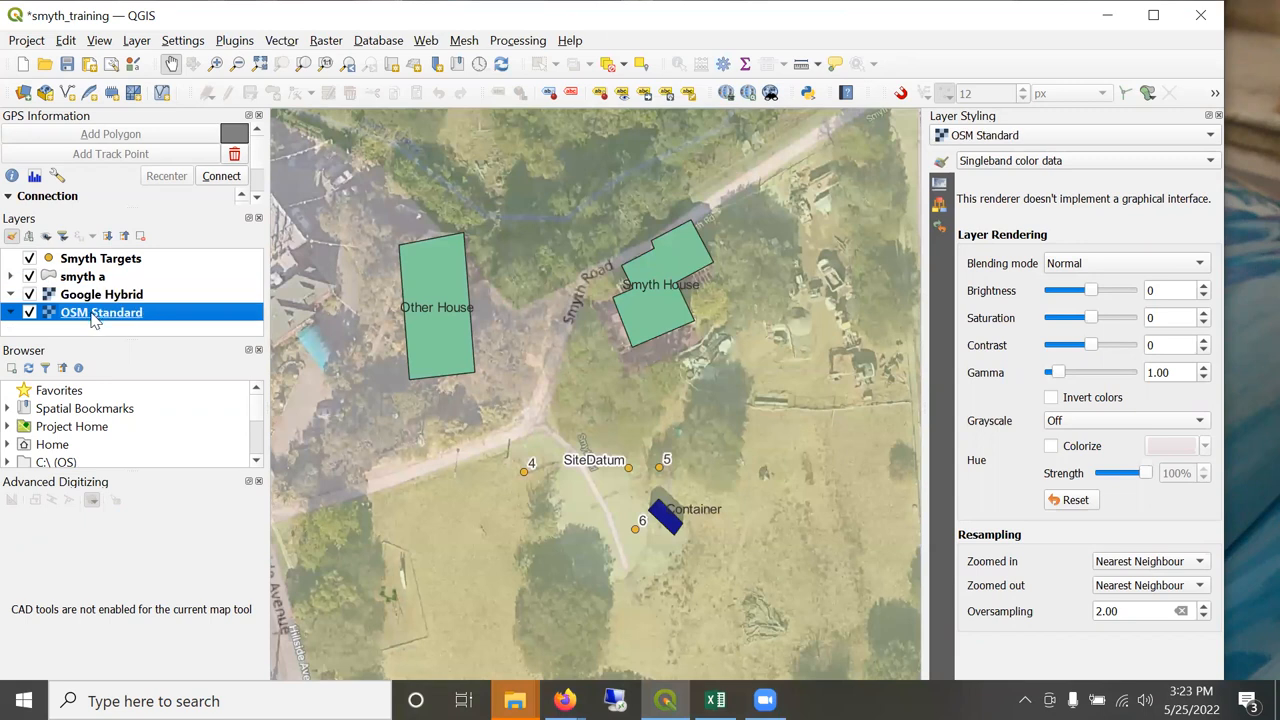
click(83, 276)
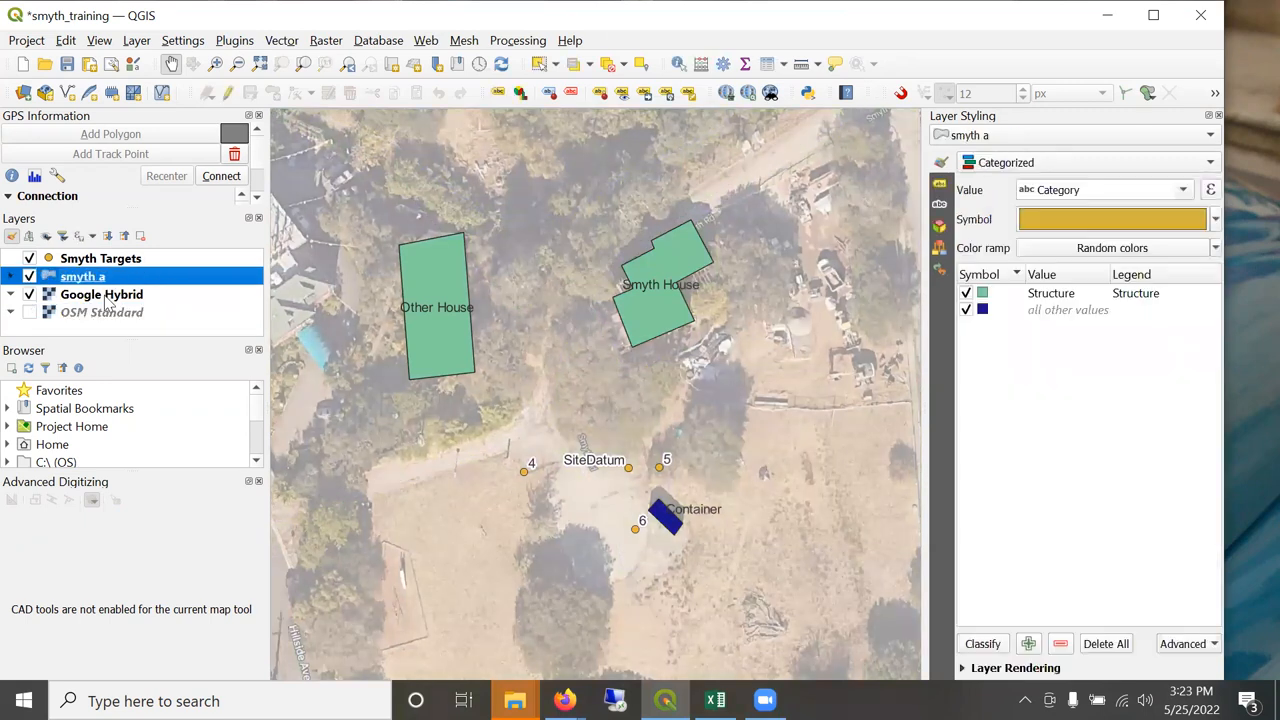
Set the Google Hybrid imagery's global opacity to about 61.5%.
click(101, 294)
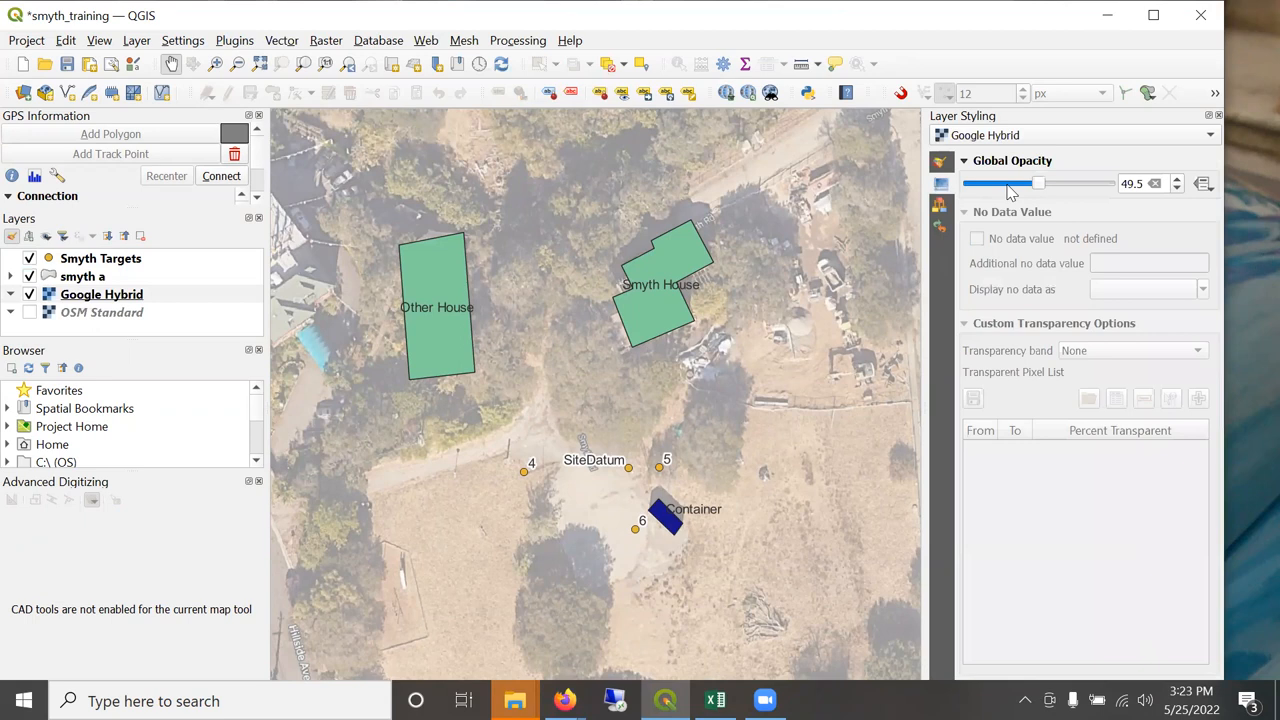
drag(1038, 183, 1098, 183)
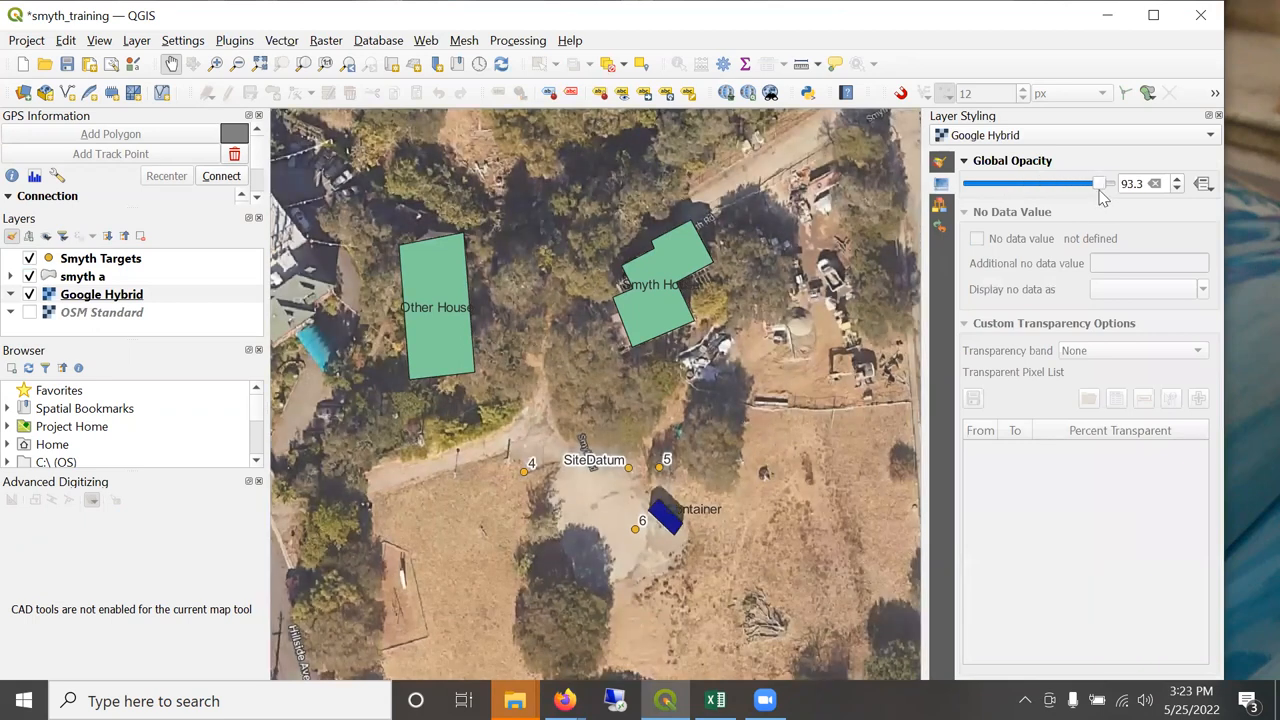
drag(1098, 183, 1030, 183)
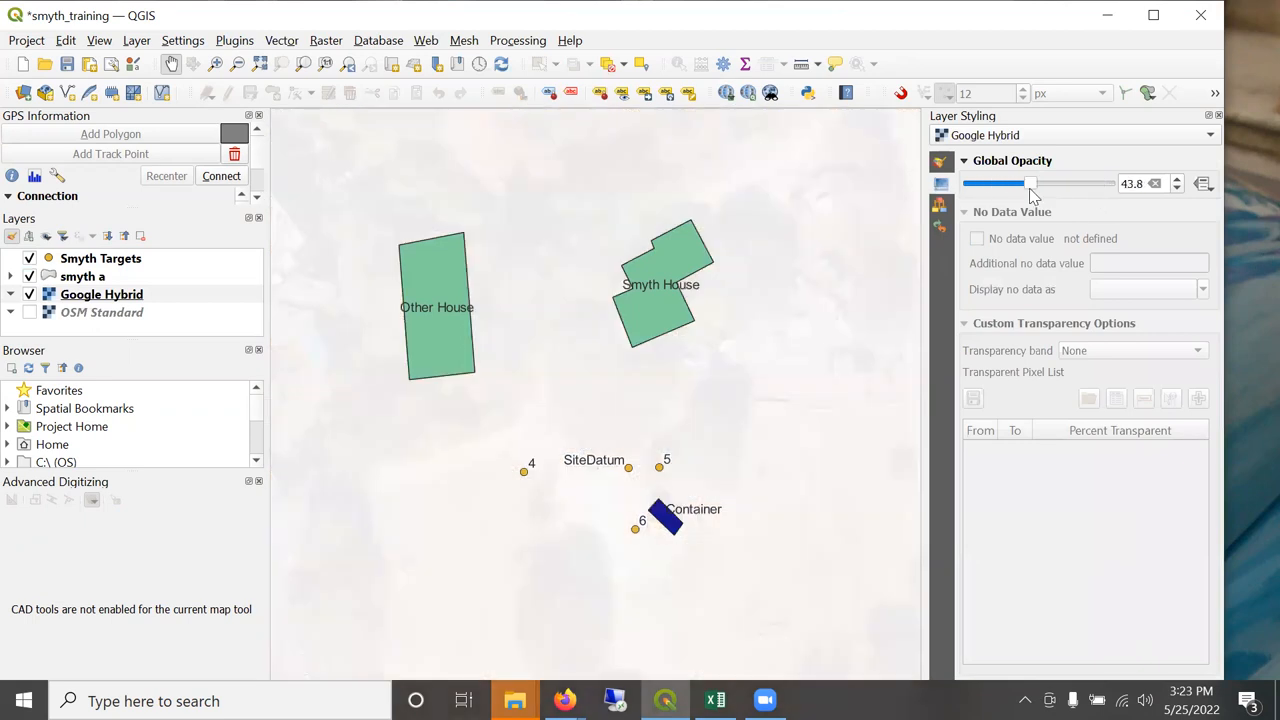
drag(1030, 183, 1055, 183)
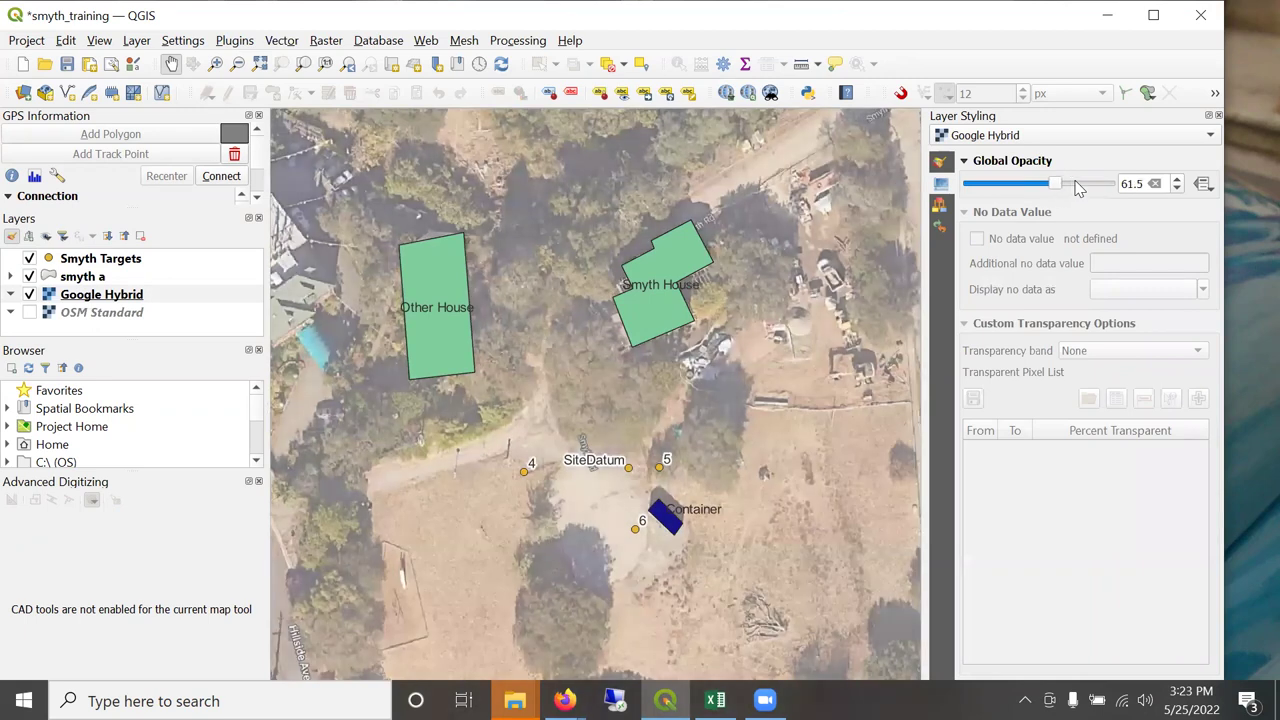
mouse_move(100, 312)
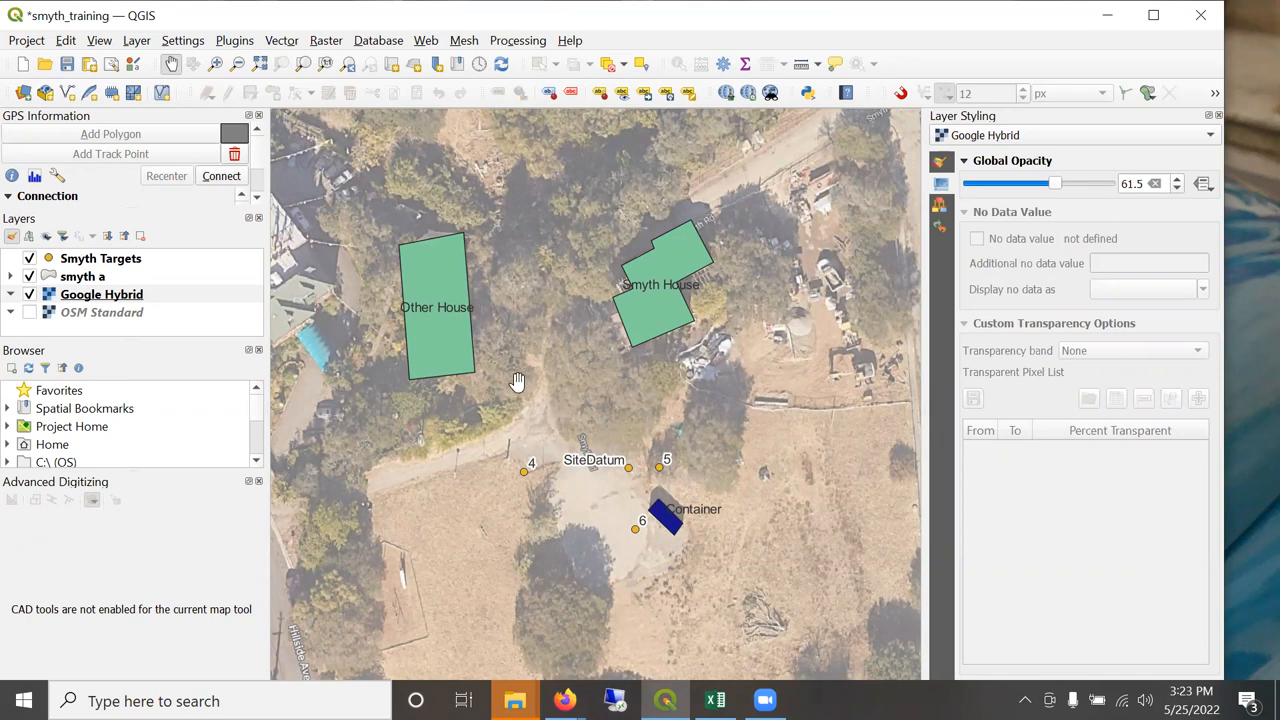
mouse_move(509, 377)
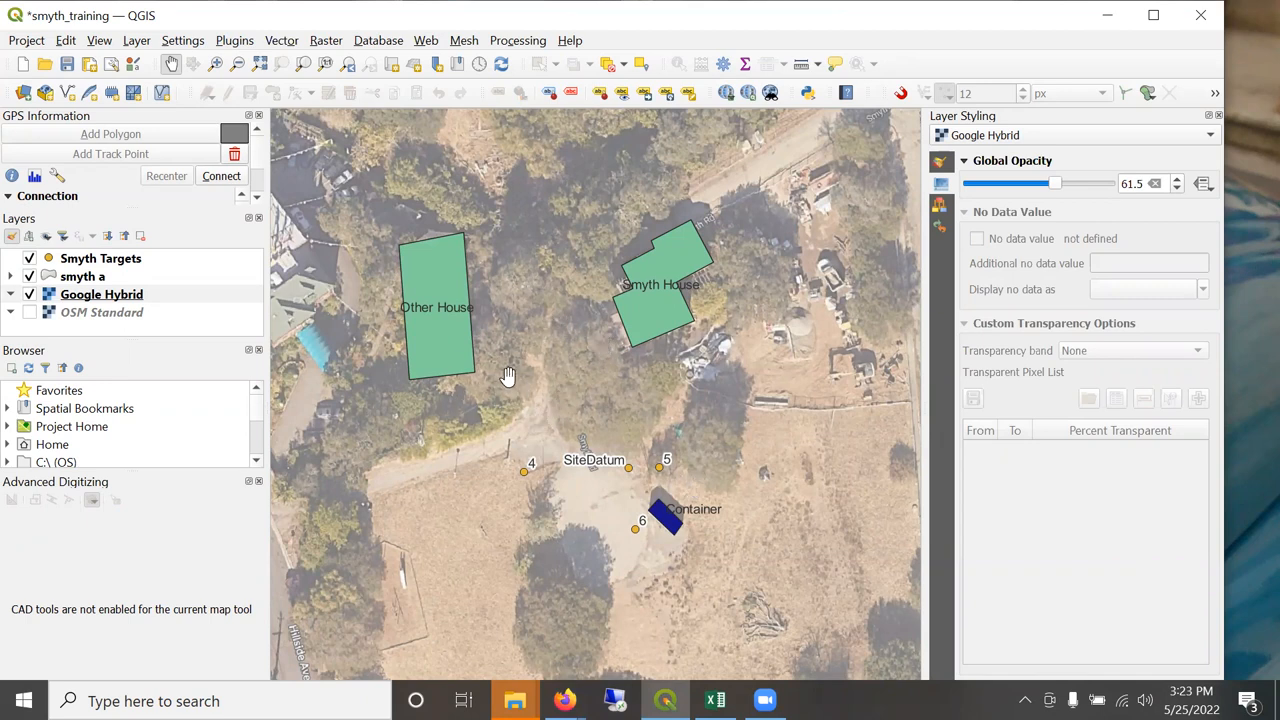
mouse_move(394, 386)
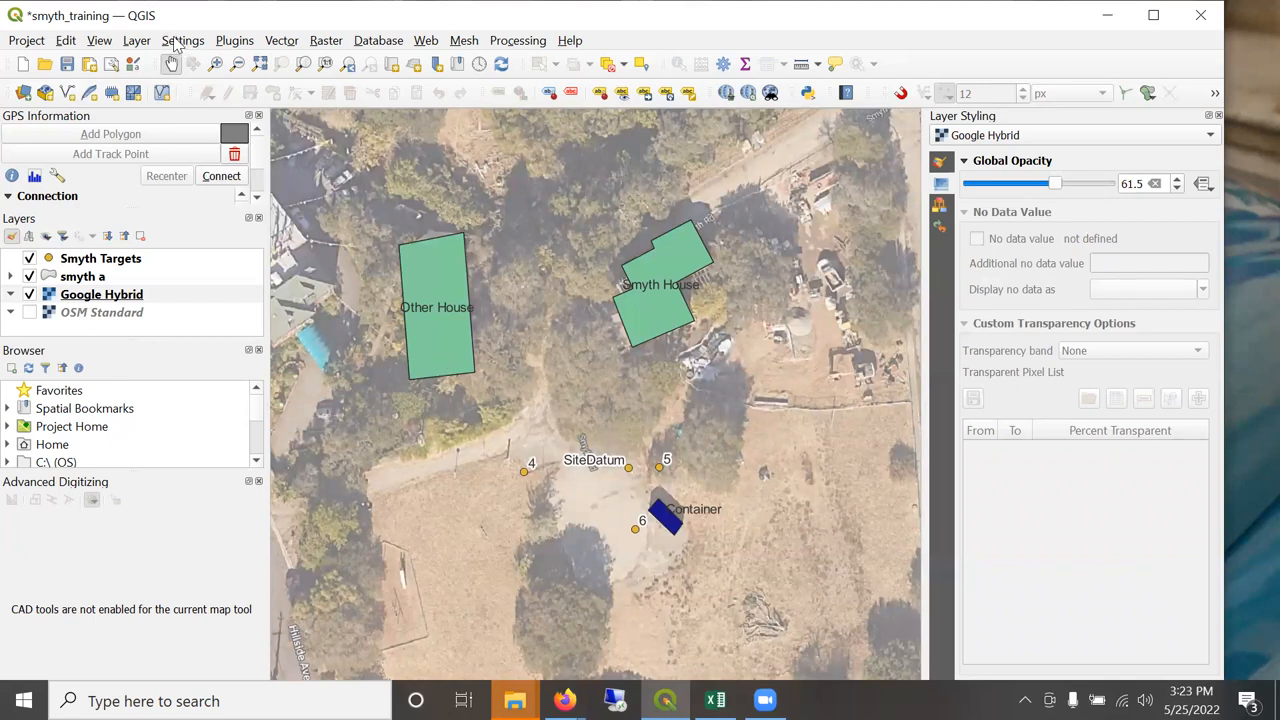
mouse_move(250, 48)
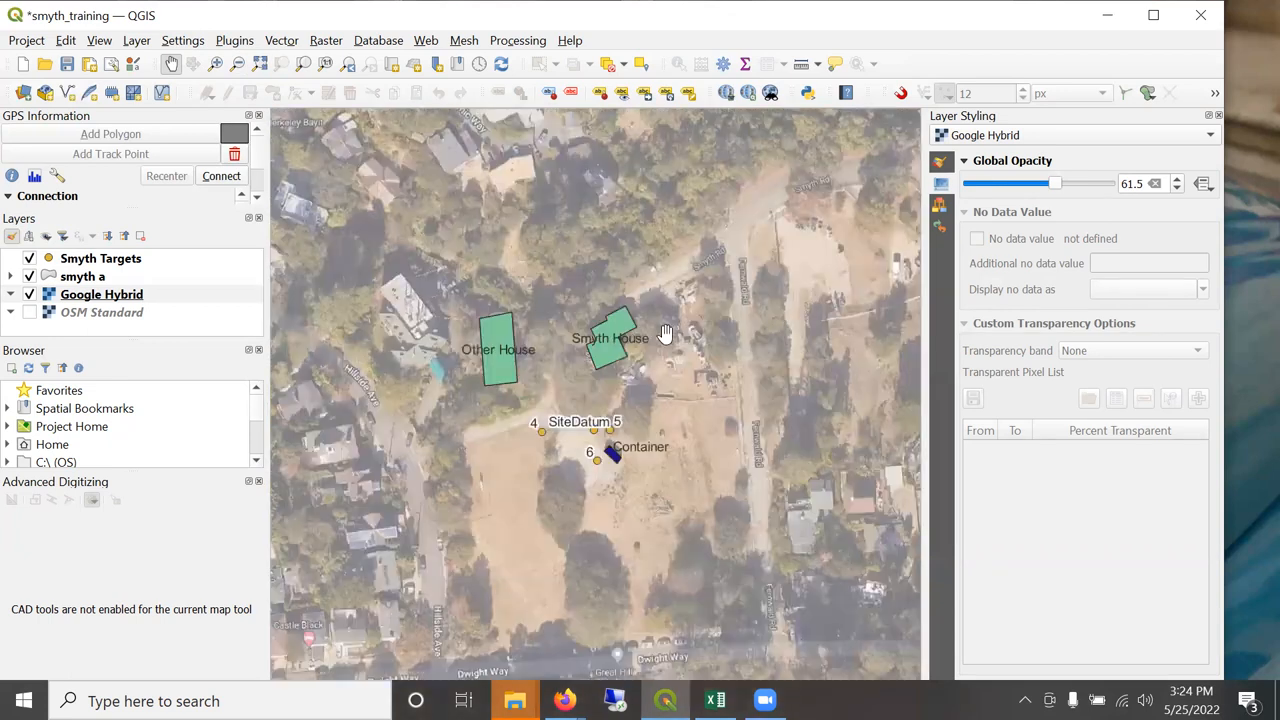
Zoom out to show the streets around Smyth House and Other House.
scroll(down, 3)
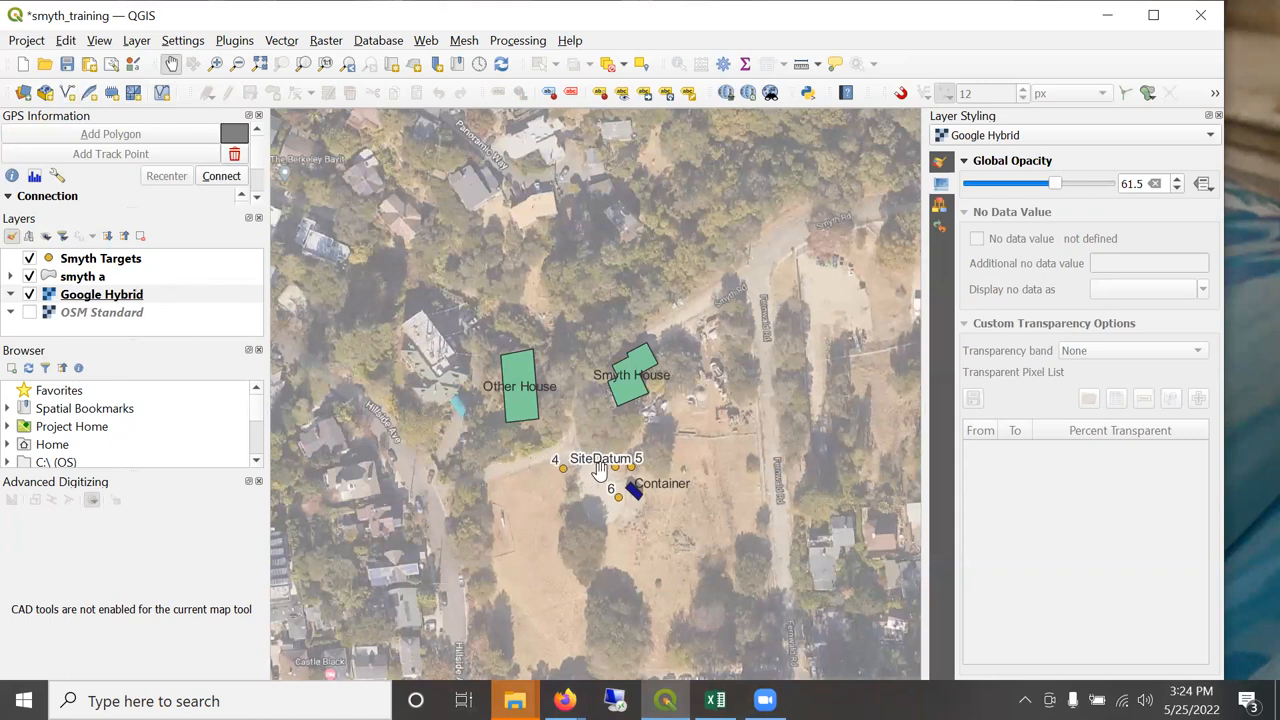
mouse_move(615, 445)
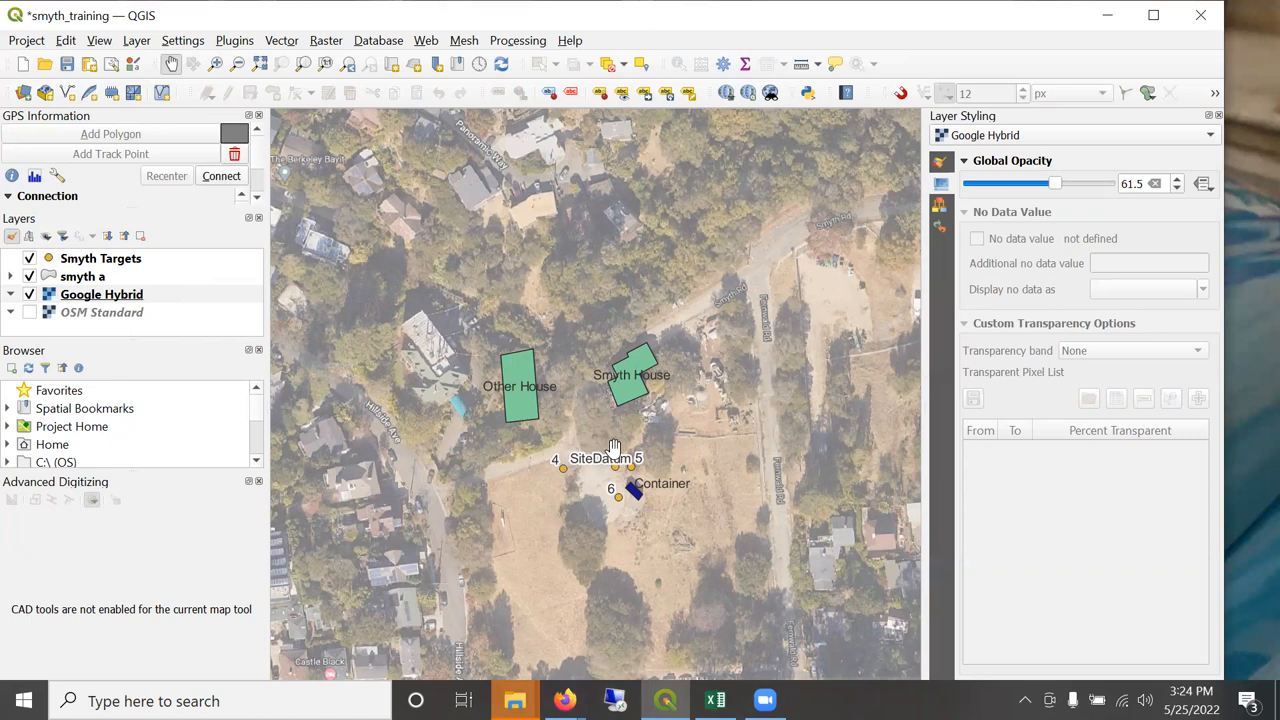
mouse_move(632, 472)
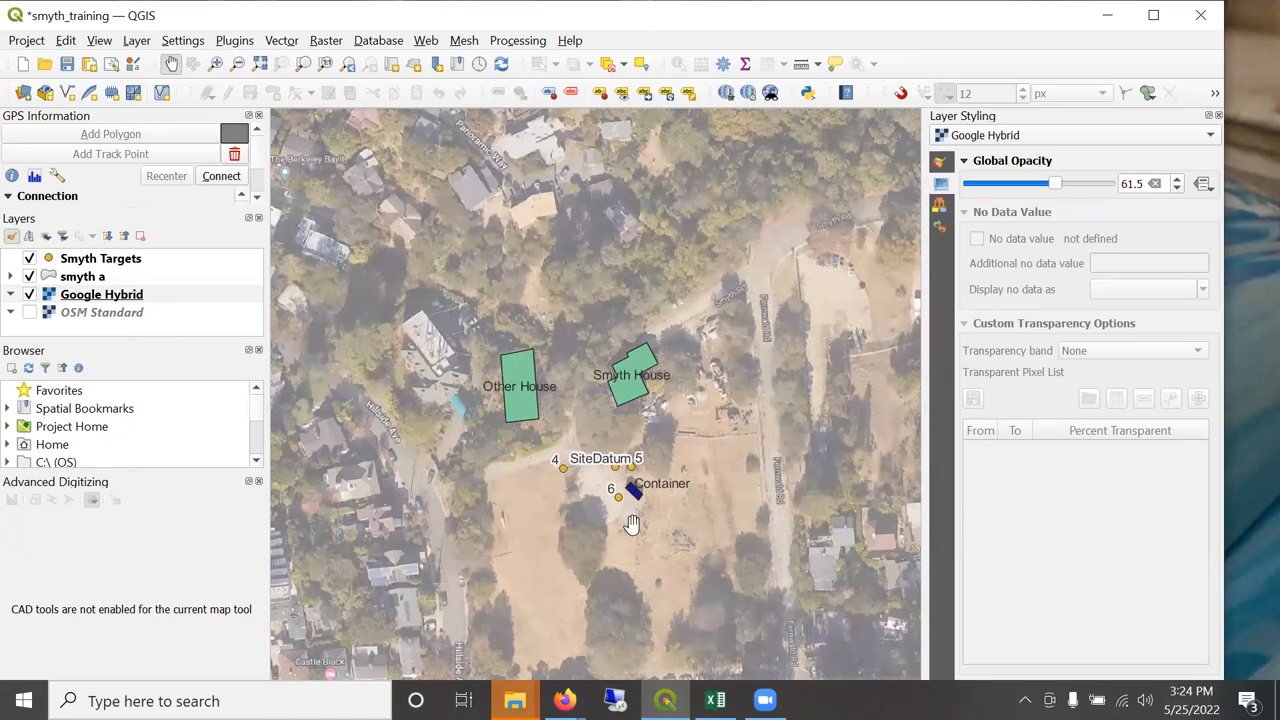
mouse_move(627, 517)
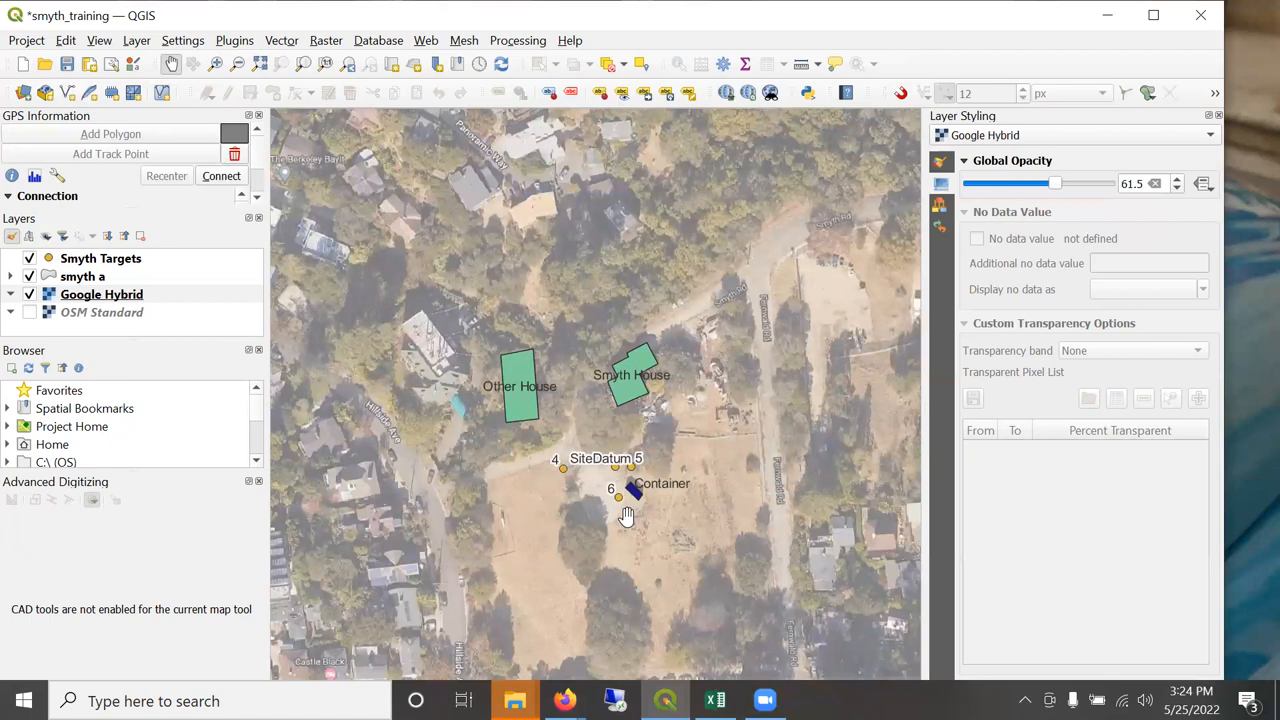
mouse_move(575, 400)
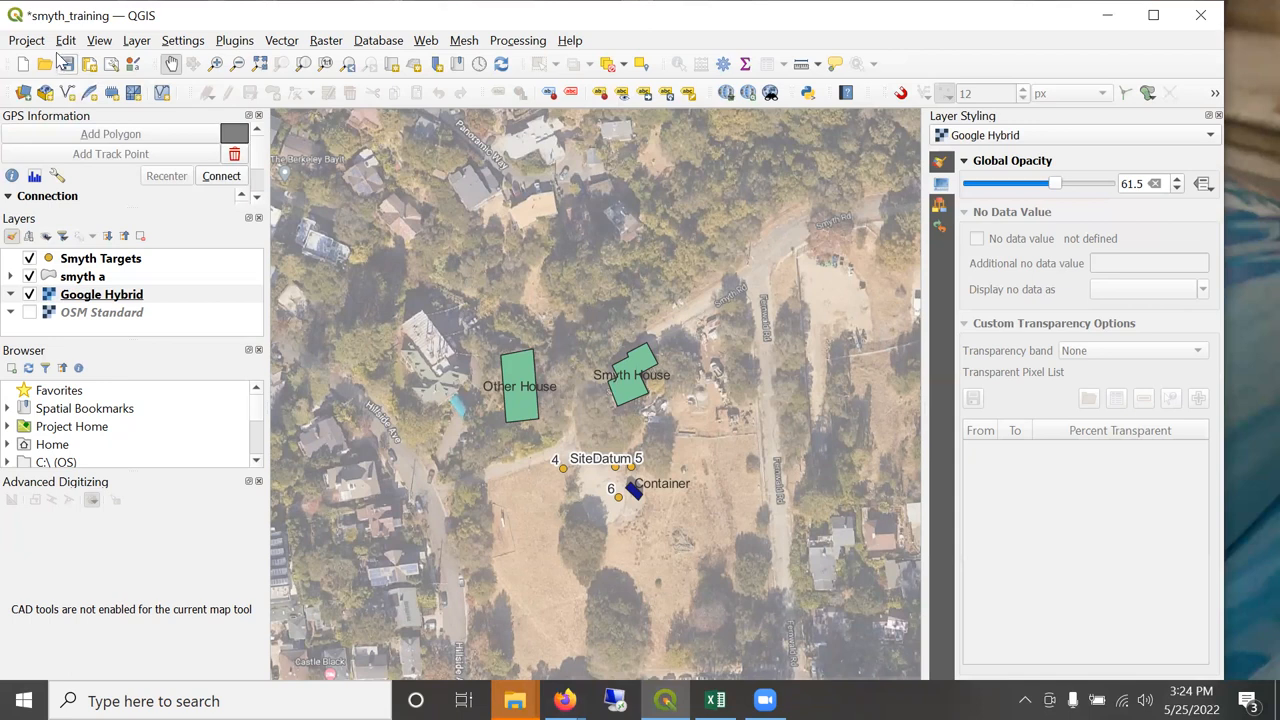
mouse_move(384, 322)
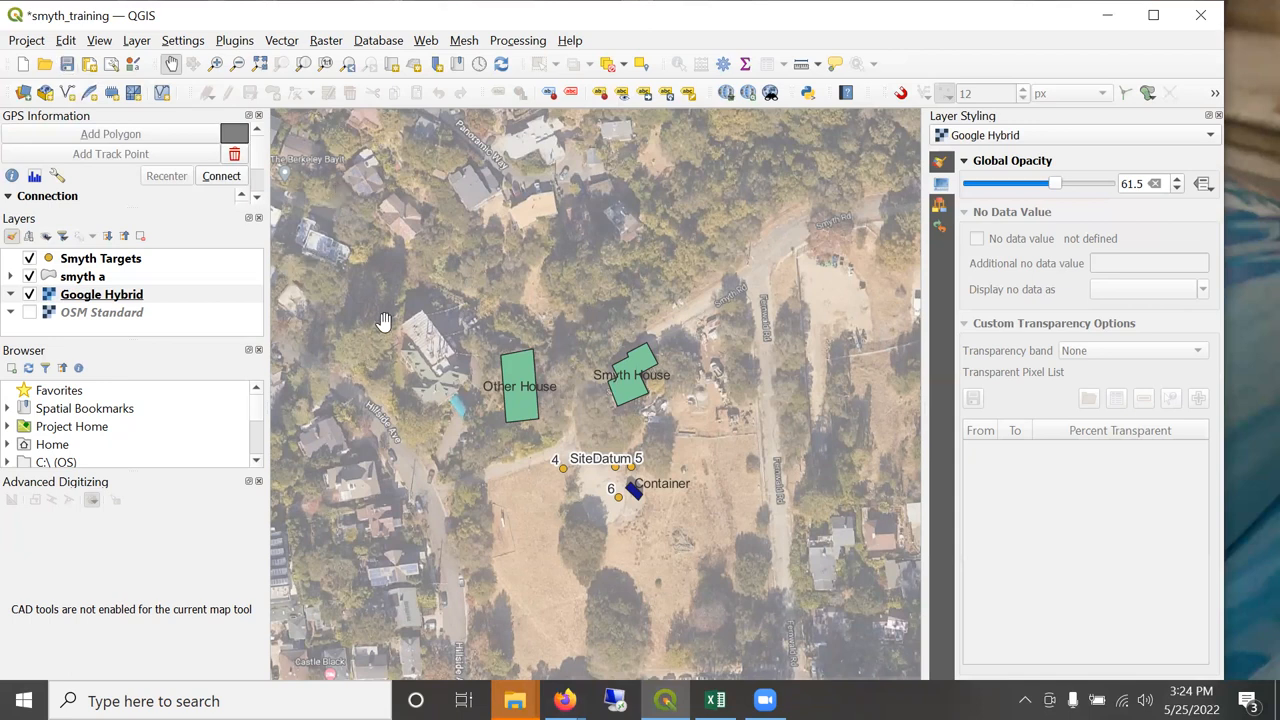
Create a new print layout titled 'Letter Portrait'.
click(26, 40)
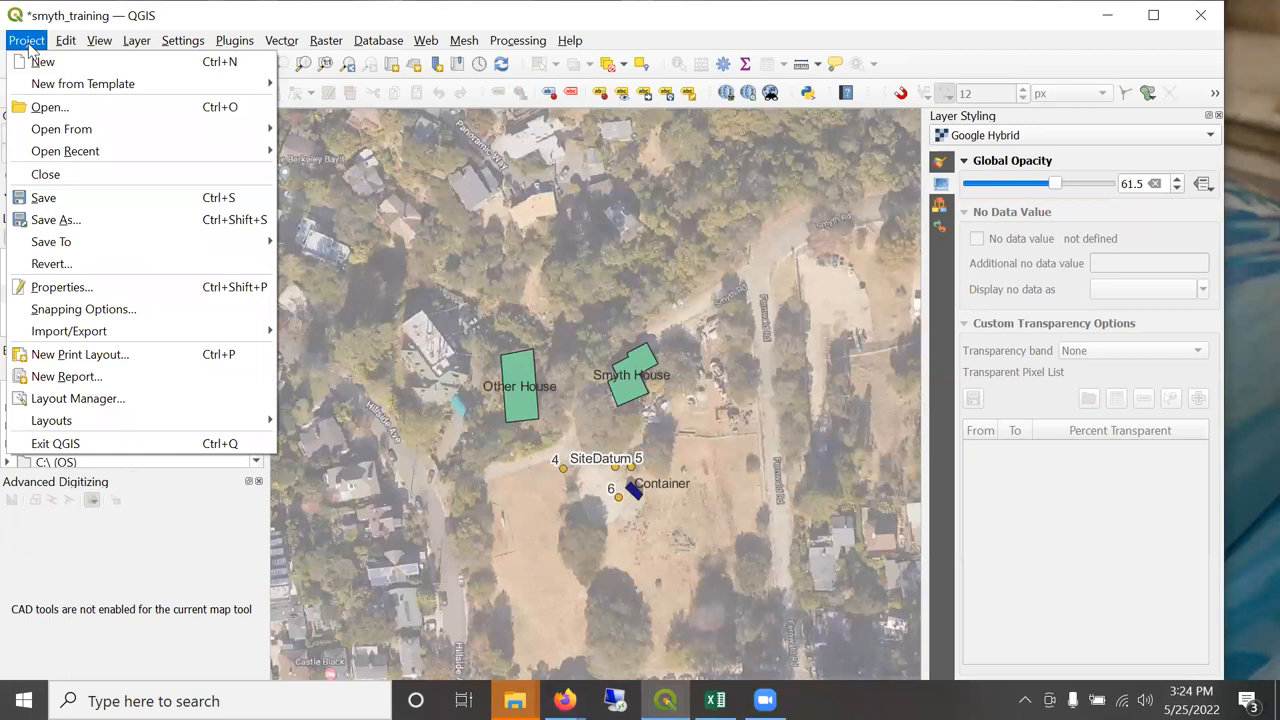
mouse_move(67, 376)
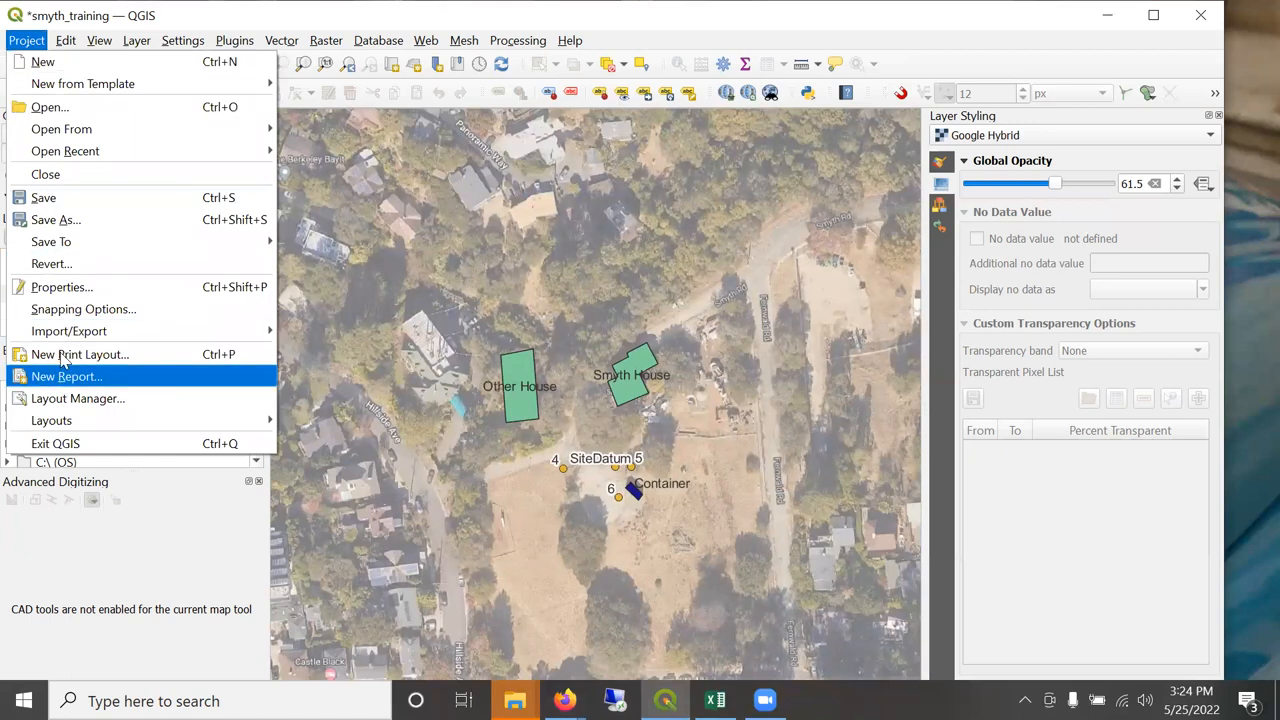
click(80, 354)
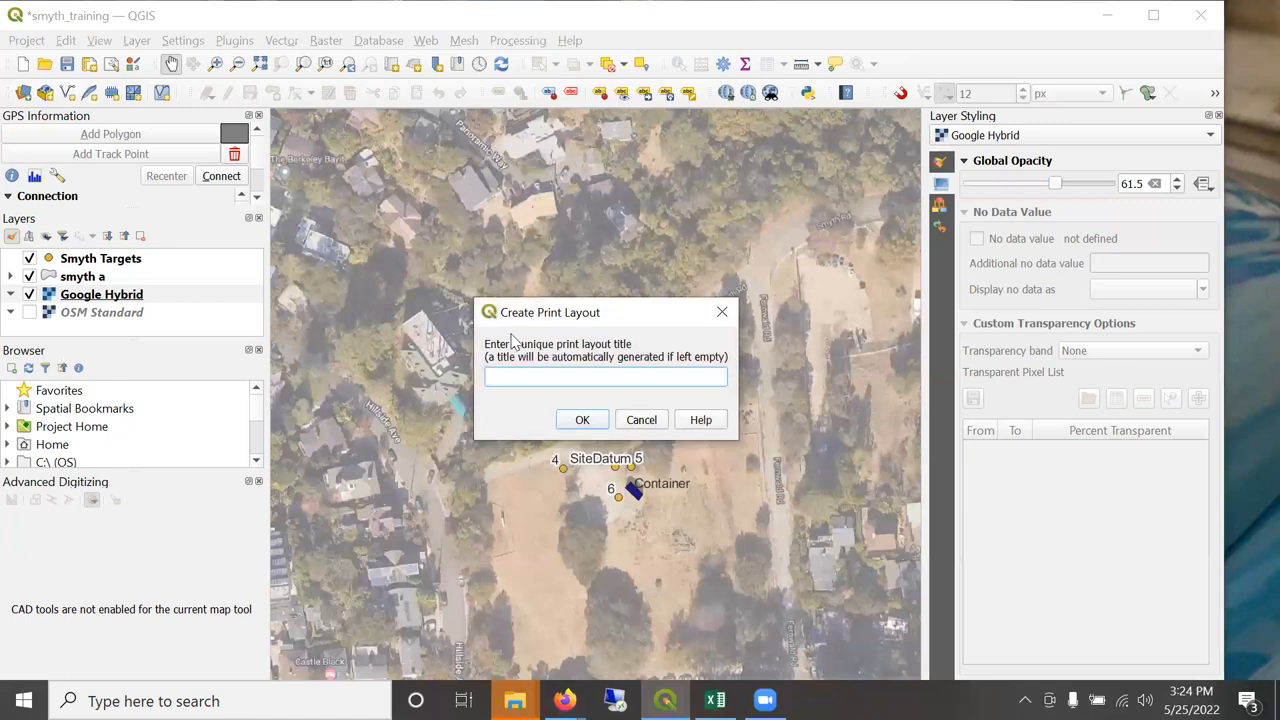
text(Lette)
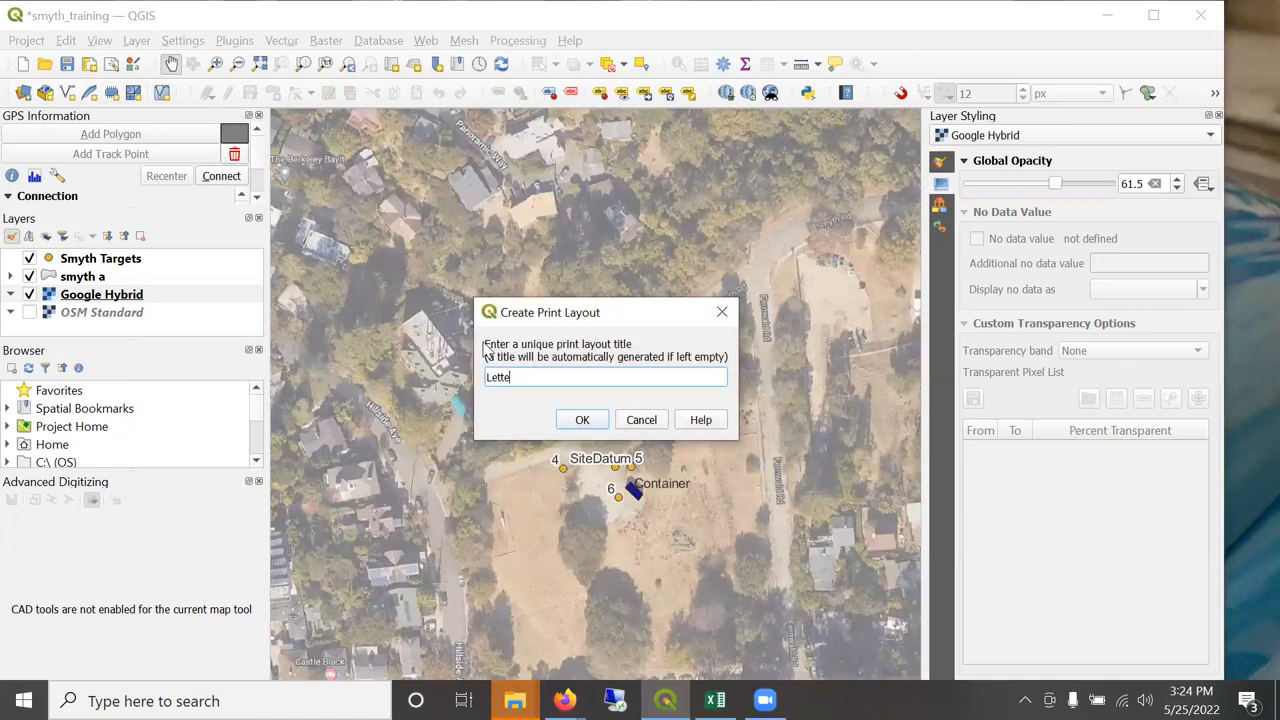
text(r Portrait)
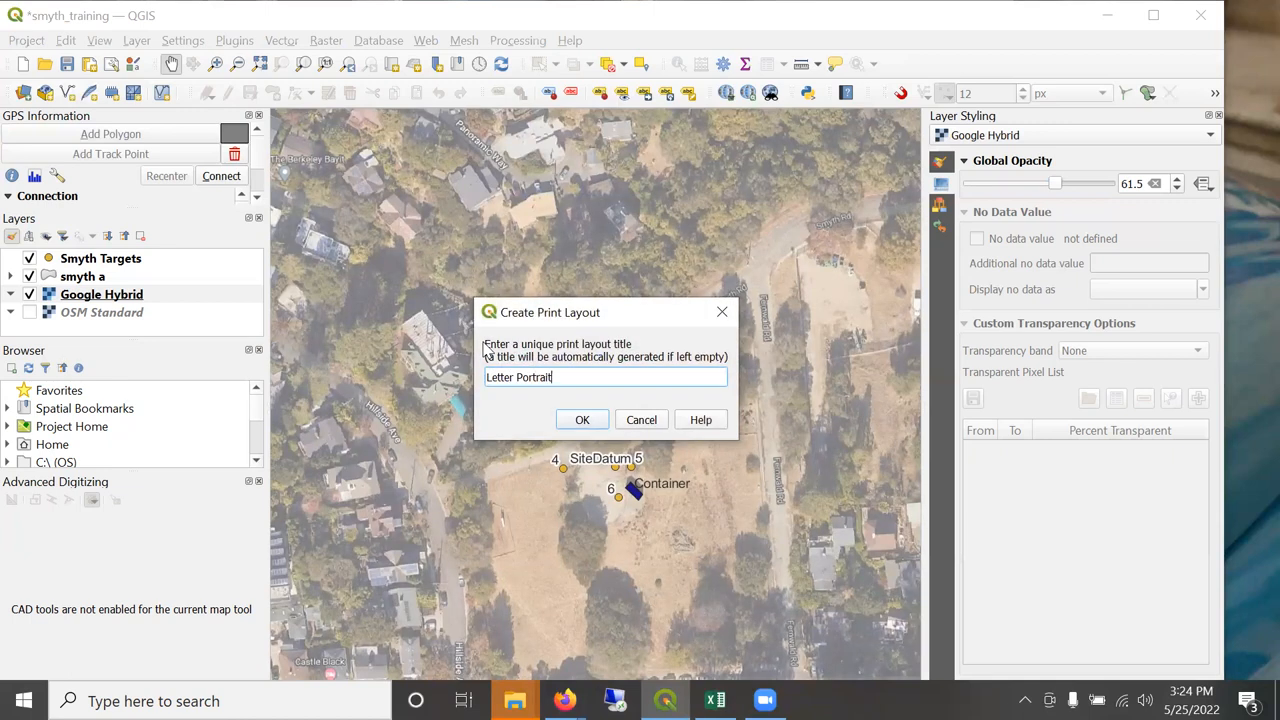
click(582, 419)
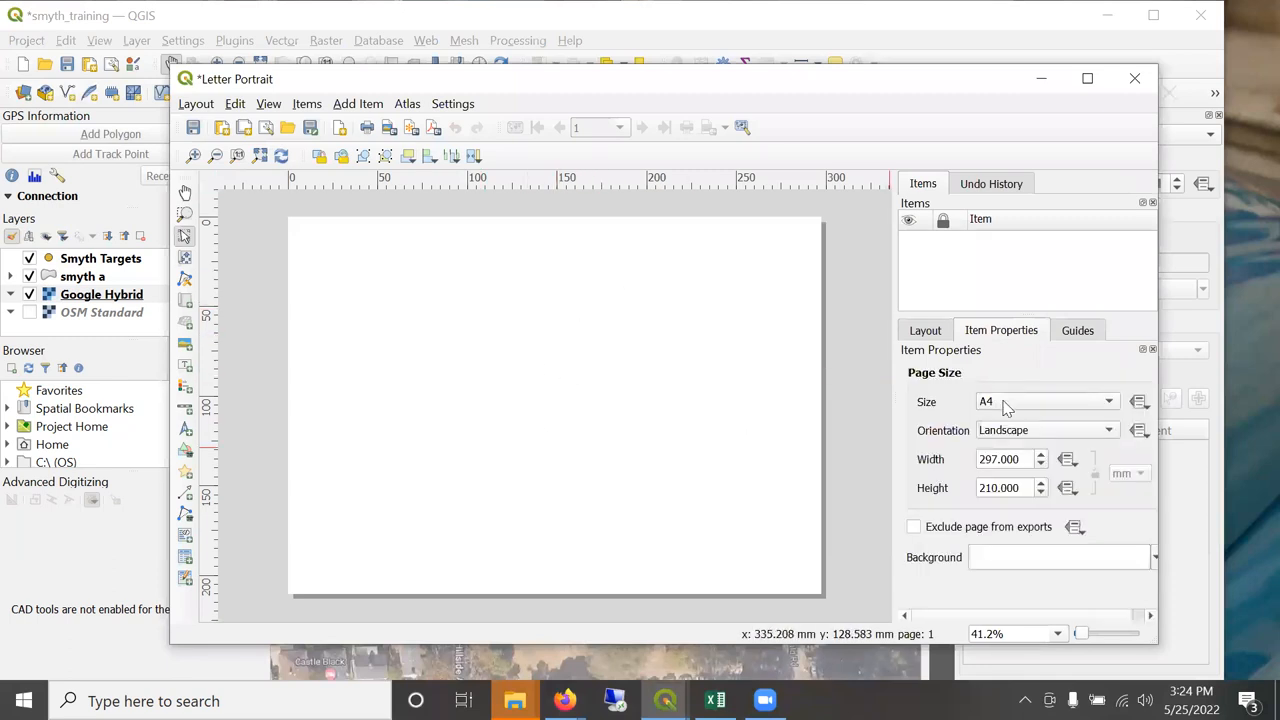
Set the layout page to Letter size in portrait orientation (215.9 × 279.4 mm).
click(1045, 401)
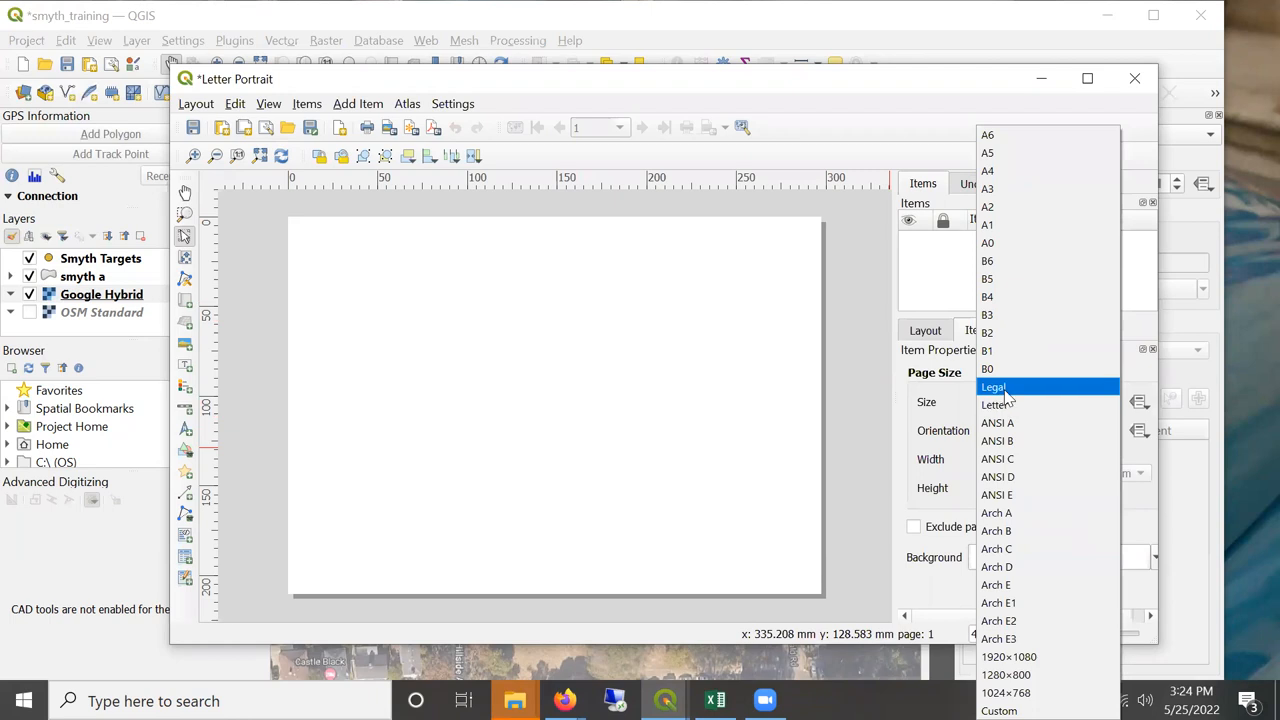
click(997, 404)
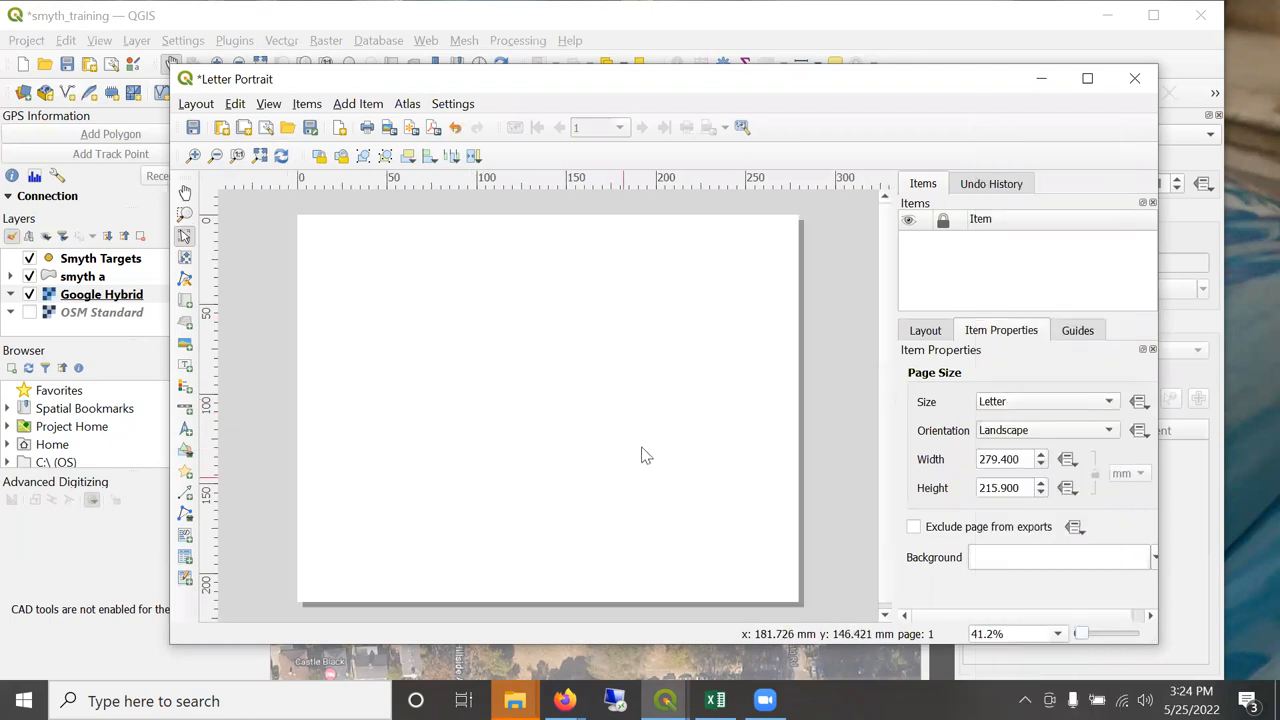
mouse_move(997, 425)
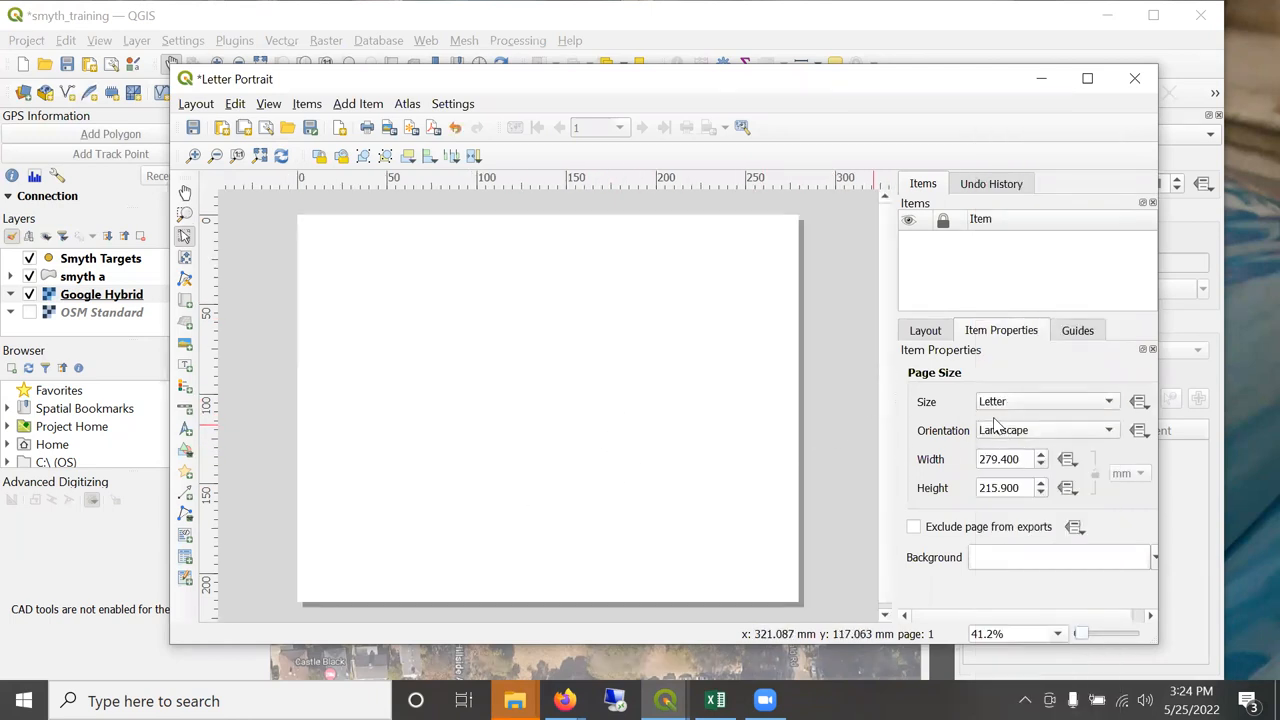
click(1046, 430)
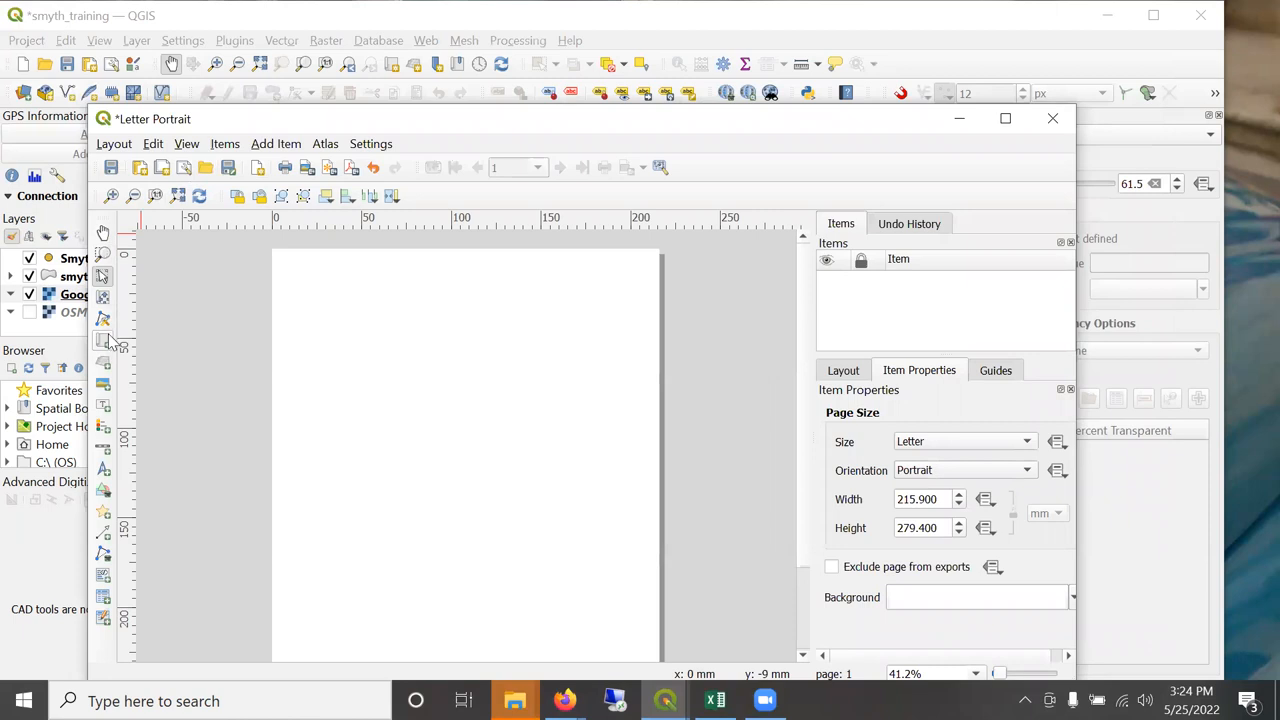
Draw a map frame over most of the Letter page and set its scale to 500.
drag(295, 270, 633, 623)
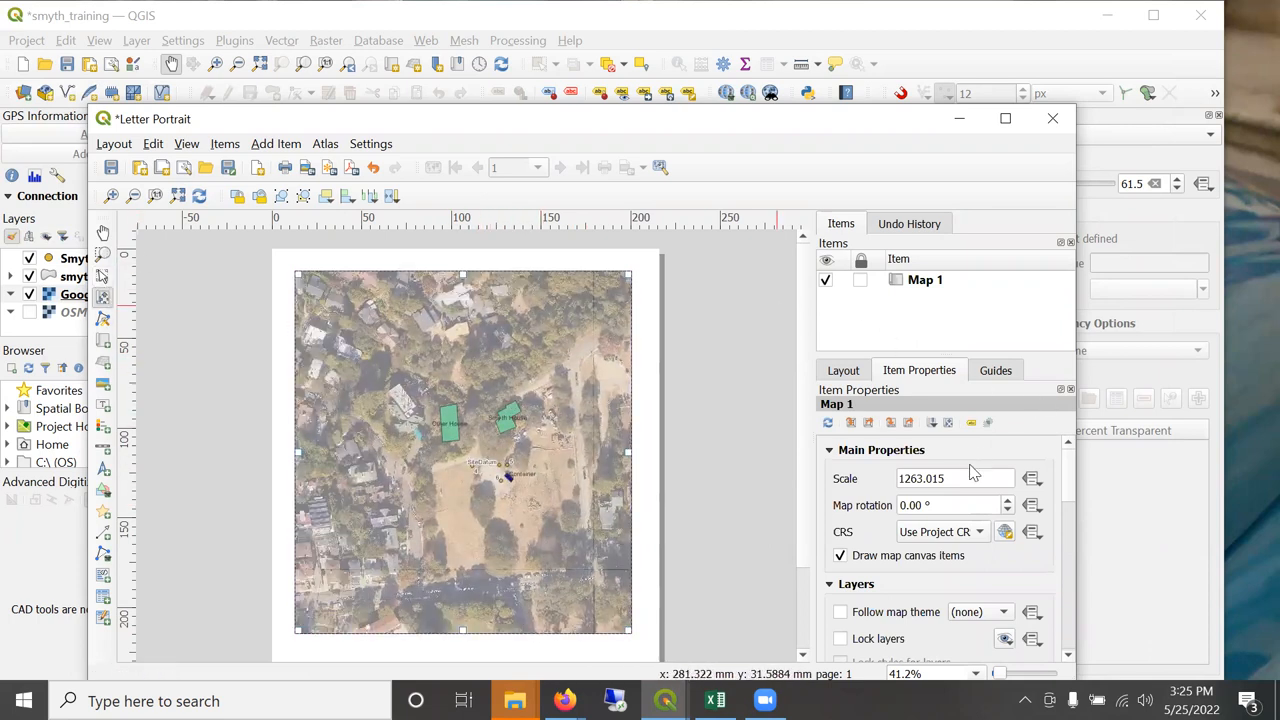
triple_click(953, 478)
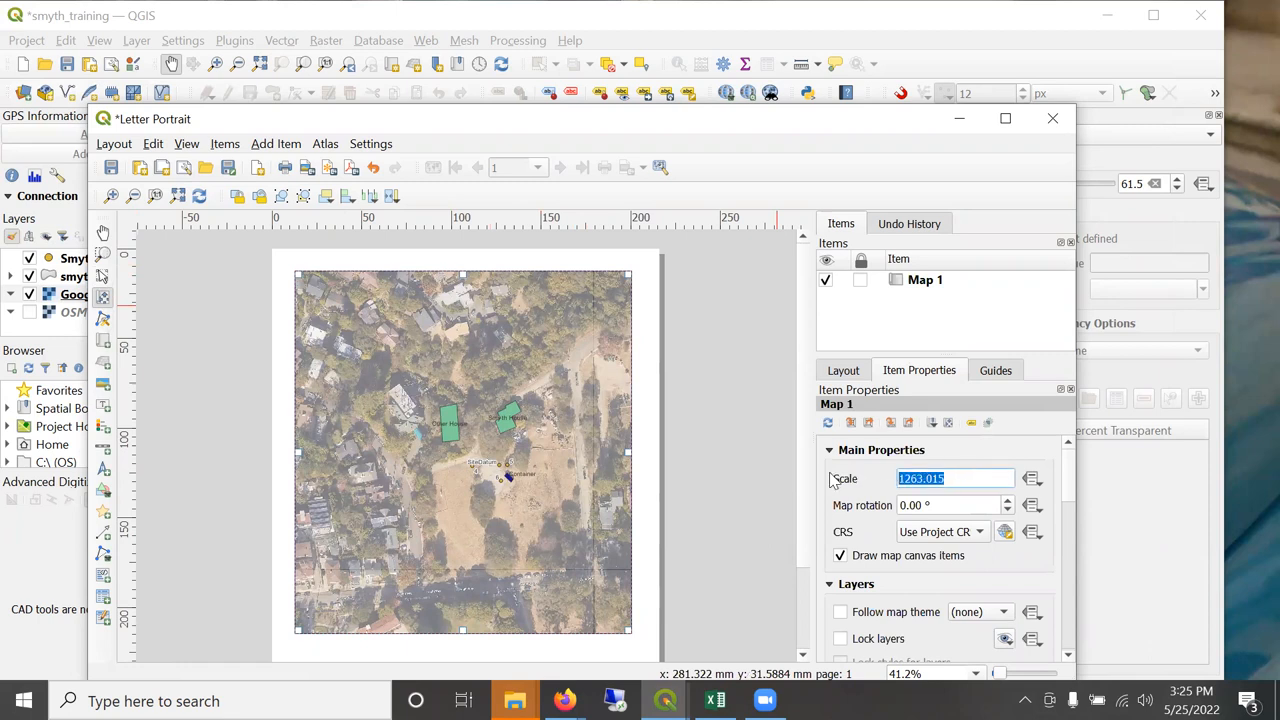
text(5)
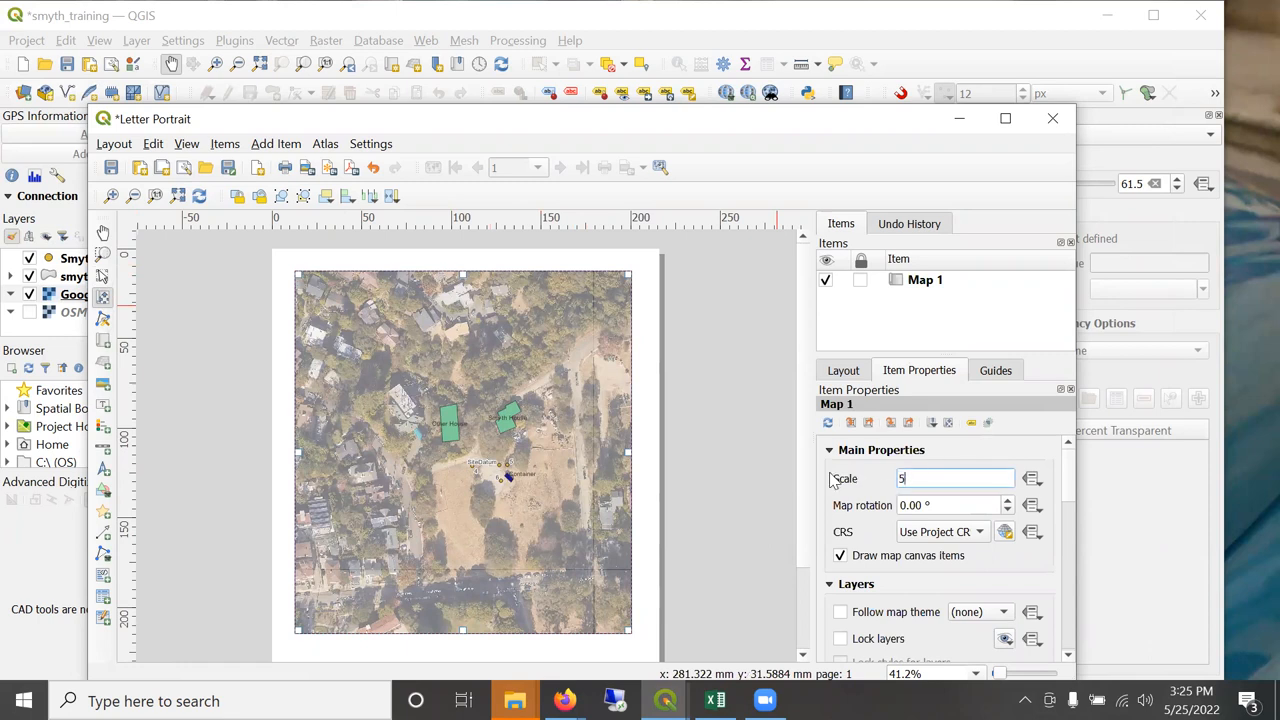
text(00.000)
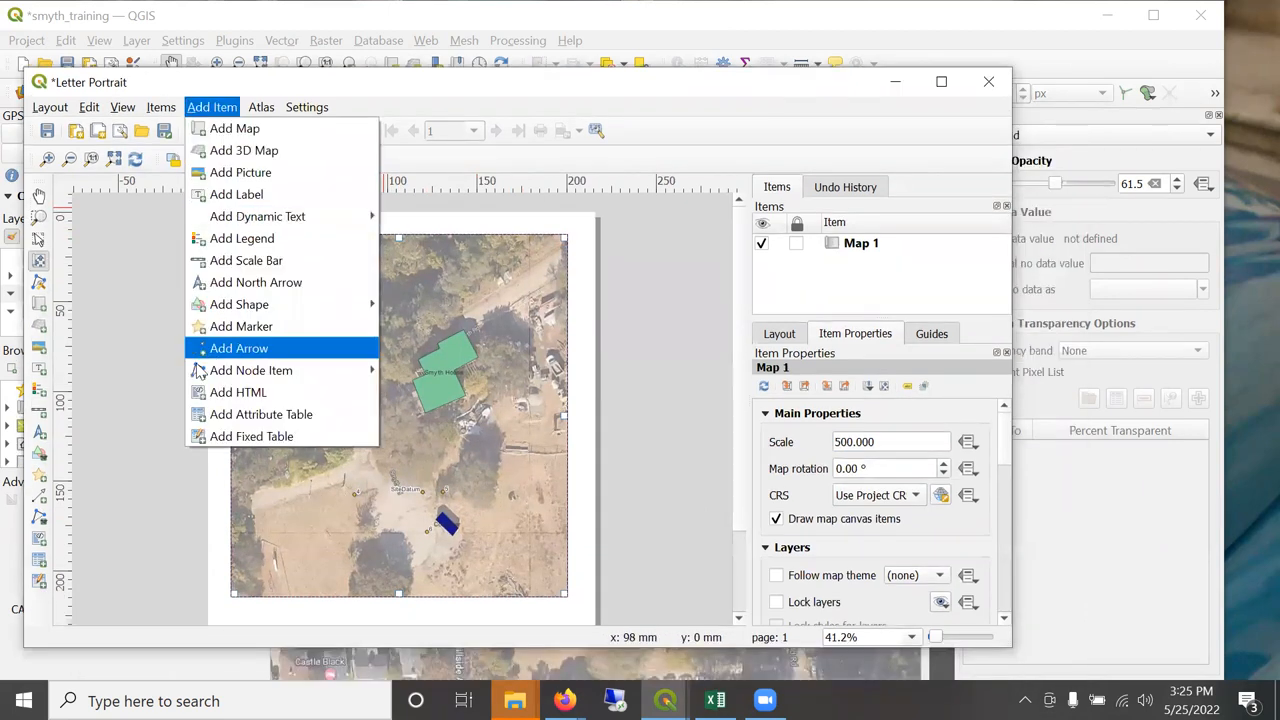
mouse_move(310, 260)
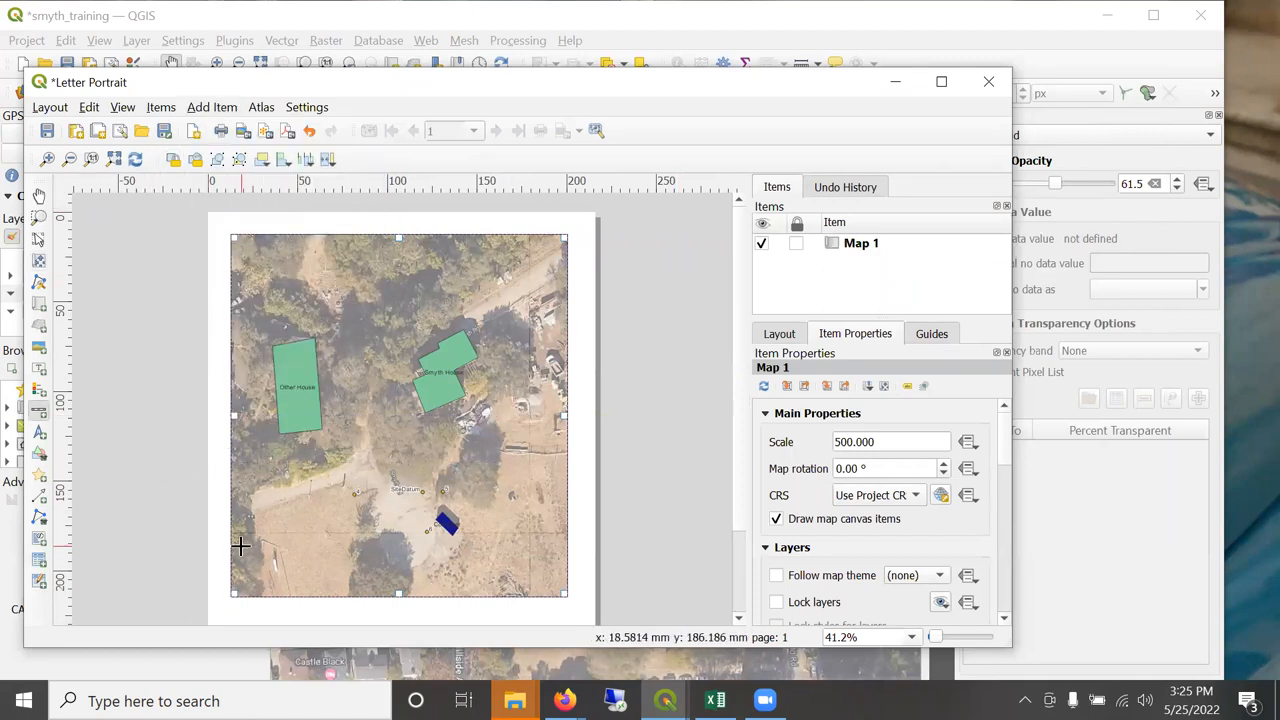
Draw a metre scale bar at the map's lower left and review its settings.
drag(240, 547, 345, 581)
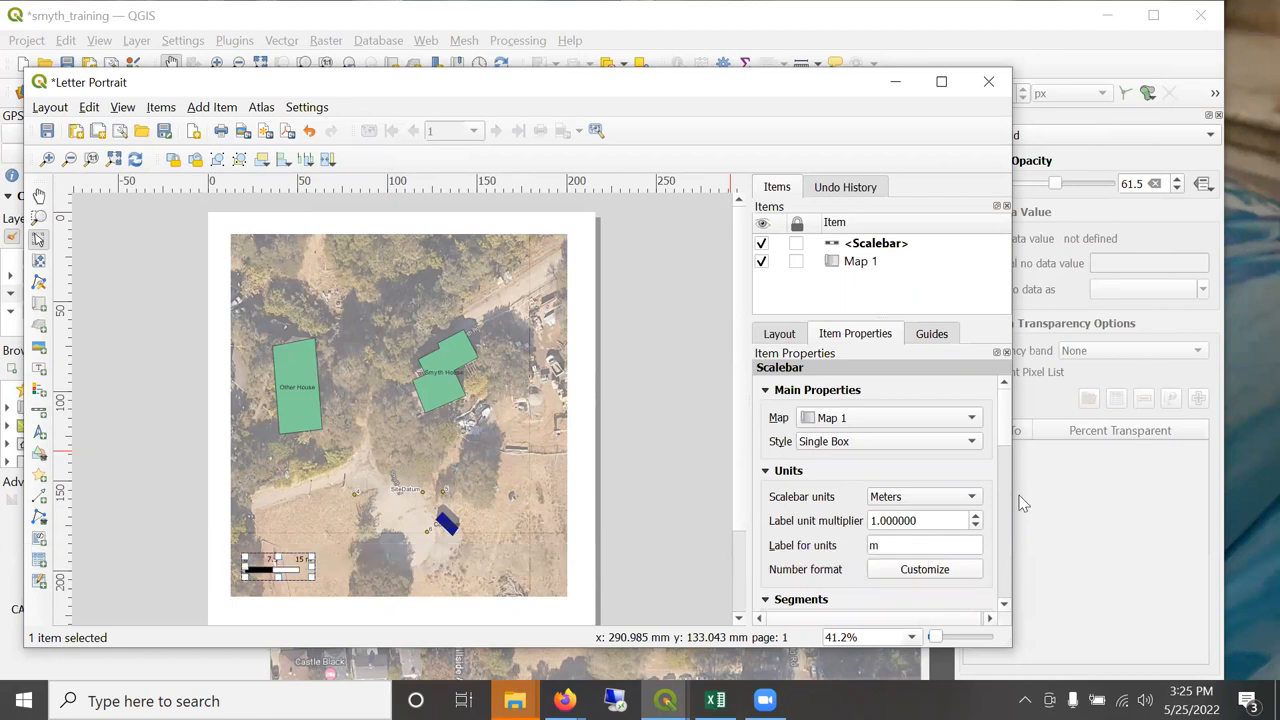
click(876, 243)
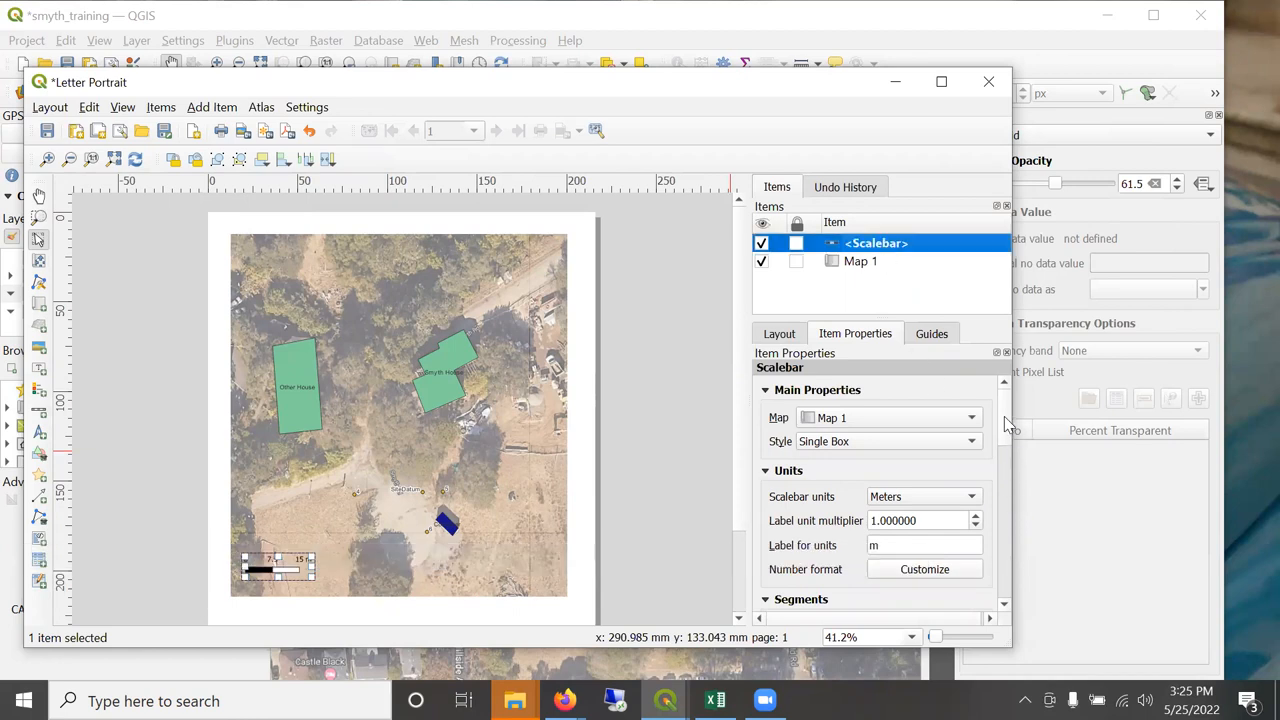
scroll(down, 3)
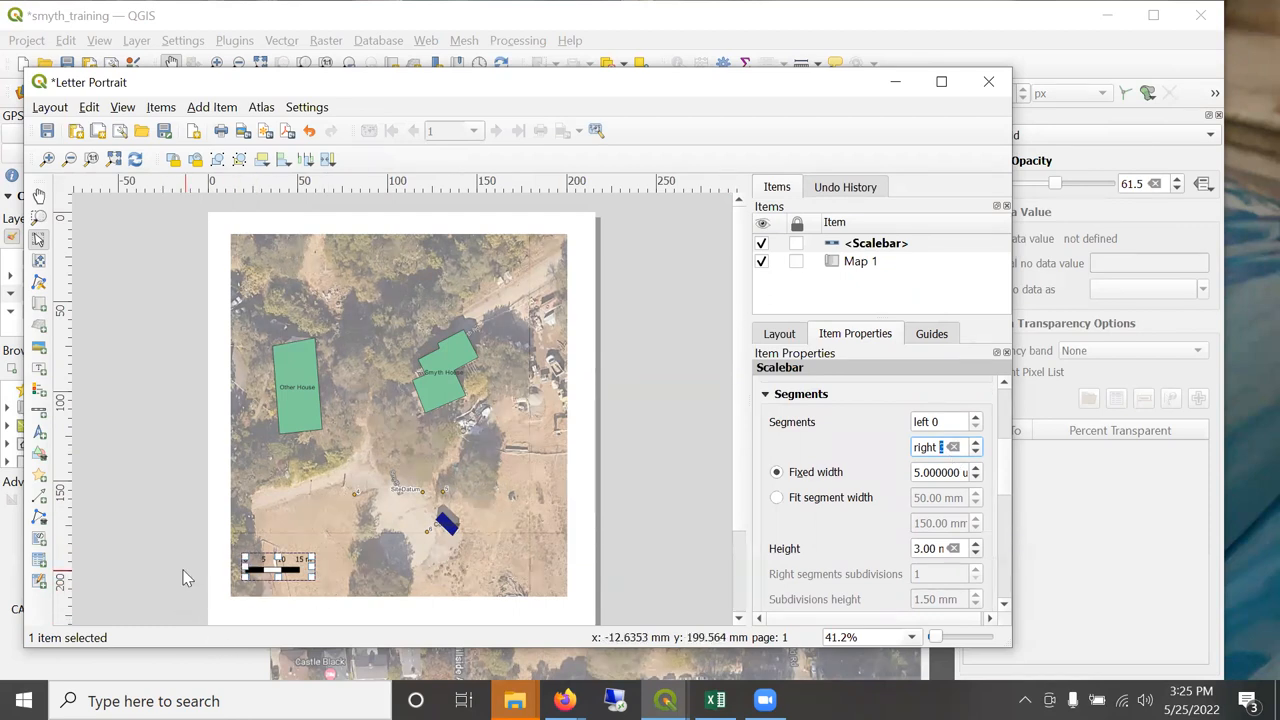
scroll(up, 3)
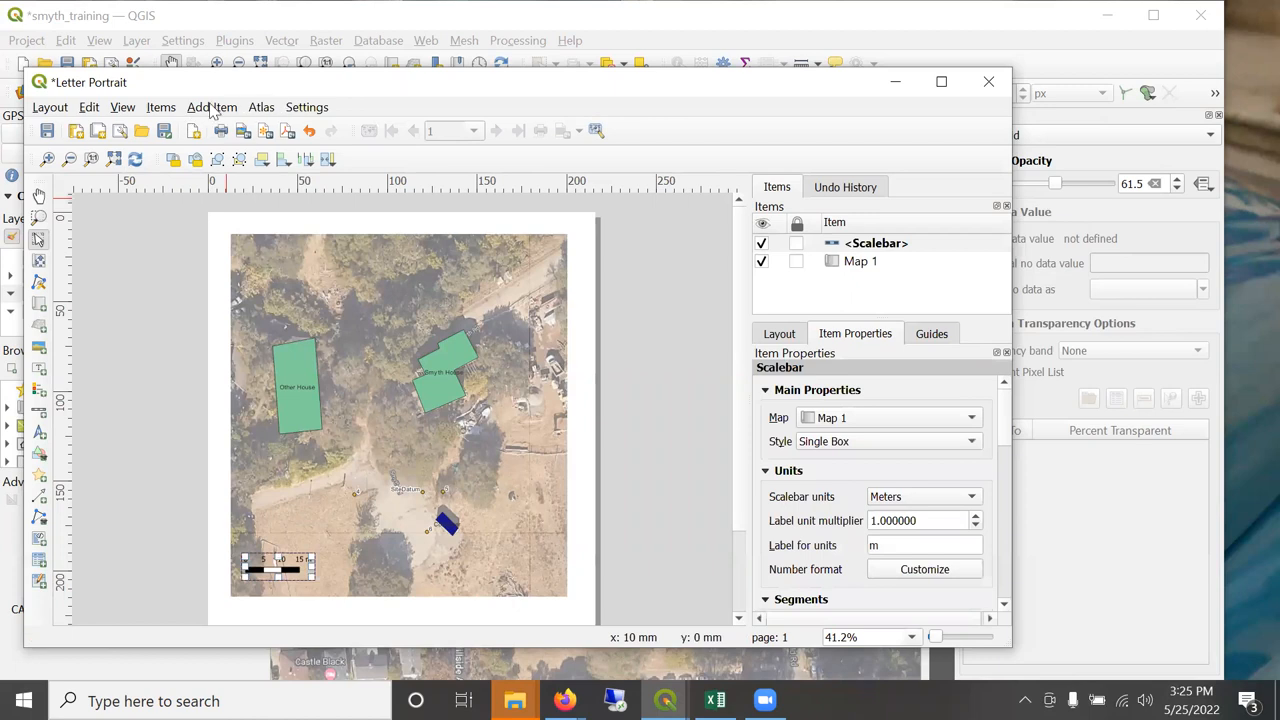
mouse_move(245, 466)
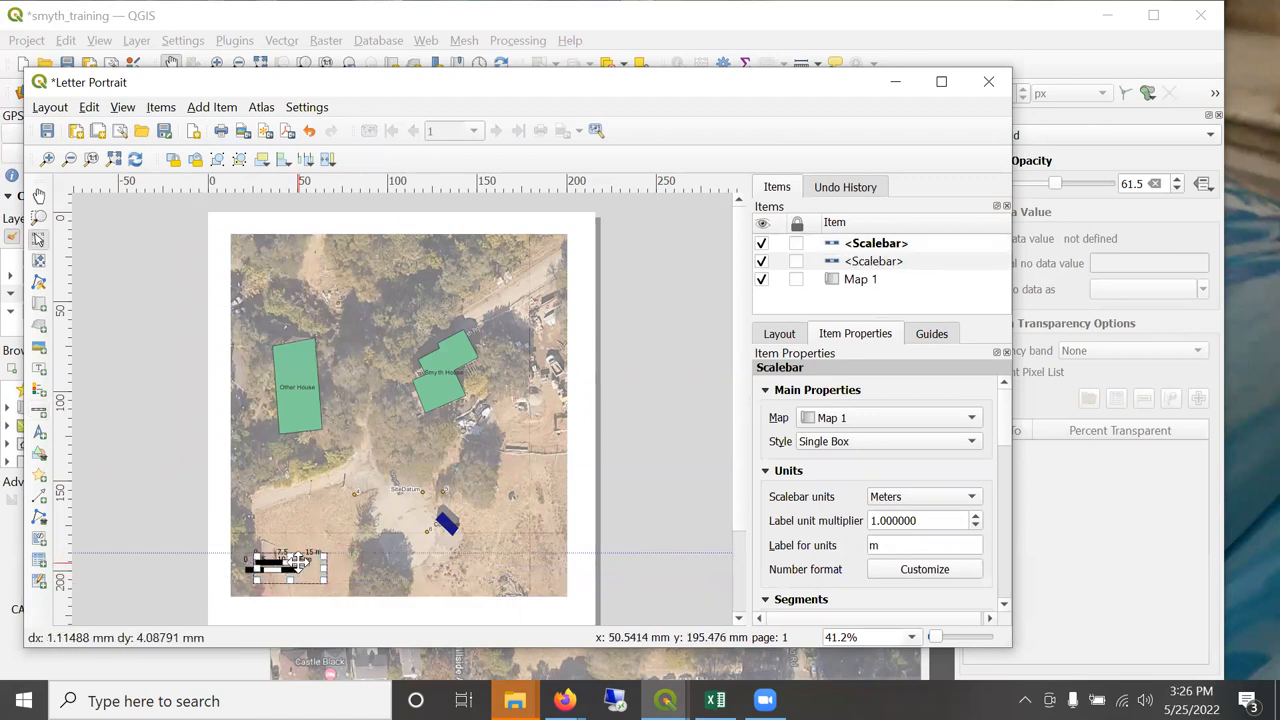
Move the copied scale bar below the first, in feet with labels below segments.
drag(285, 565, 290, 575)
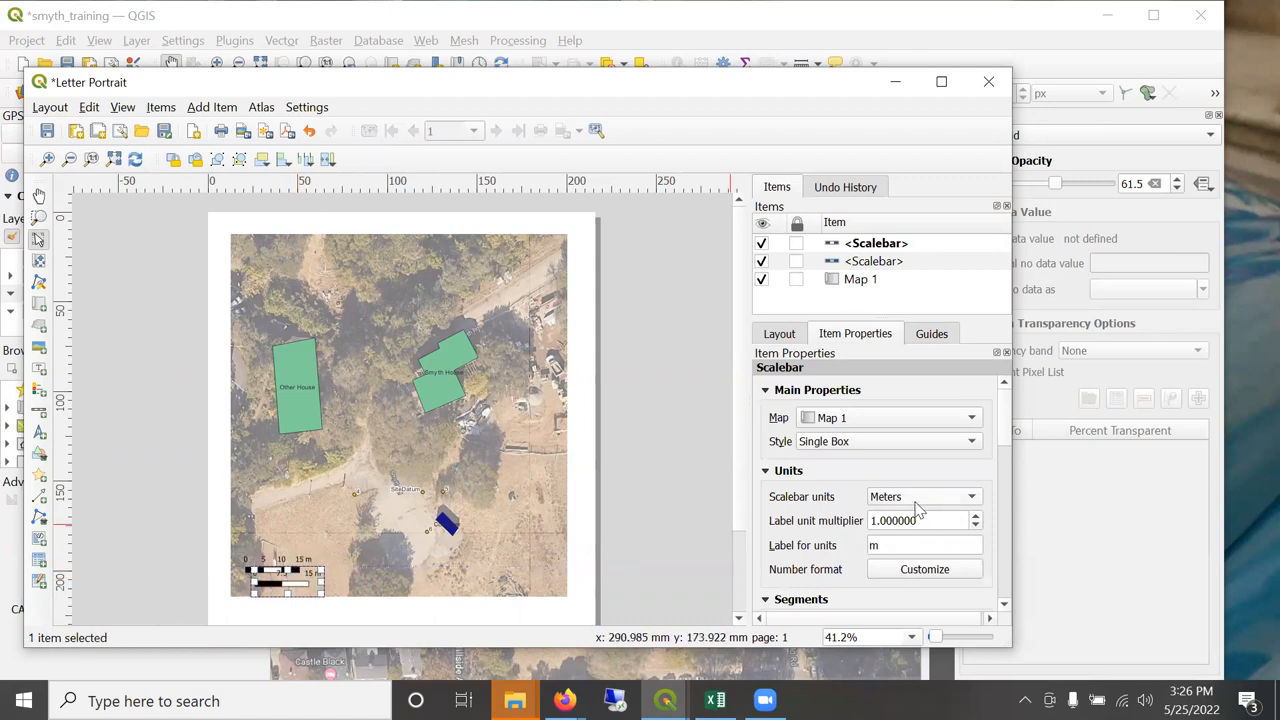
click(920, 496)
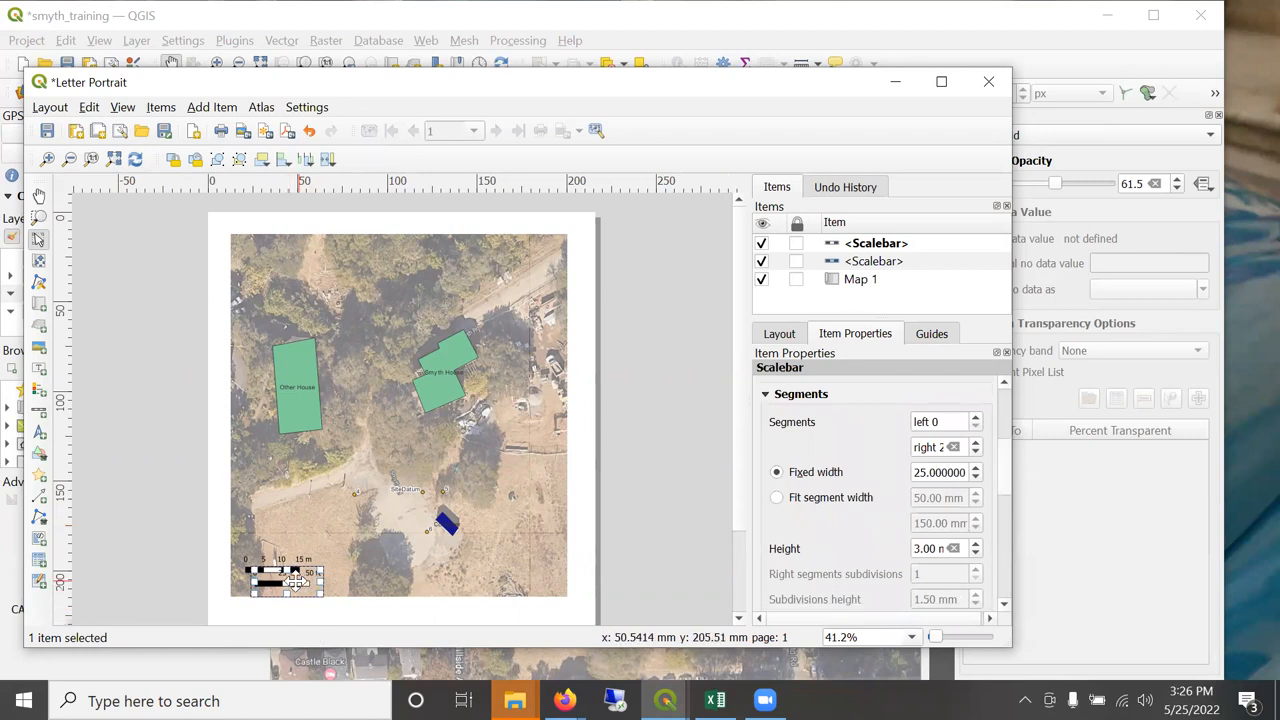
scroll(down, 3)
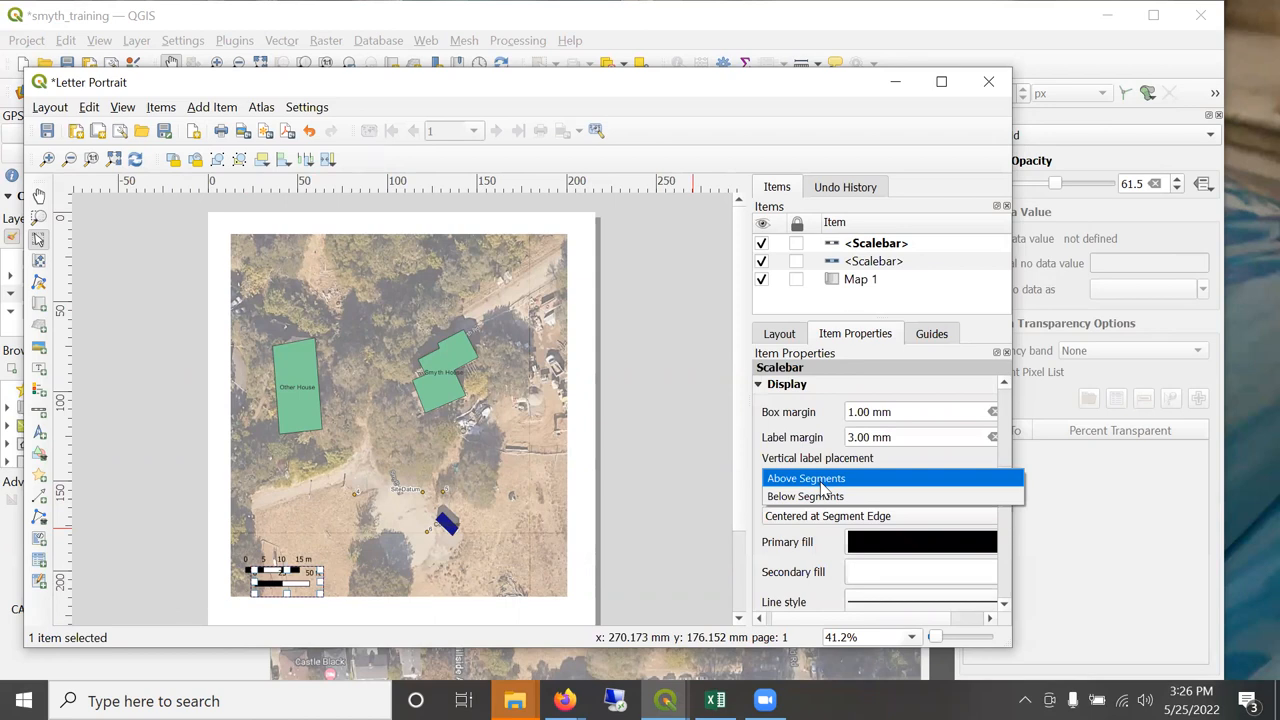
click(805, 496)
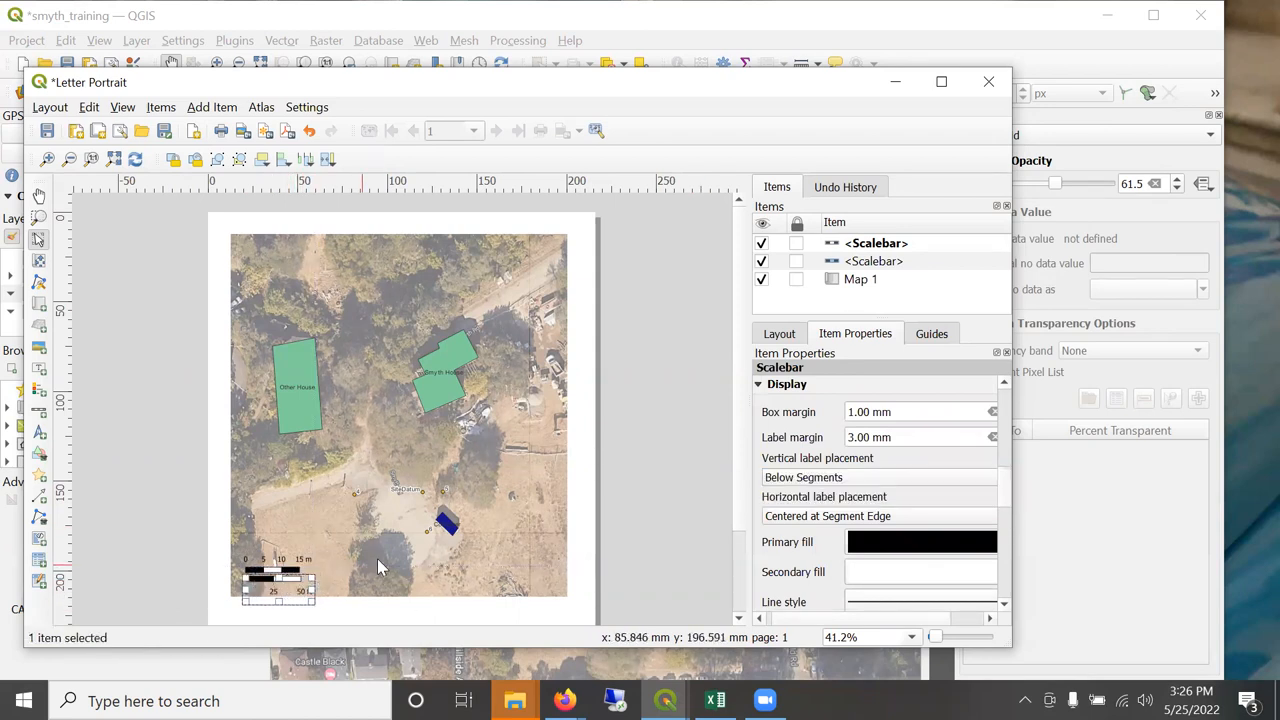
click(272, 573)
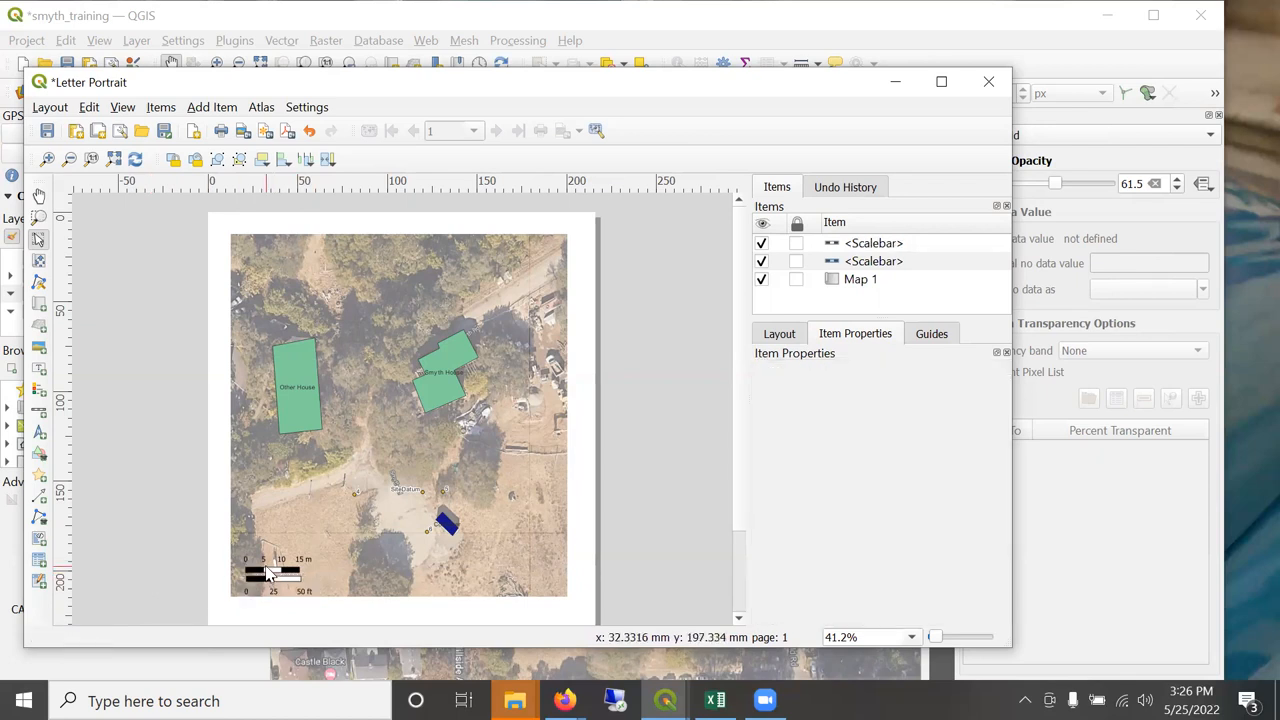
Frame the metric scale bar and enlarge the frame to enclose both scale bars.
click(277, 567)
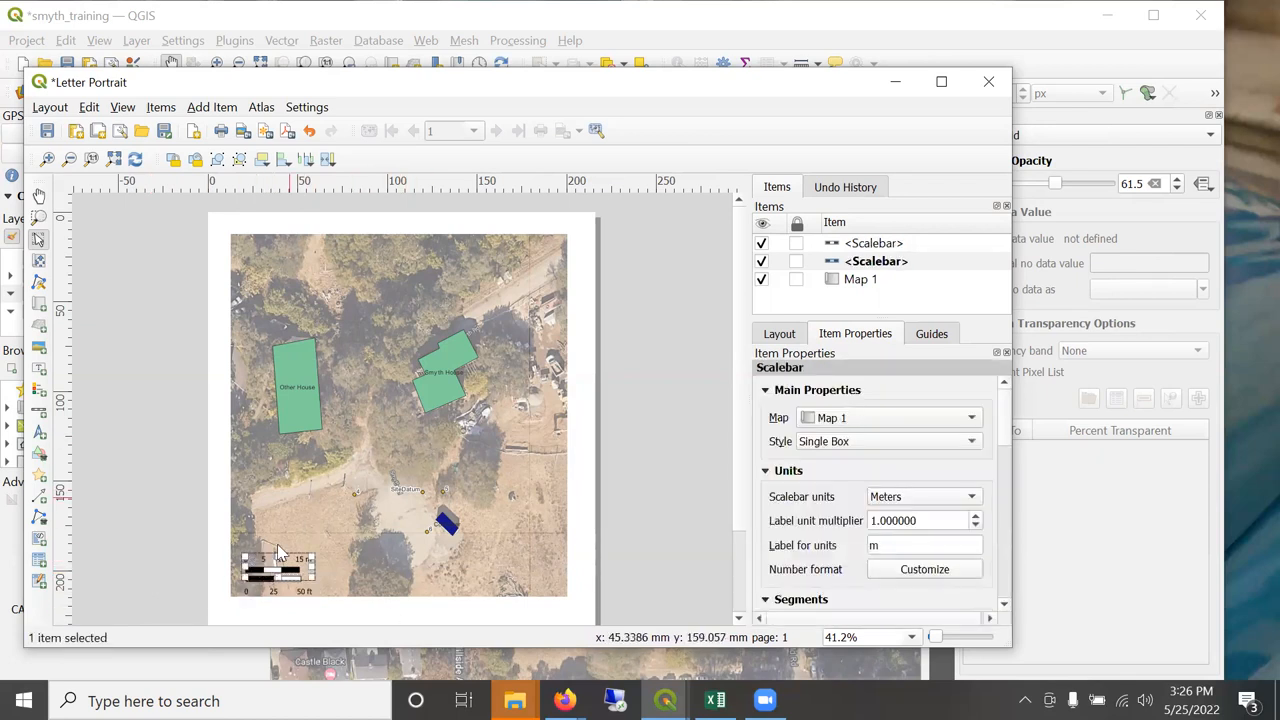
mouse_move(995, 425)
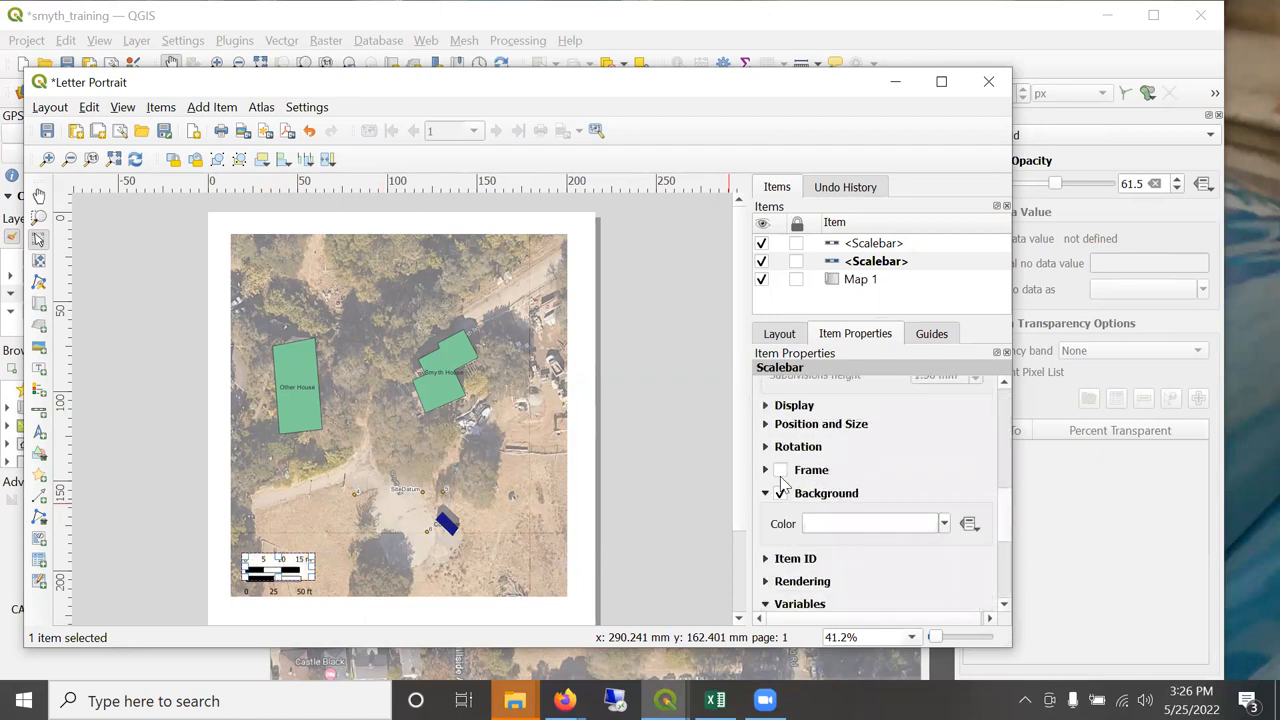
click(781, 470)
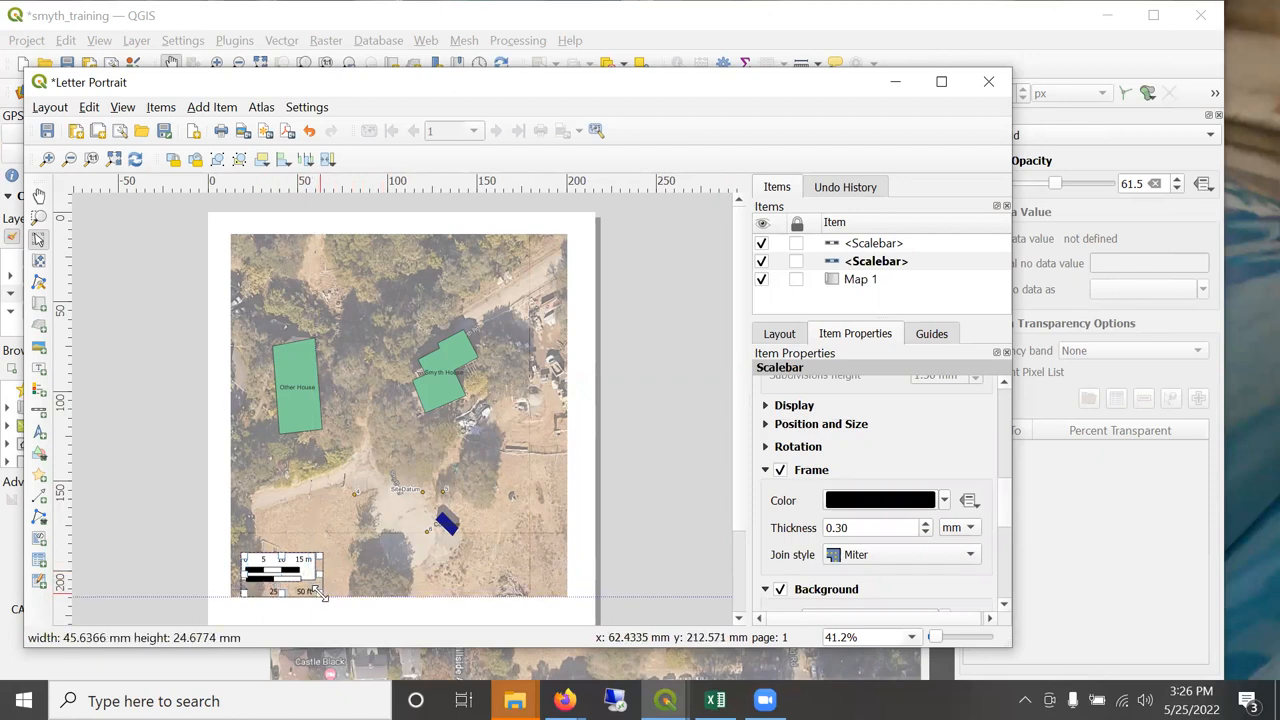
click(280, 578)
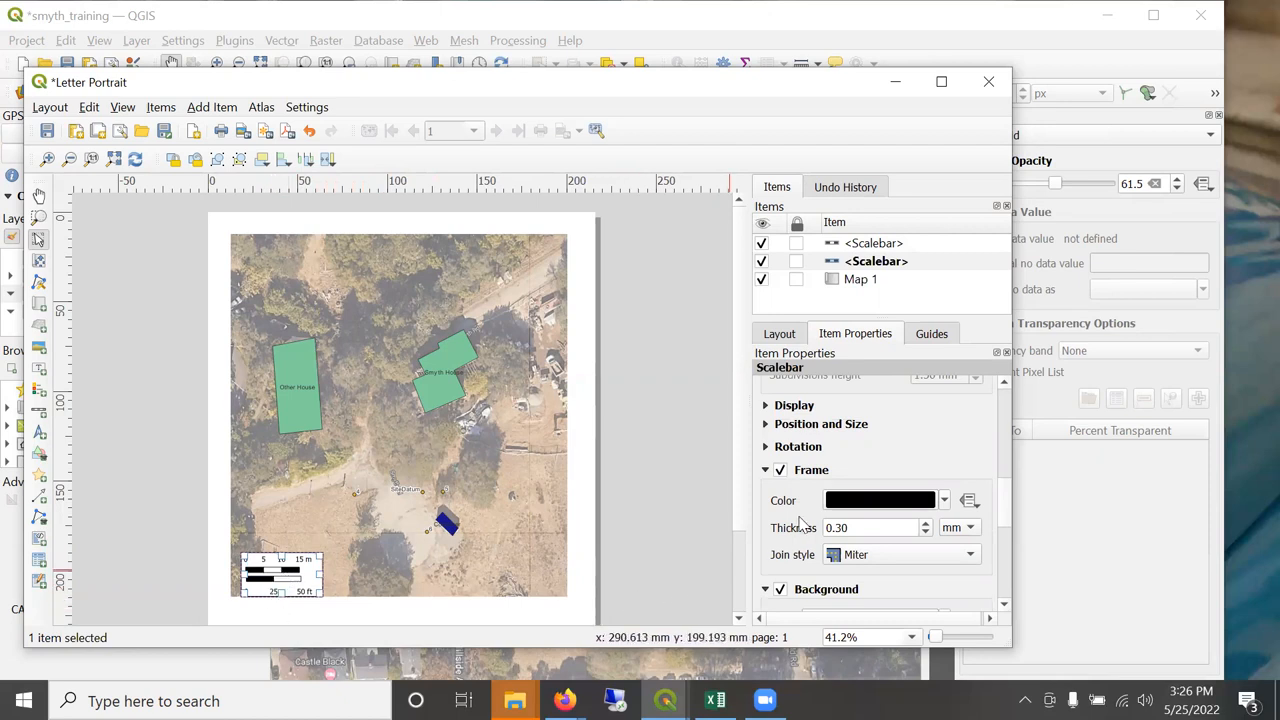
mouse_move(795, 300)
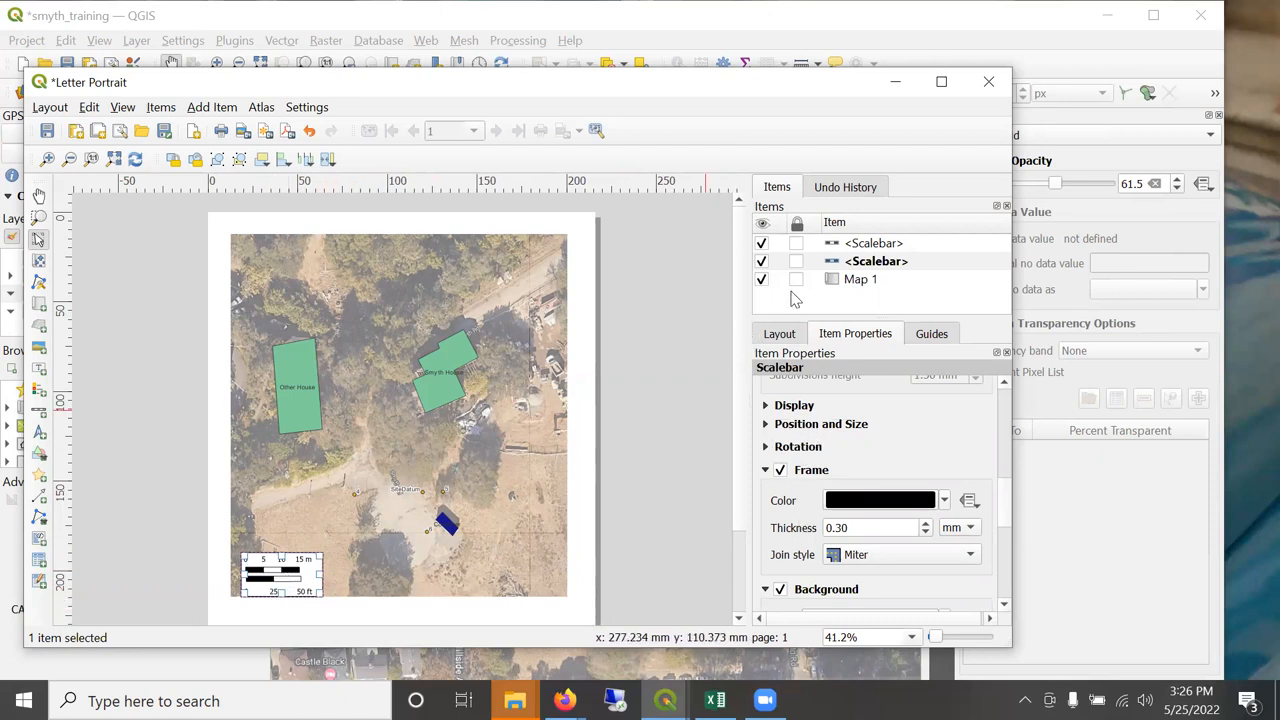
Rename the feet scale bar to 'Scalebar Feeet' in the Items panel.
click(875, 242)
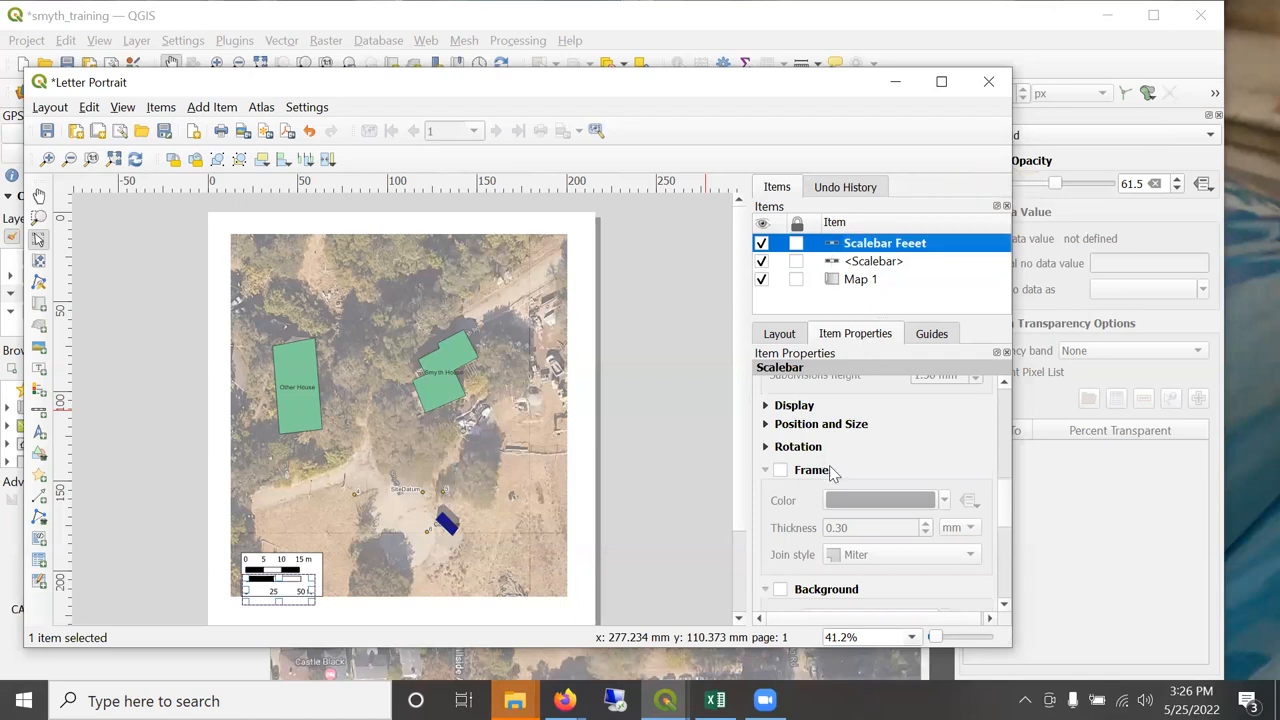
scroll(up, 3)
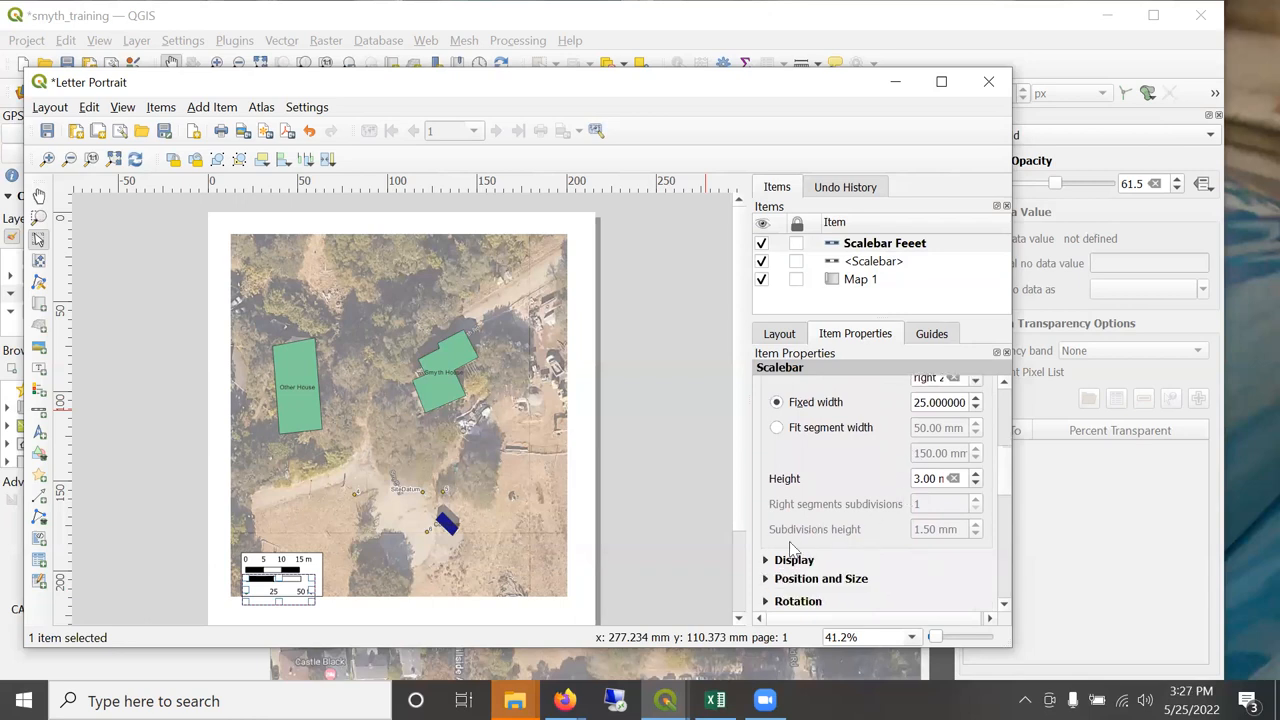
scroll(down, 3)
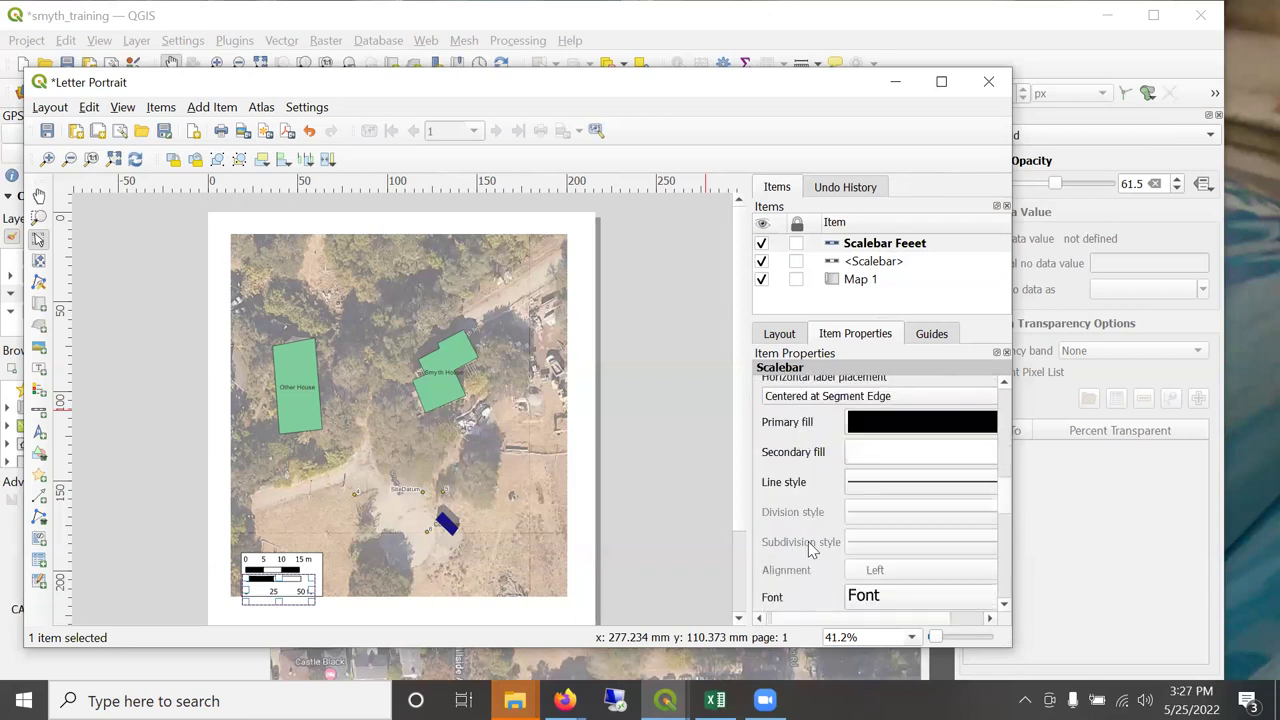
scroll(up, 3)
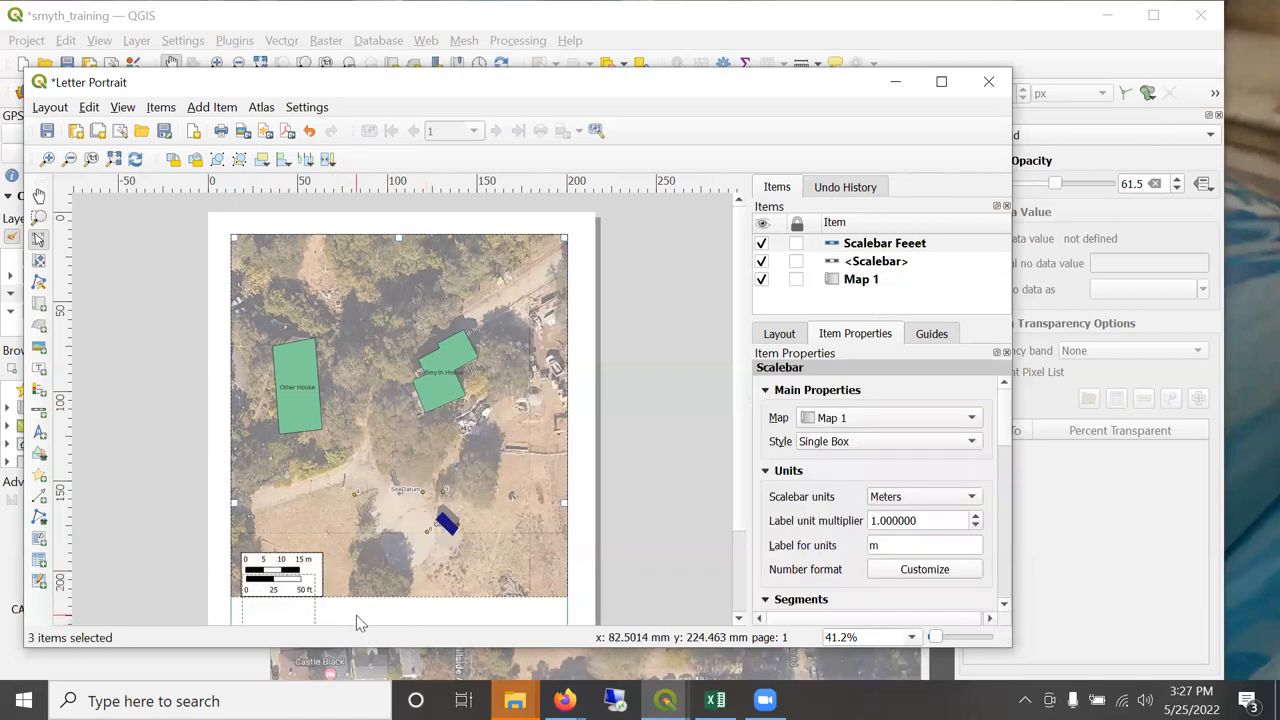
mouse_move(150, 560)
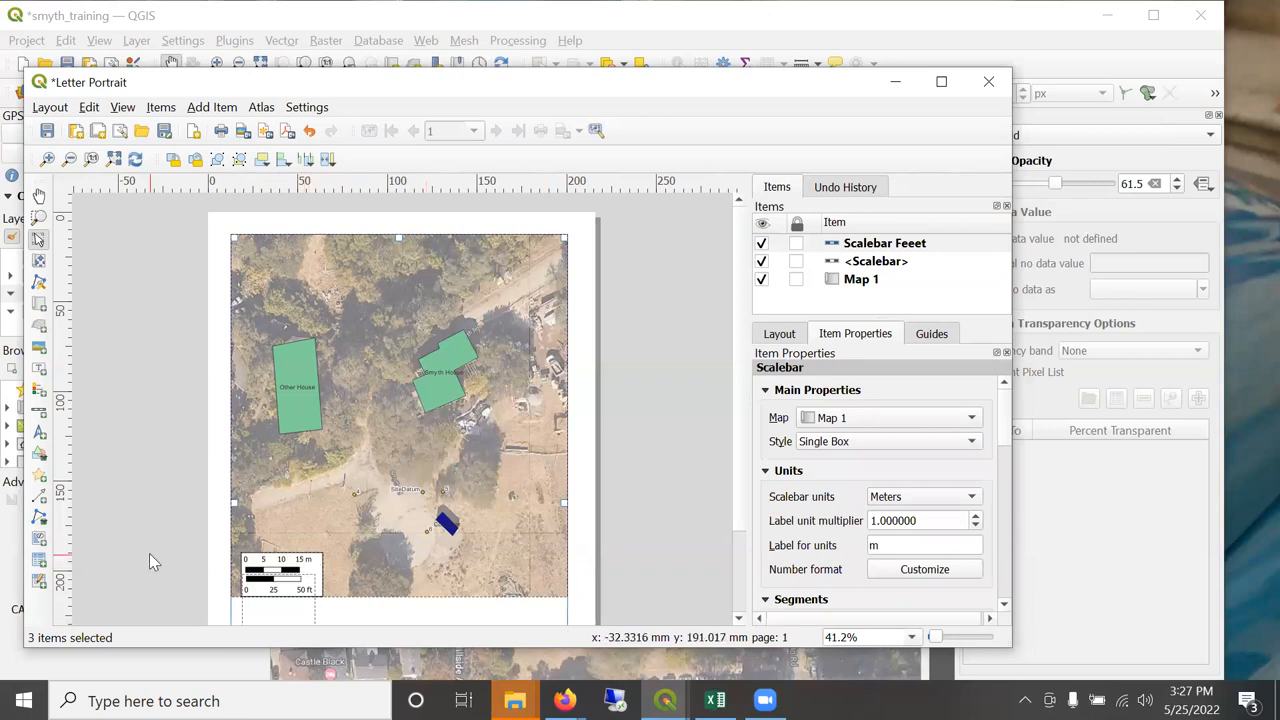
Group the metric and feet scale bars and move the group to the lower left.
click(280, 575)
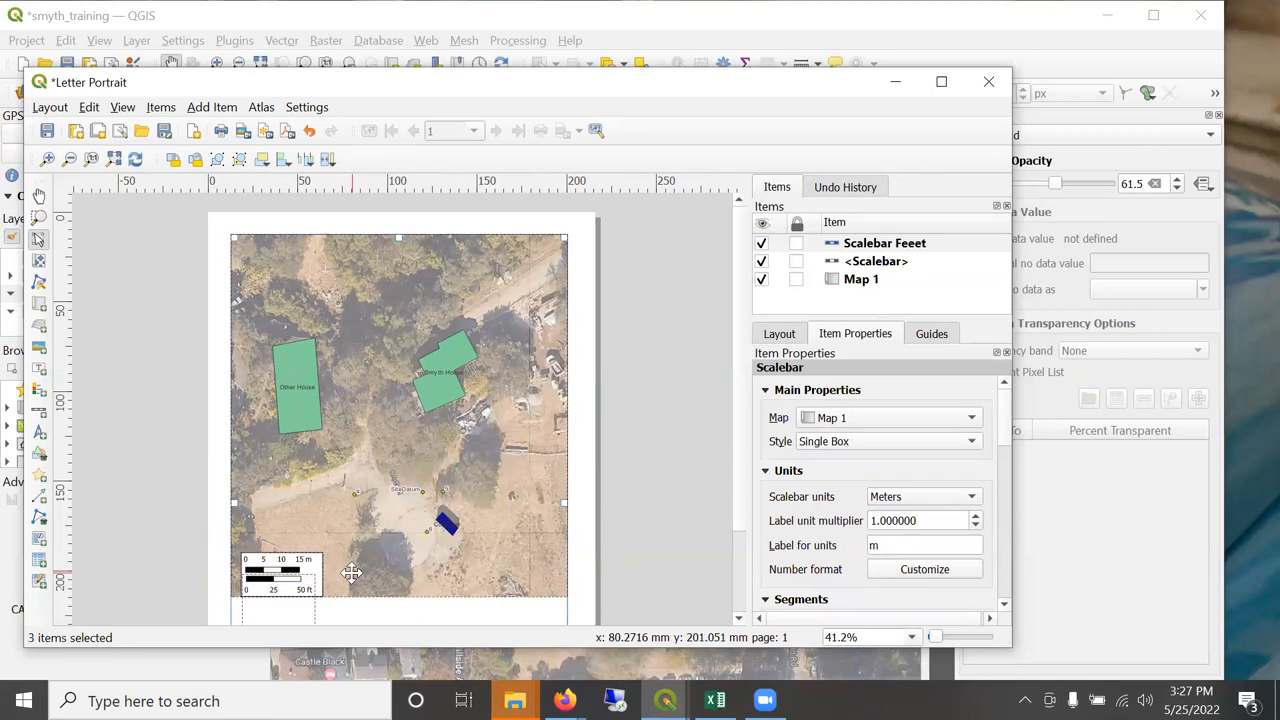
click(862, 279)
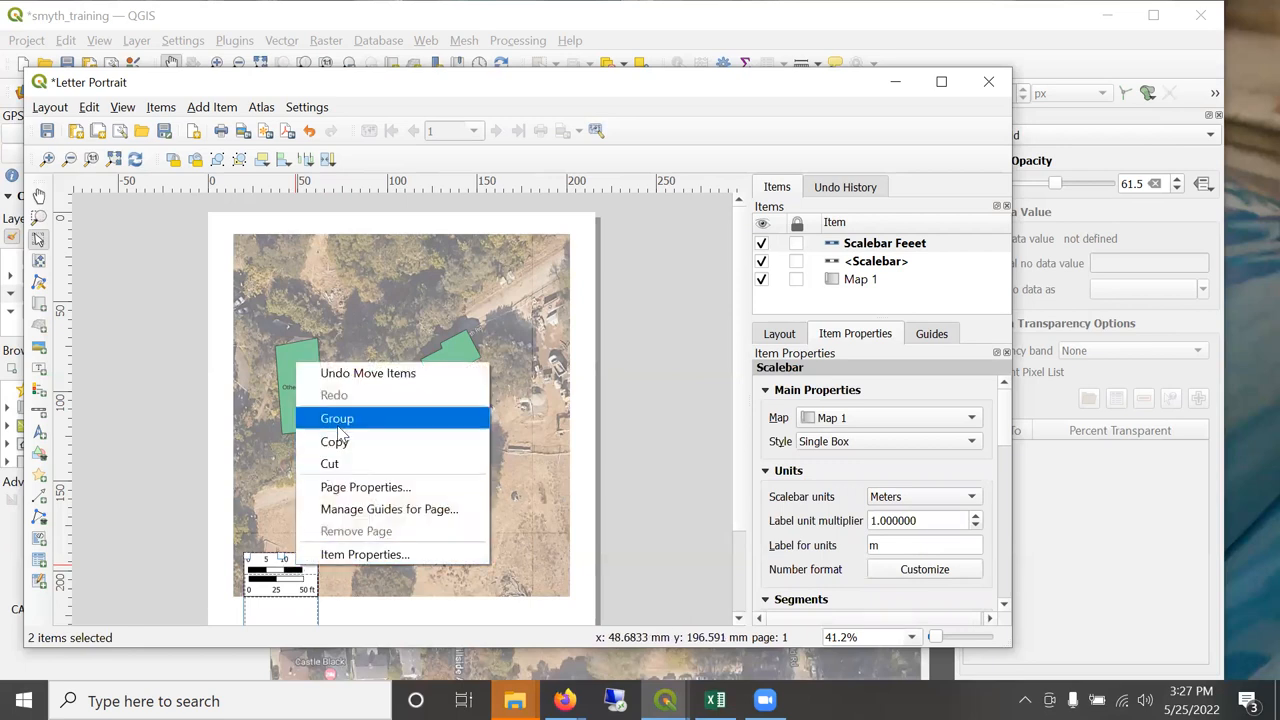
click(337, 418)
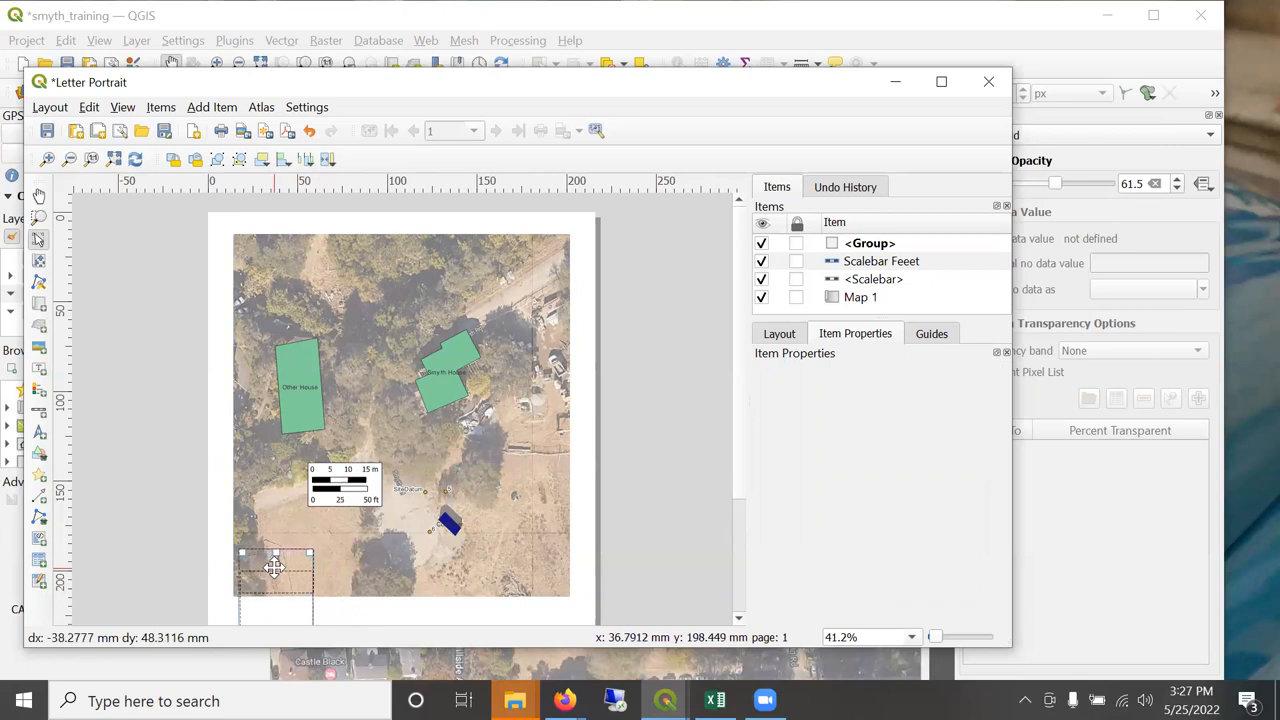
drag(345, 485, 275, 570)
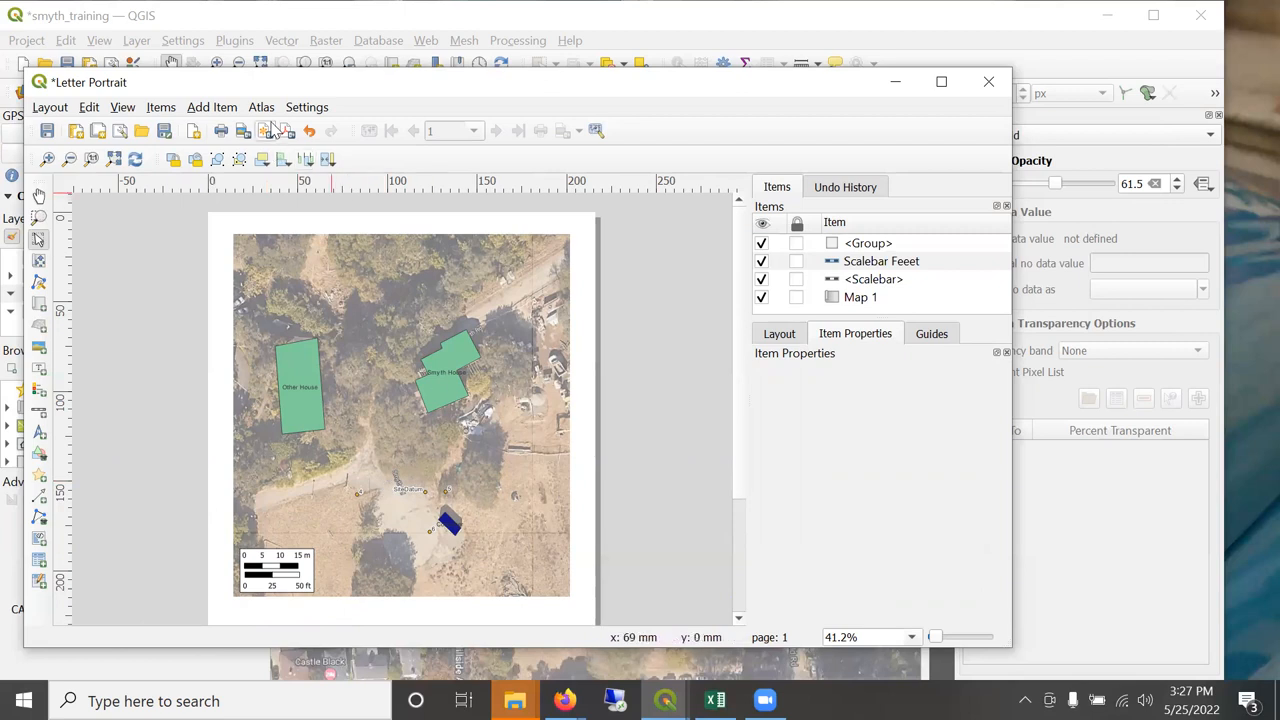
Add a legend item over the lower-left part of the map.
click(212, 107)
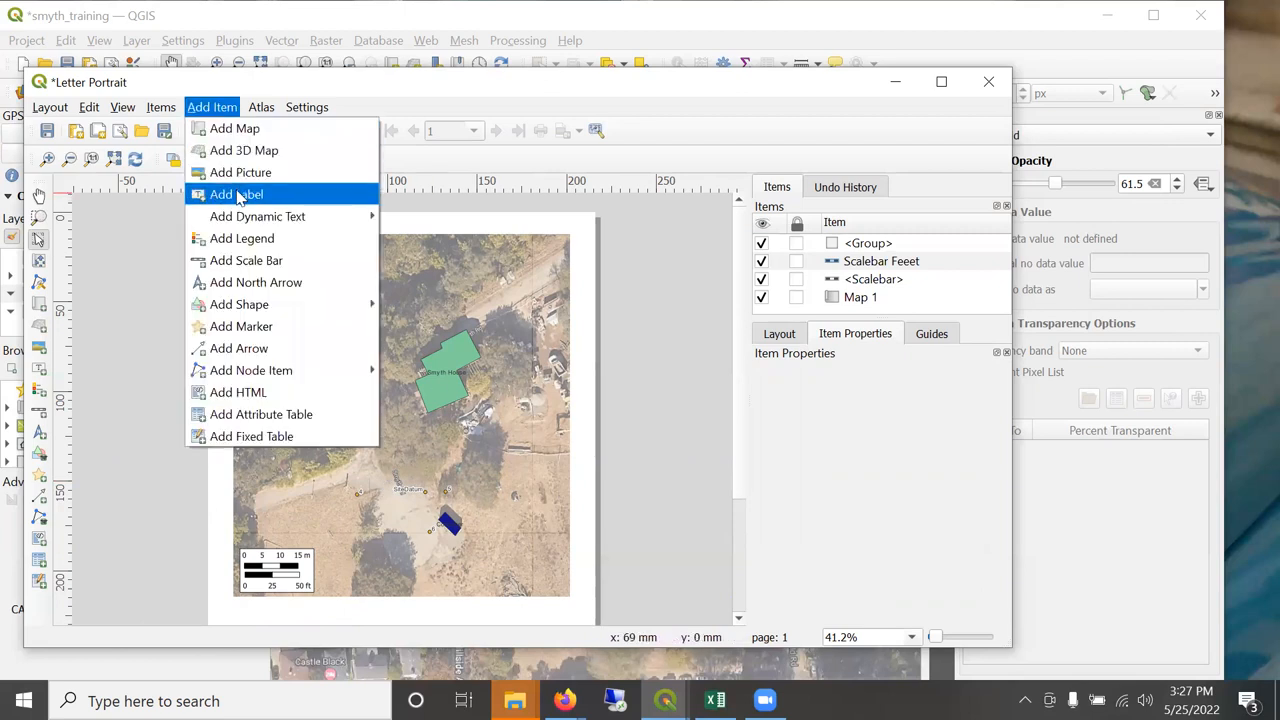
click(236, 194)
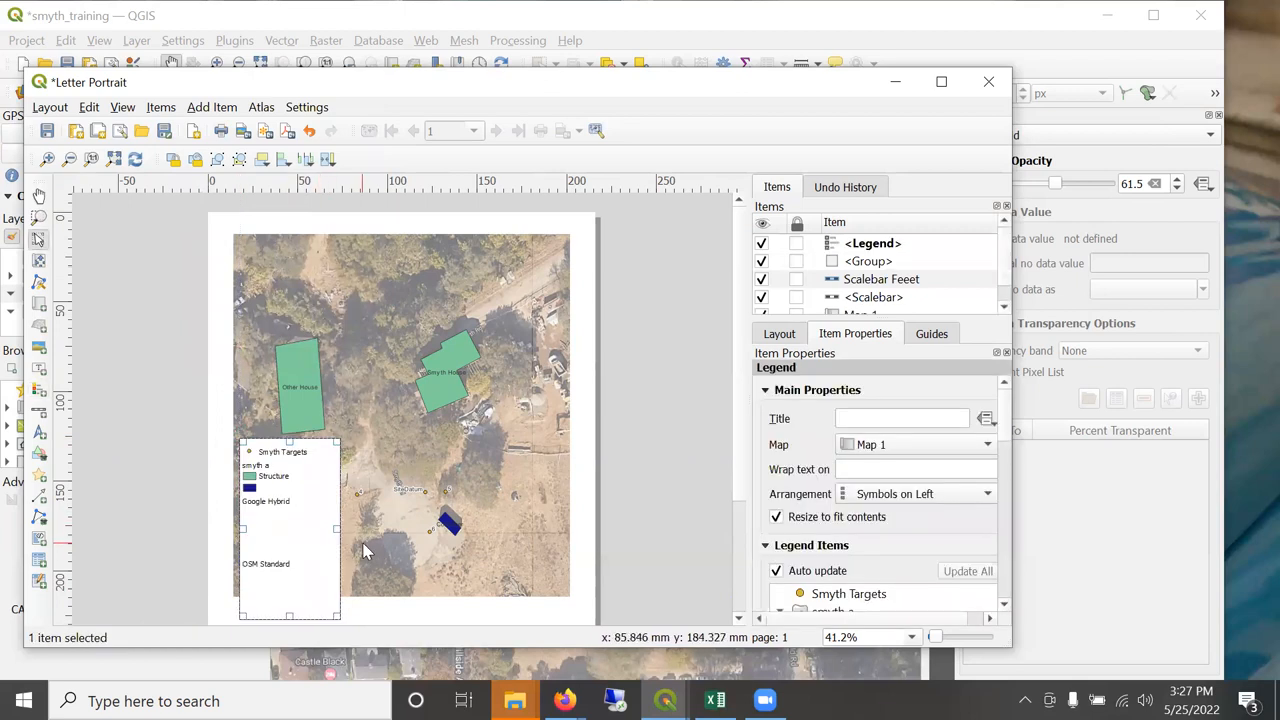
mouse_move(365, 463)
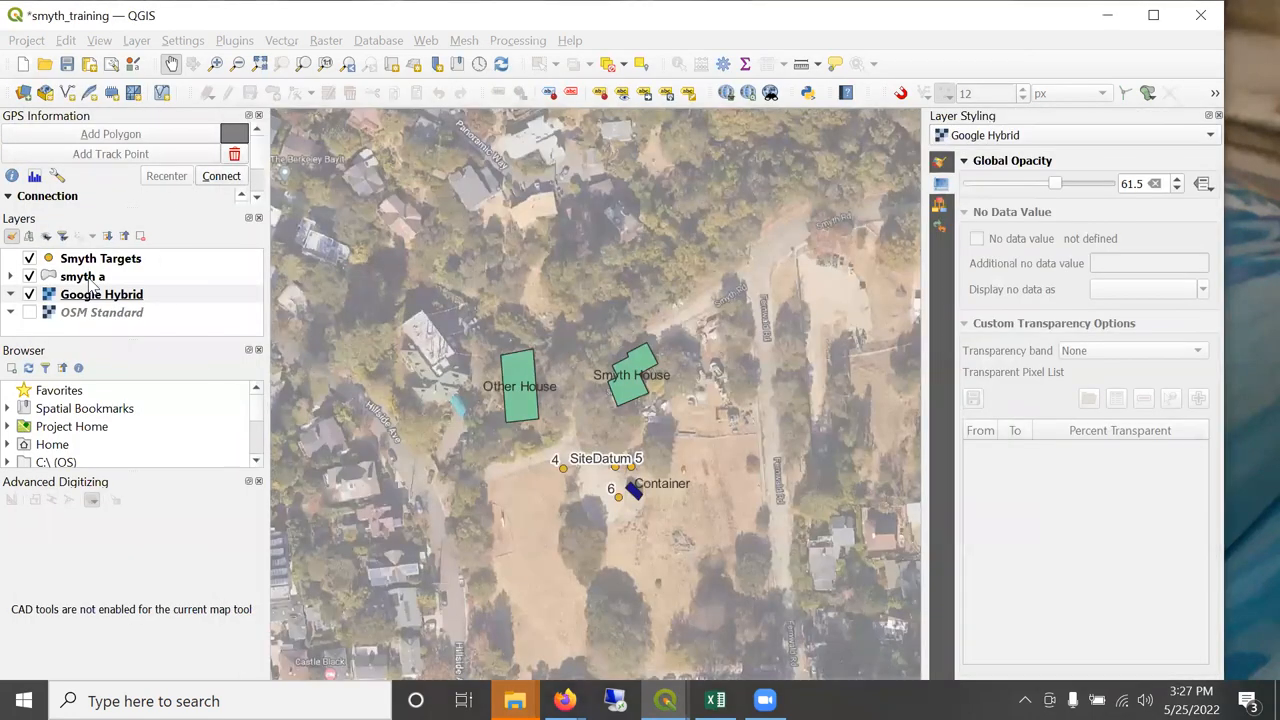
Rename the smyth a layer to 'Smyth A' in its layer properties.
double_click(82, 276)
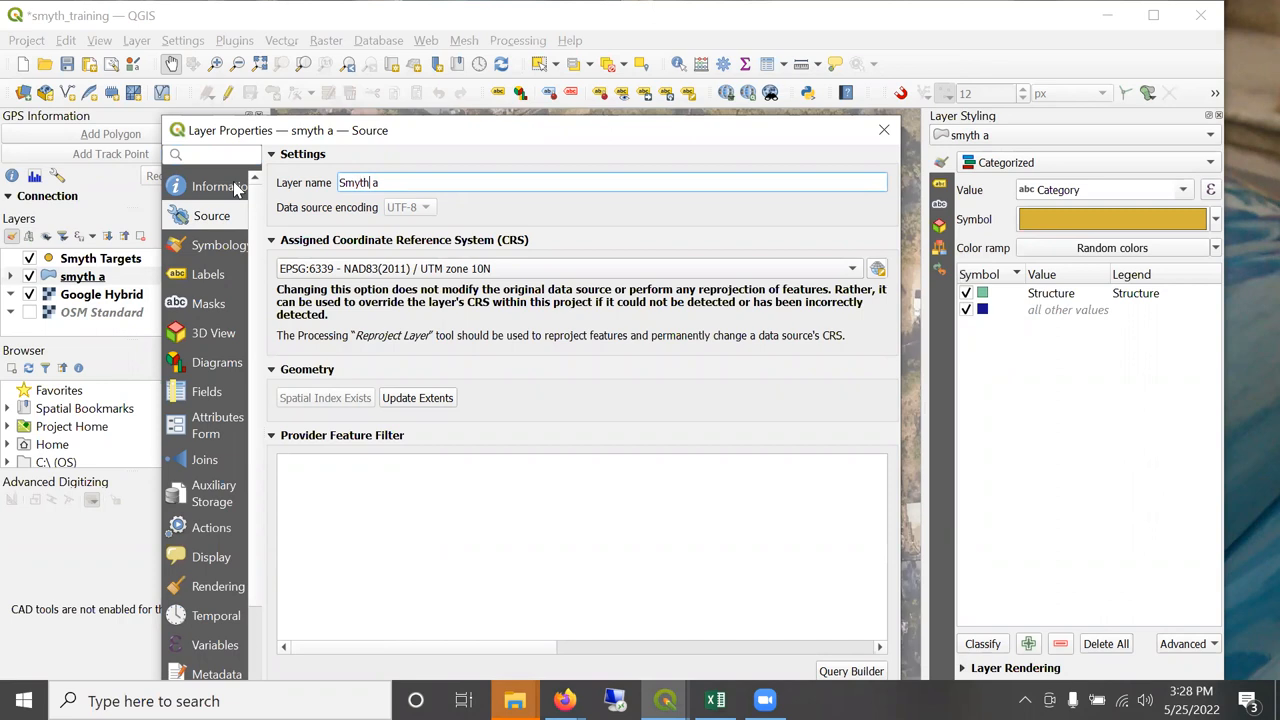
text(A)
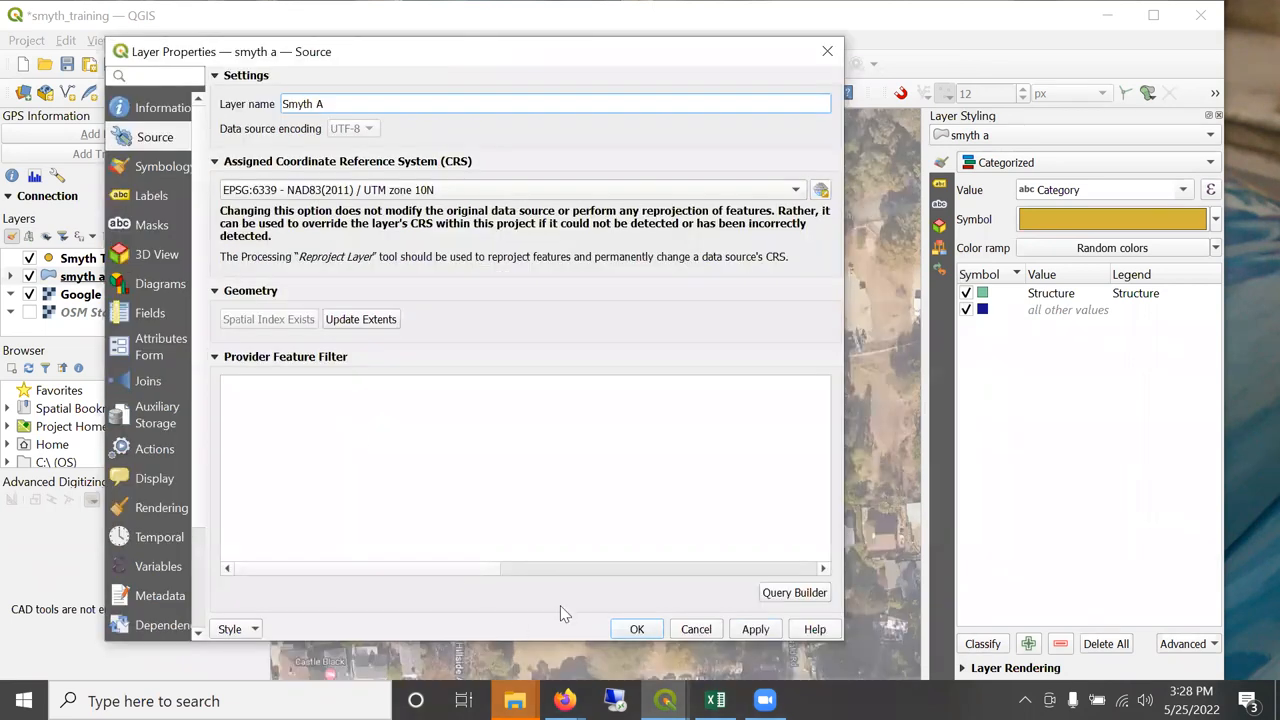
click(637, 629)
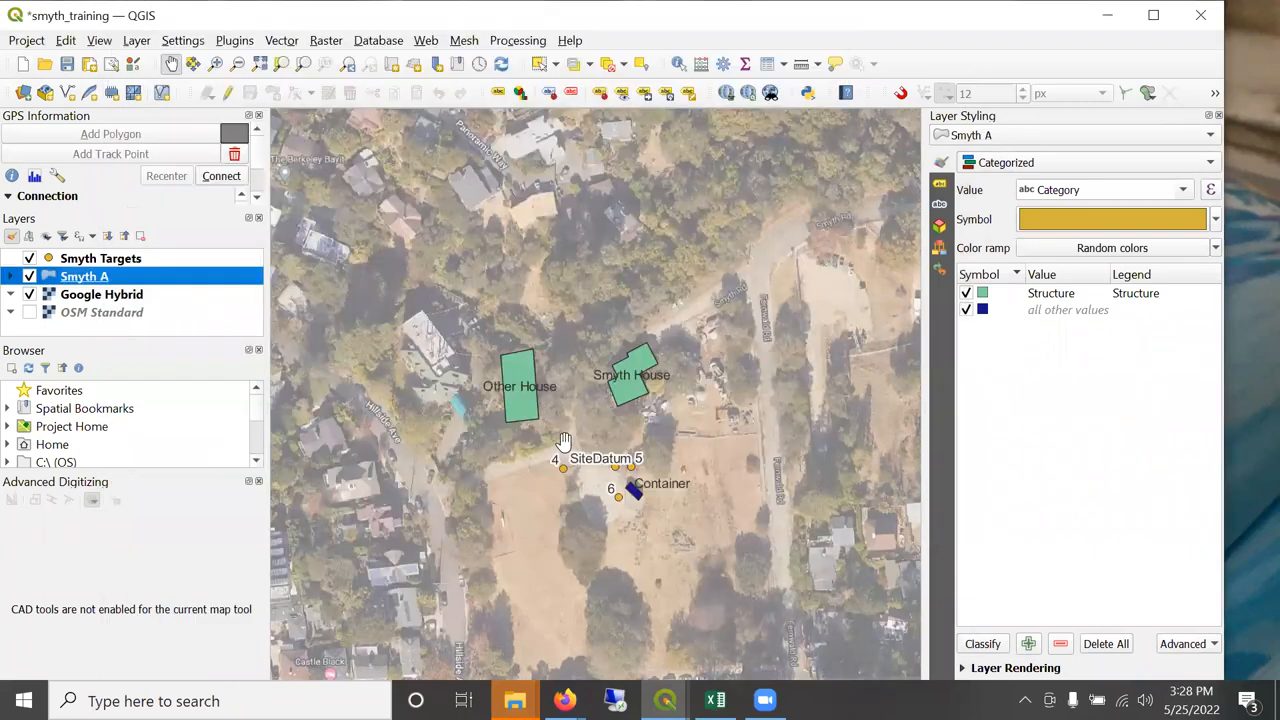
mouse_move(665, 700)
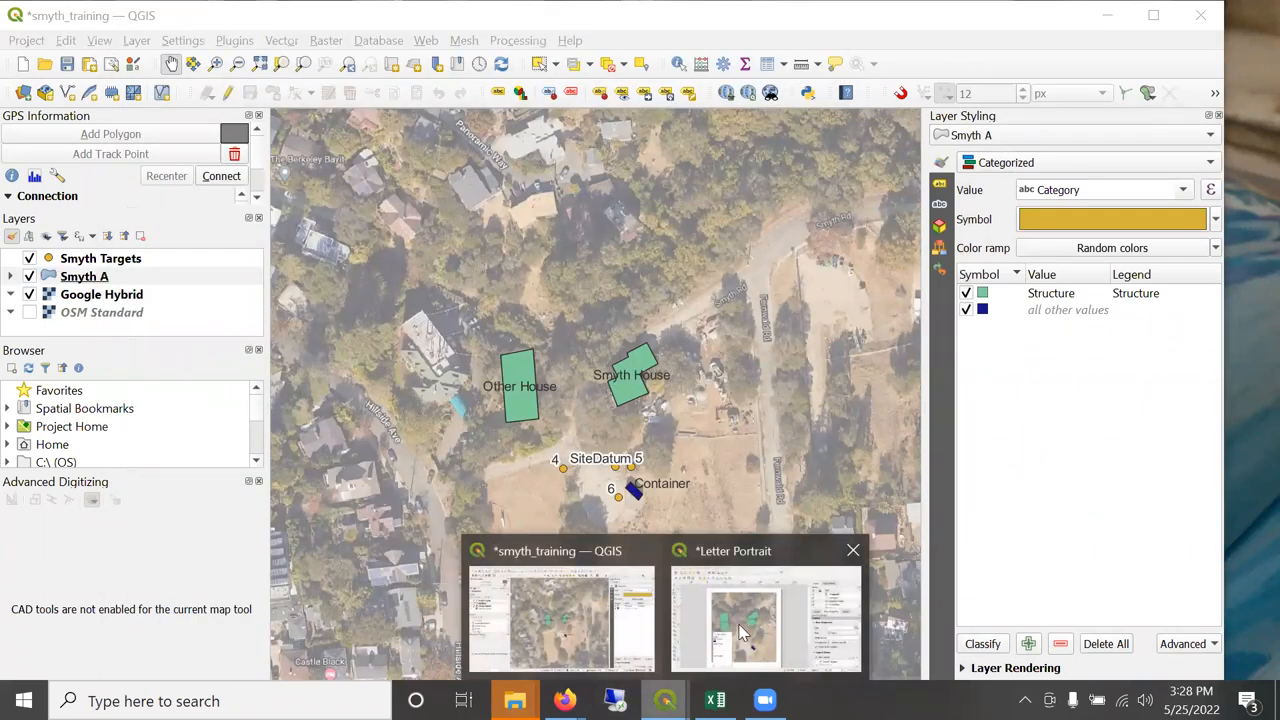
Return to the Letter Portrait layout and select the OSM Standard legend entry.
click(765, 617)
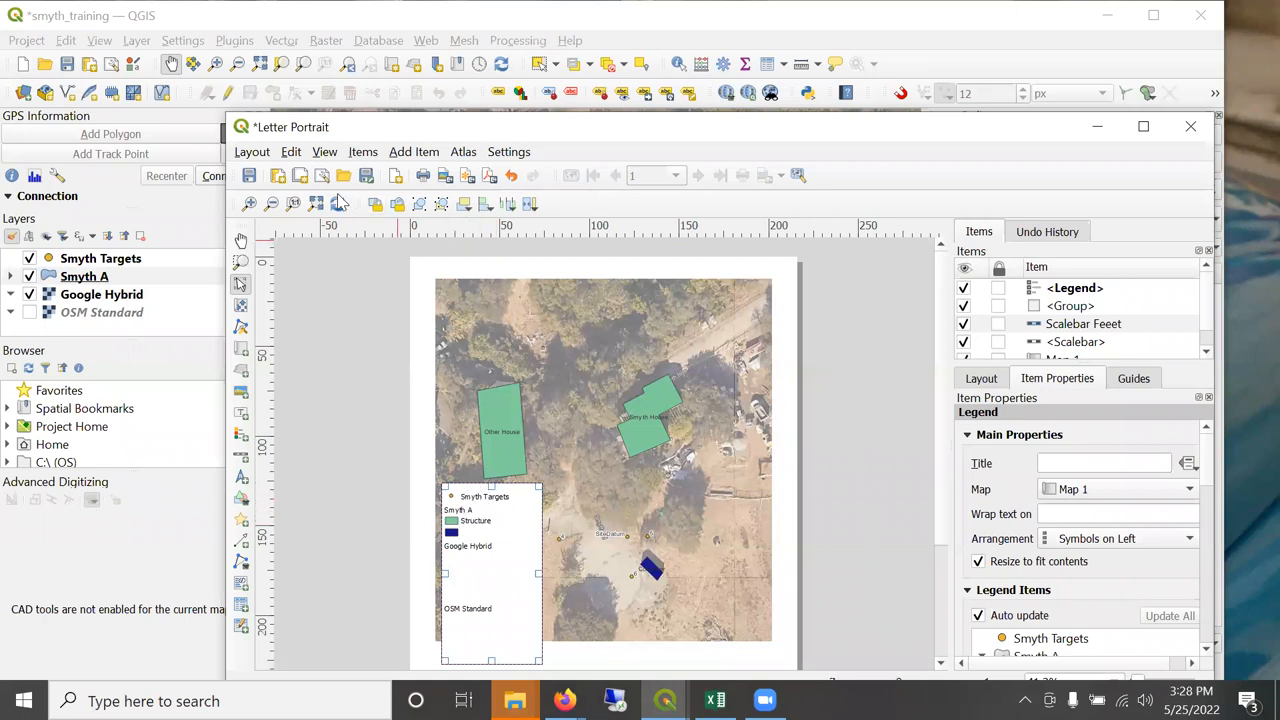
mouse_move(420, 503)
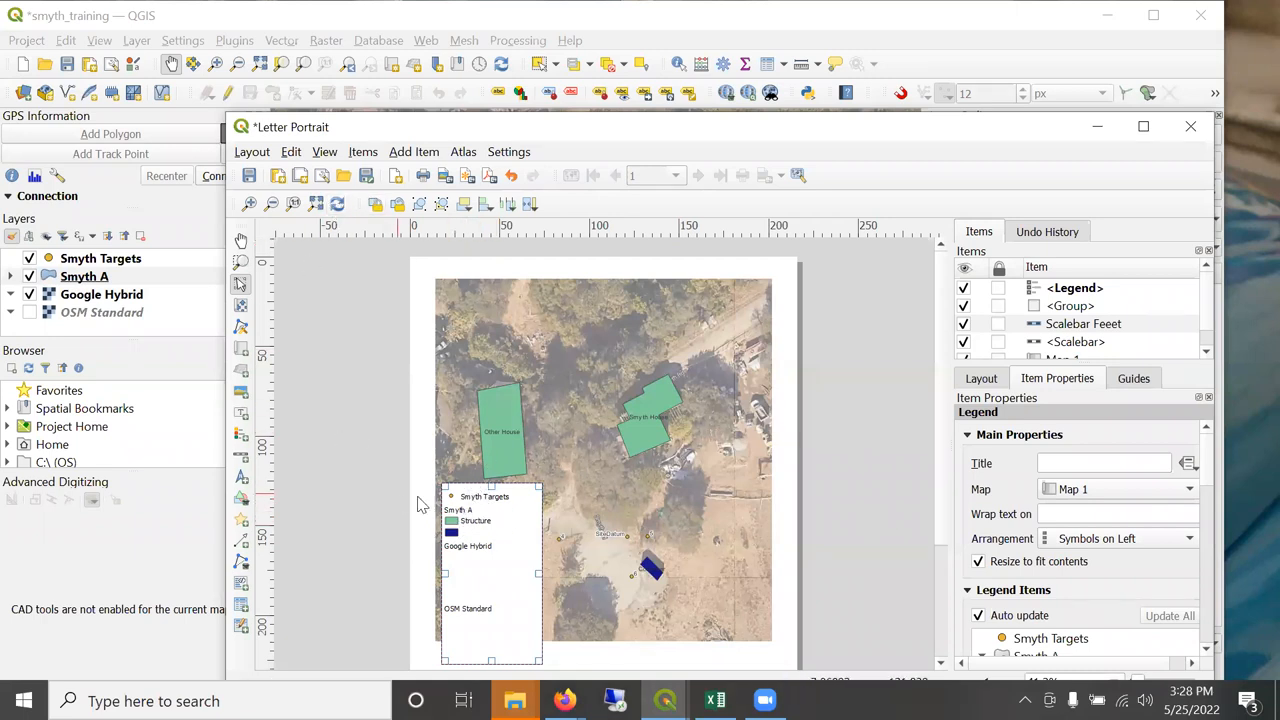
mouse_move(900, 468)
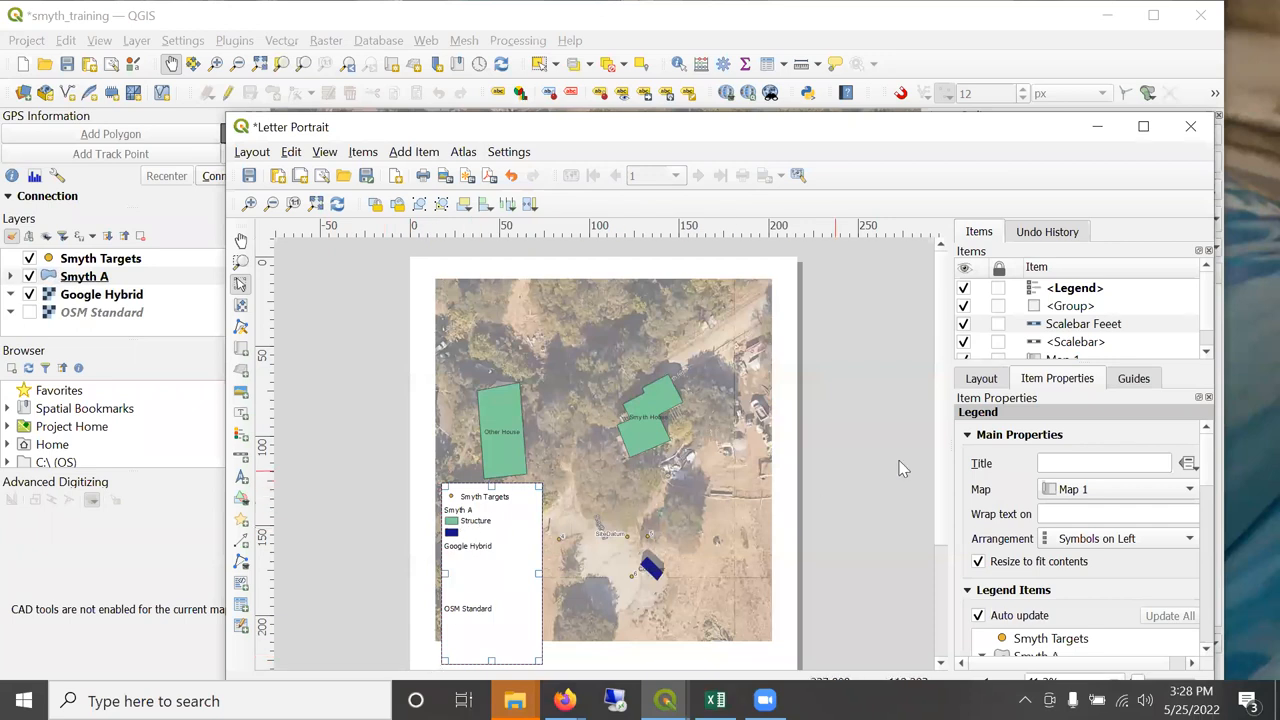
click(1075, 288)
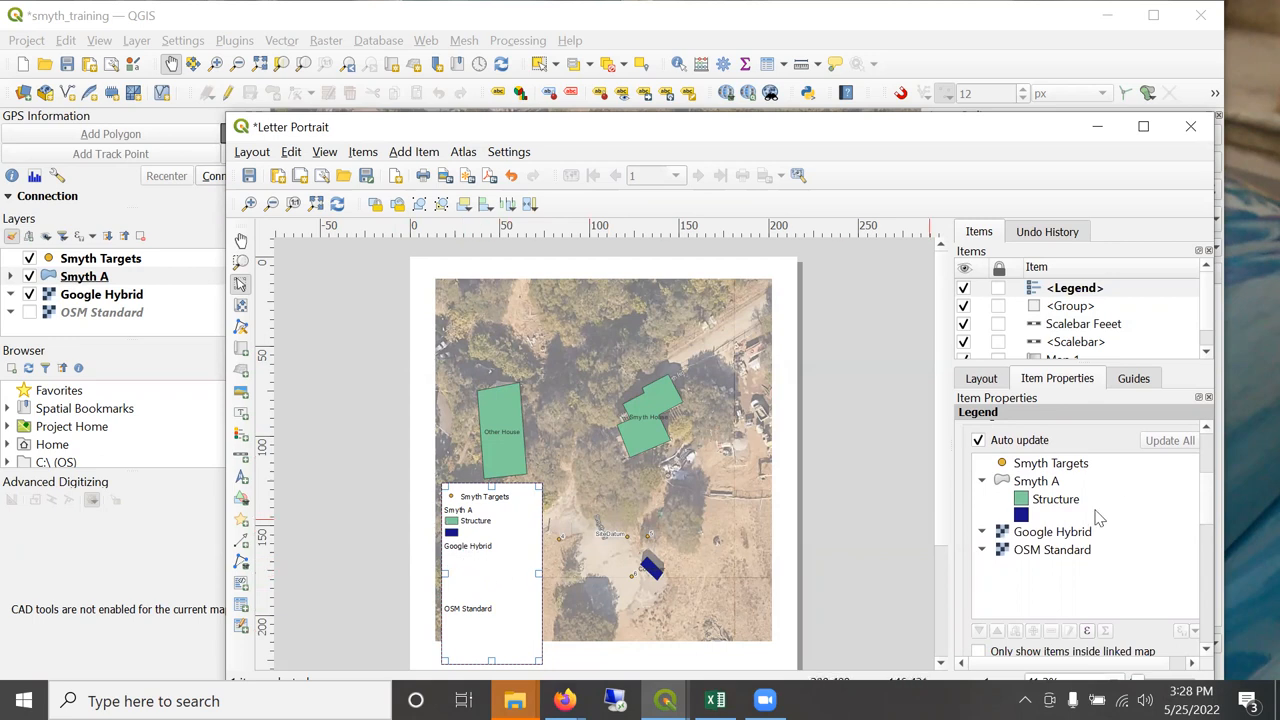
mouse_move(1034, 560)
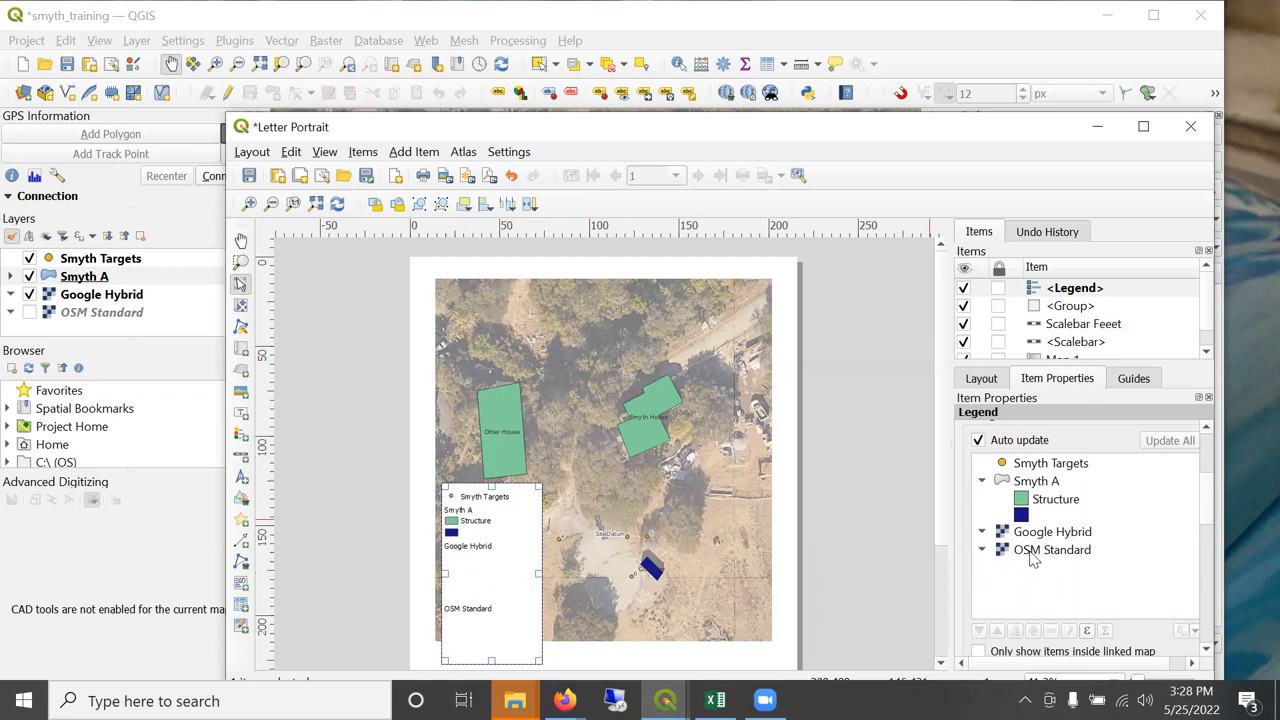
click(1052, 549)
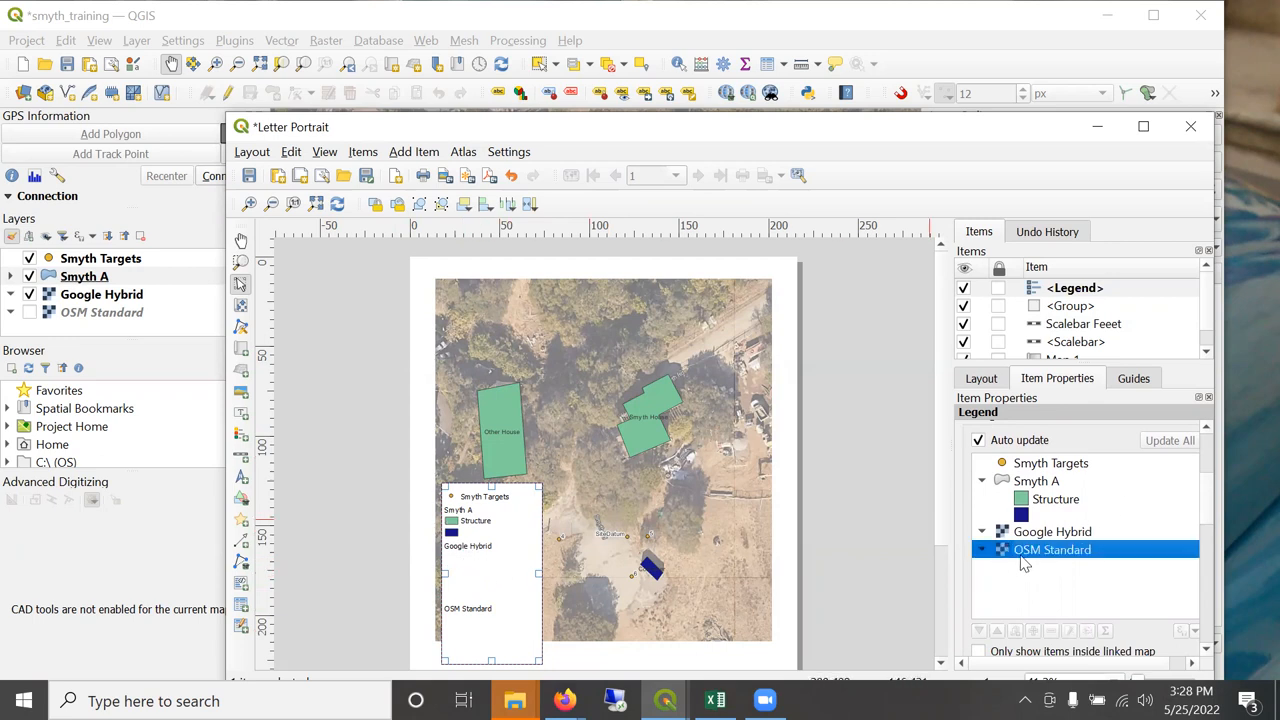
mouse_move(1050, 549)
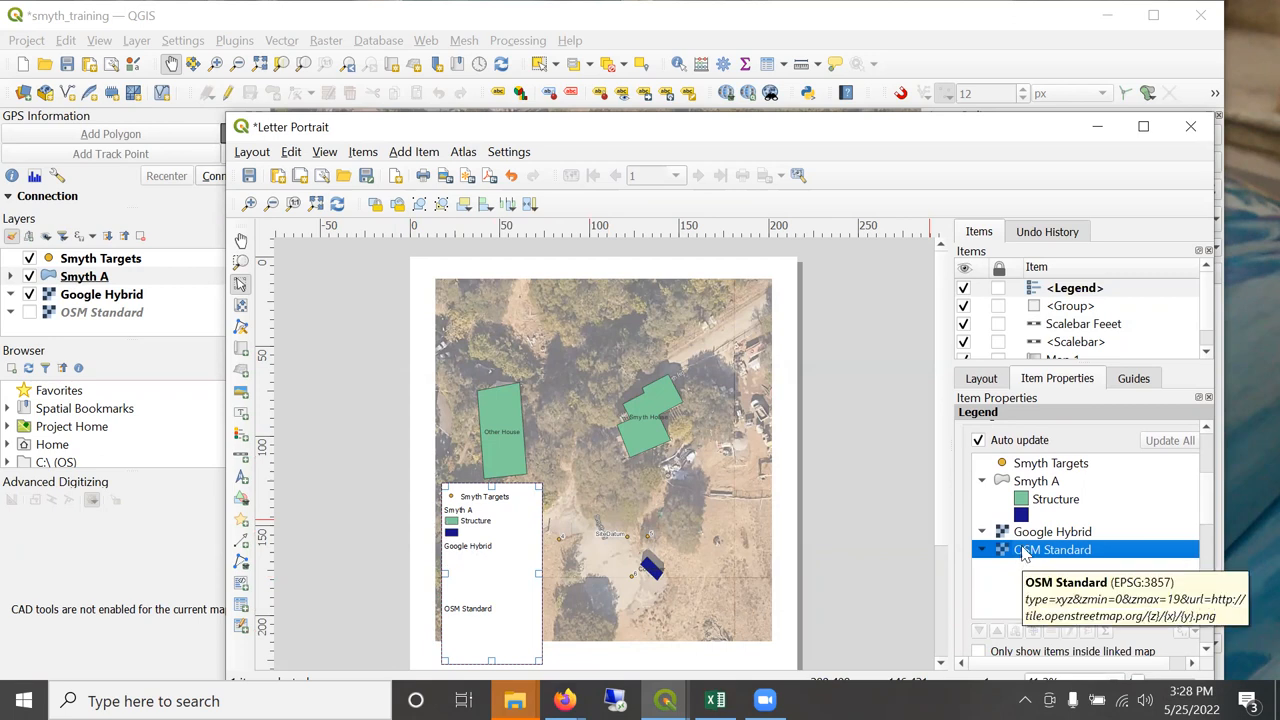
mouse_move(978, 440)
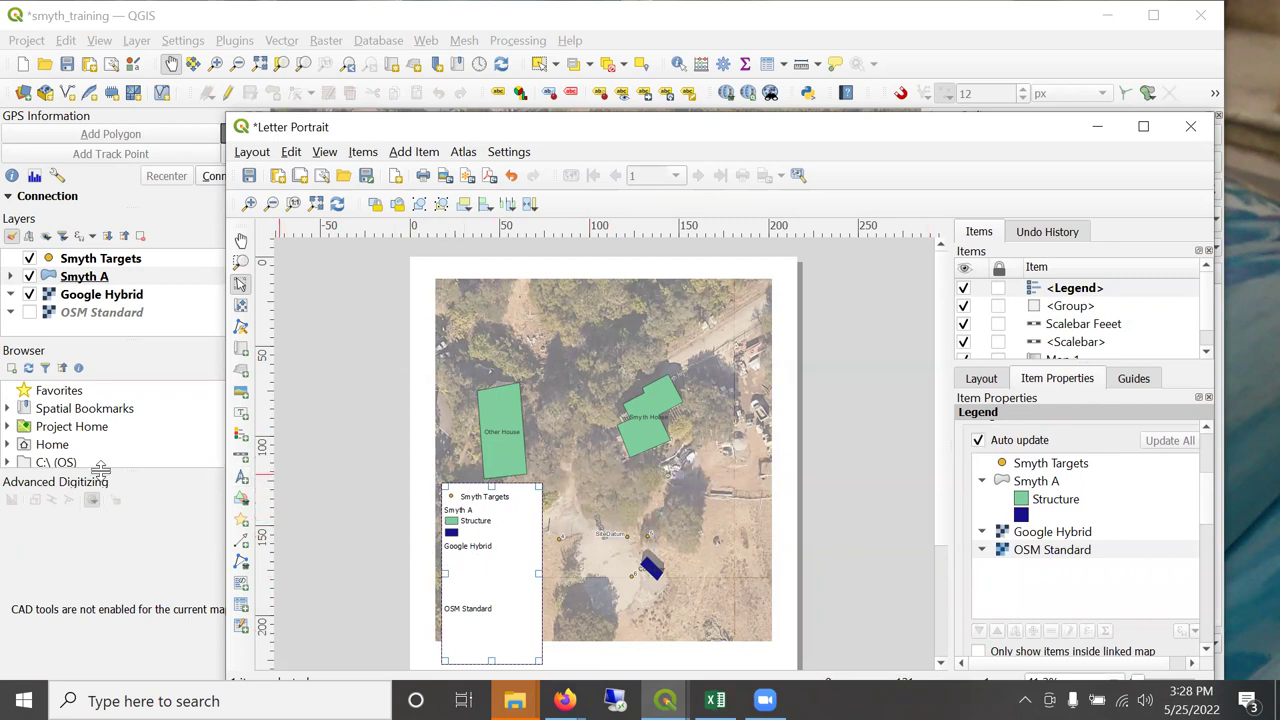
mouse_move(197, 472)
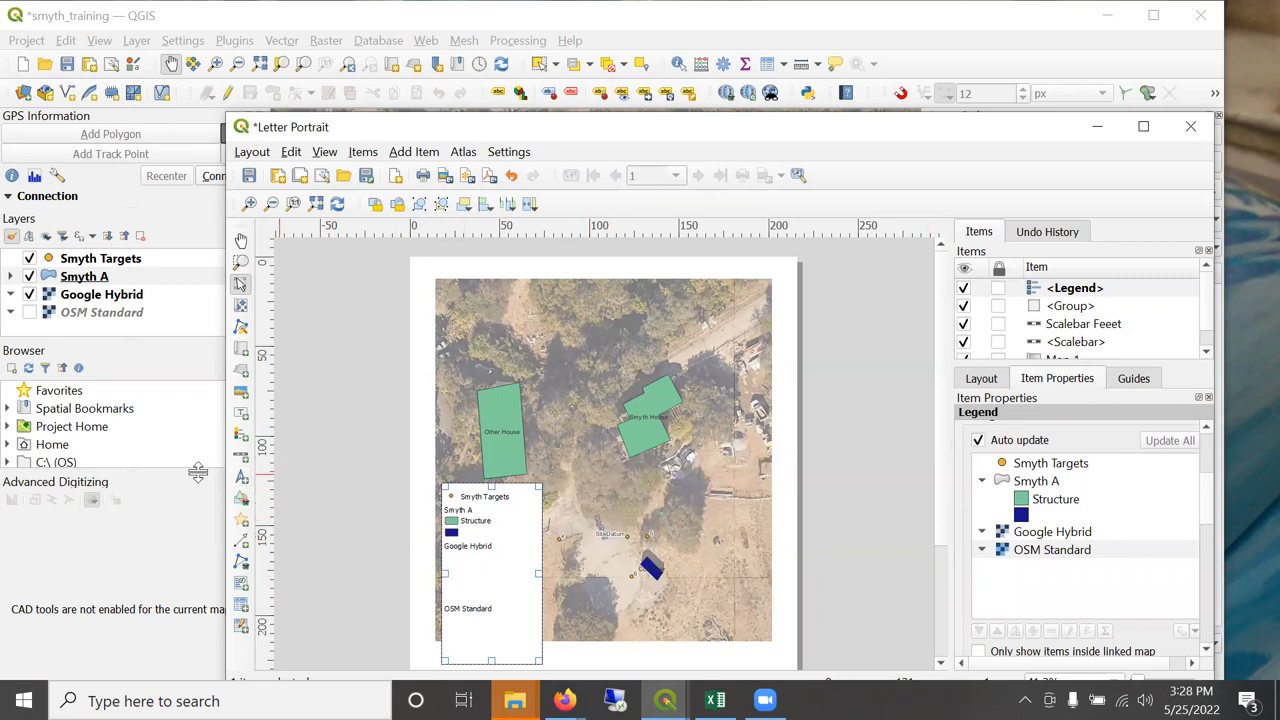
mouse_move(207, 470)
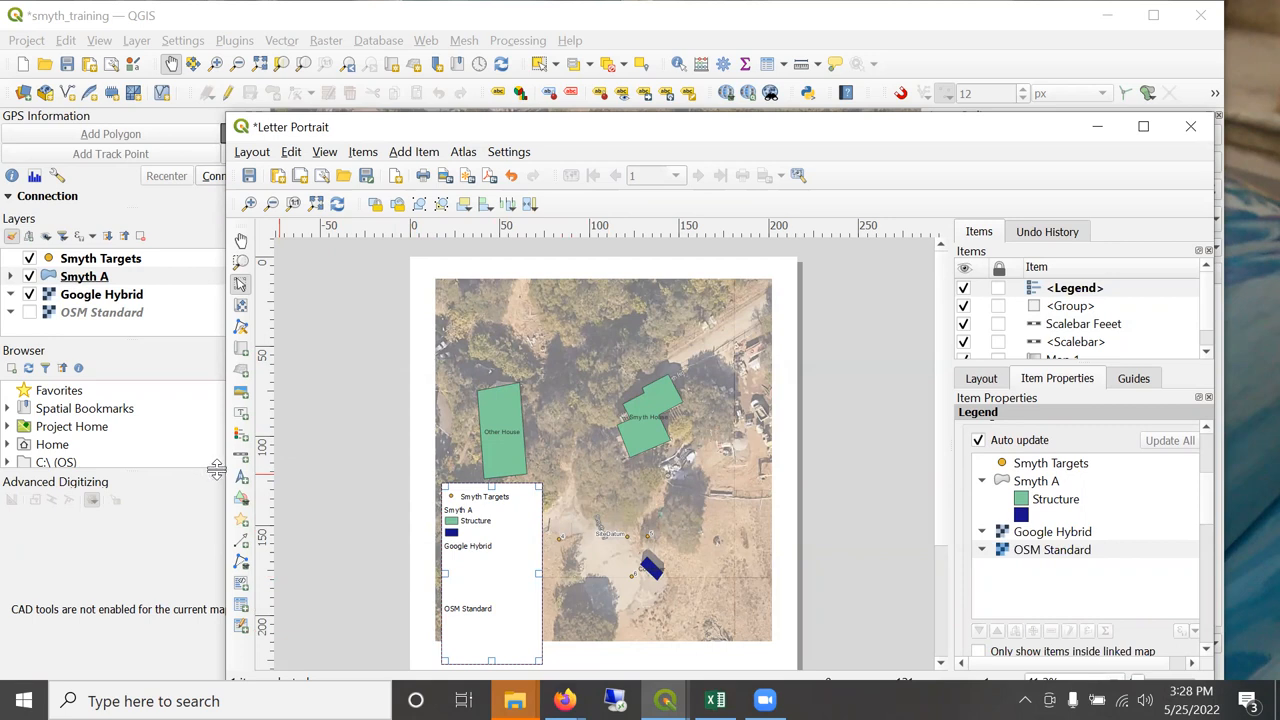
mouse_move(485, 503)
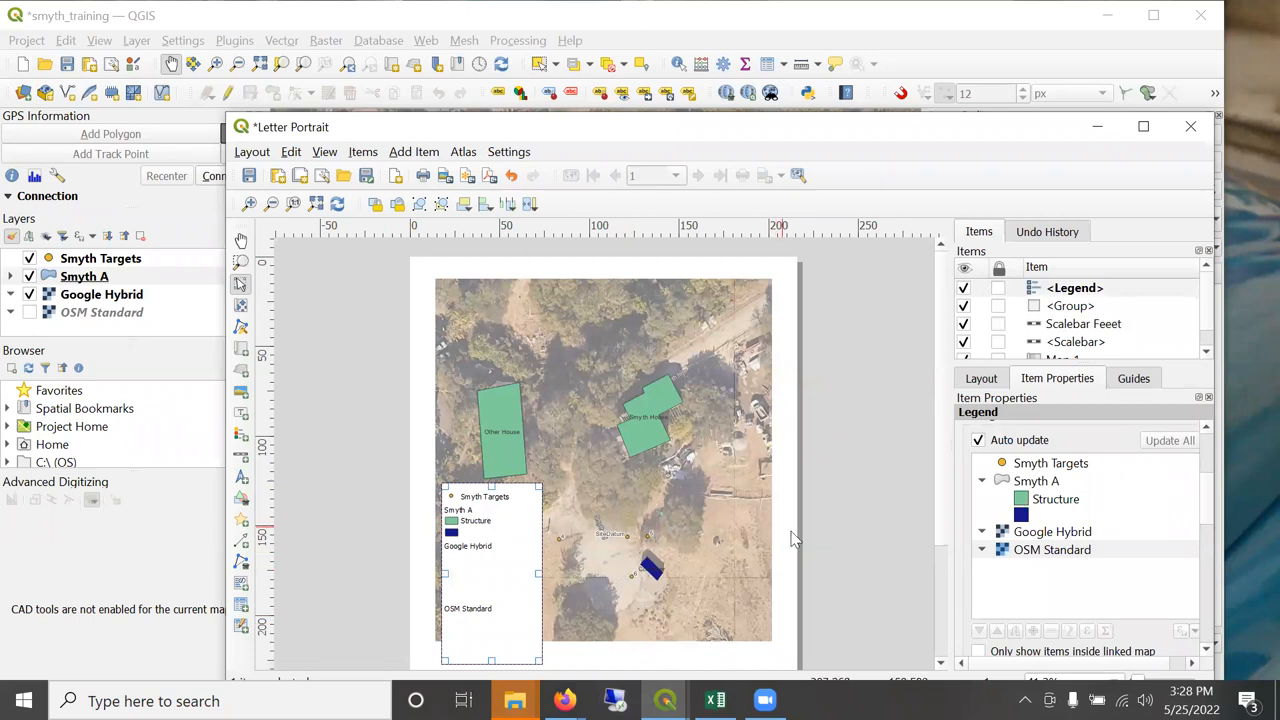
Turn off legend auto update and remove the OSM Standard entry.
click(978, 440)
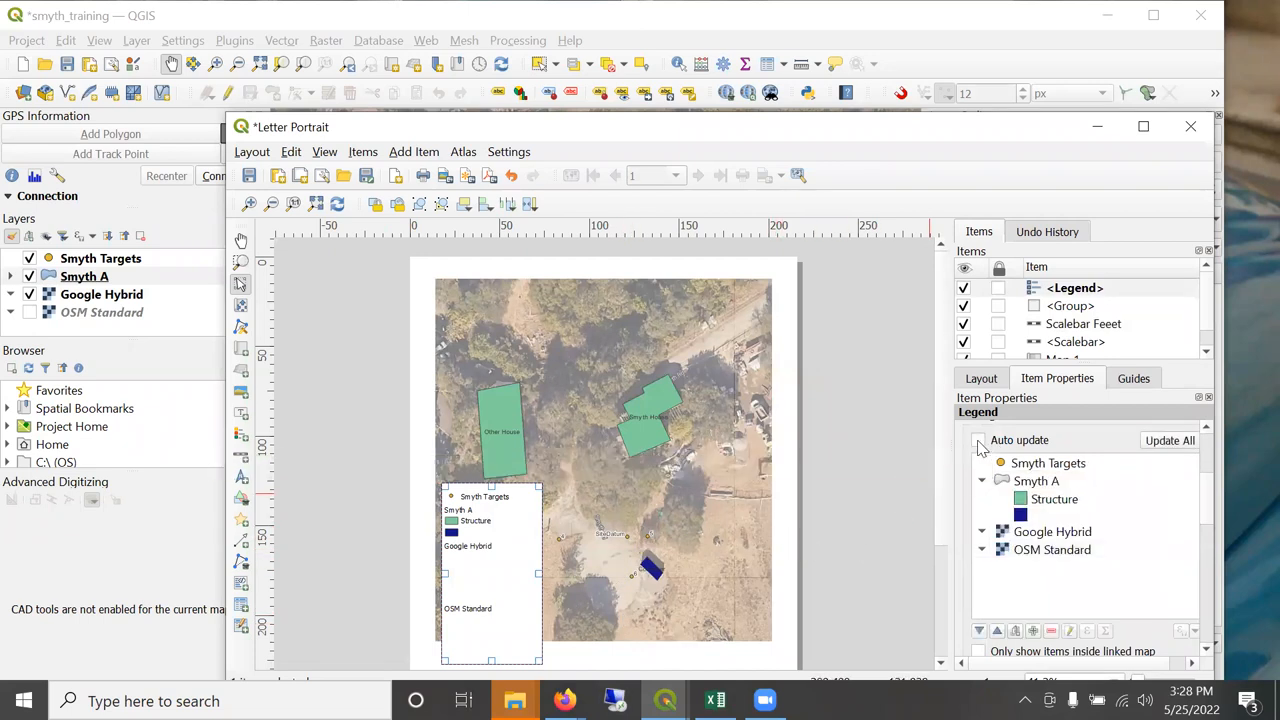
click(978, 439)
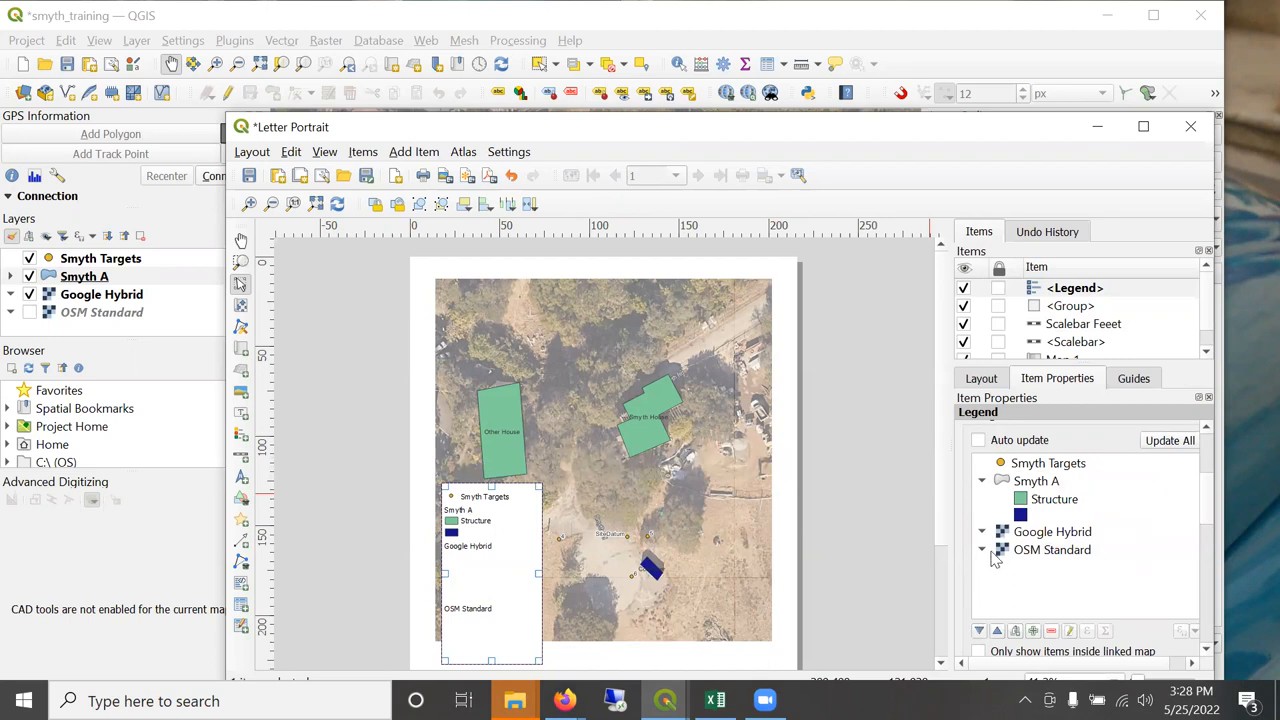
click(1052, 549)
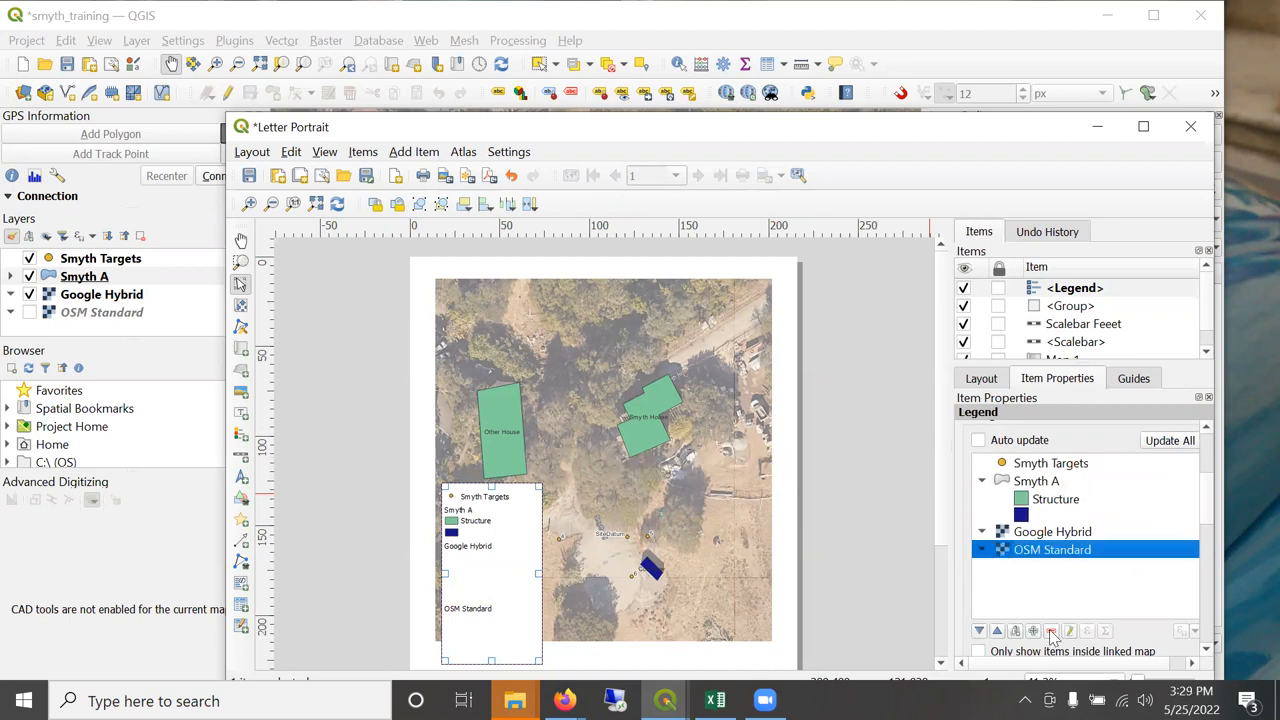
click(1050, 630)
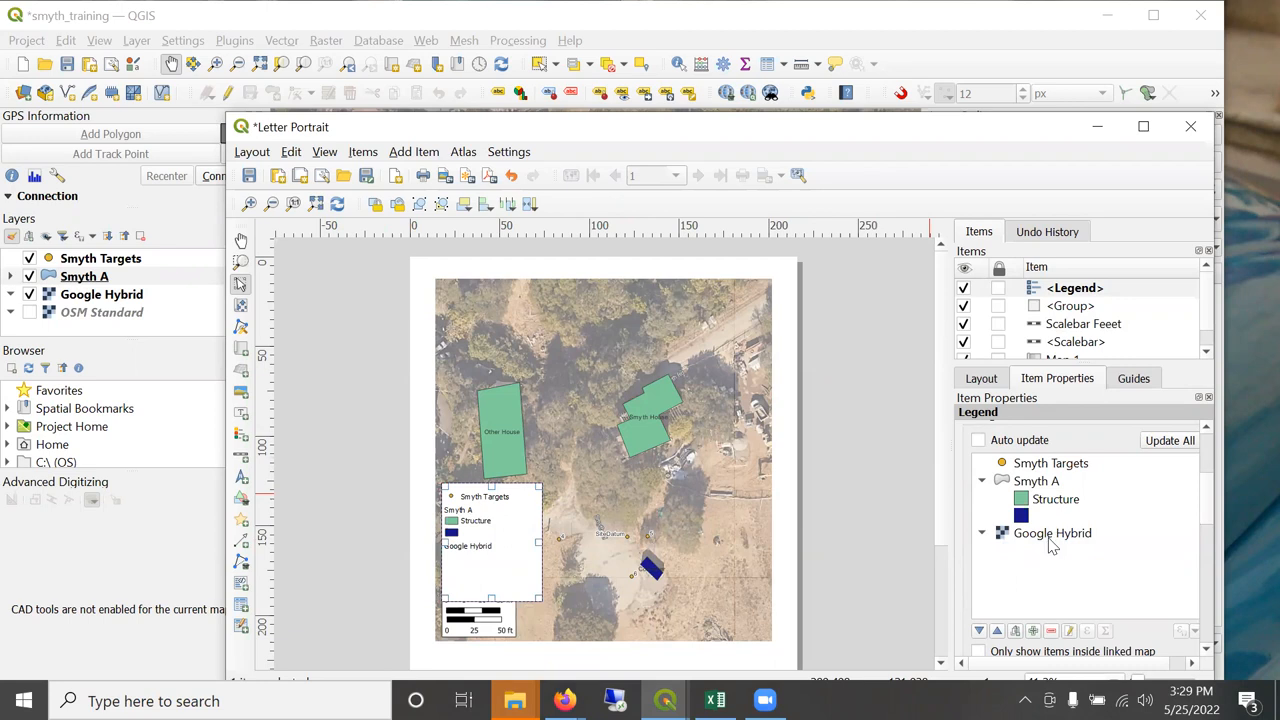
mouse_move(1052, 533)
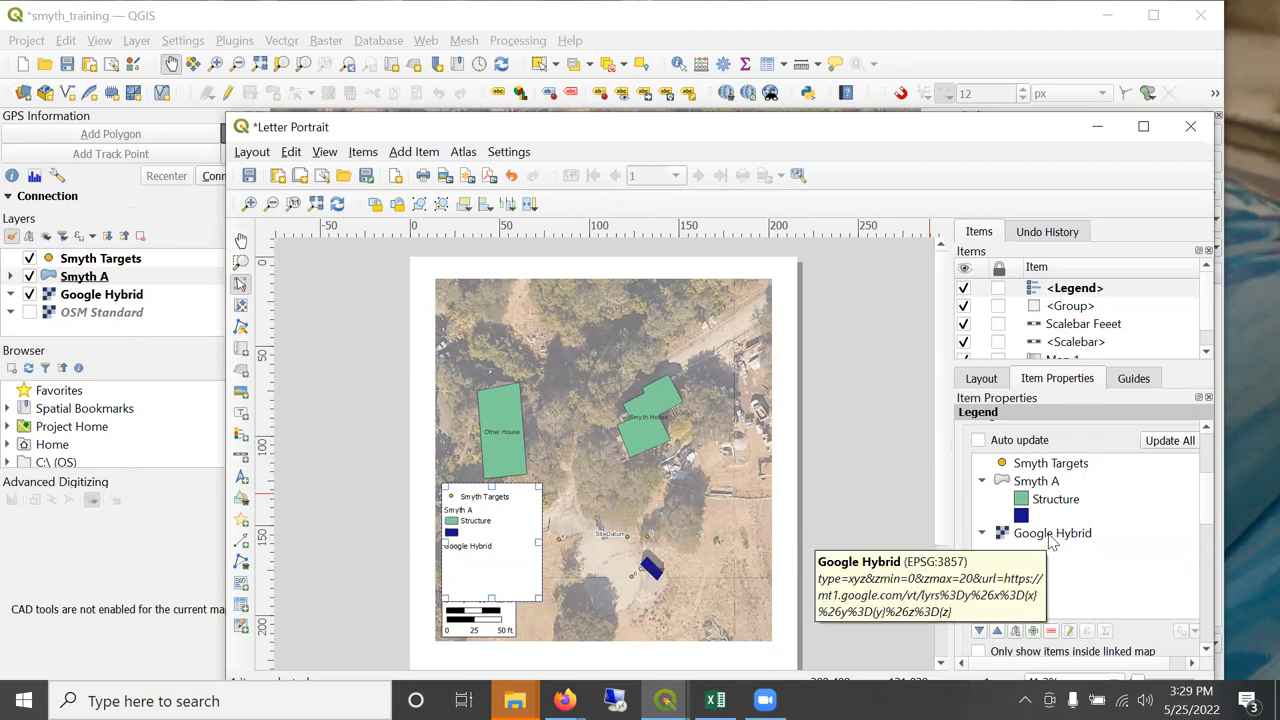
mouse_move(538, 612)
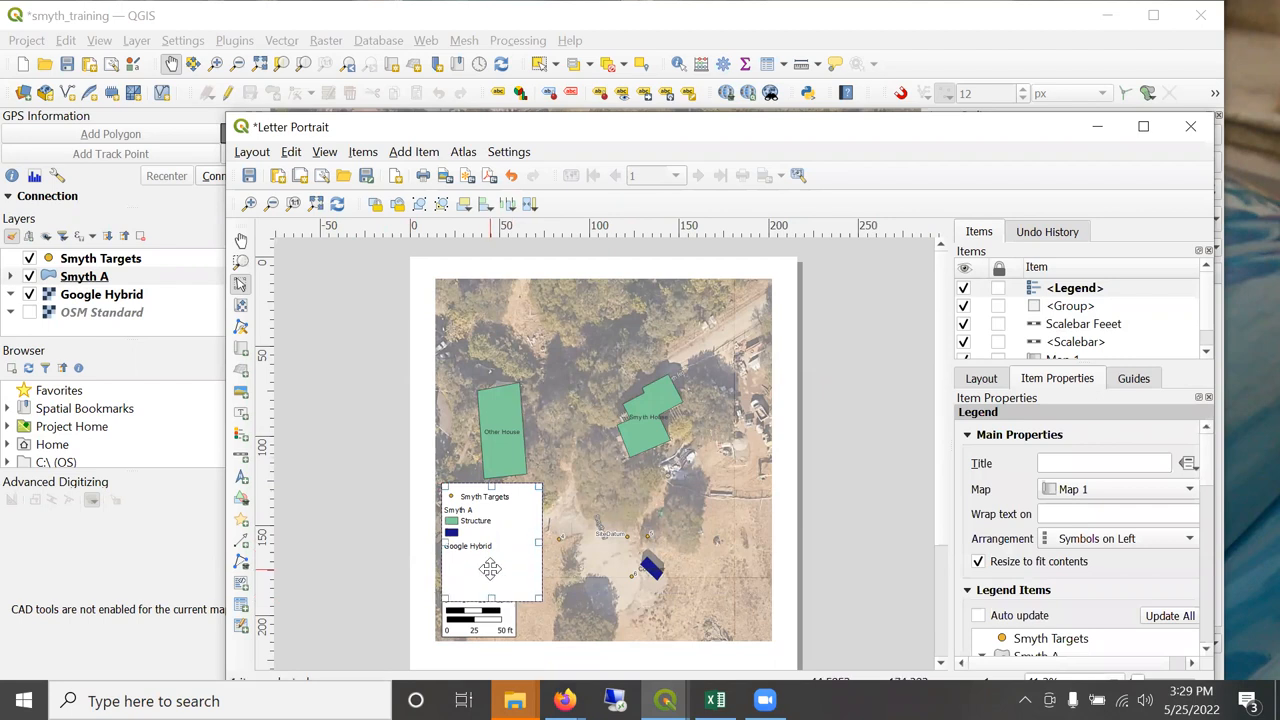
mouse_move(538, 595)
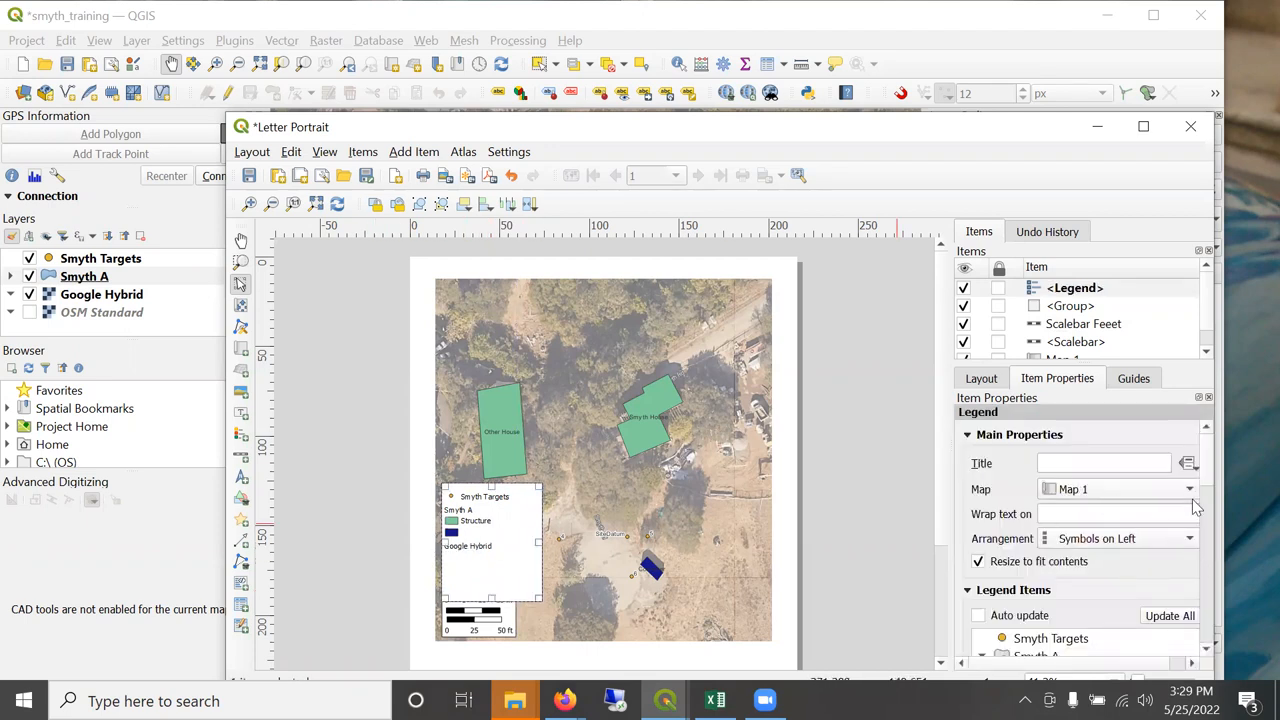
Mark the Google Hybrid legend entry as hidden.
click(1051, 545)
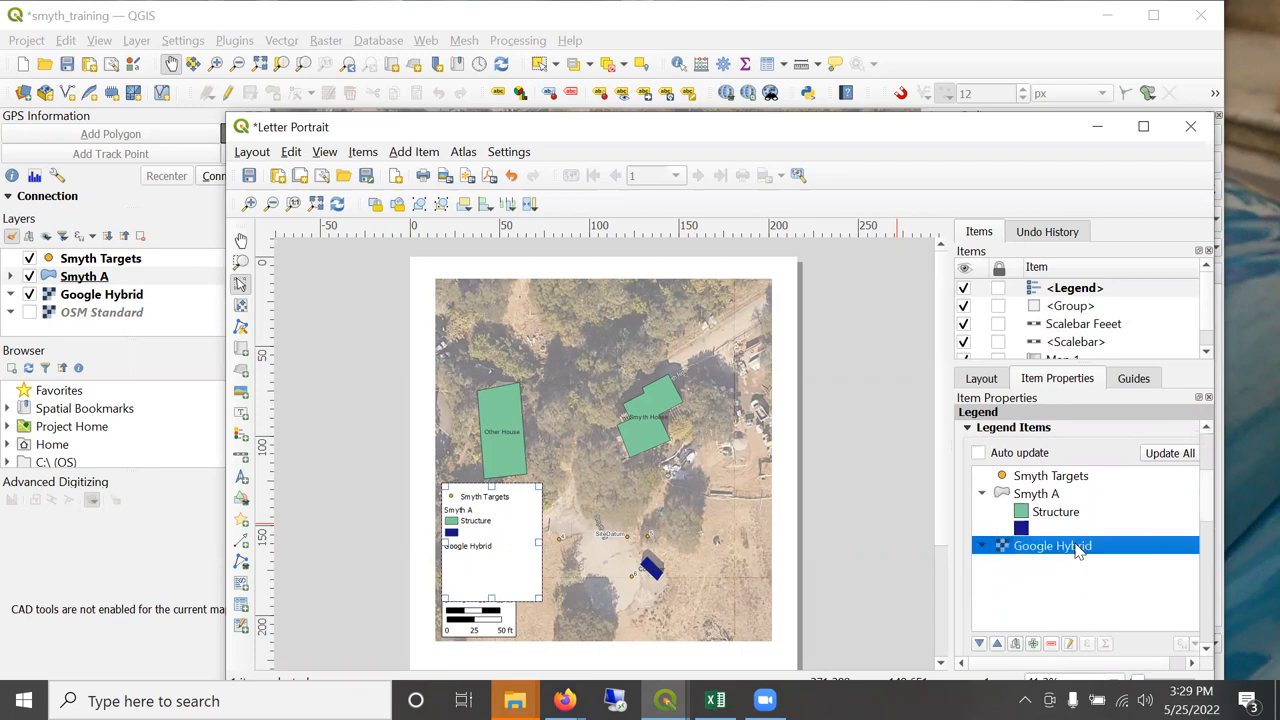
right_click(1051, 545)
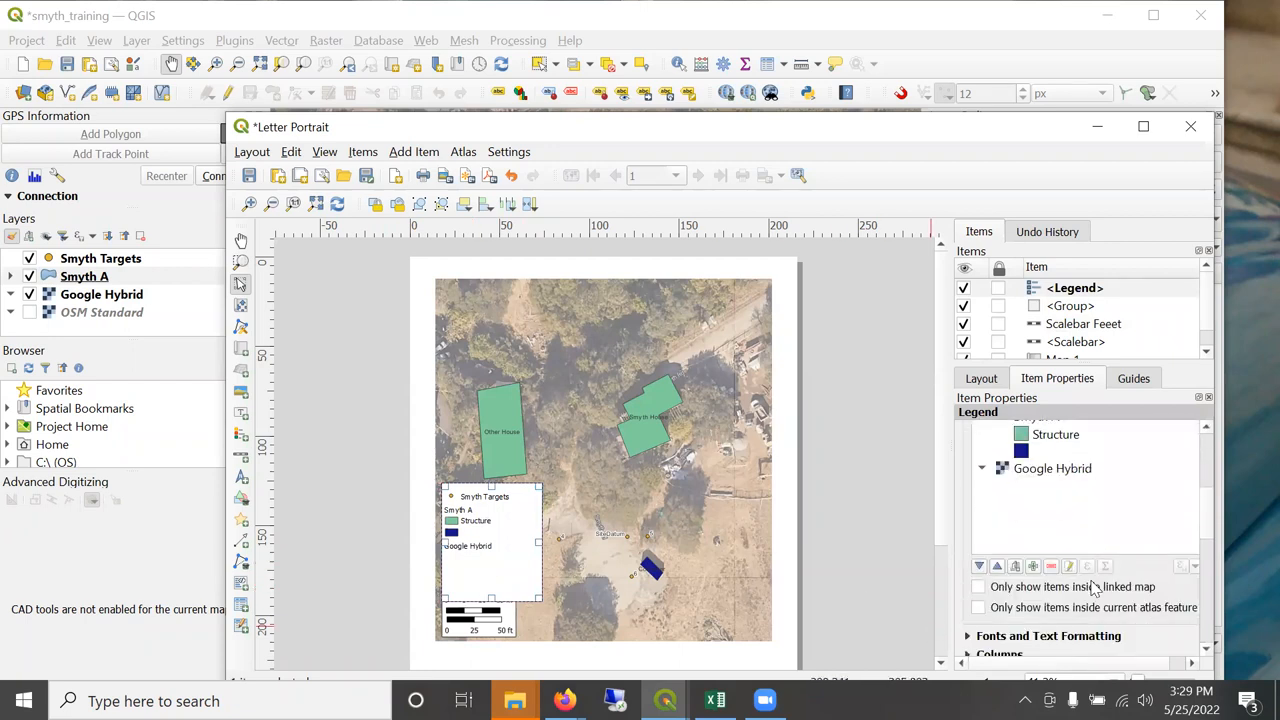
click(1052, 468)
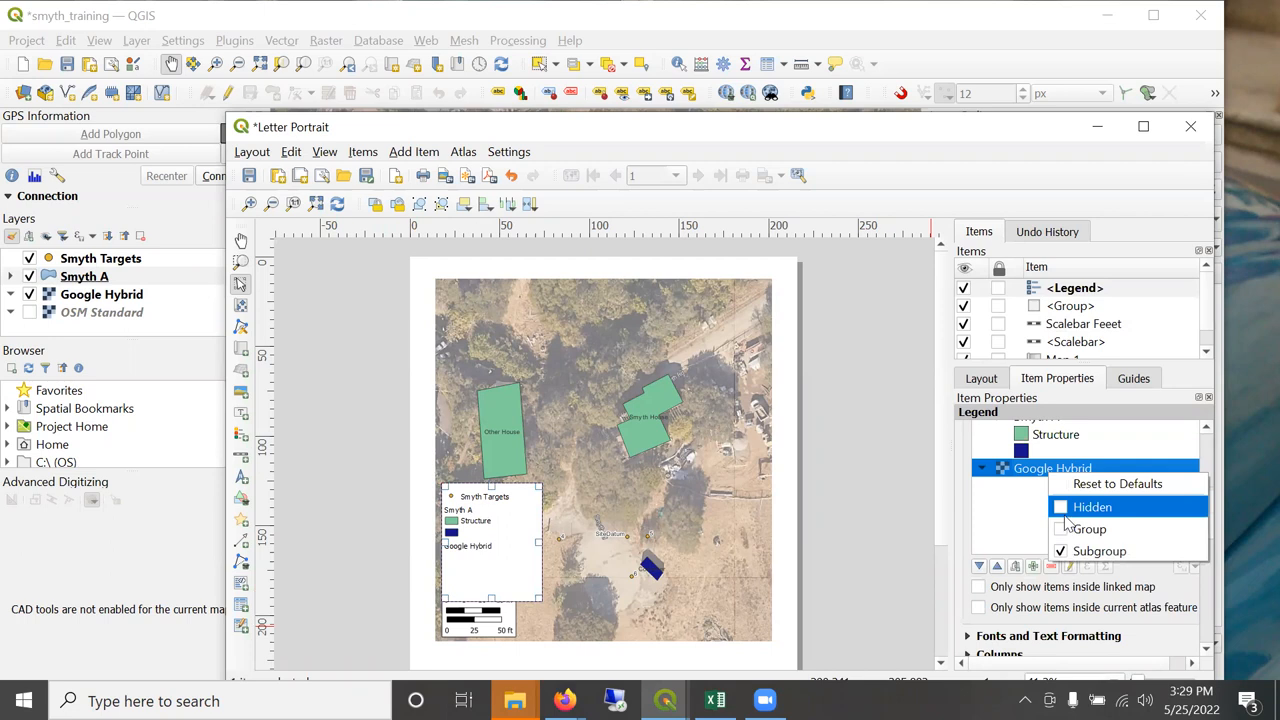
click(1092, 506)
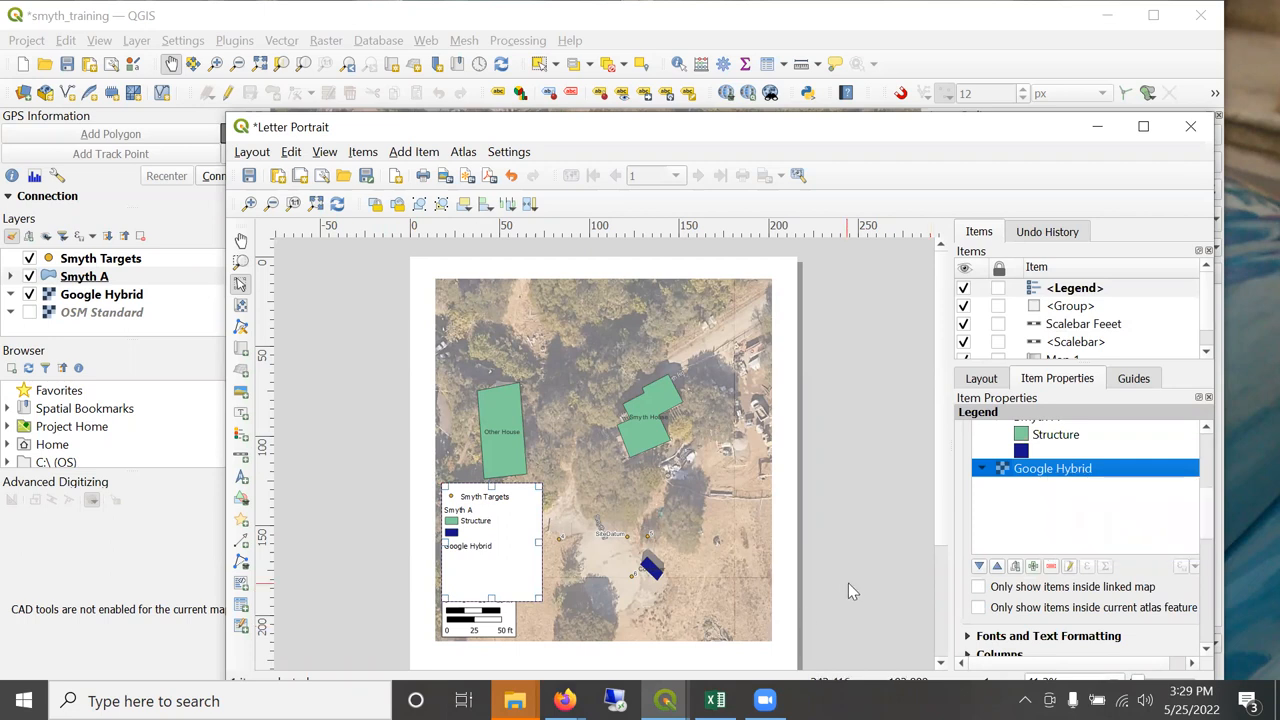
Move the legend to the map's lower left and relabel the blue entry 'Other'.
click(1033, 566)
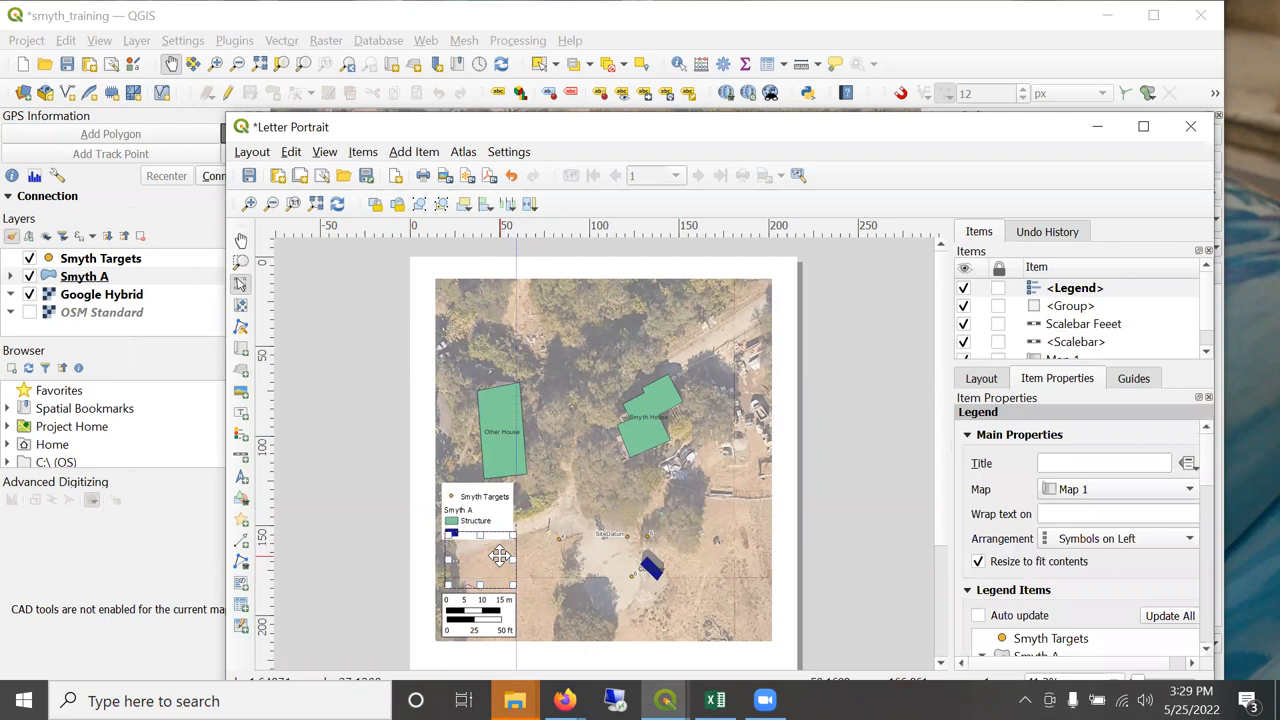
drag(480, 535, 478, 575)
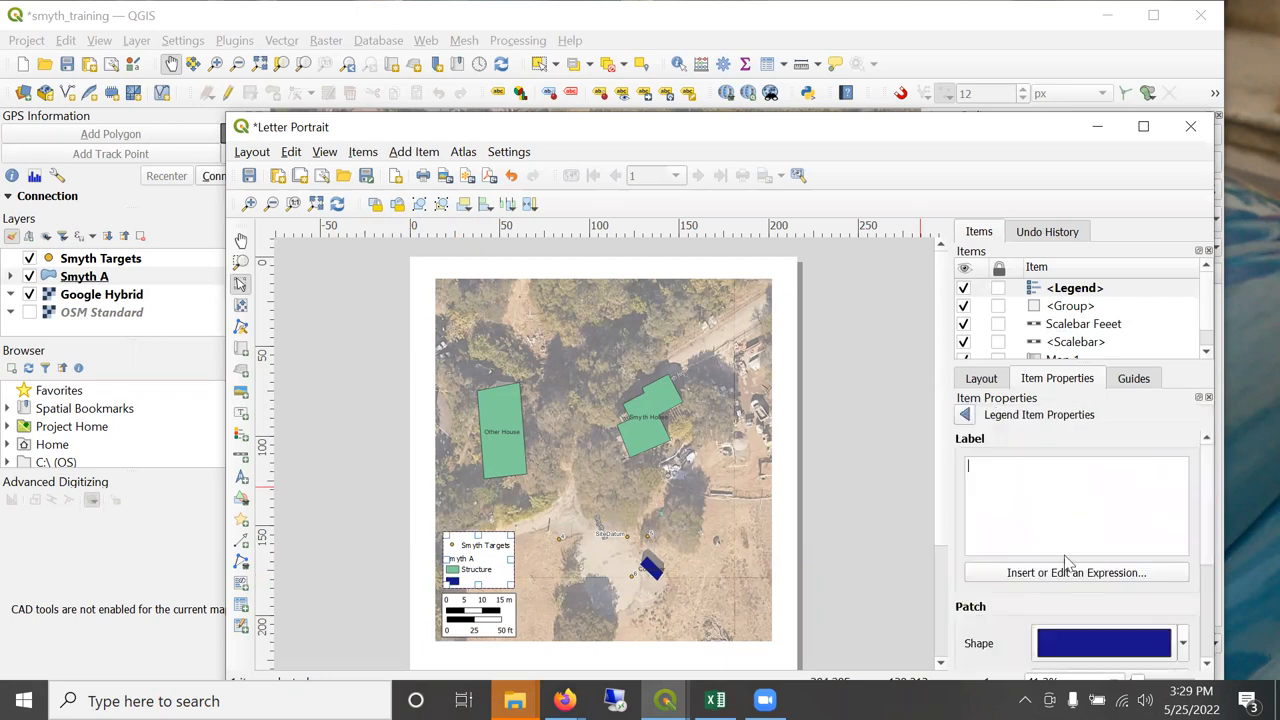
text(Oth)
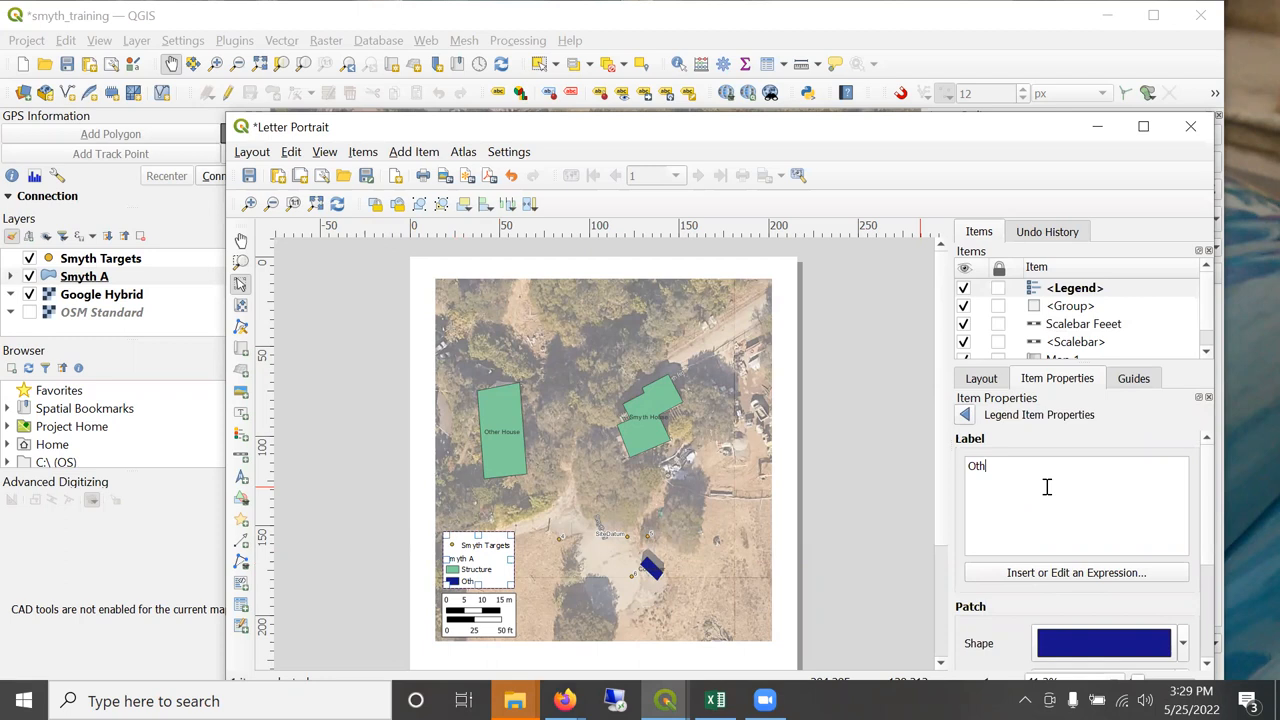
text(er)
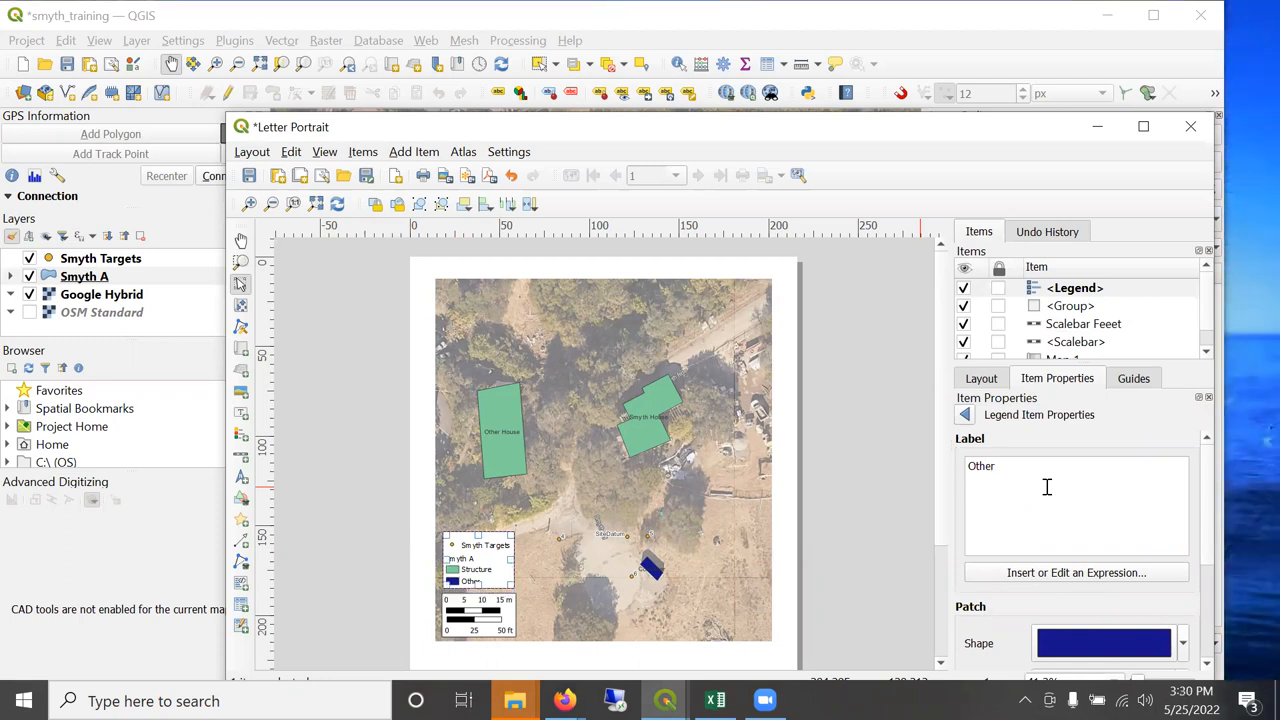
click(1074, 288)
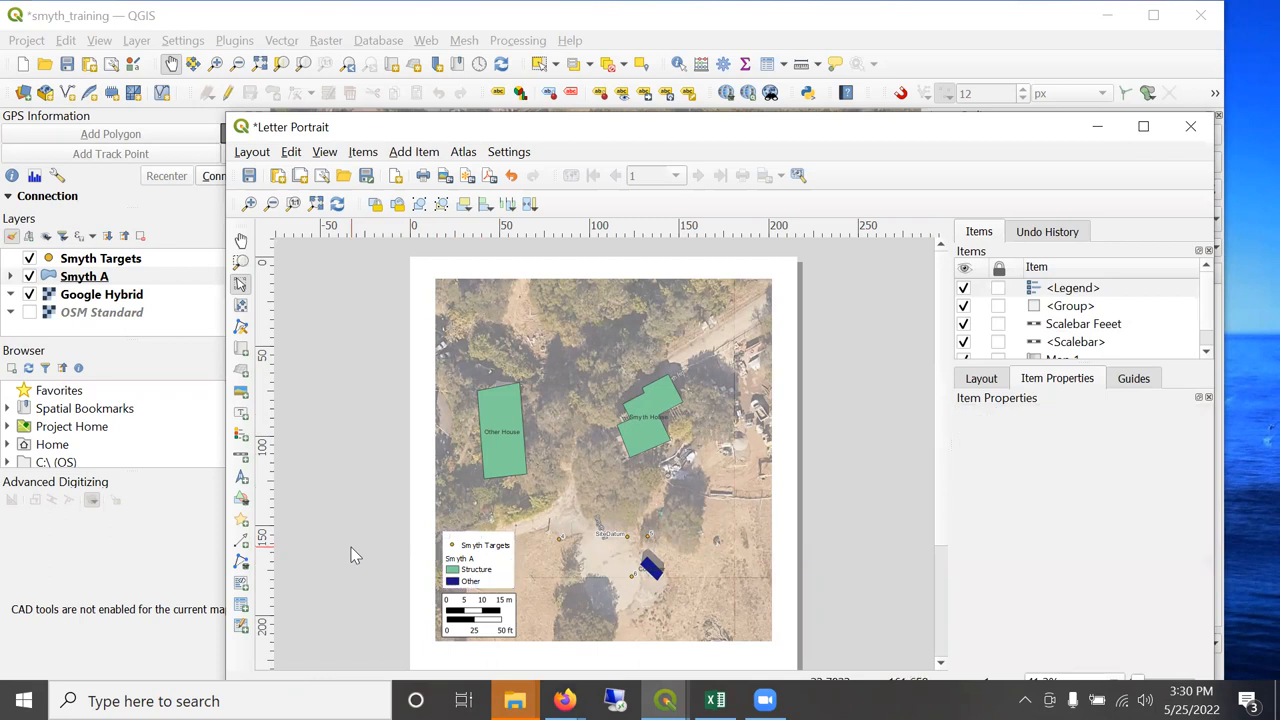
mouse_move(518, 285)
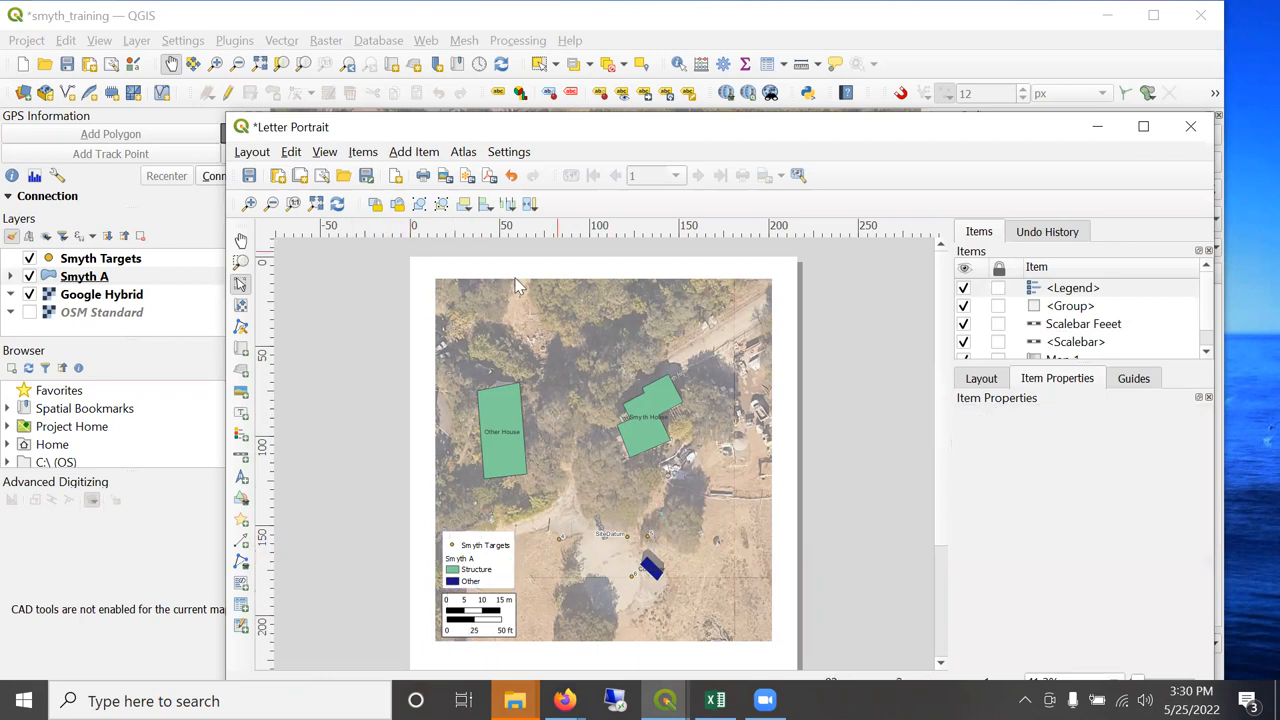
mouse_move(333, 88)
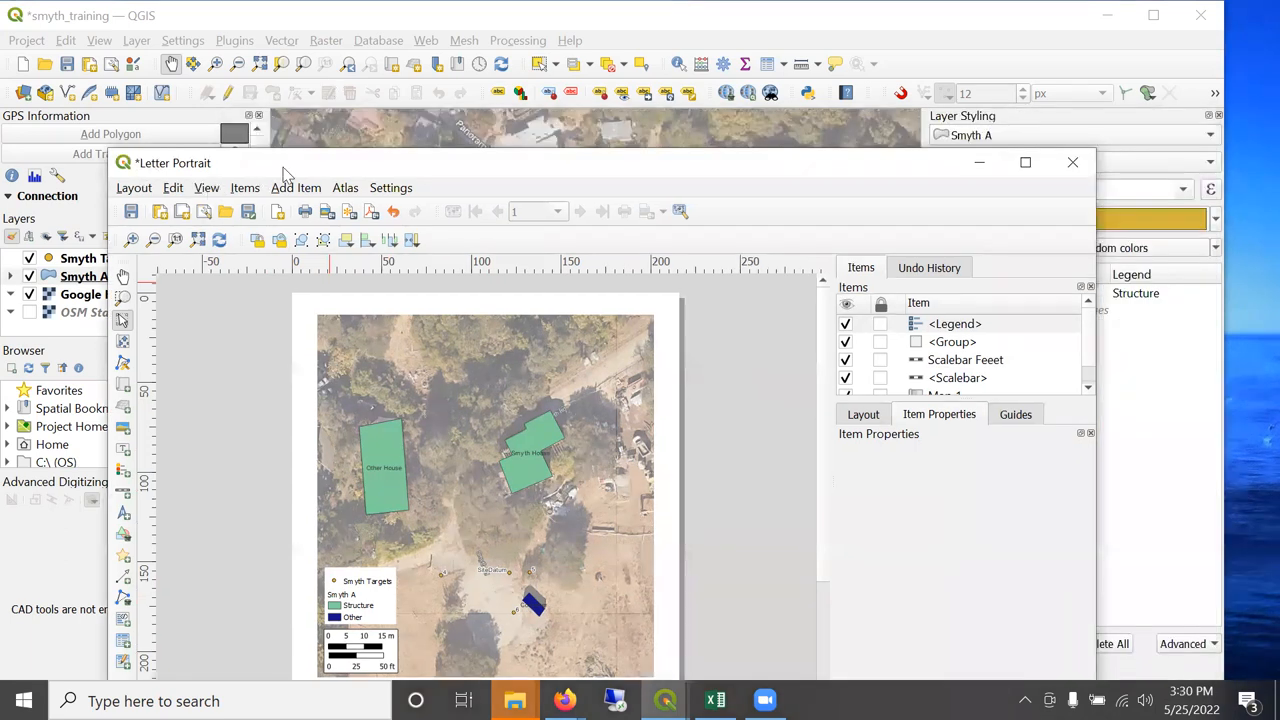
Add a label at the top of the map reading 'Smyth House'.
click(296, 187)
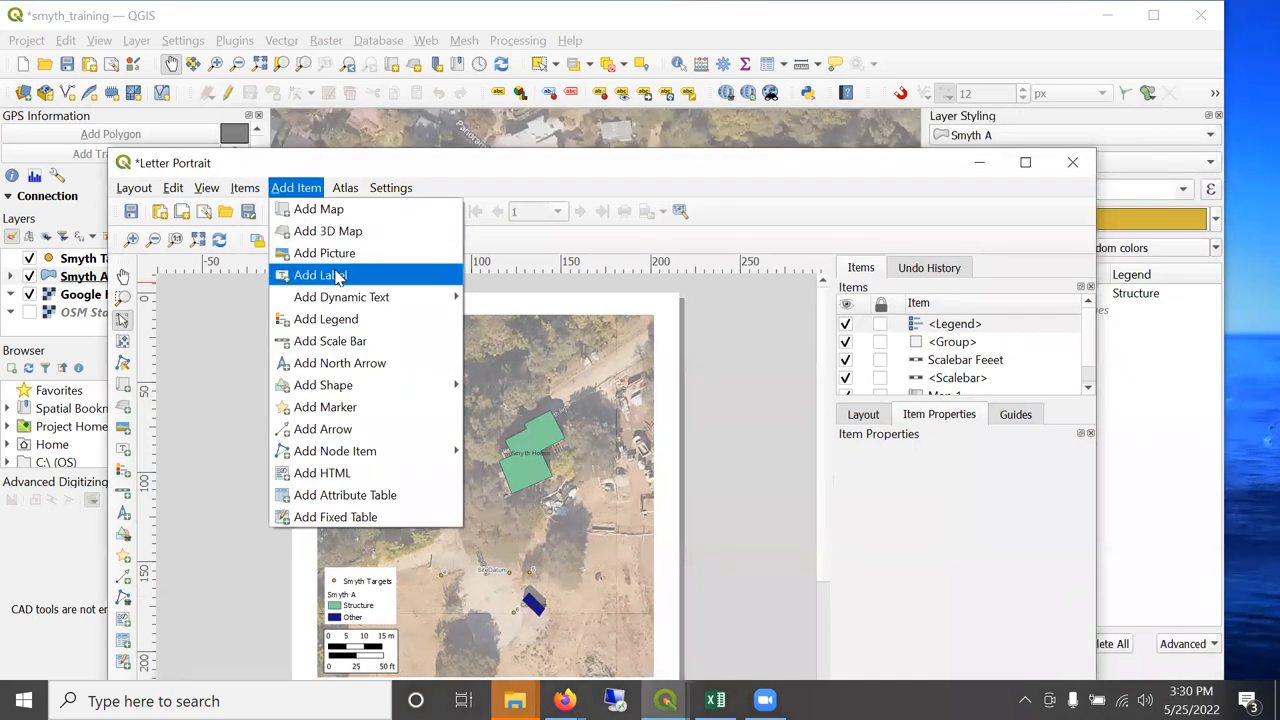
click(318, 275)
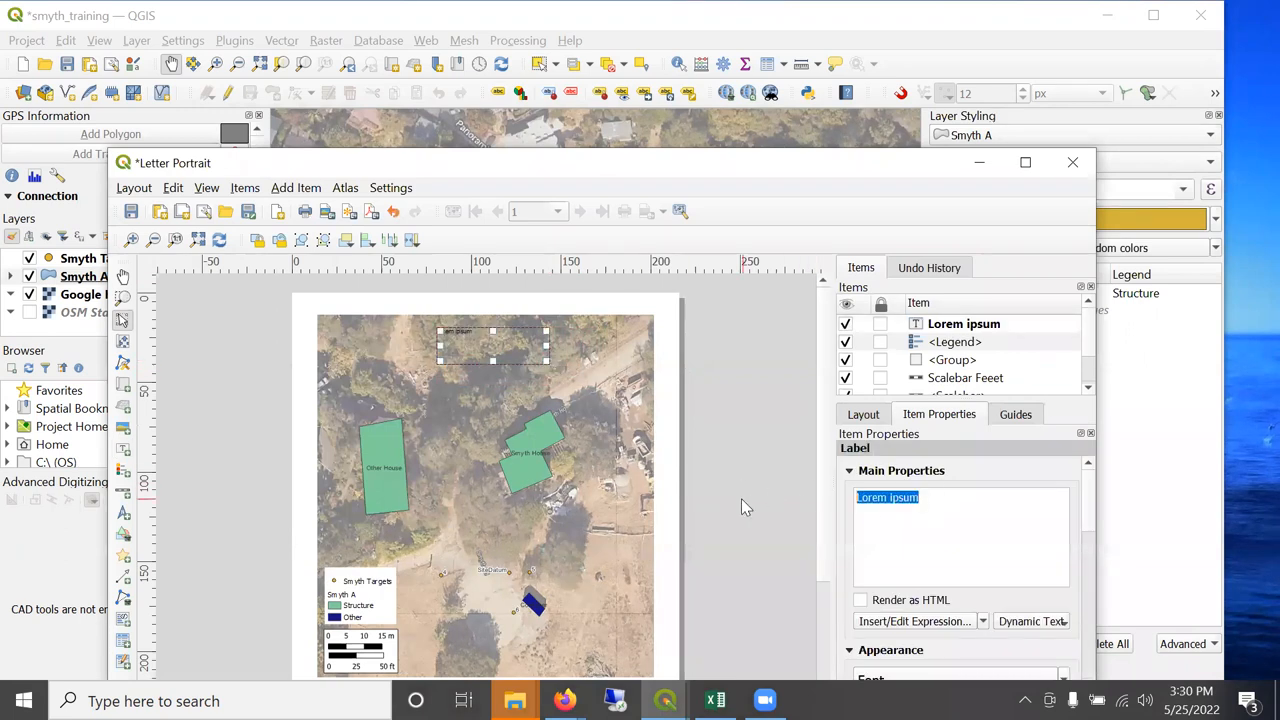
text(Smyth Pla)
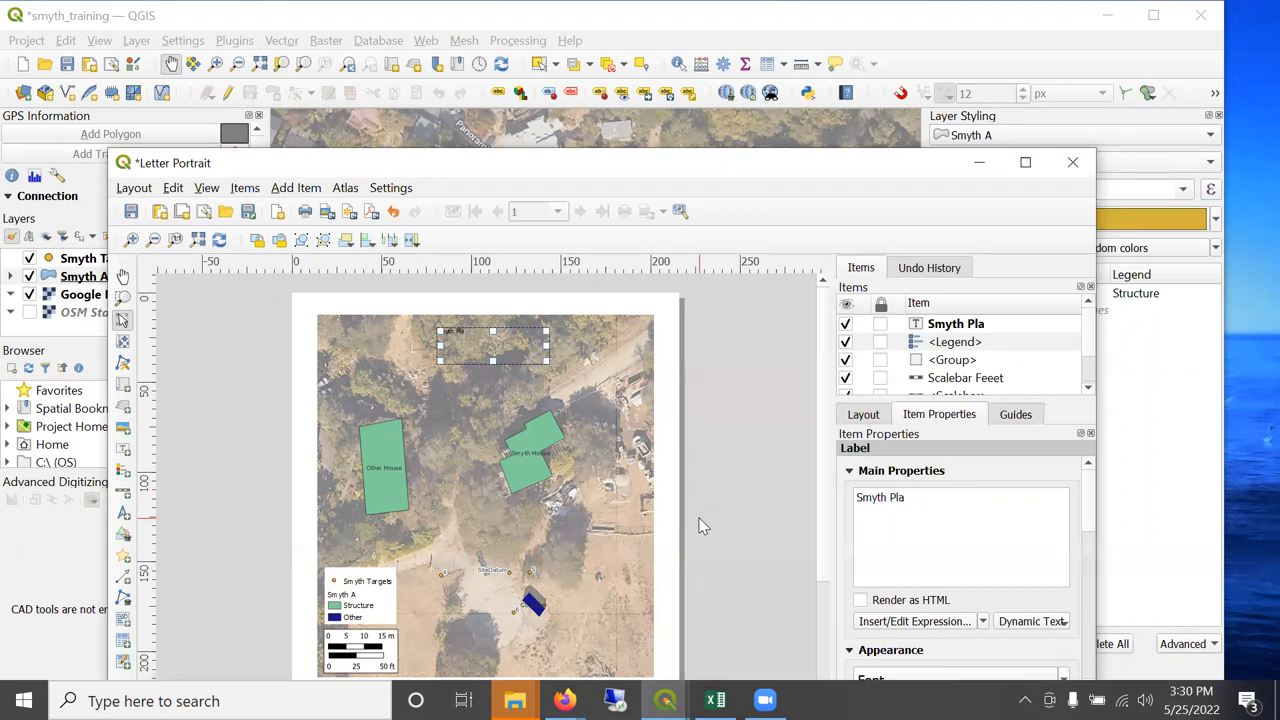
text(ce)
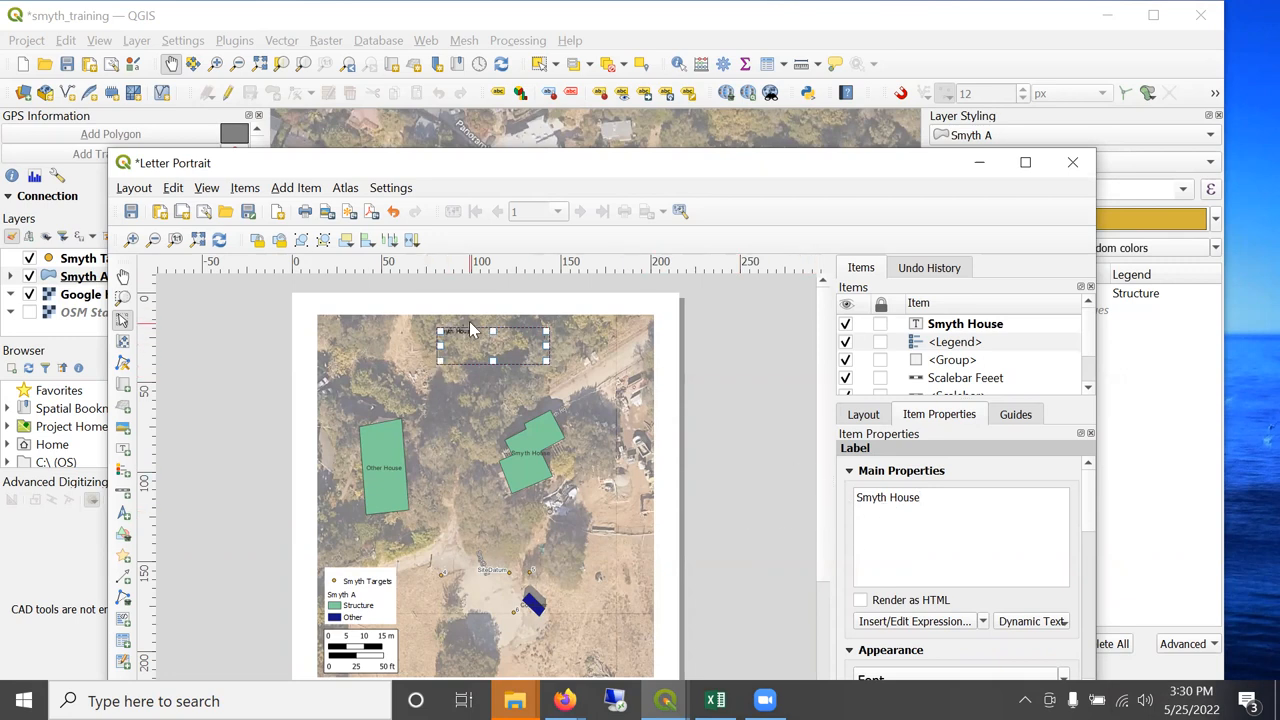
mouse_move(870, 222)
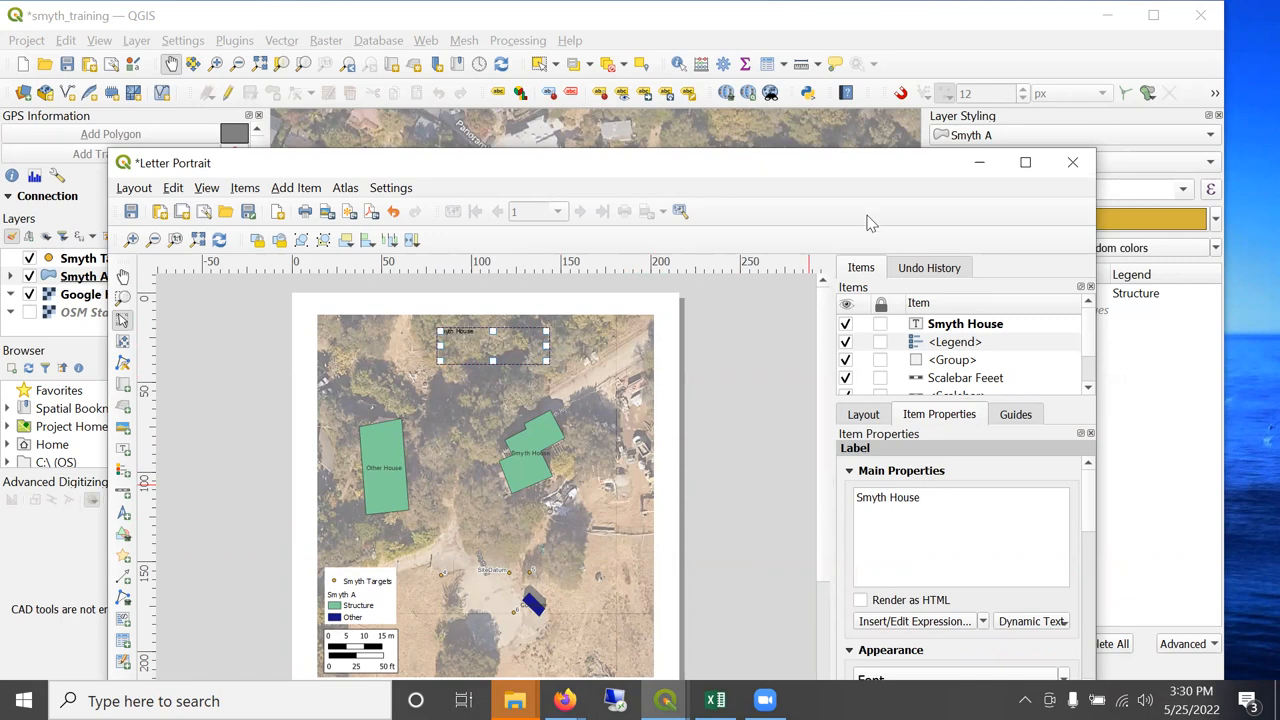
mouse_move(283, 165)
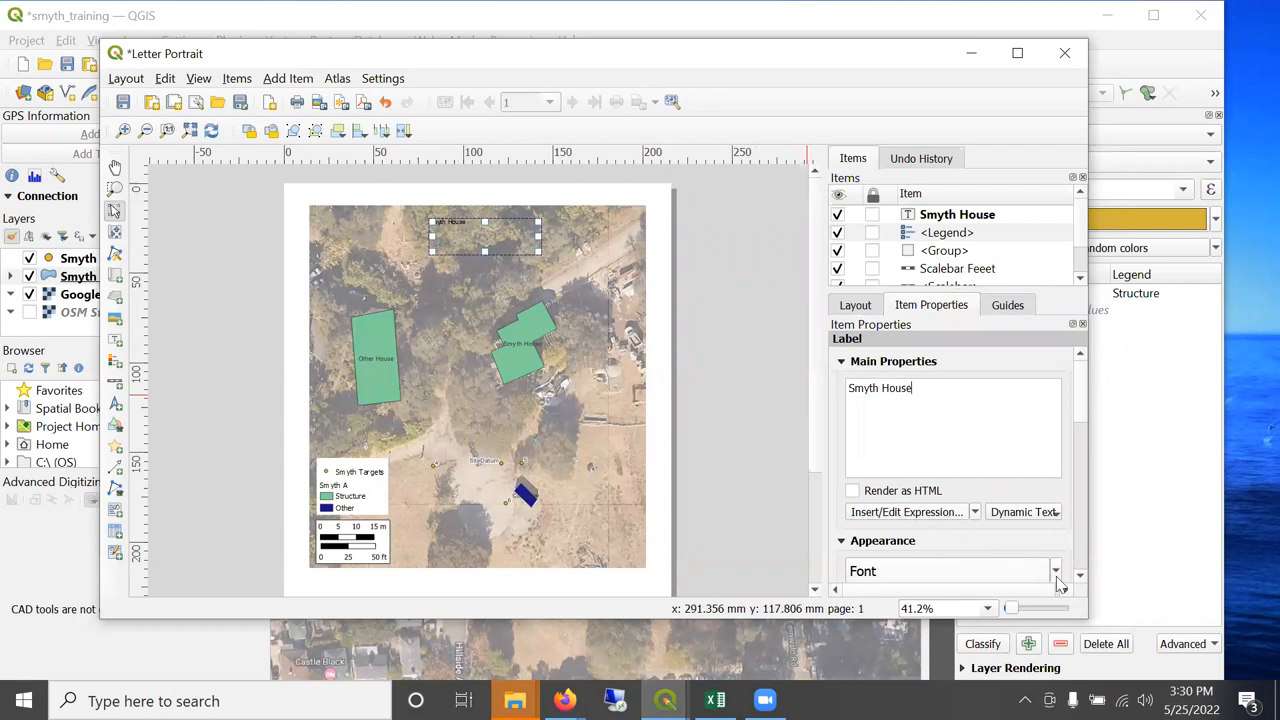
Set the title to a larger bold Arial Black, then shrink and centre its box.
click(1055, 571)
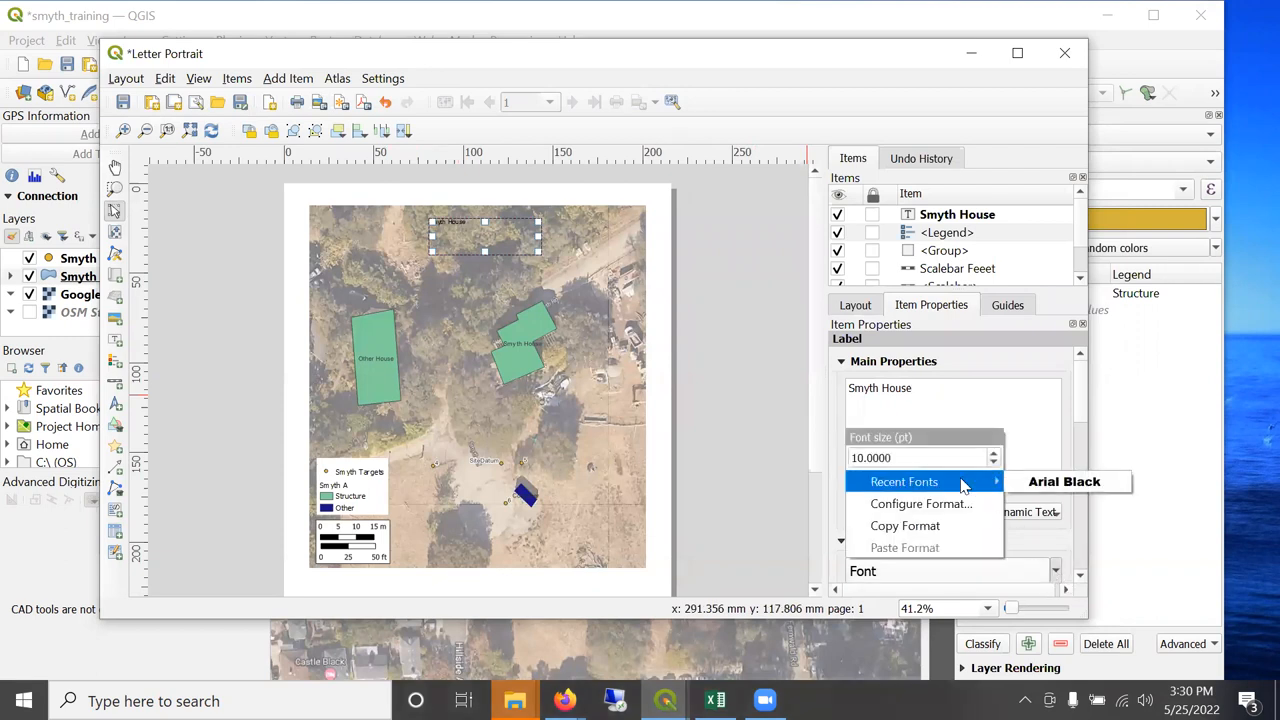
mouse_move(1065, 481)
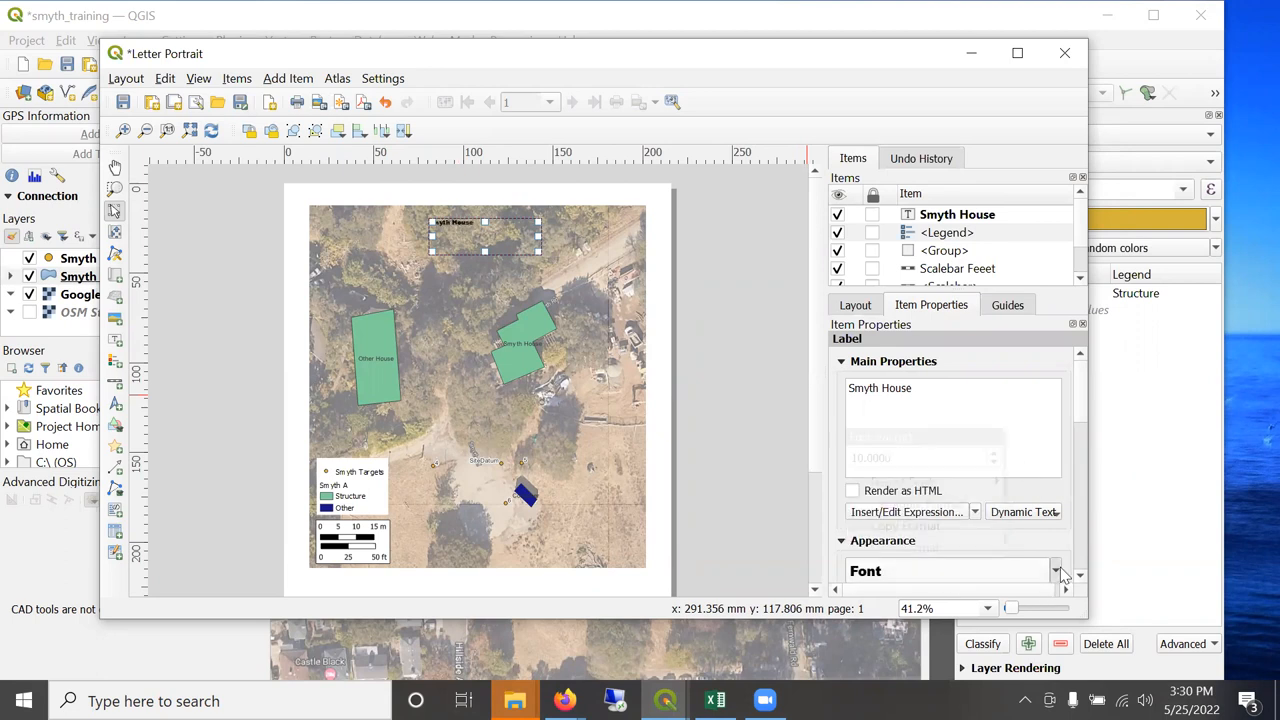
double_click(896, 388)
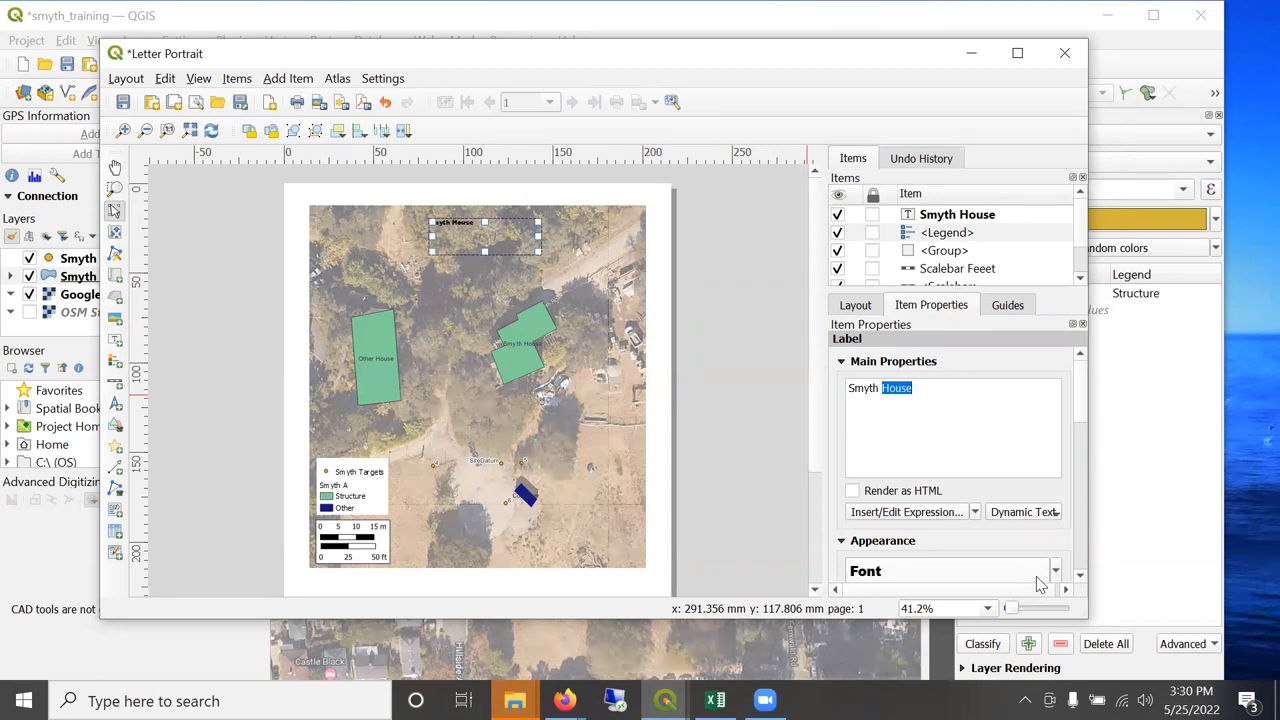
click(1056, 570)
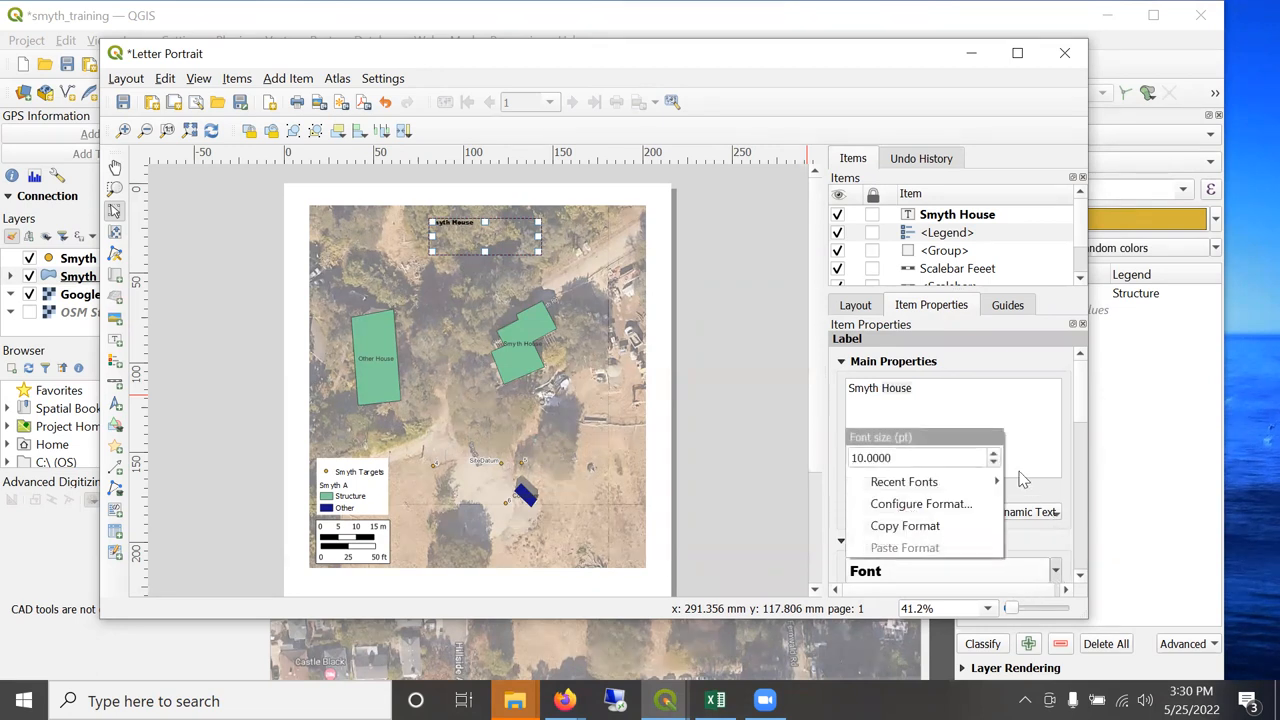
mouse_move(904, 481)
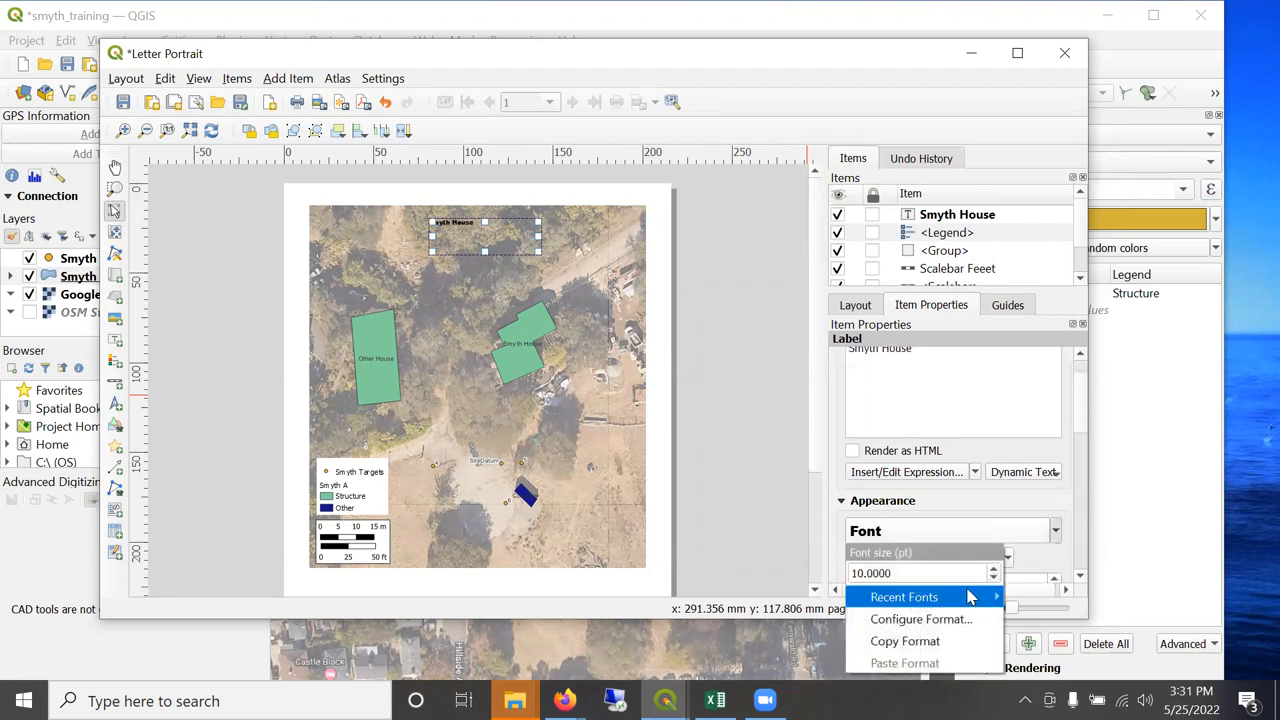
click(920, 618)
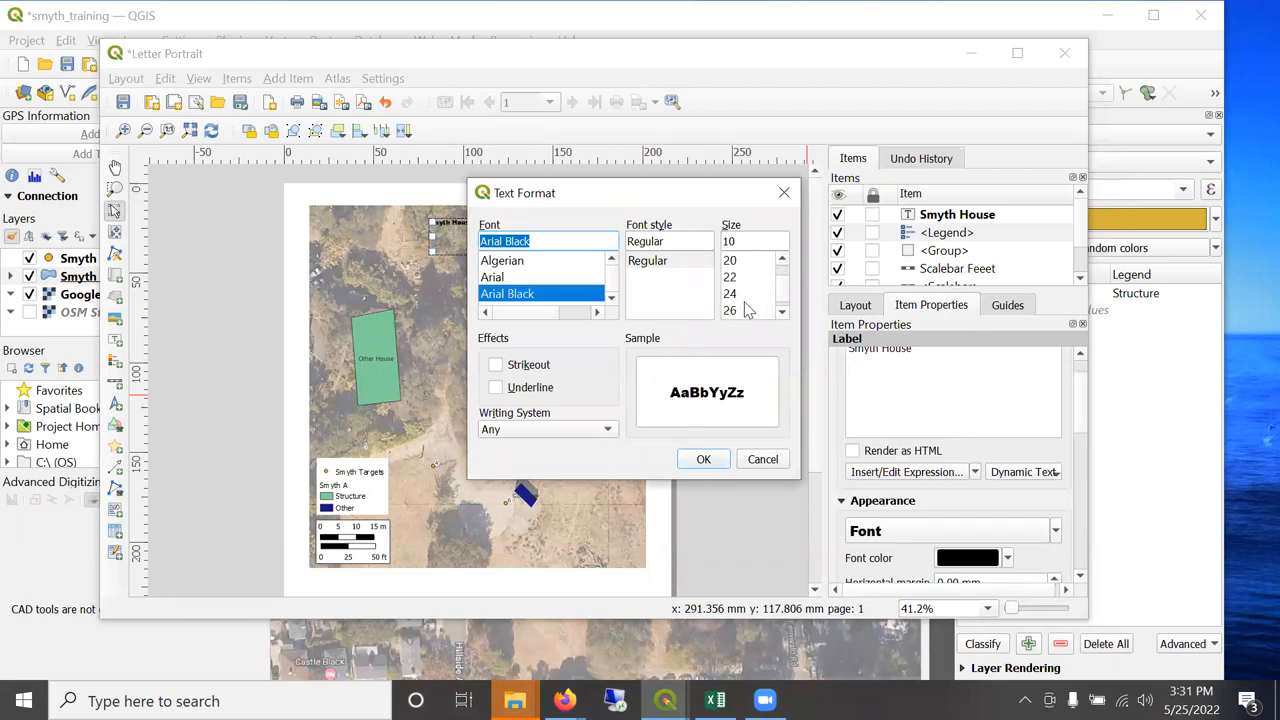
click(703, 459)
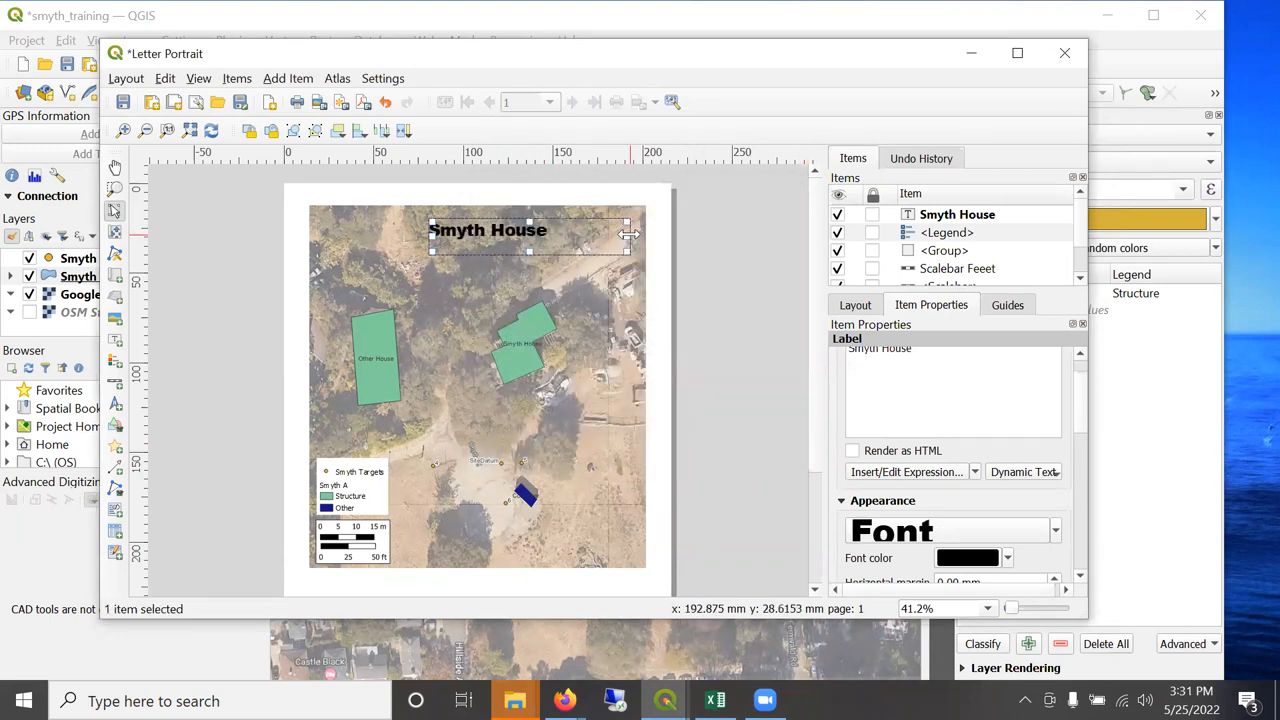
drag(628, 250, 593, 250)
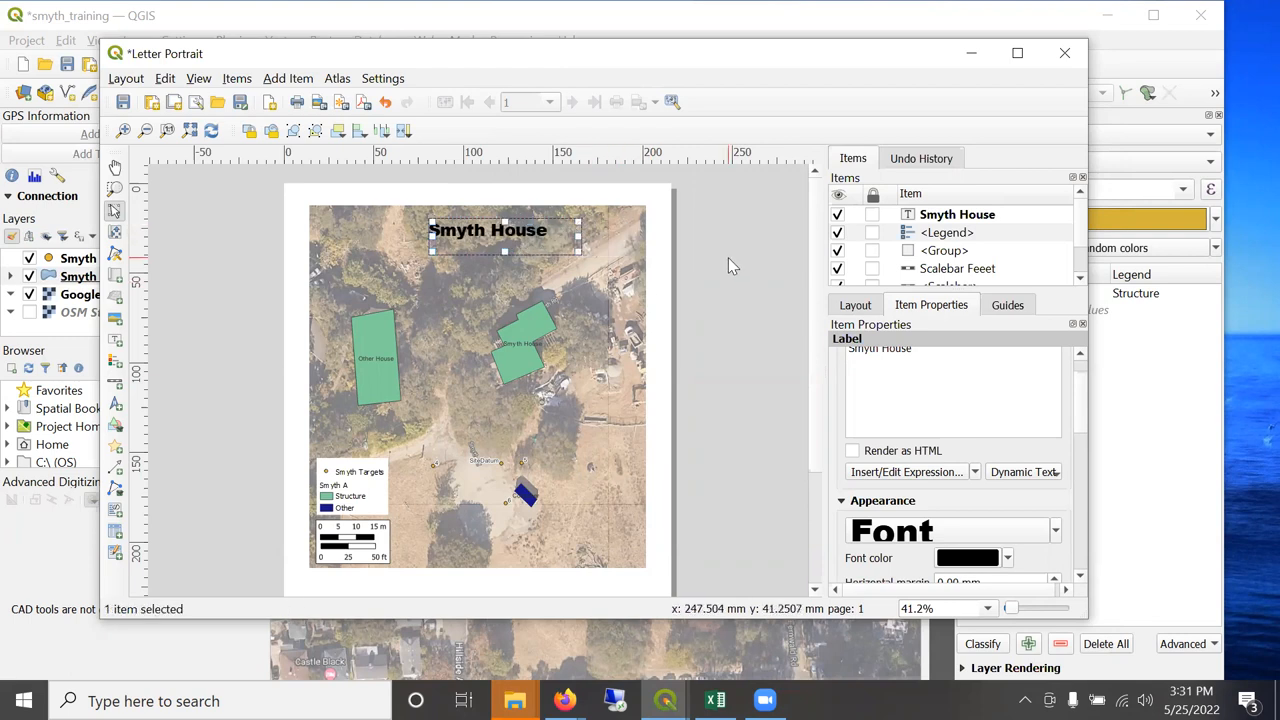
drag(505, 230, 500, 228)
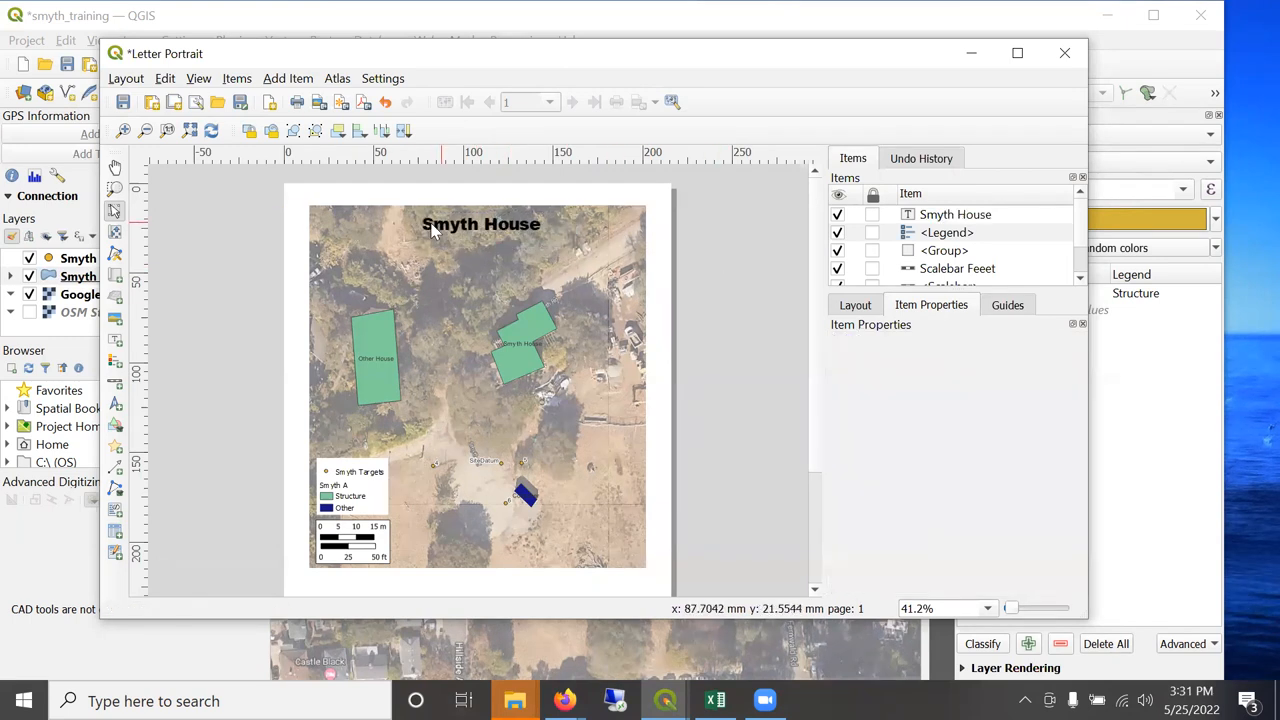
Turn on a frame around the map item.
click(470, 390)
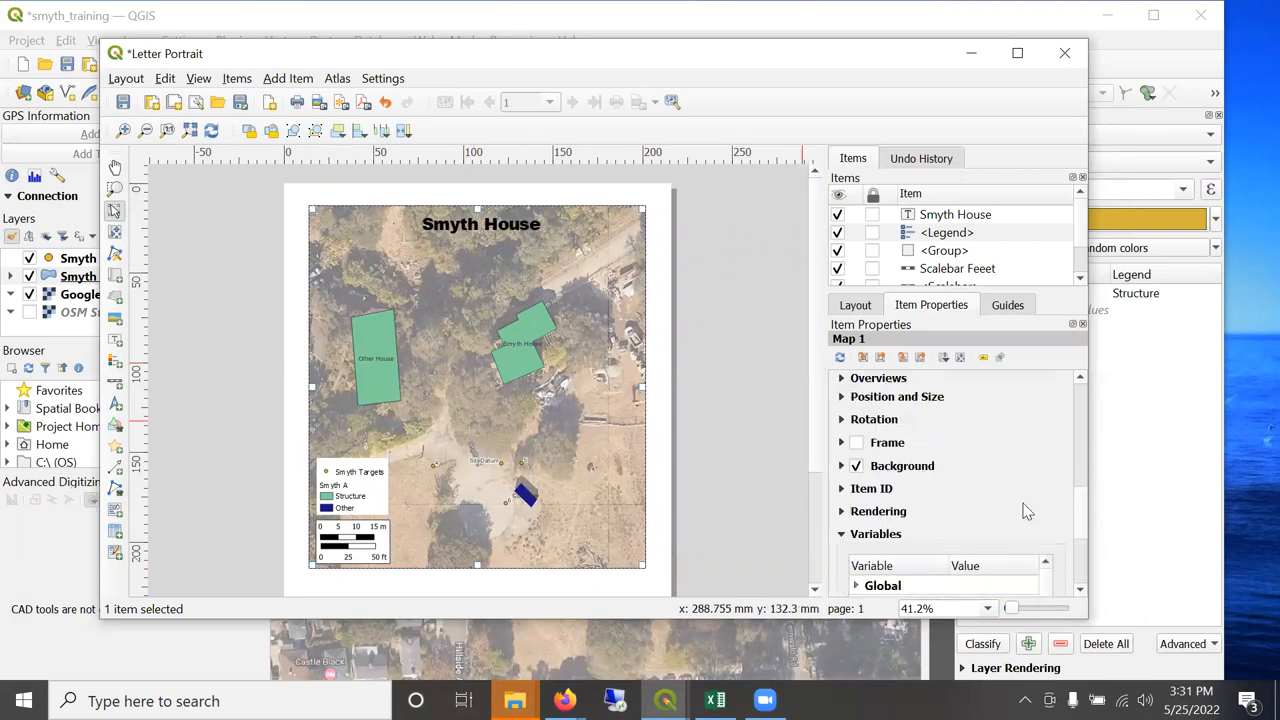
click(856, 442)
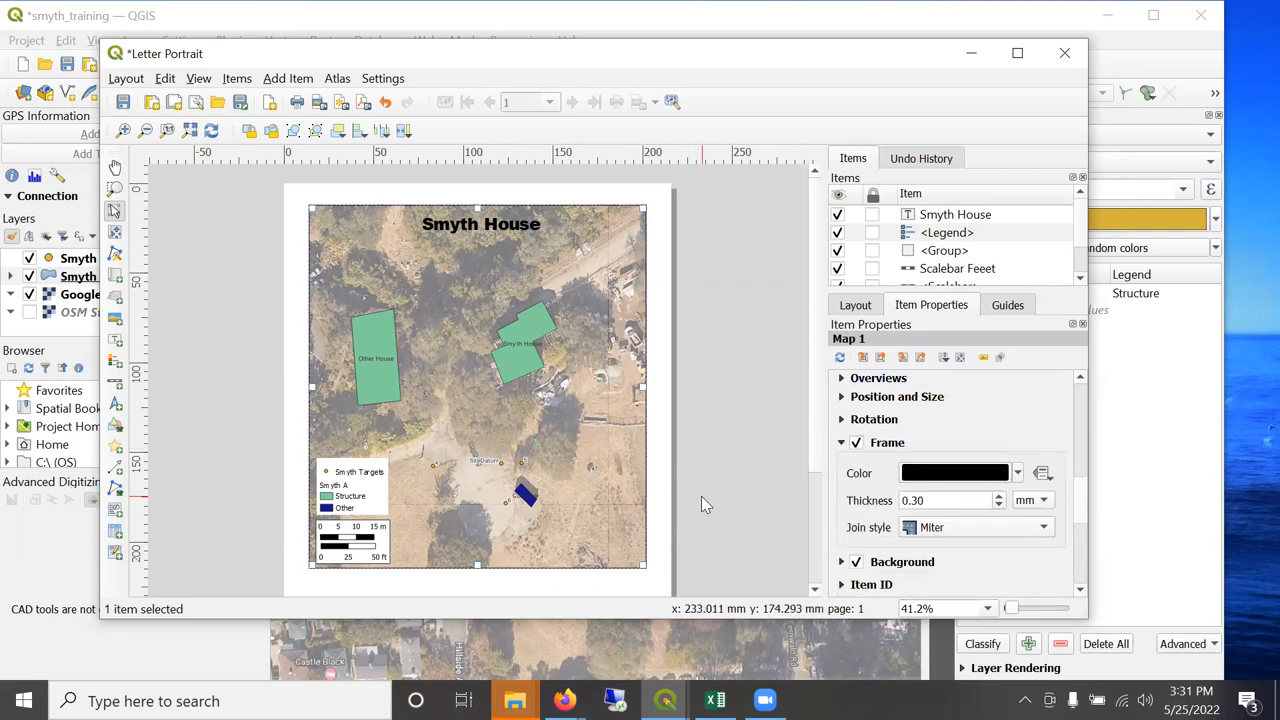
click(407, 481)
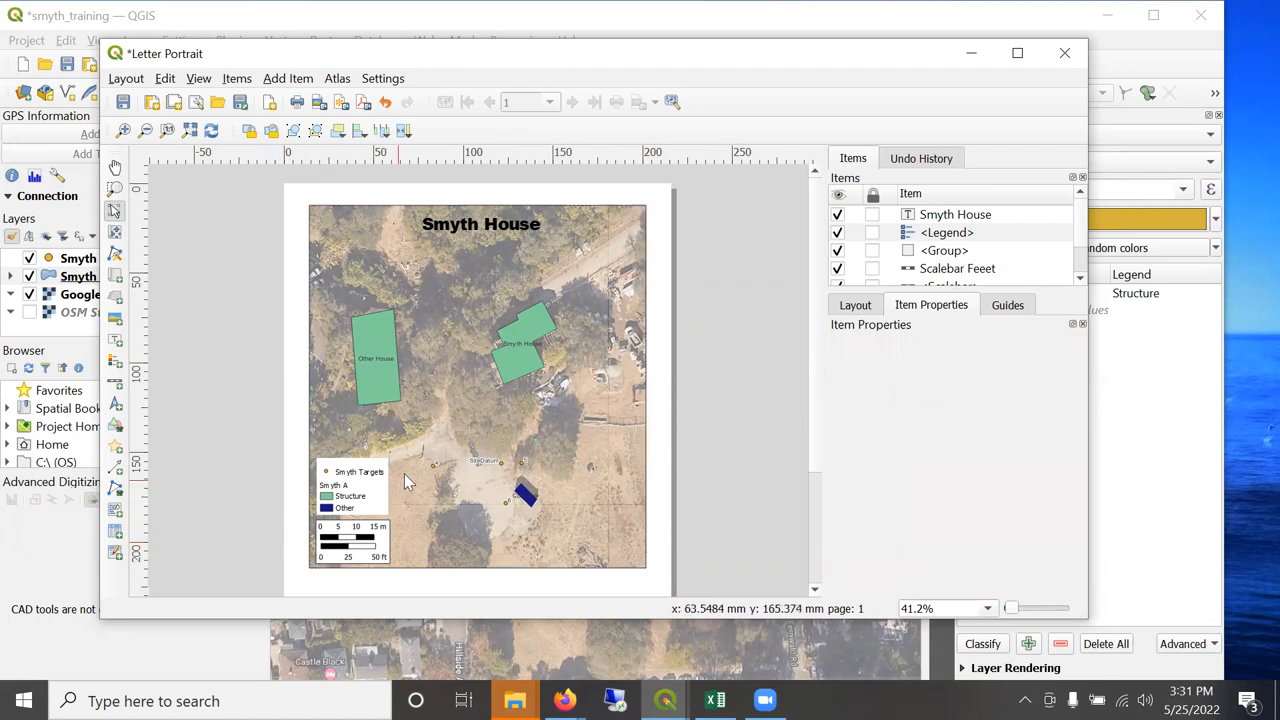
click(350, 540)
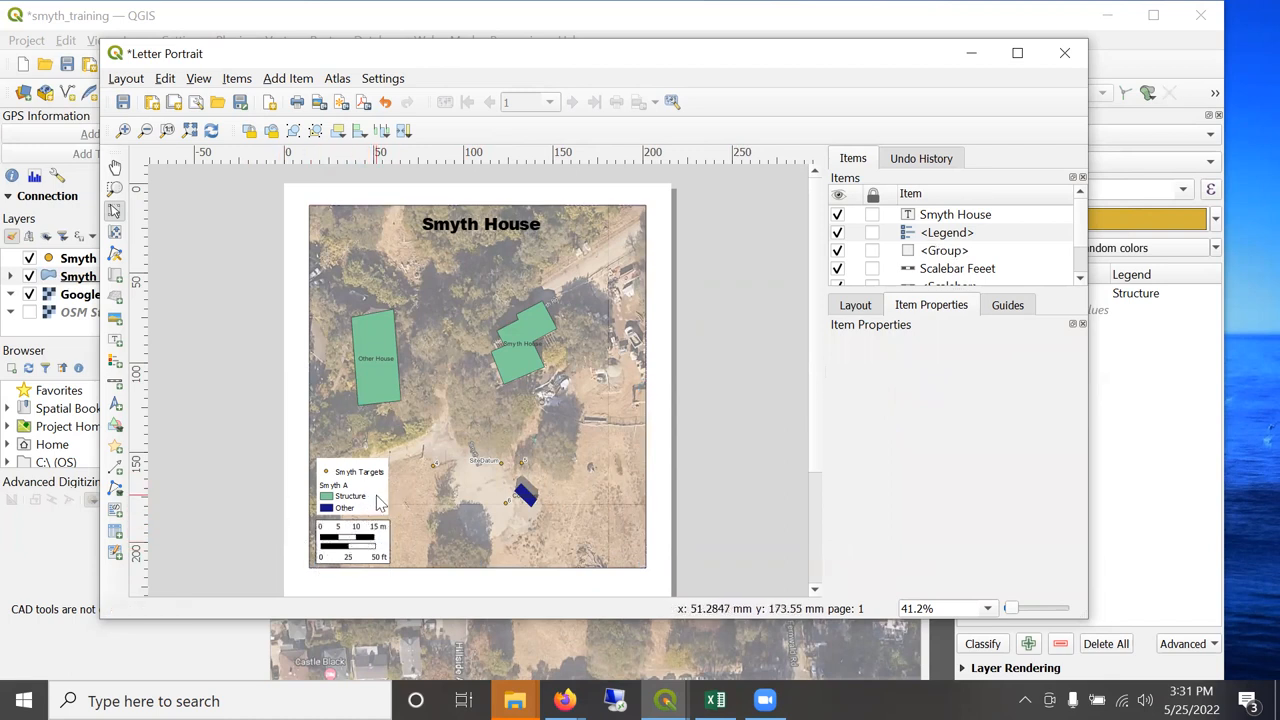
mouse_move(378, 505)
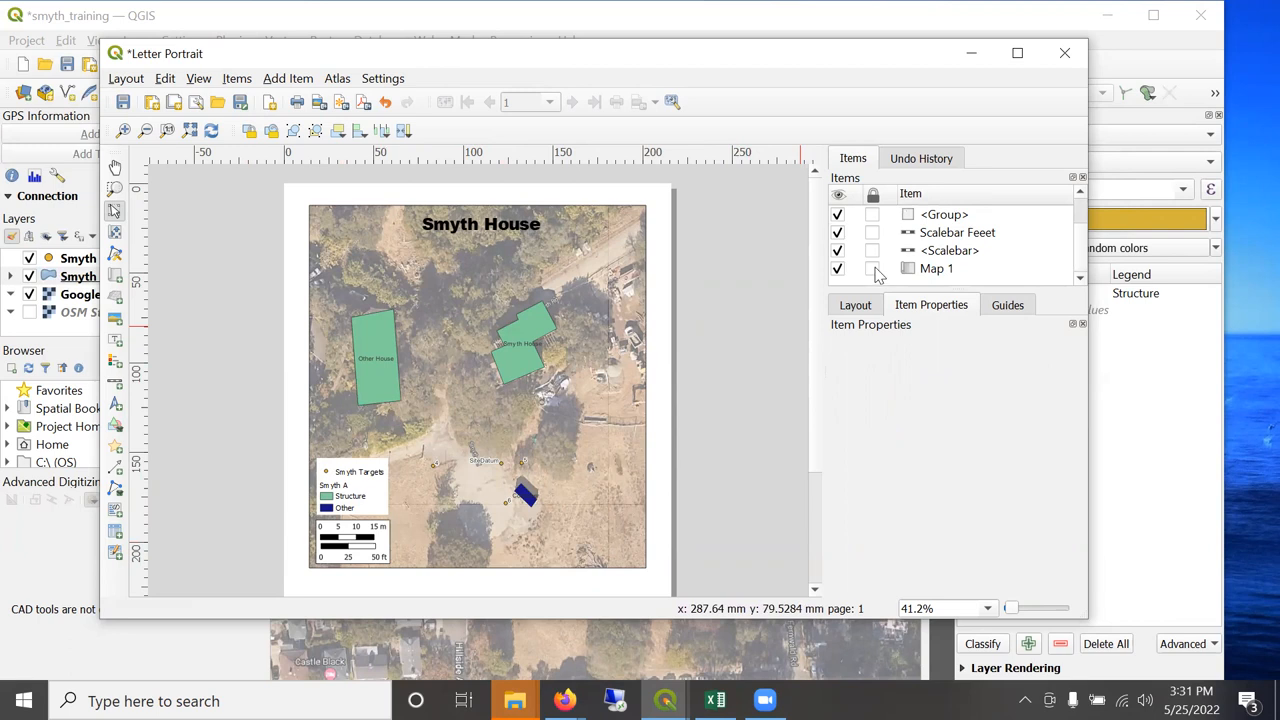
Lock Map 1 in place and review the page size settings.
click(872, 268)
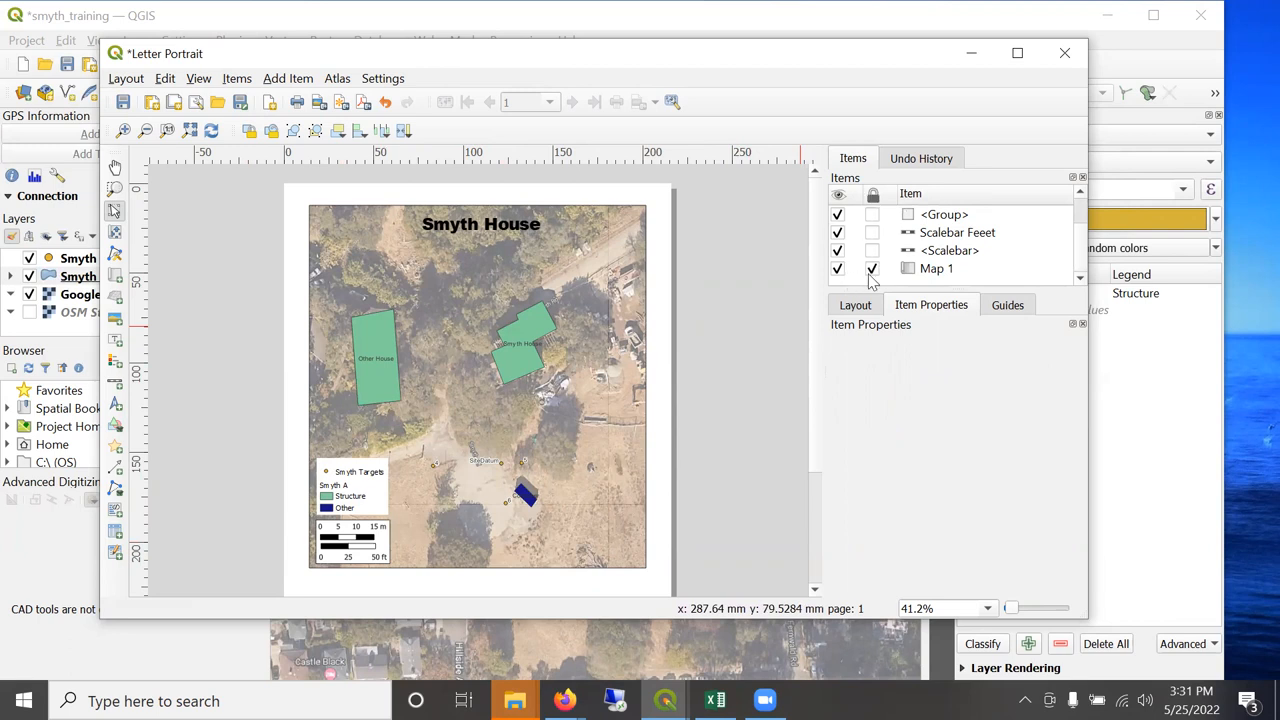
click(380, 495)
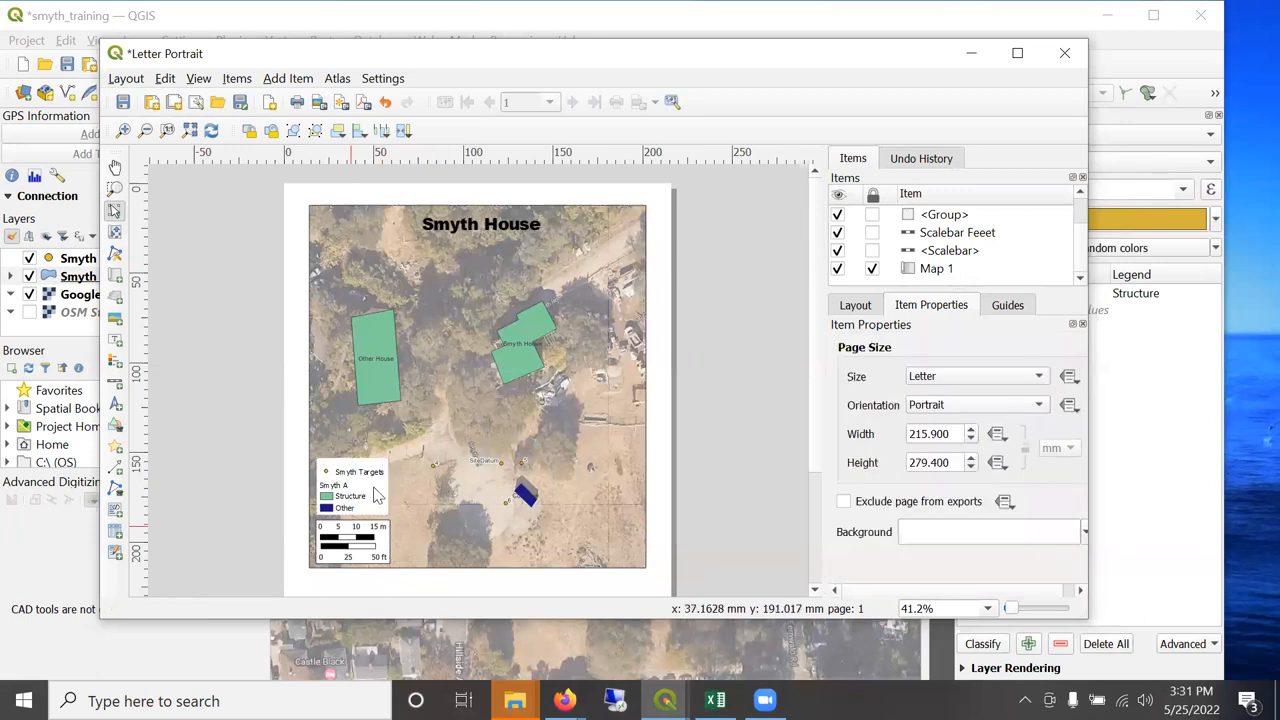
mouse_move(418, 470)
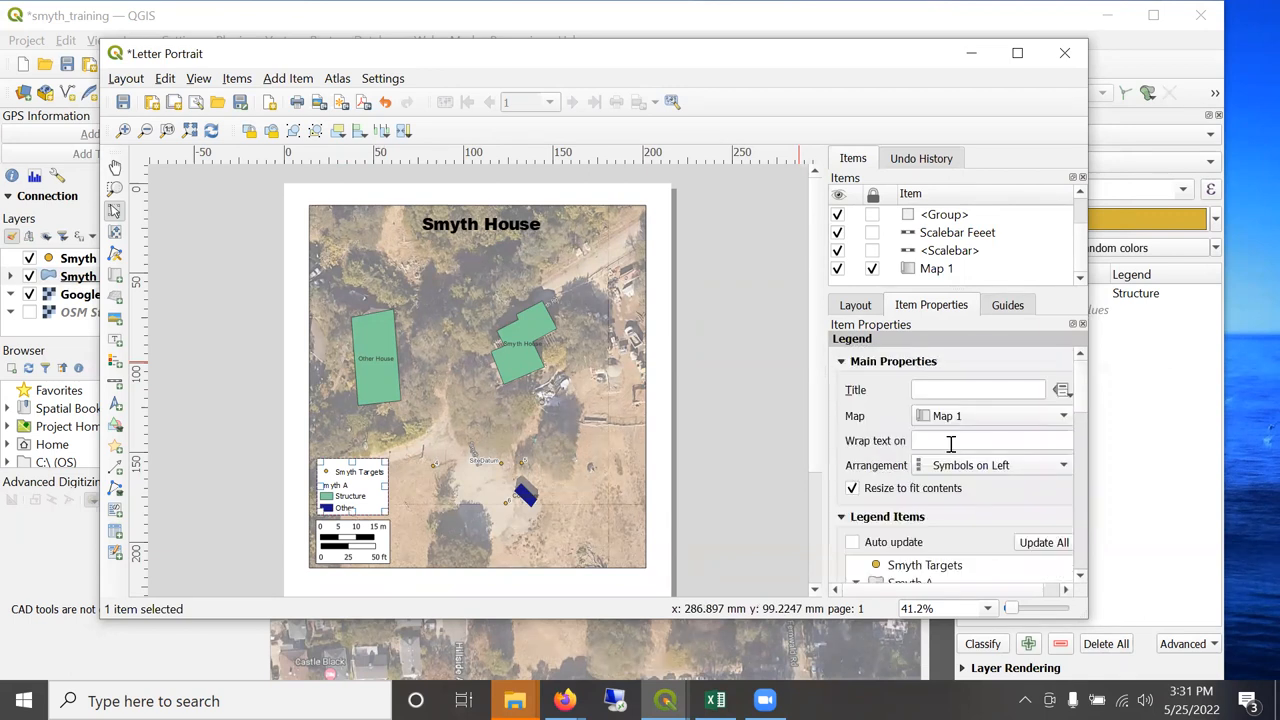
mouse_move(1073, 410)
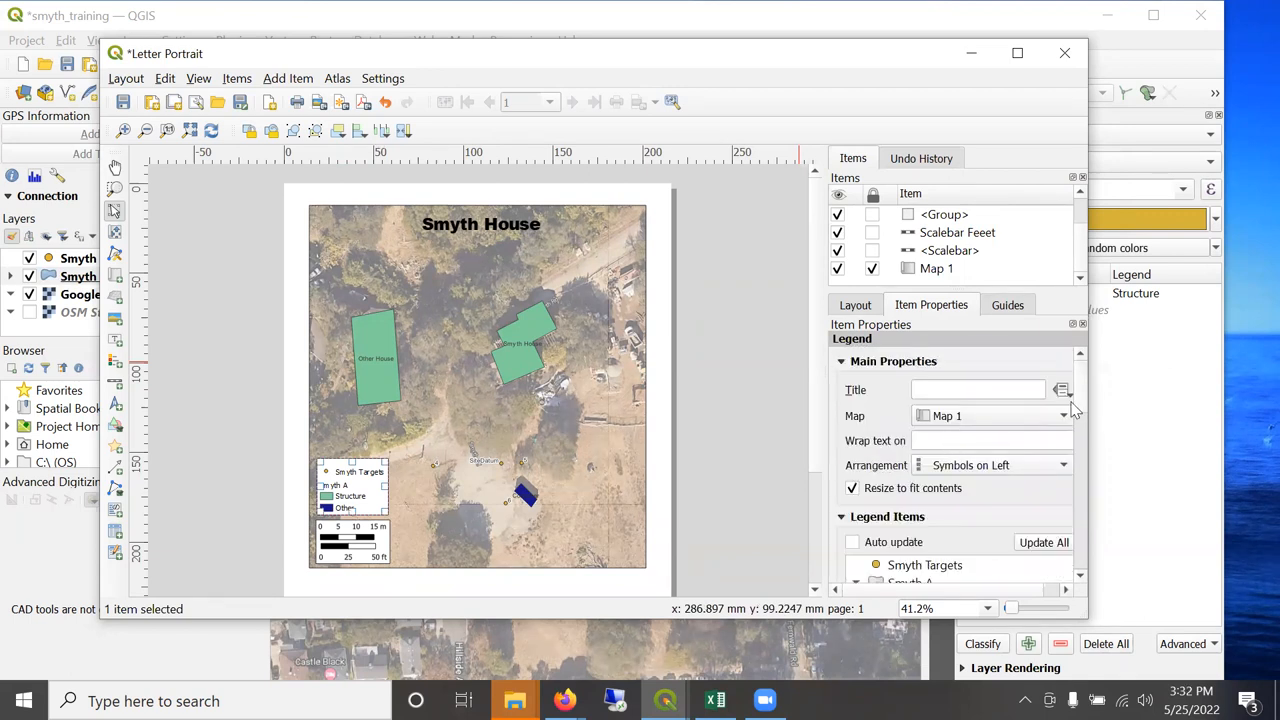
scroll(down, 3)
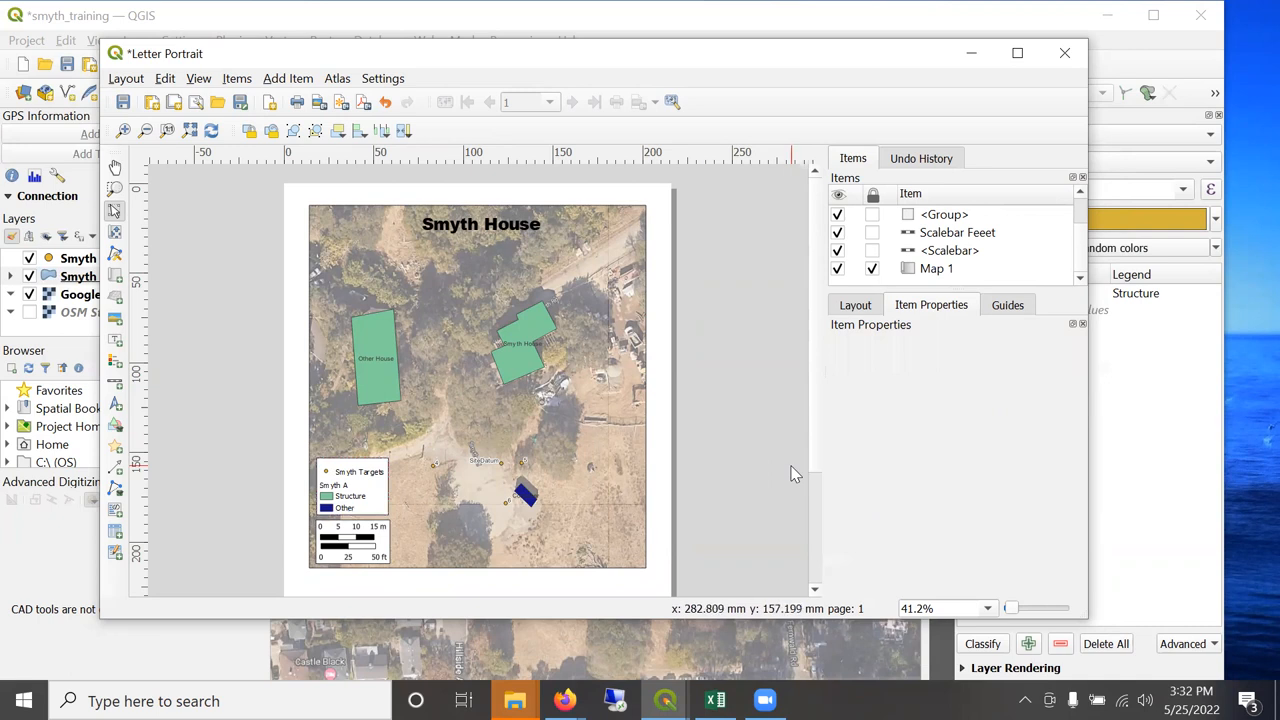
mouse_move(145, 83)
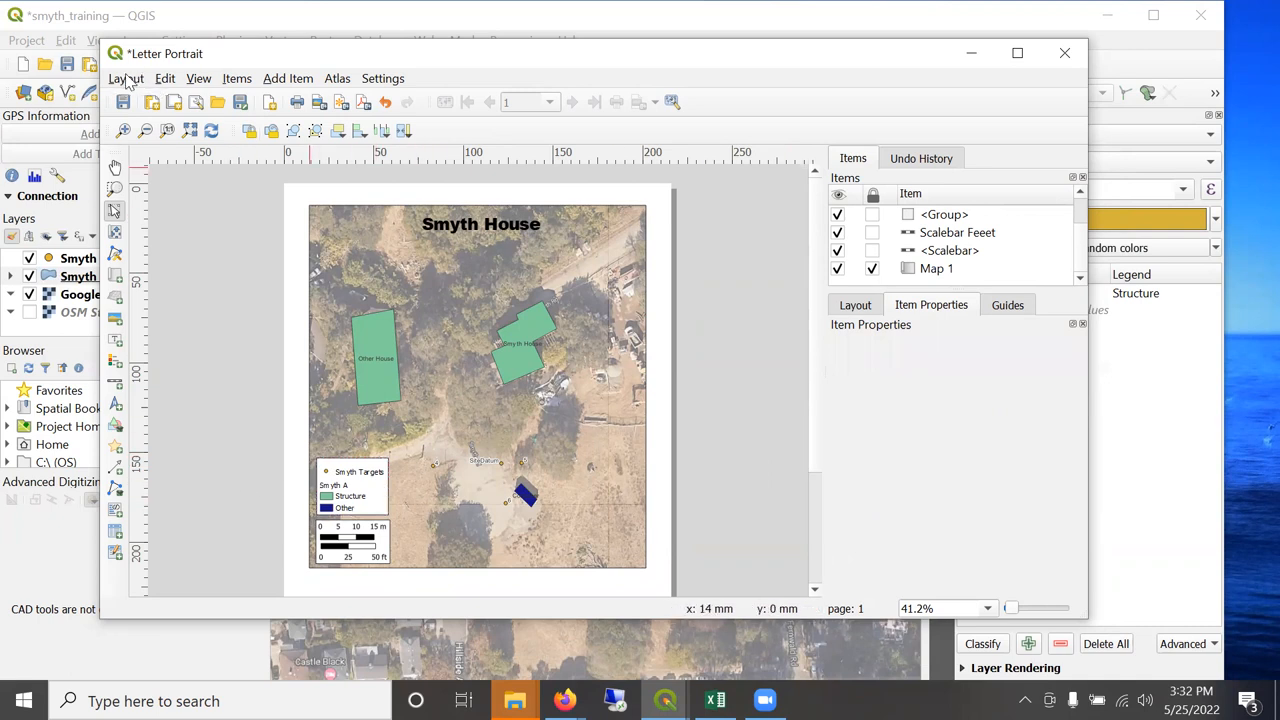
Start a PDF export, dismiss the WMS warning, and name the file 'Smyth Let…'.
click(126, 78)
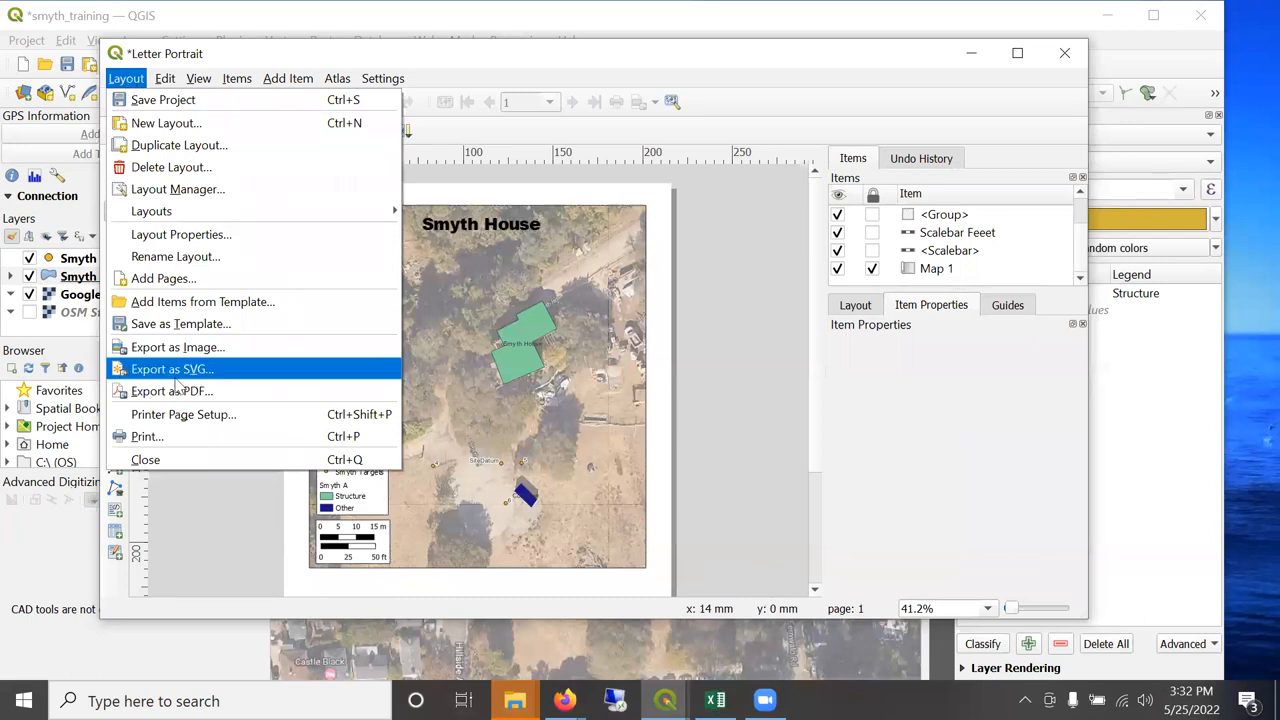
click(171, 369)
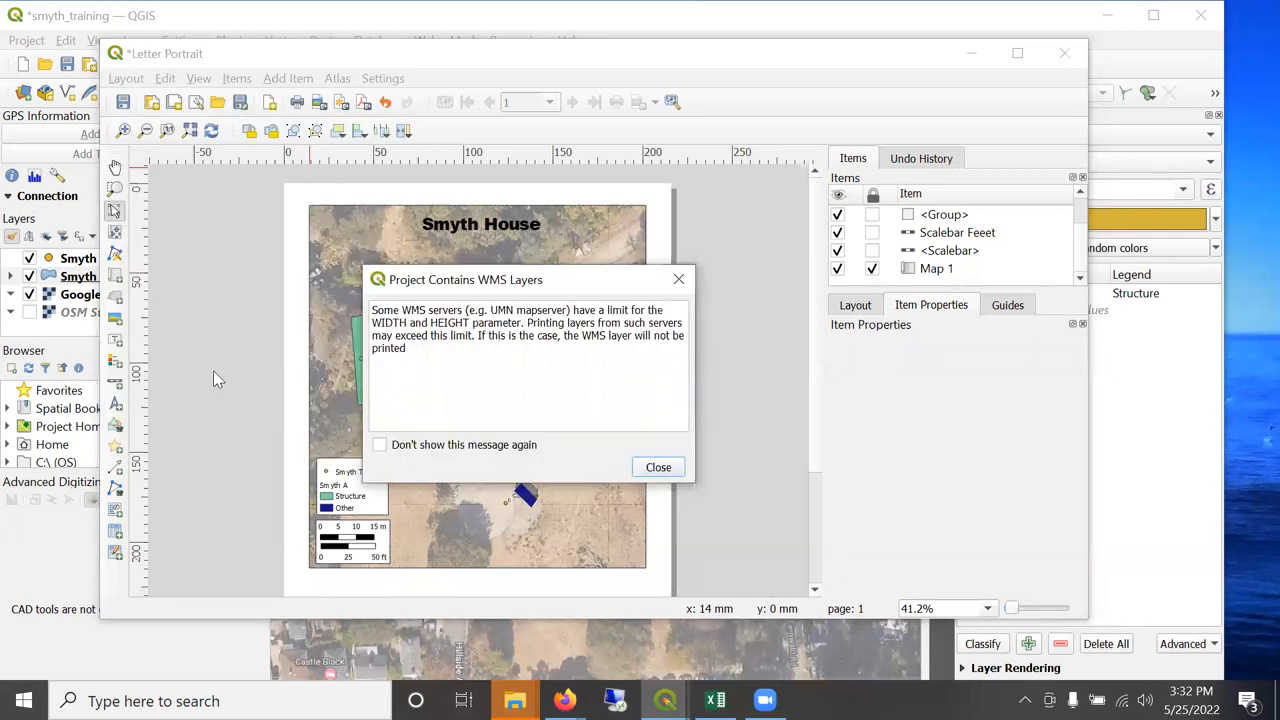
mouse_move(413, 343)
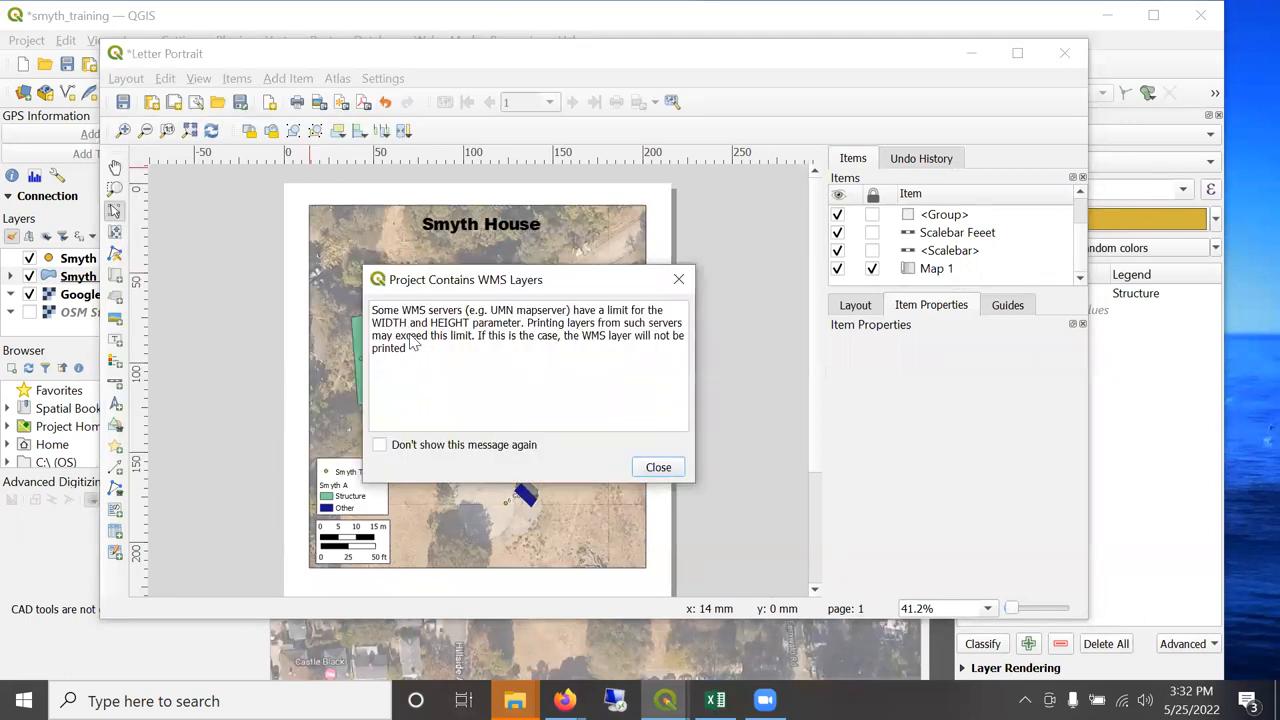
mouse_move(550, 305)
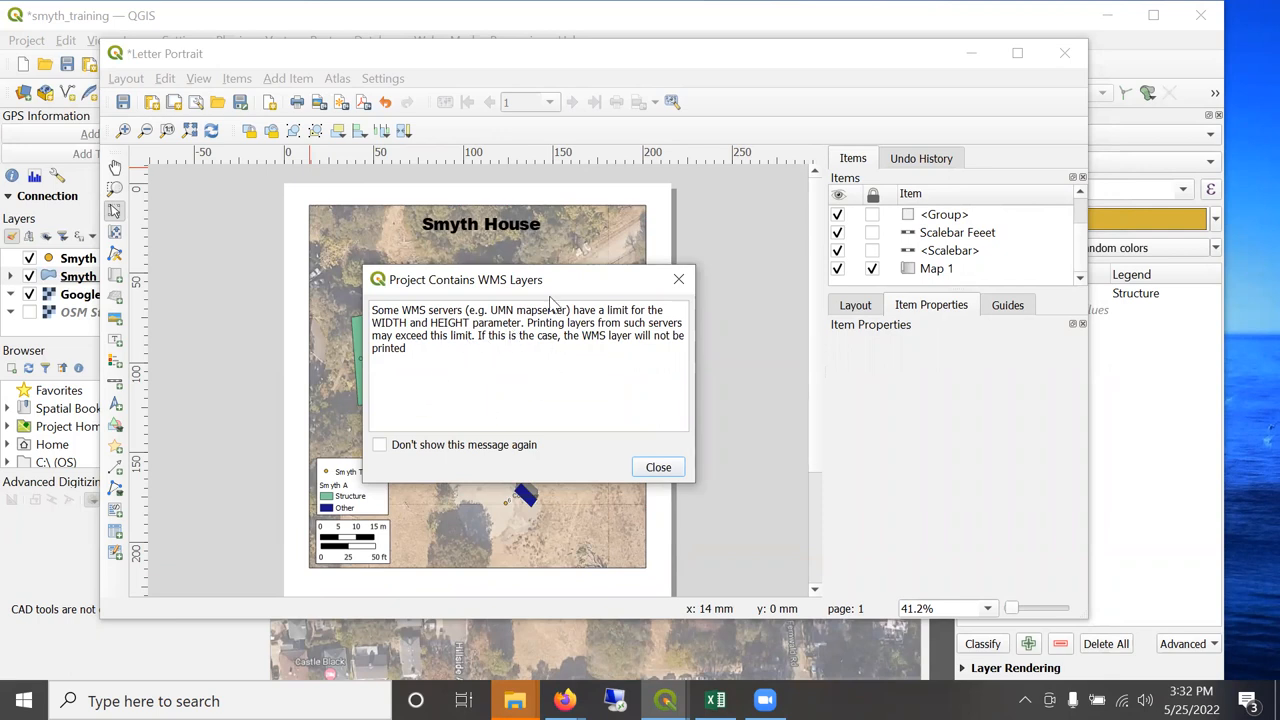
mouse_move(590, 237)
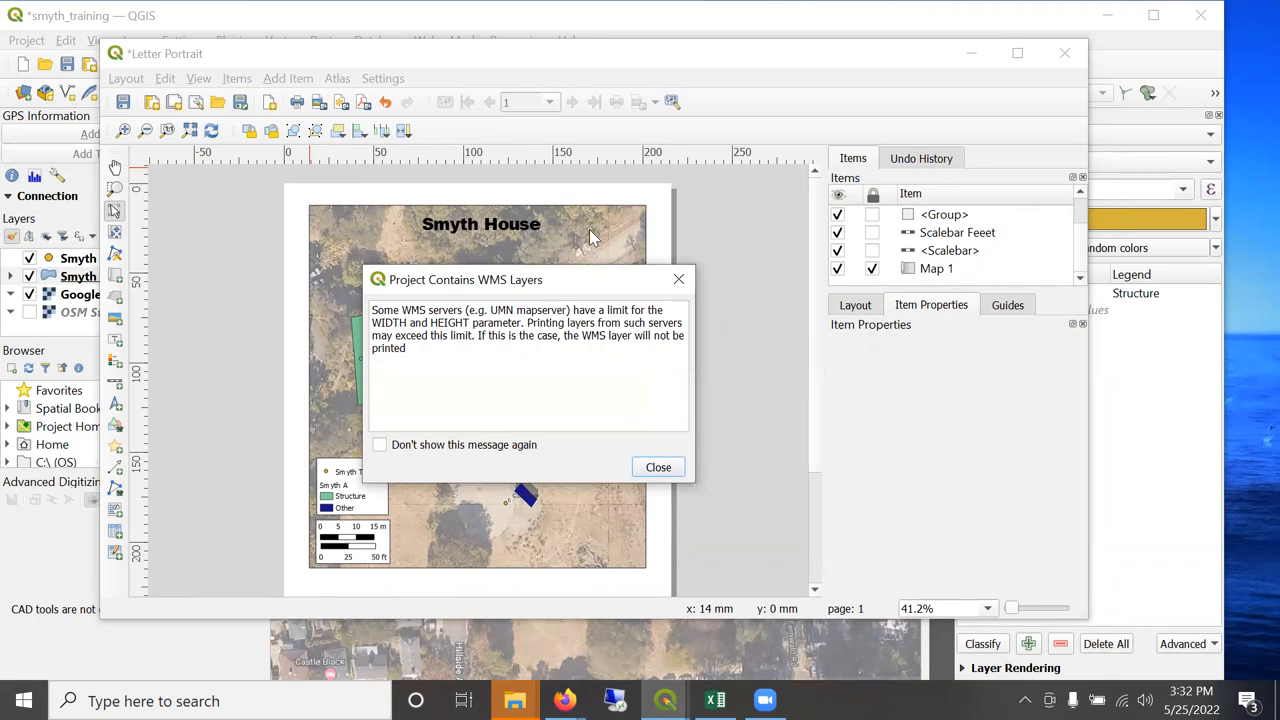
click(658, 467)
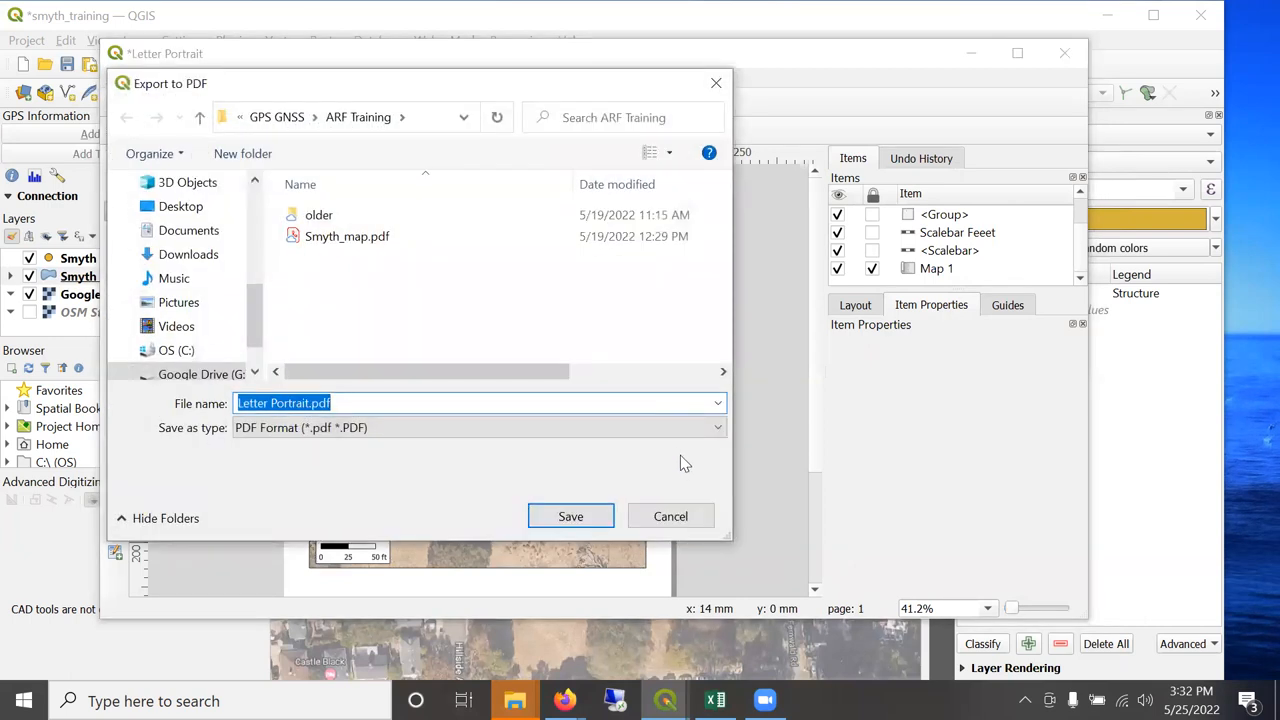
mouse_move(393, 449)
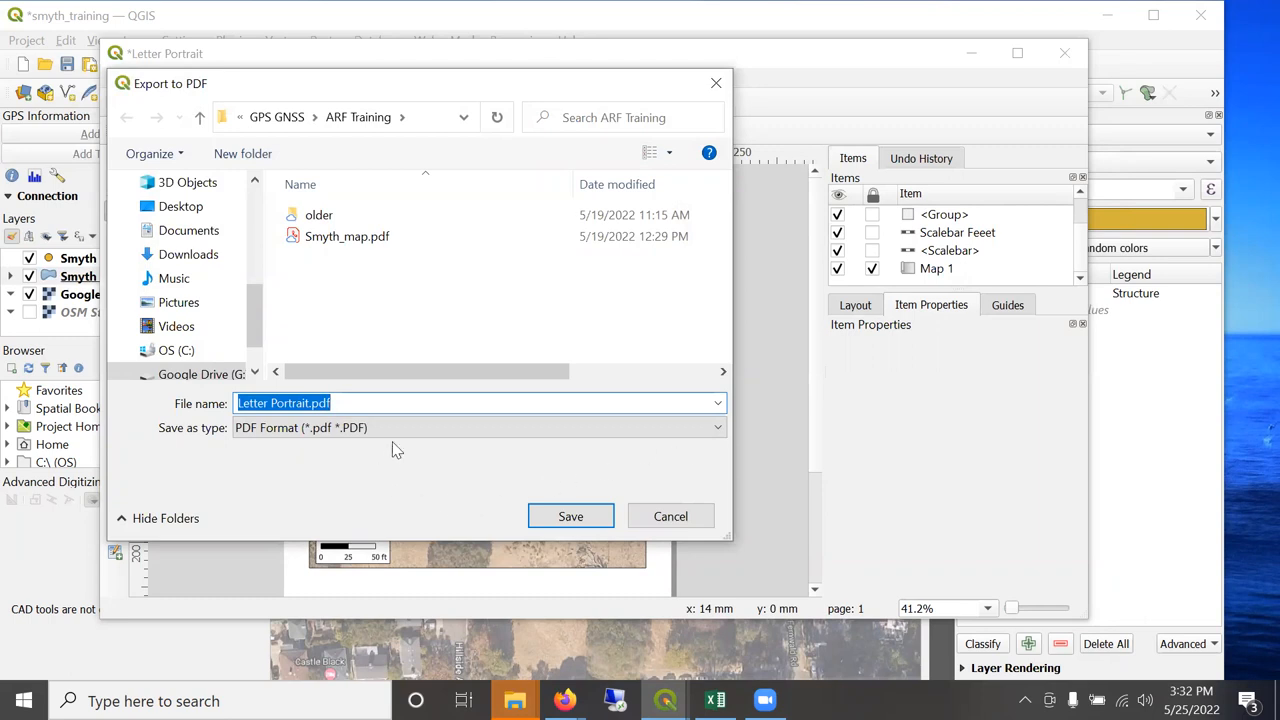
mouse_move(410, 437)
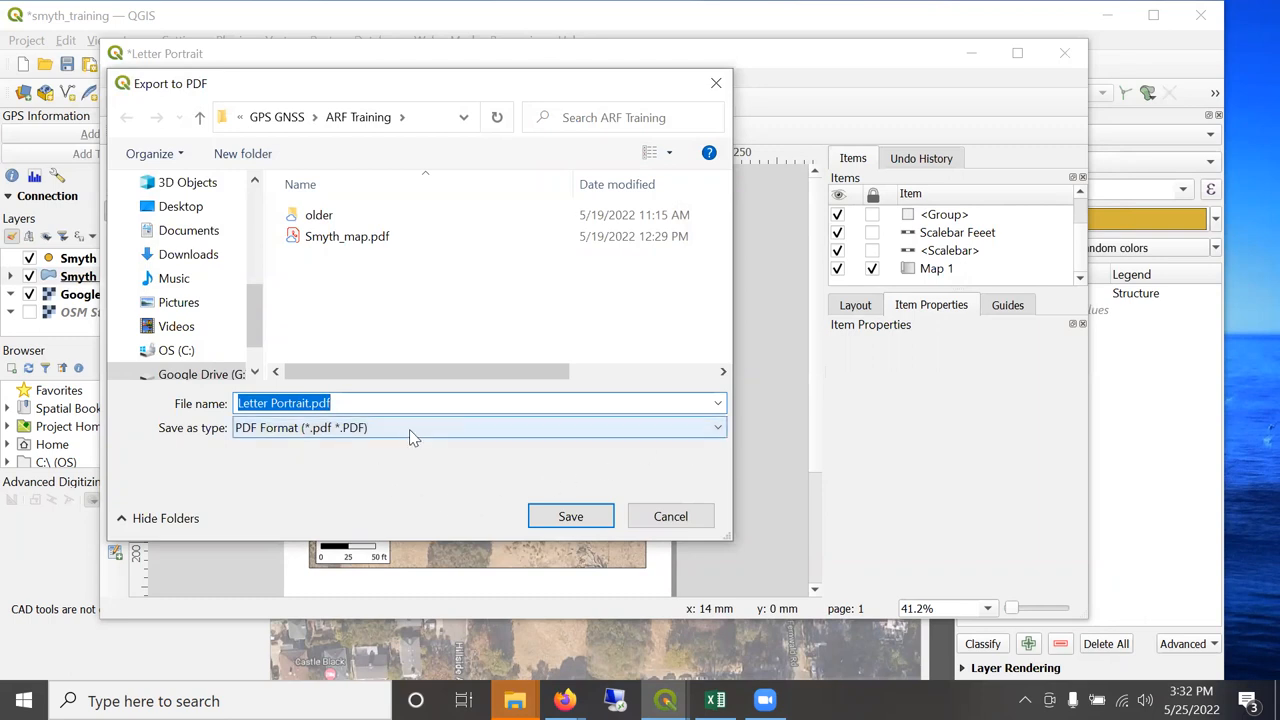
text(Smyth Let)
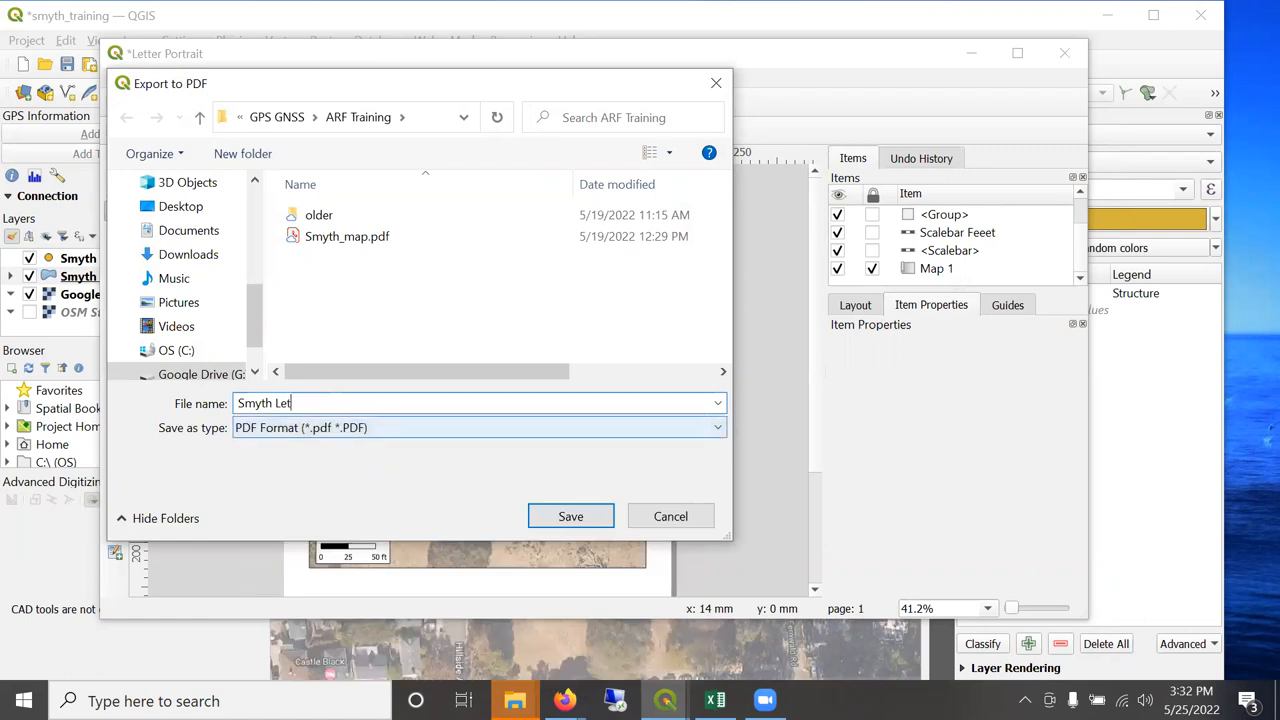
click(570, 516)
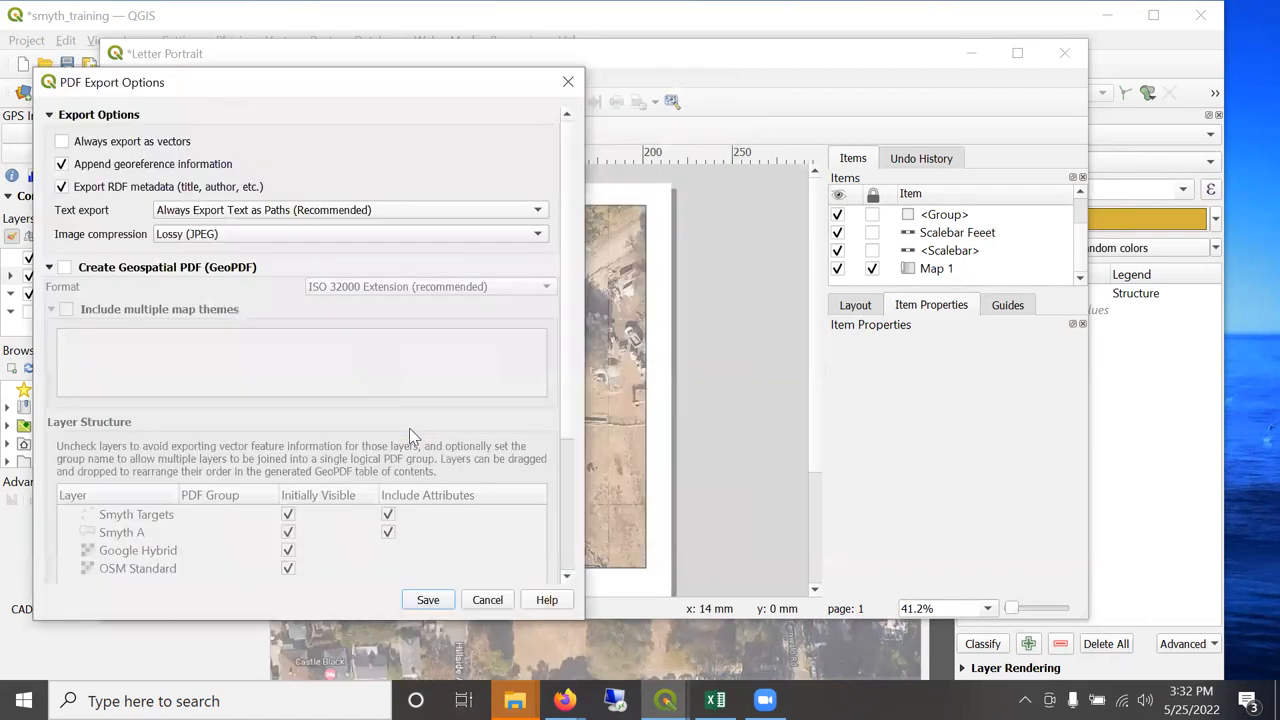
mouse_move(266, 89)
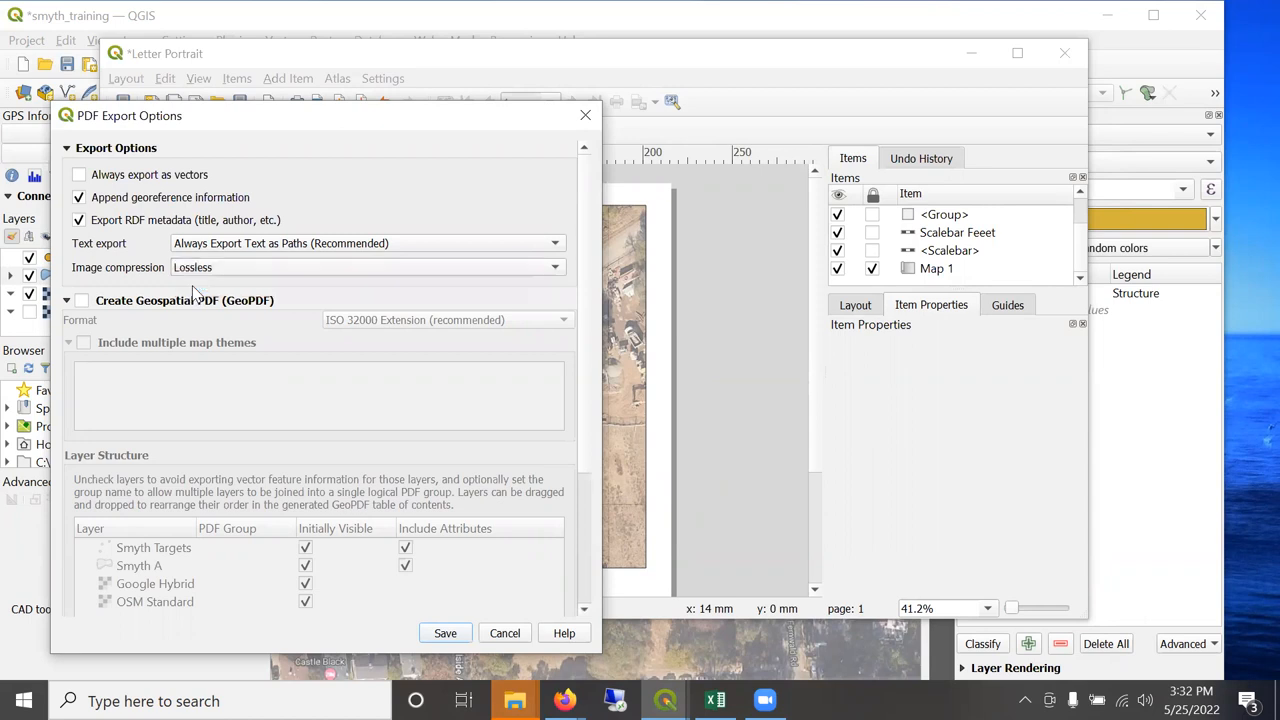
Export Smyth Letter Map.pdf with lossless image compression and open it.
click(445, 632)
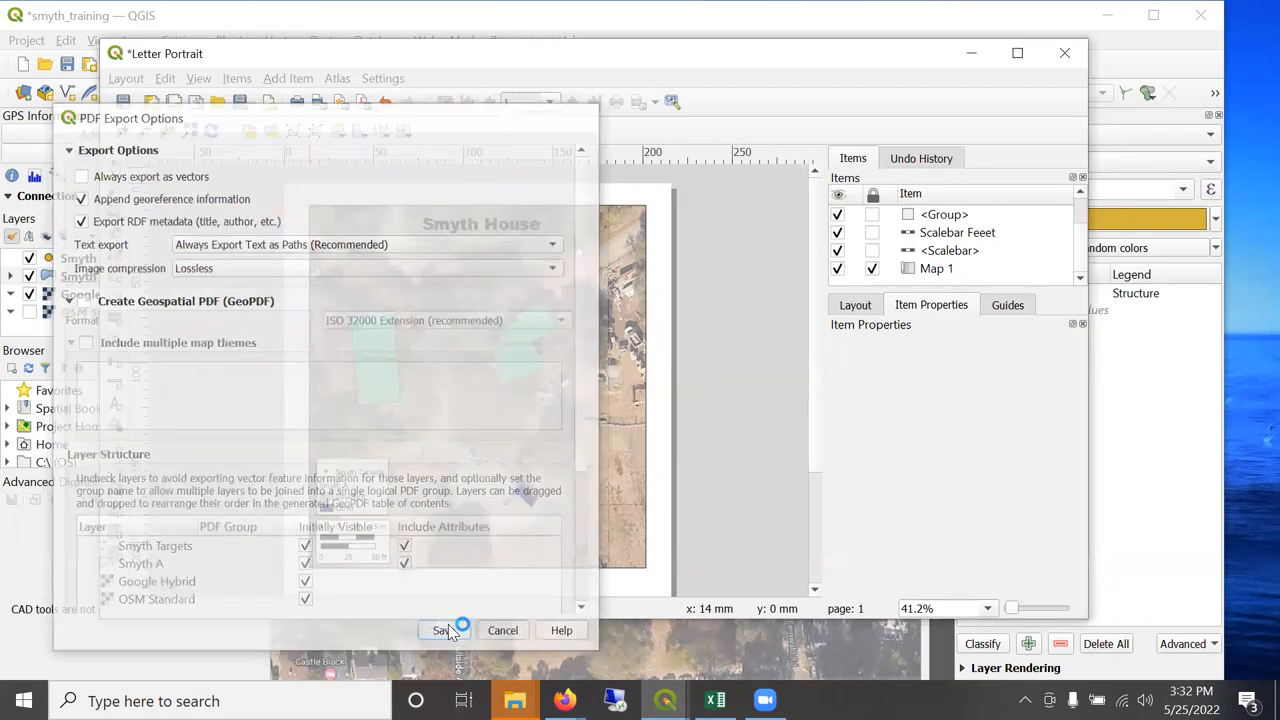
click(443, 630)
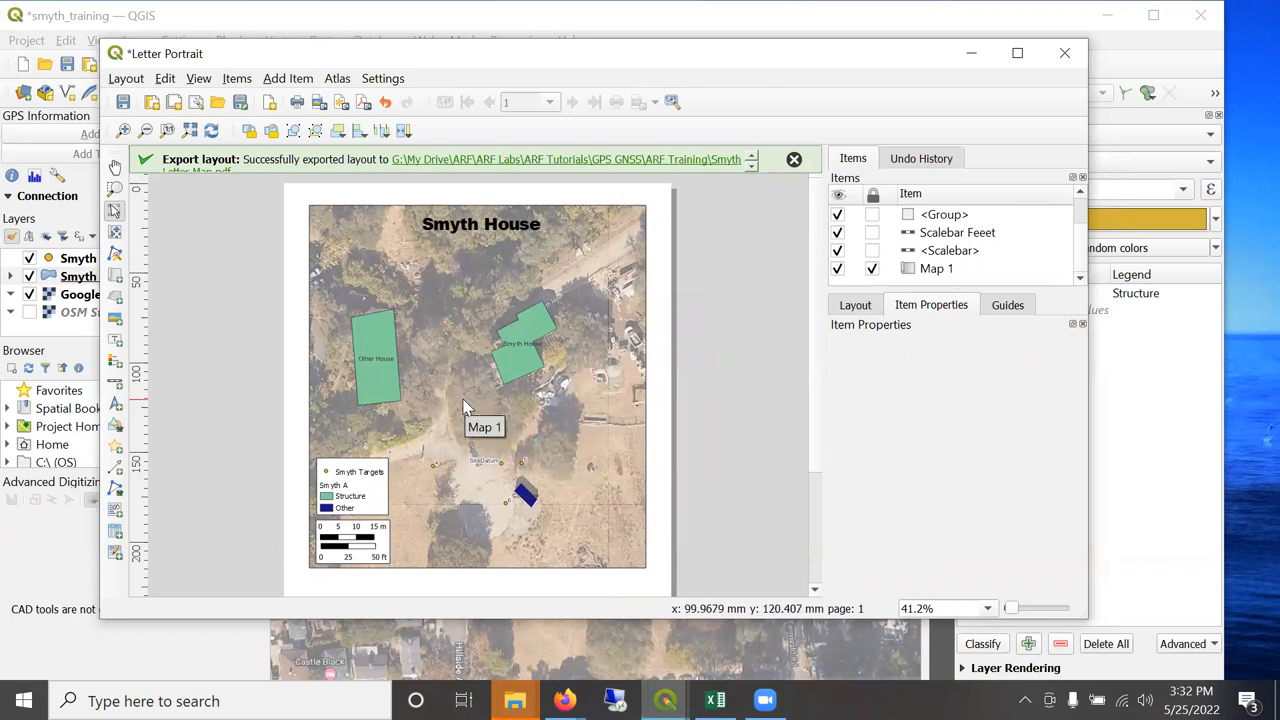
mouse_move(435, 420)
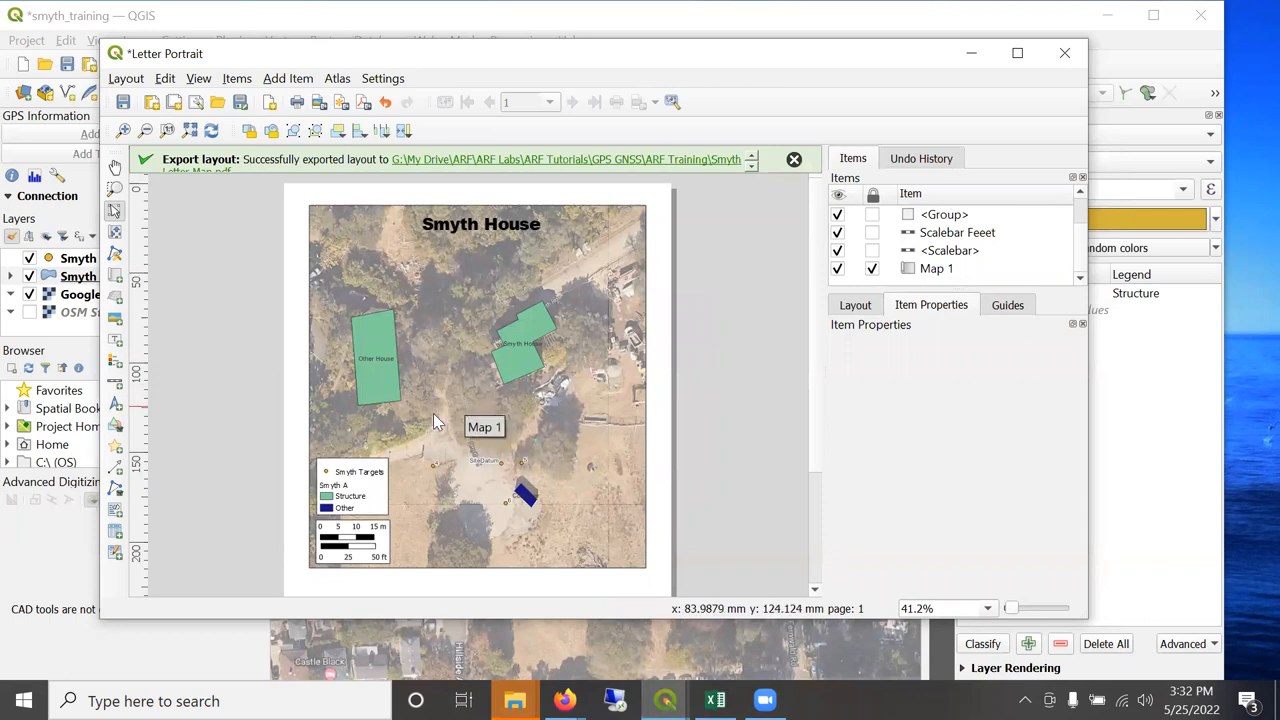
mouse_move(410, 283)
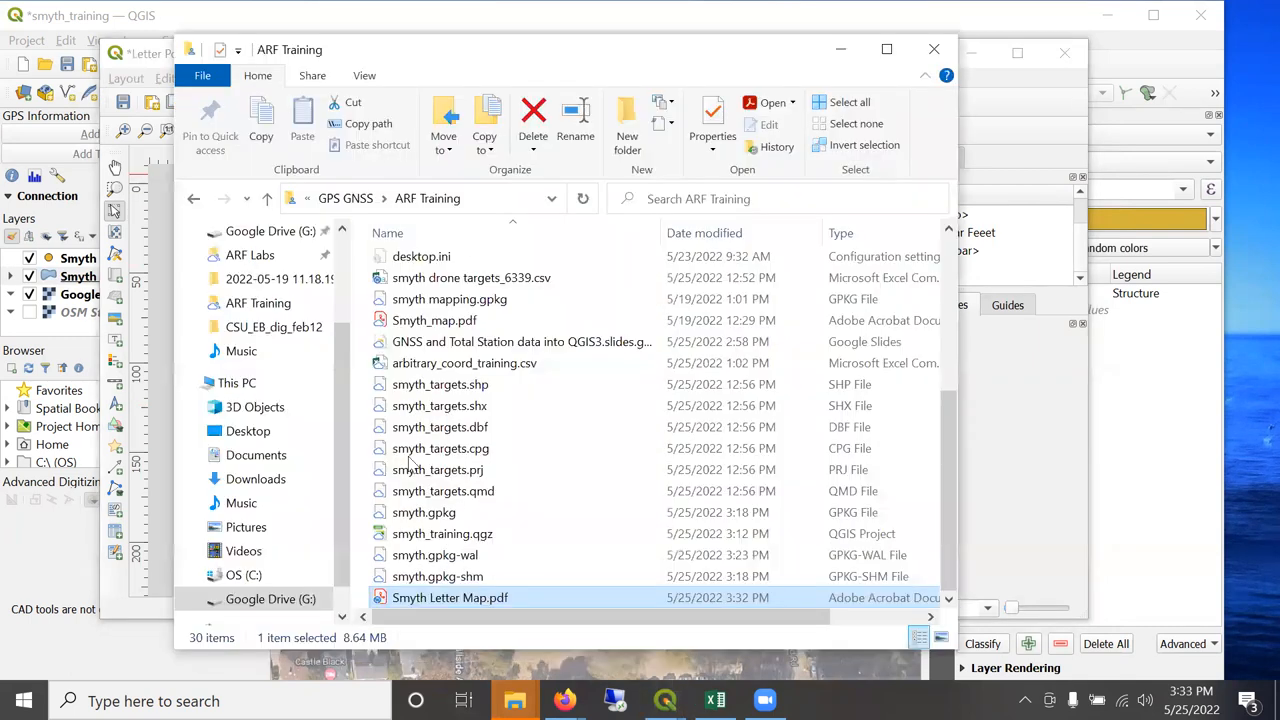
double_click(450, 597)
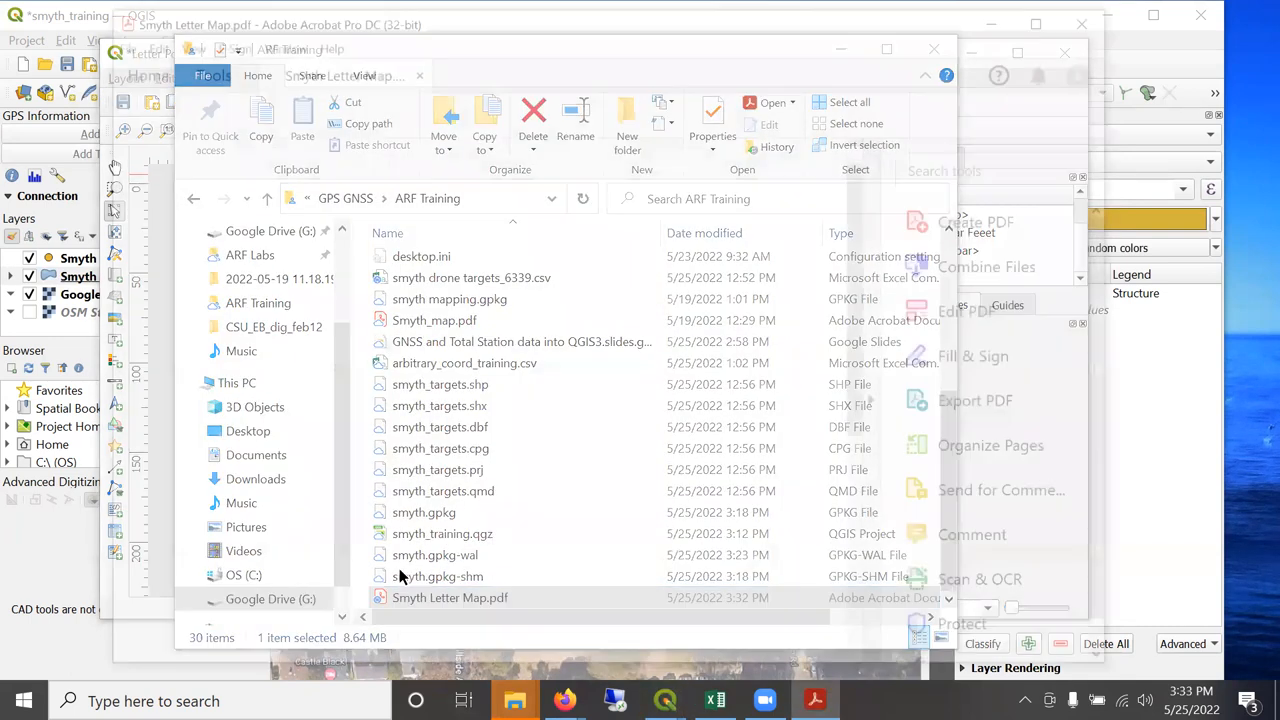
Scroll the Smyth Letter Map PDF down to its legend and scale bars, then close the Letter Portrait layout.
double_click(450, 597)
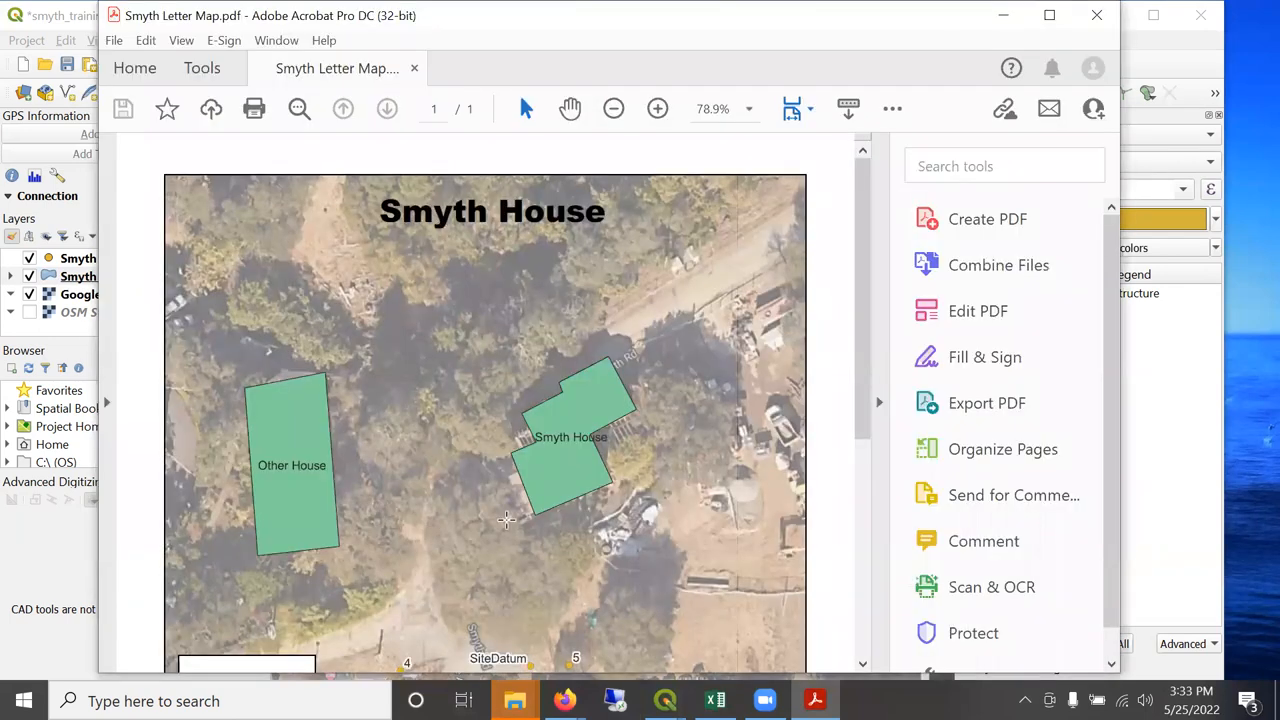
scroll(down, 3)
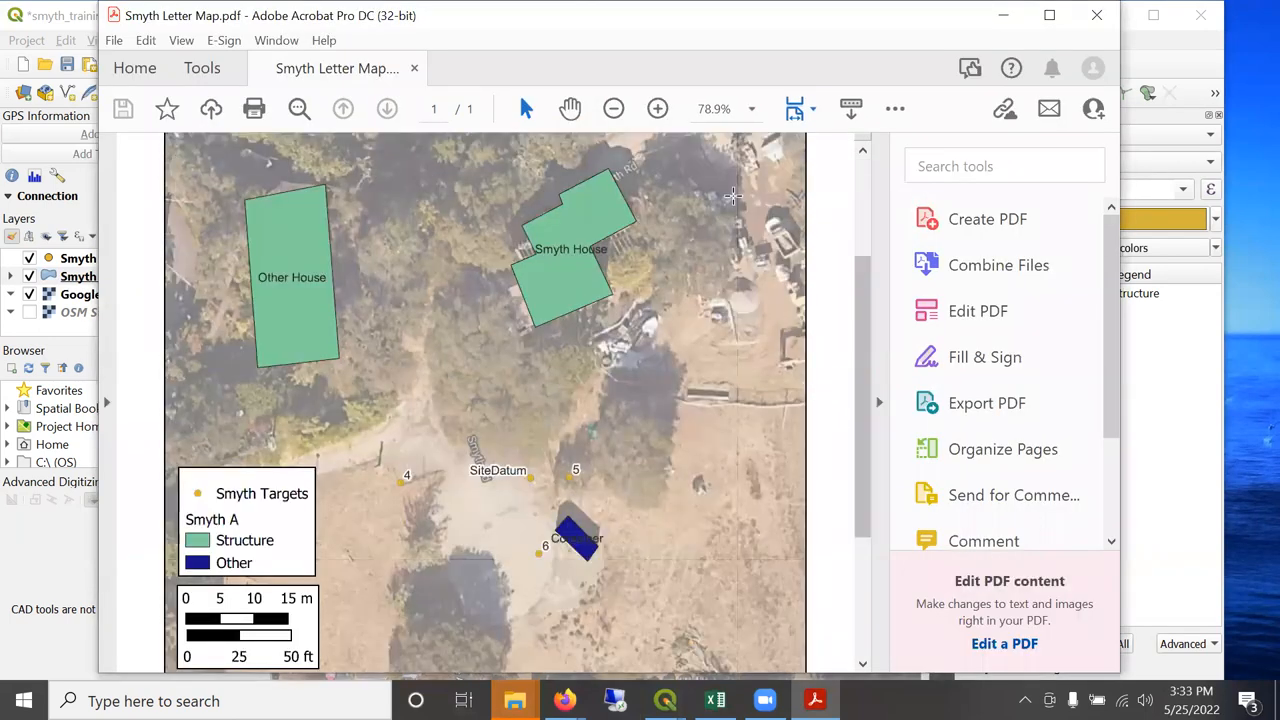
mouse_move(582, 188)
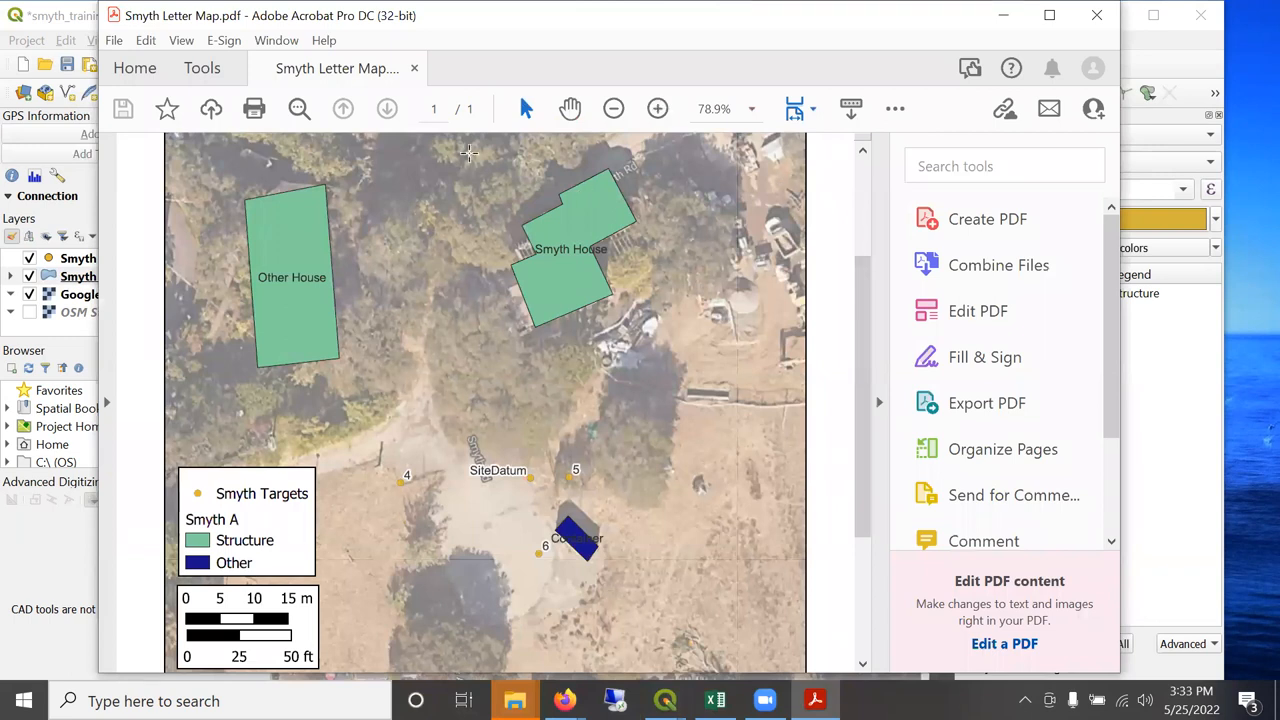
mouse_move(387, 183)
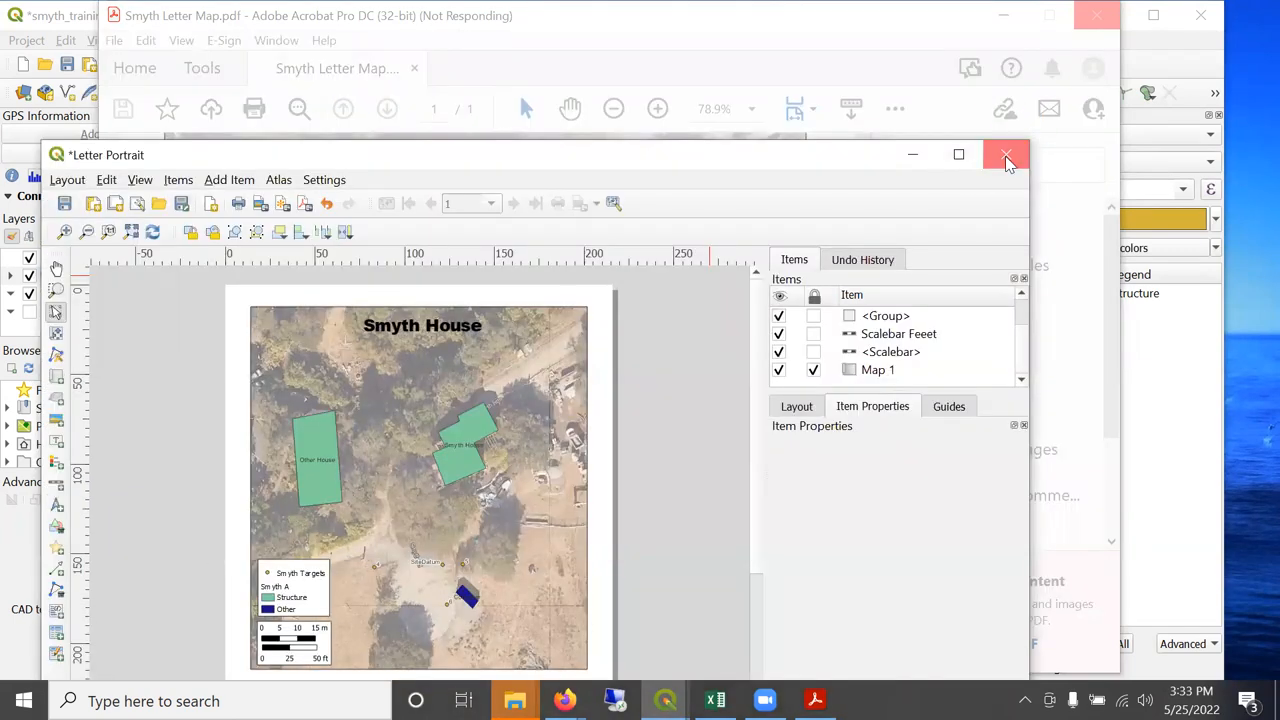
click(1006, 155)
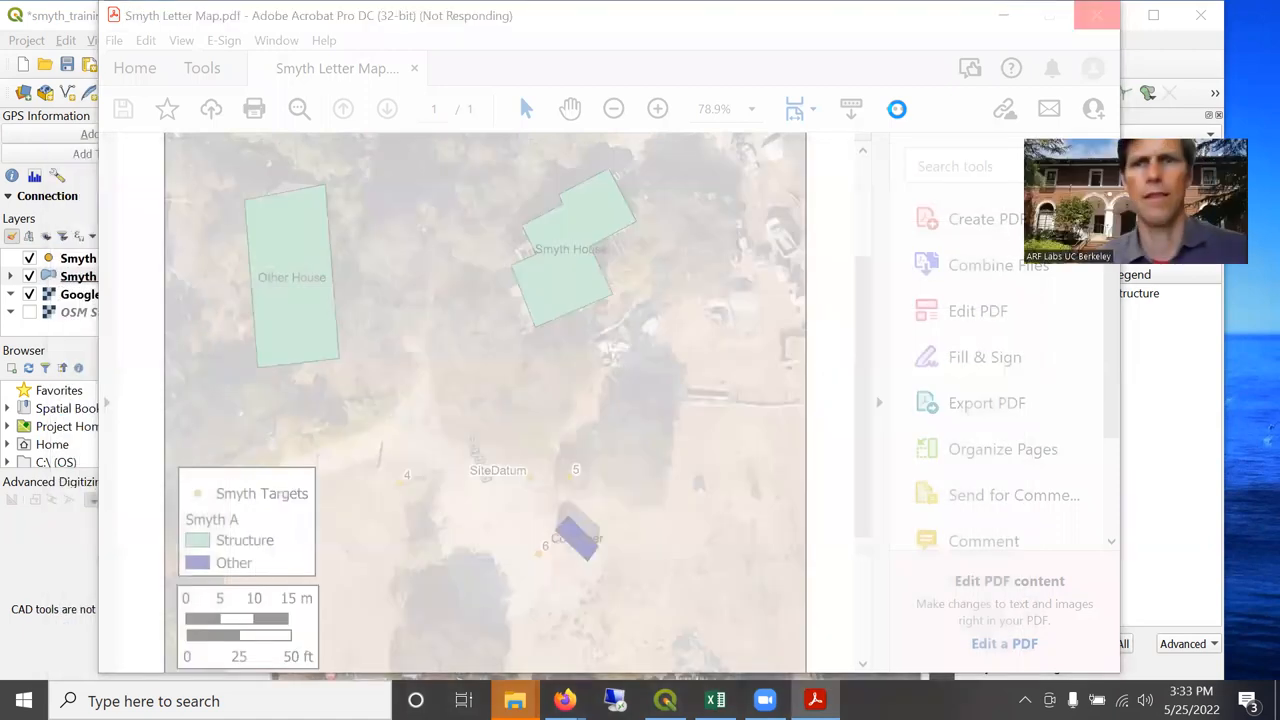